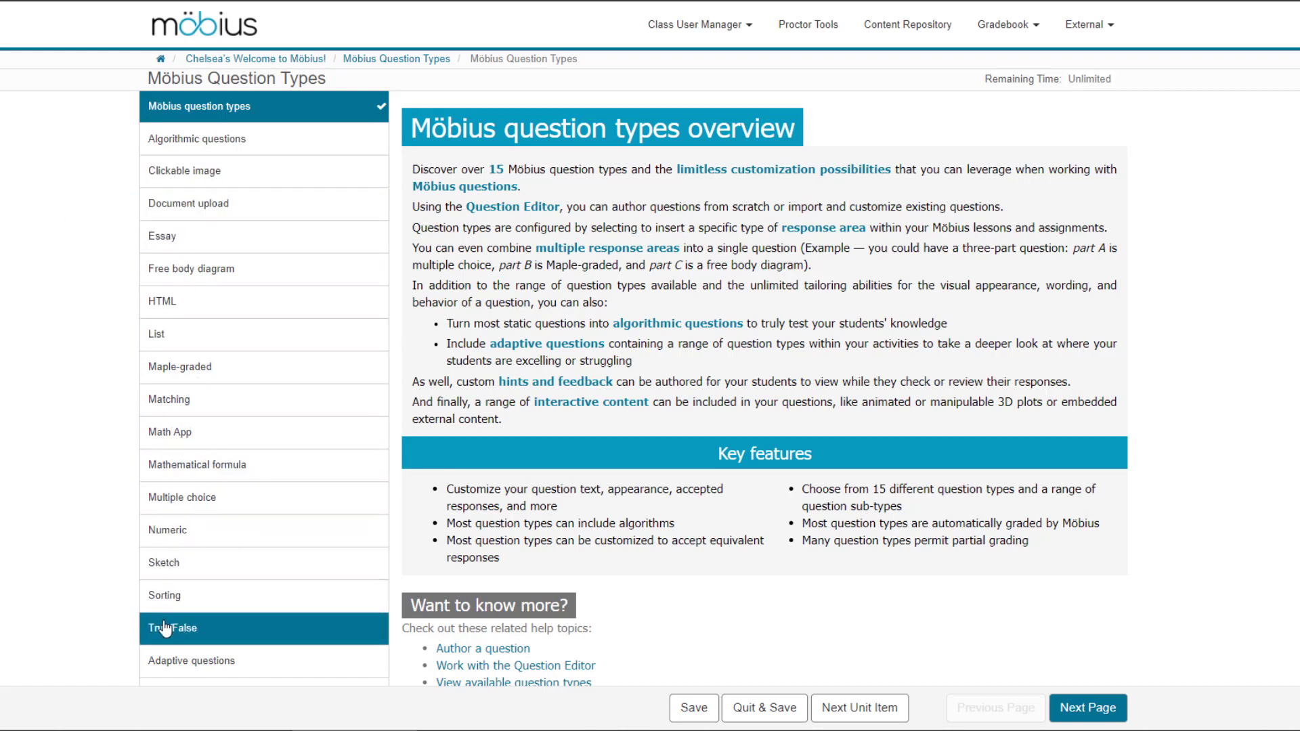
mouse_move(47, 470)
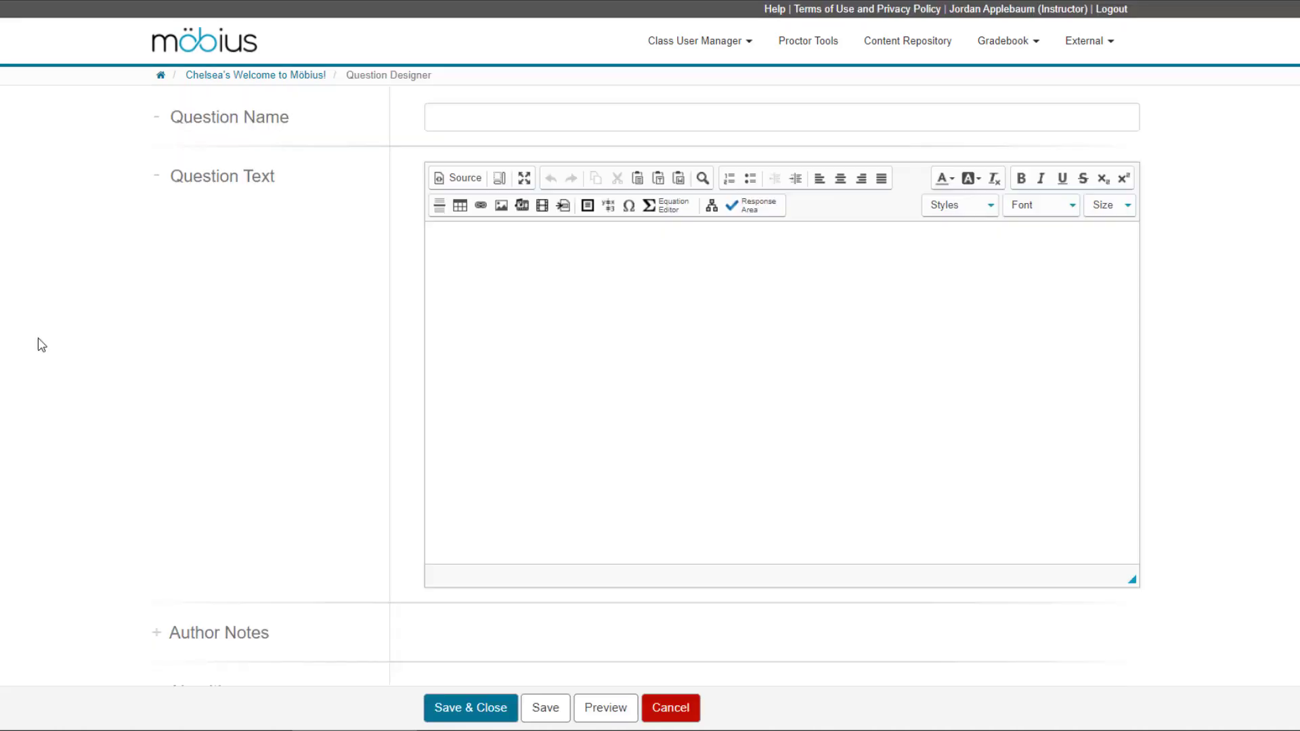
mouse_move(44, 348)
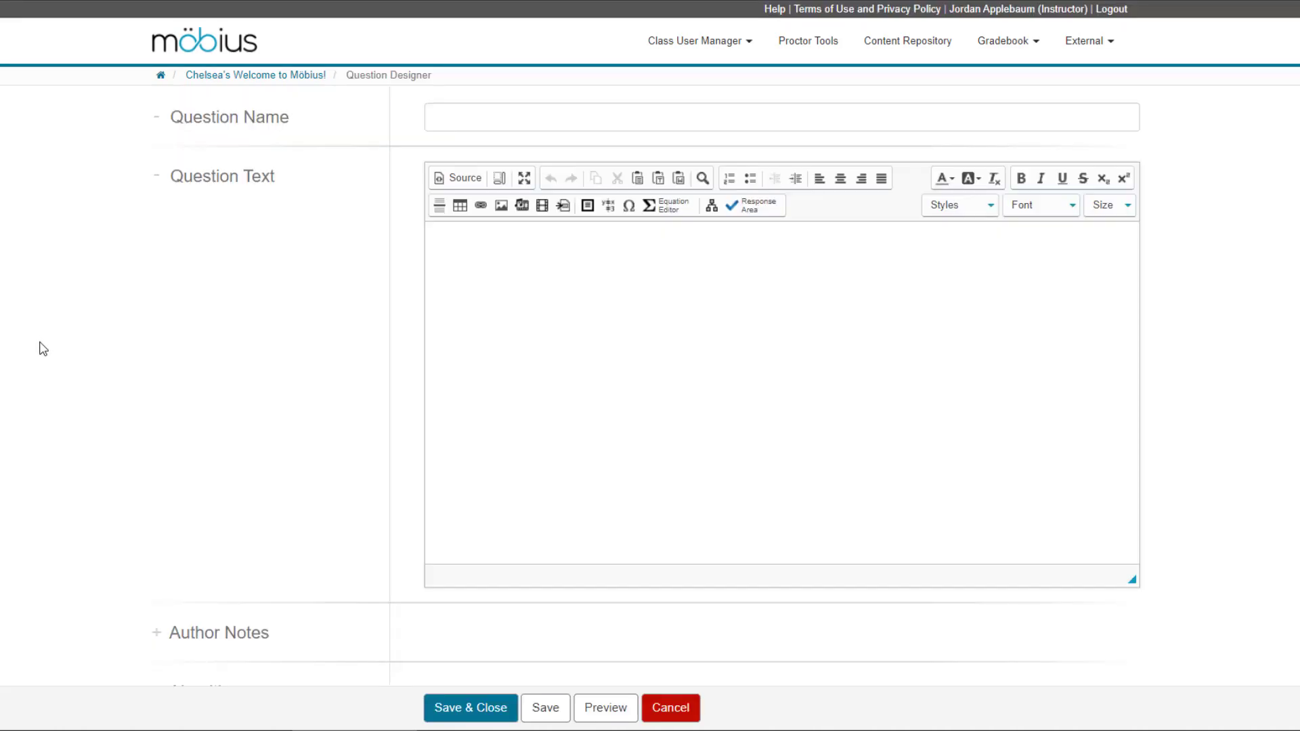
mouse_move(172, 334)
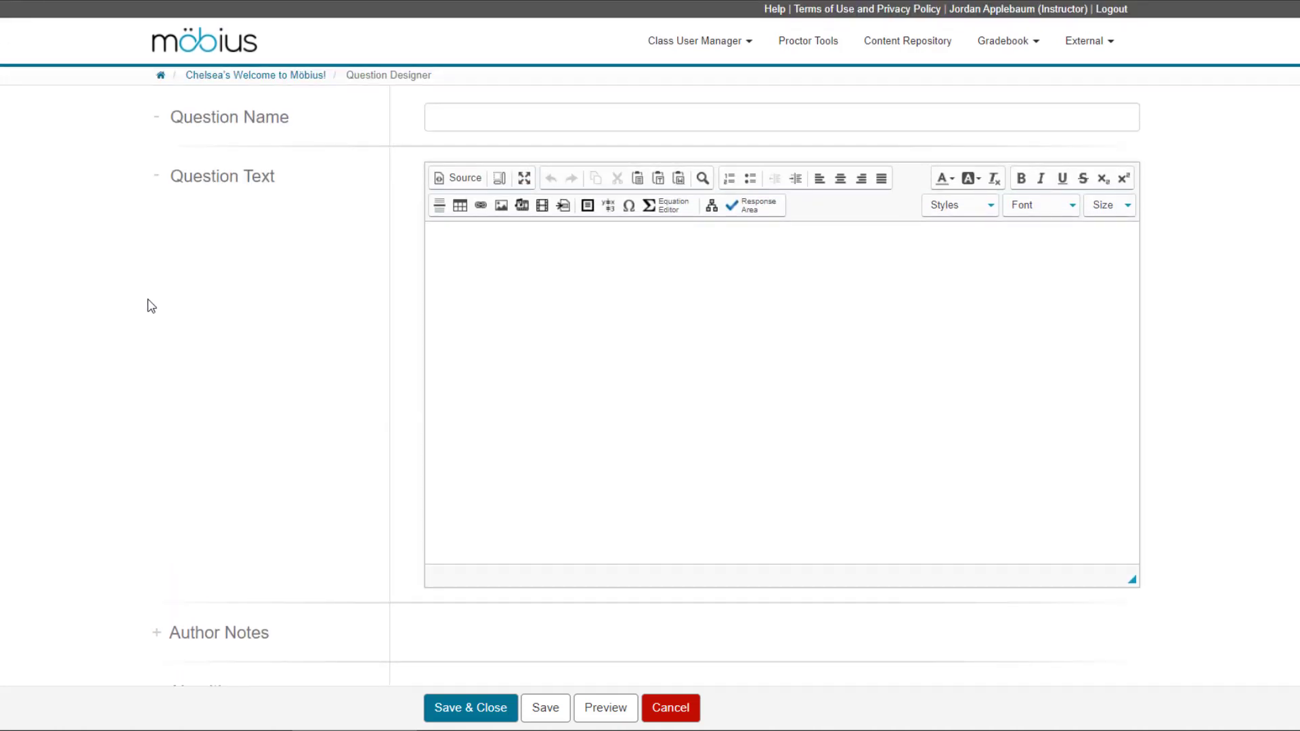
Start inserting a Response Area into the Question Text to see the available question types
scroll(down, 3)
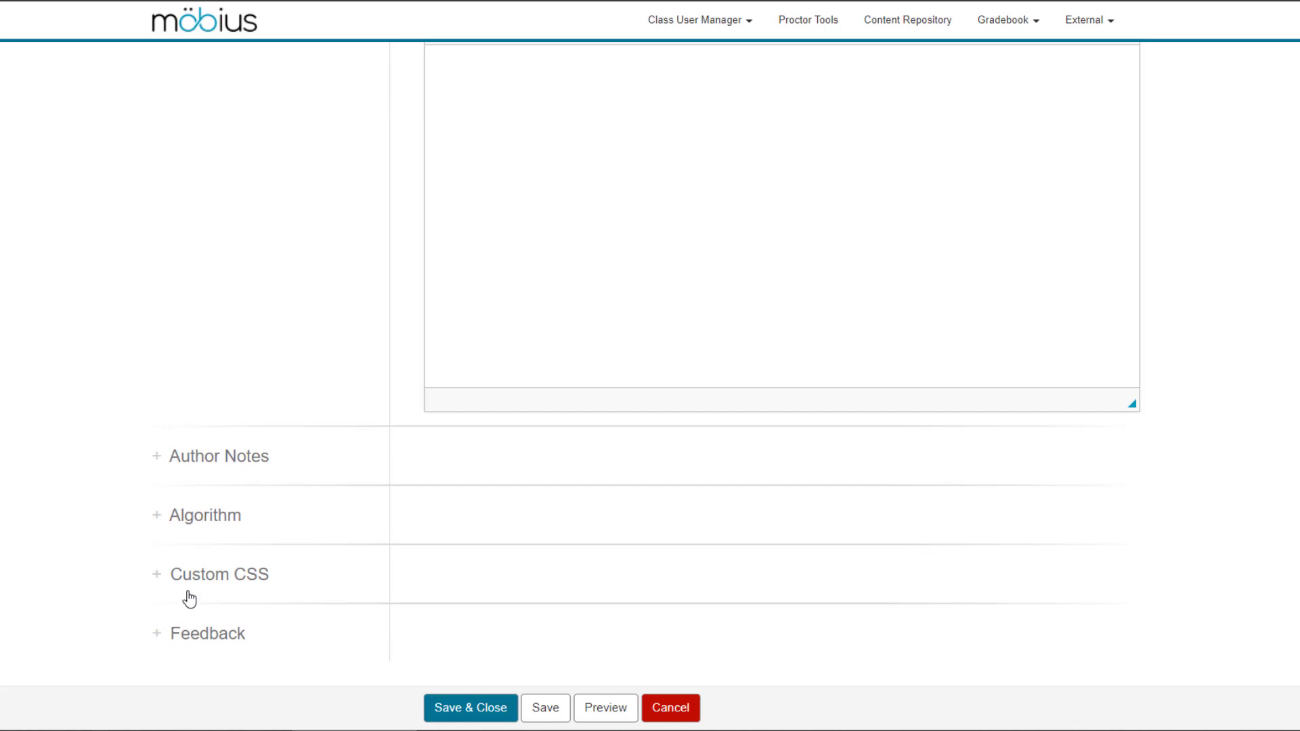
scroll(up, 3)
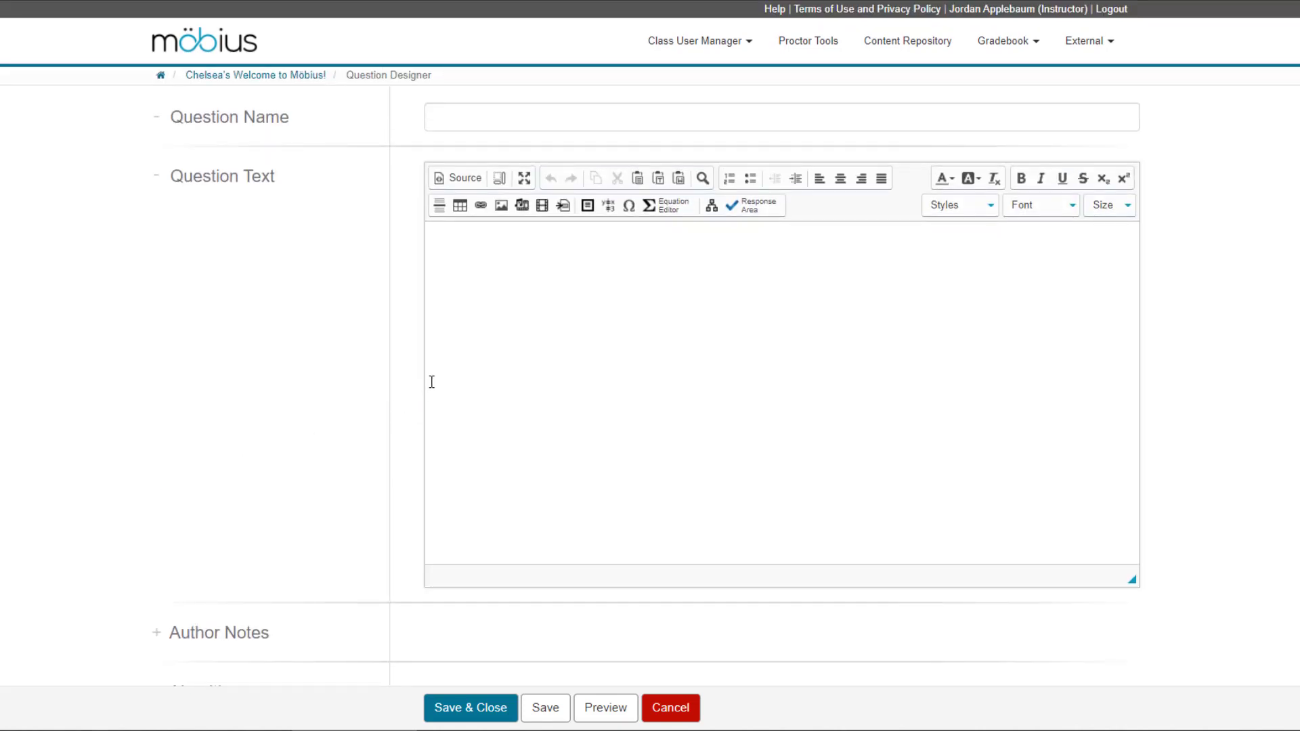
mouse_move(701, 294)
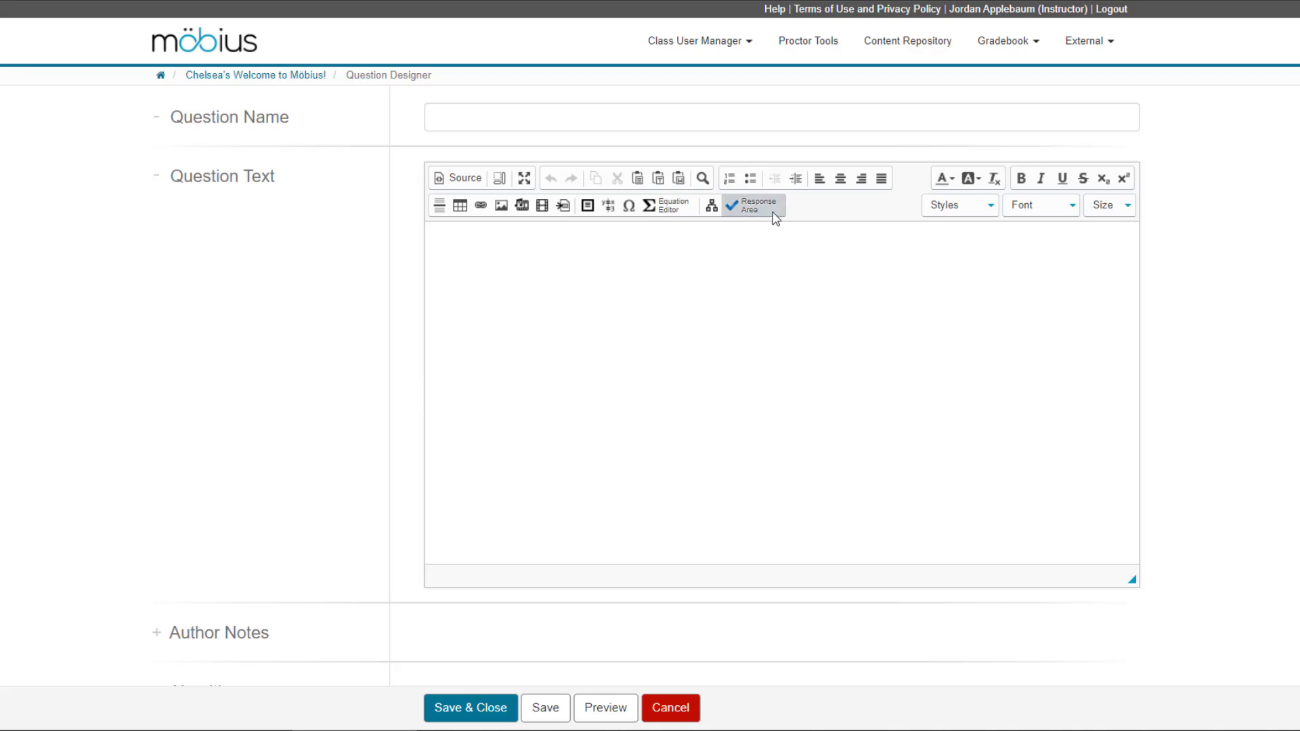
click(747, 204)
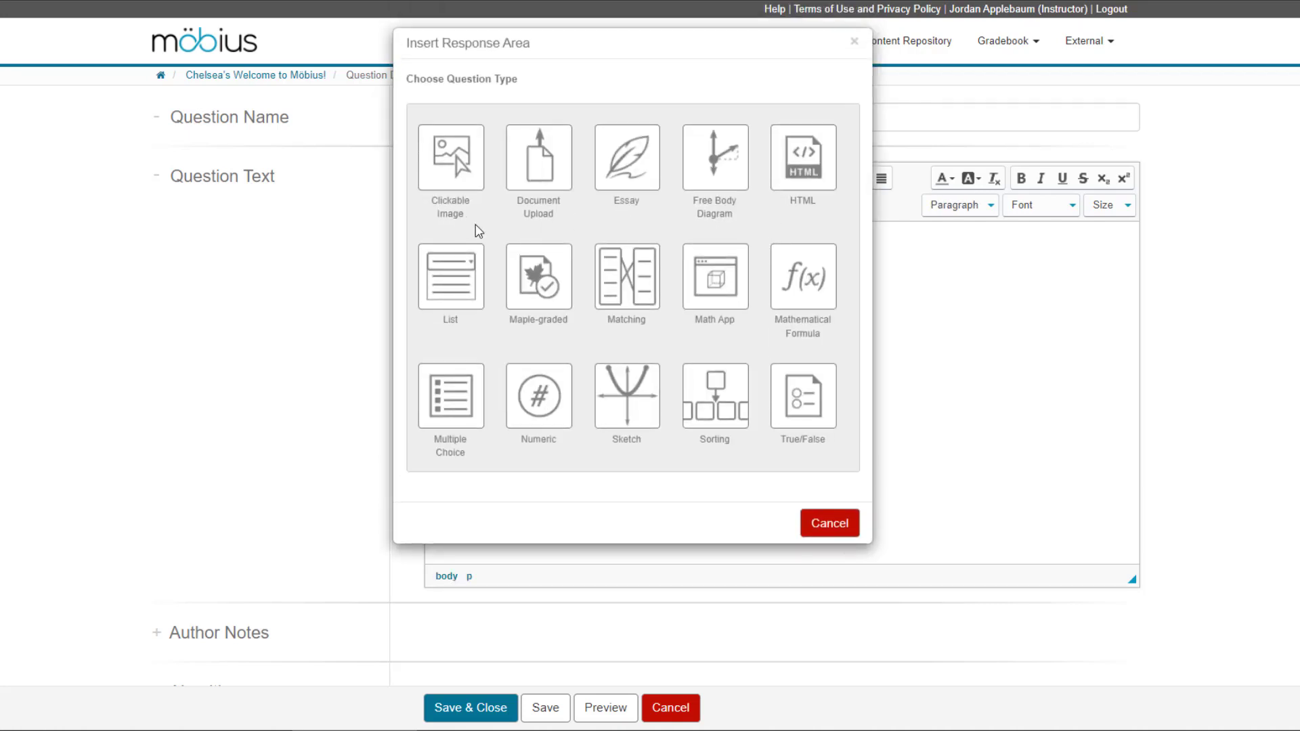
mouse_move(483, 223)
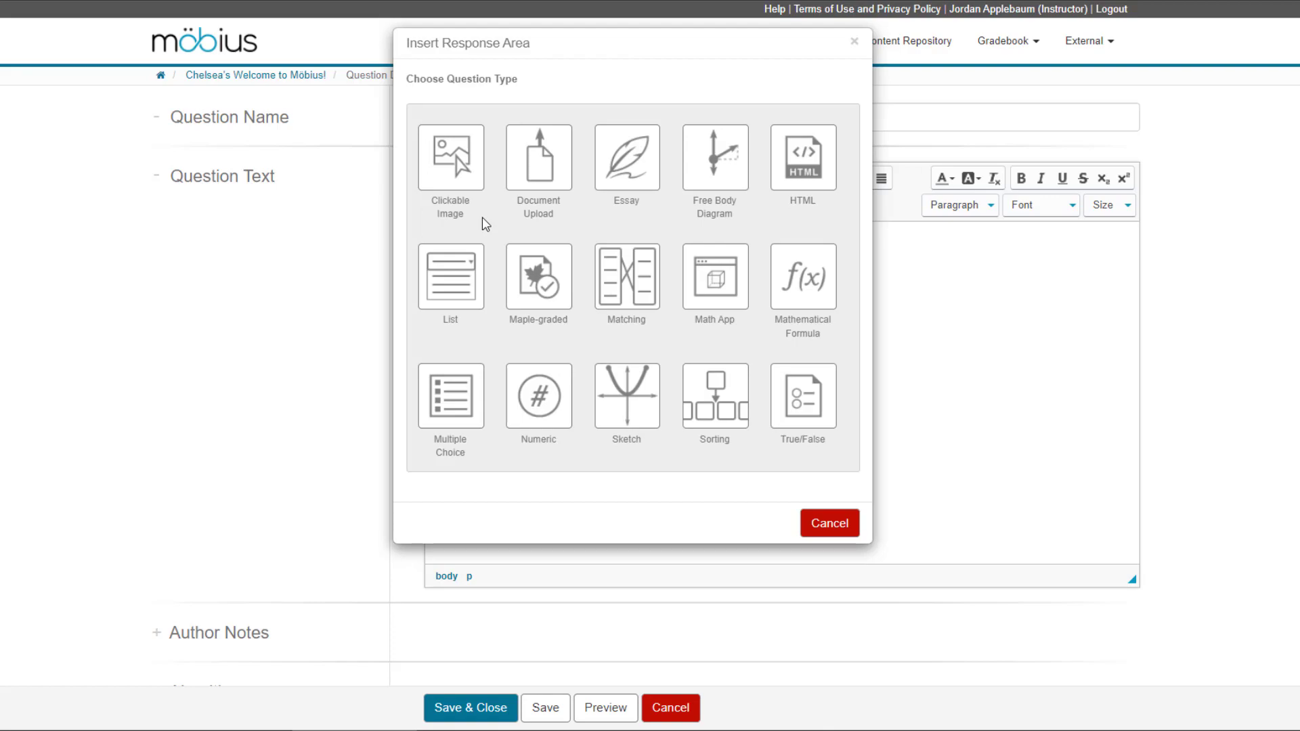
Choose Clickable Image and answer the cell example by selecting the Golgi apparatus
click(450, 157)
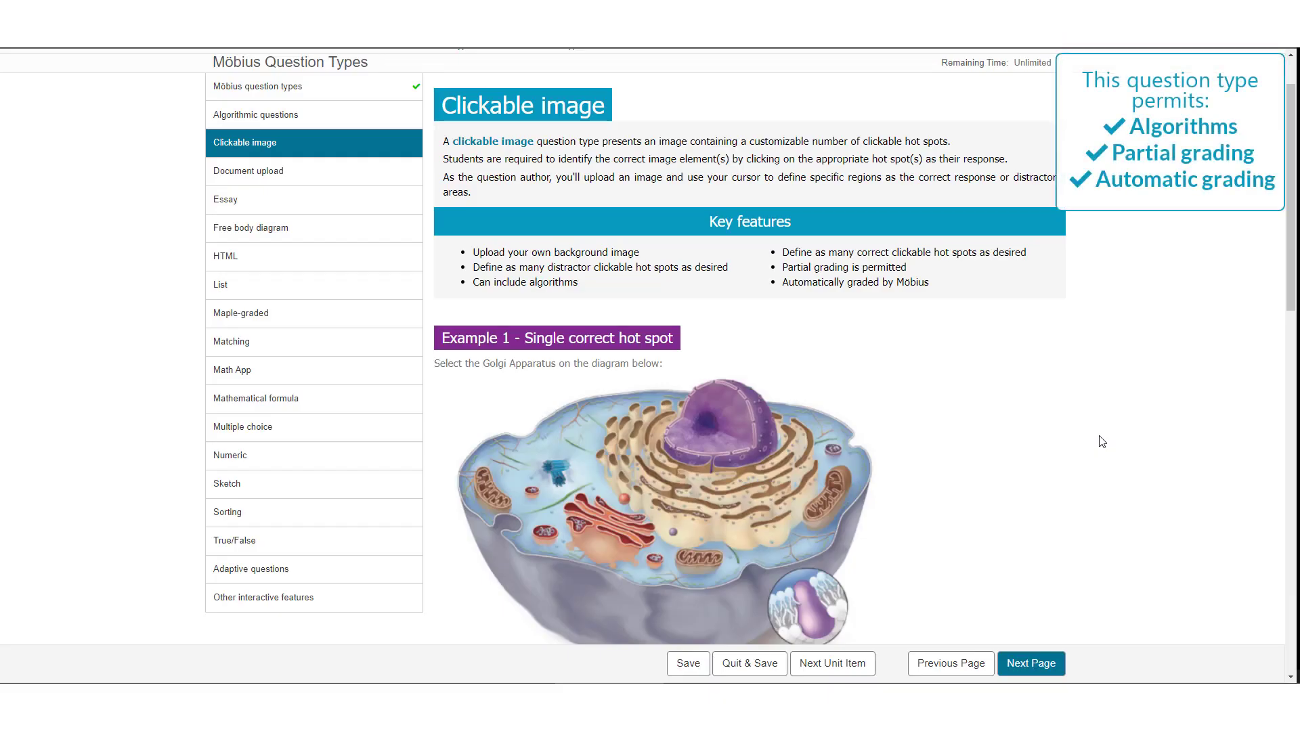
scroll(down, 3)
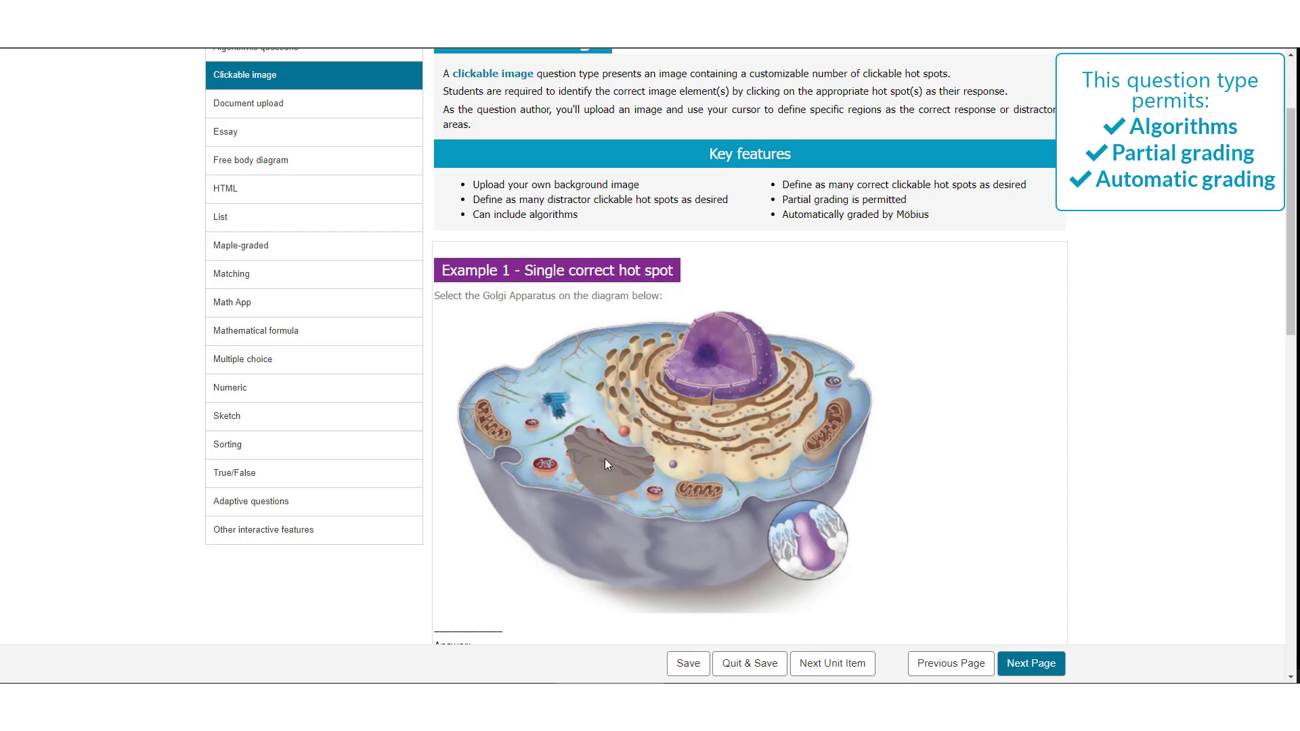
click(248, 171)
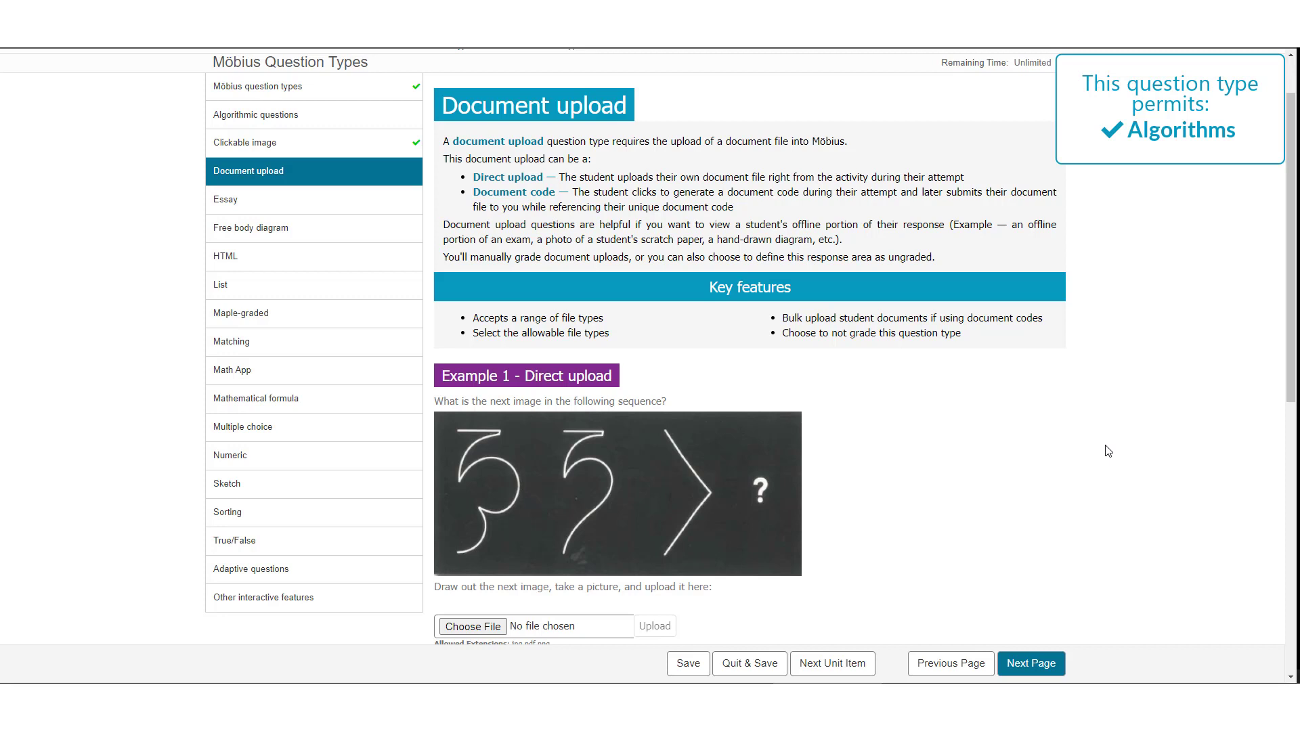
Generate a document code for the Boron diagram under Document upload Example 2
scroll(down, 3)
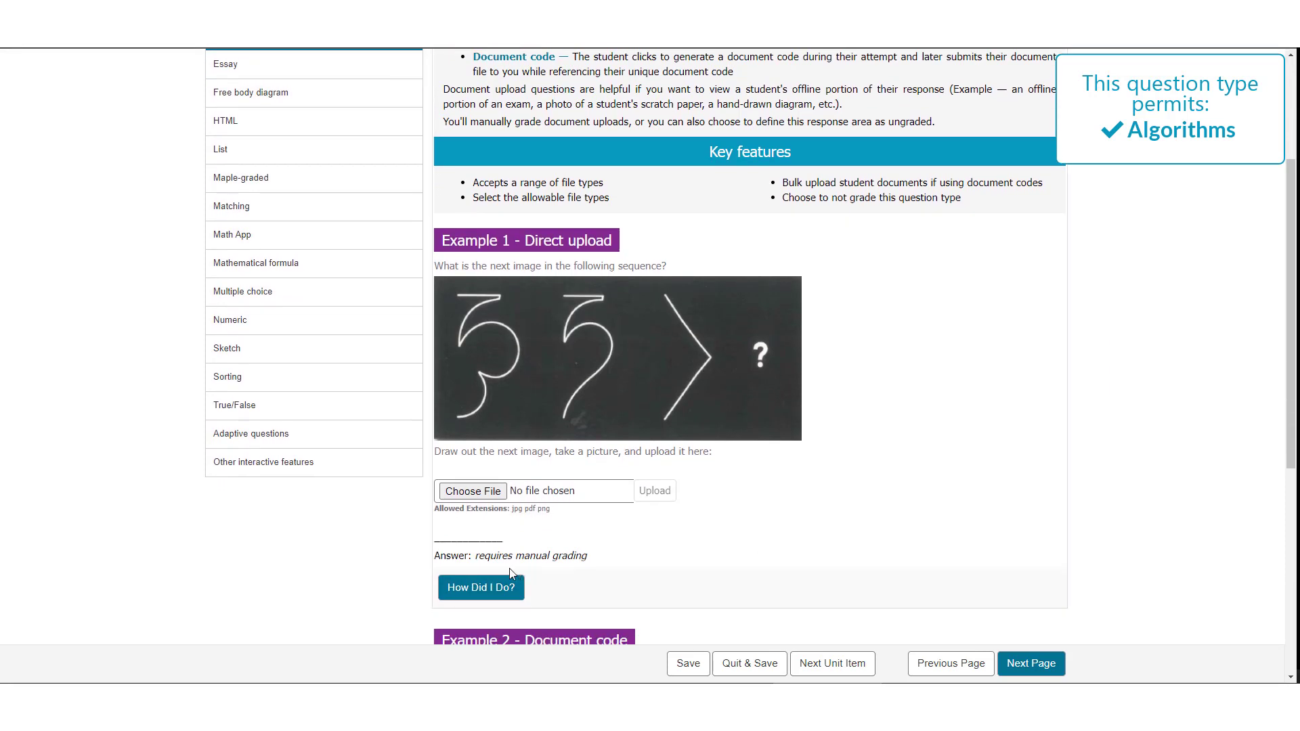
mouse_move(480, 491)
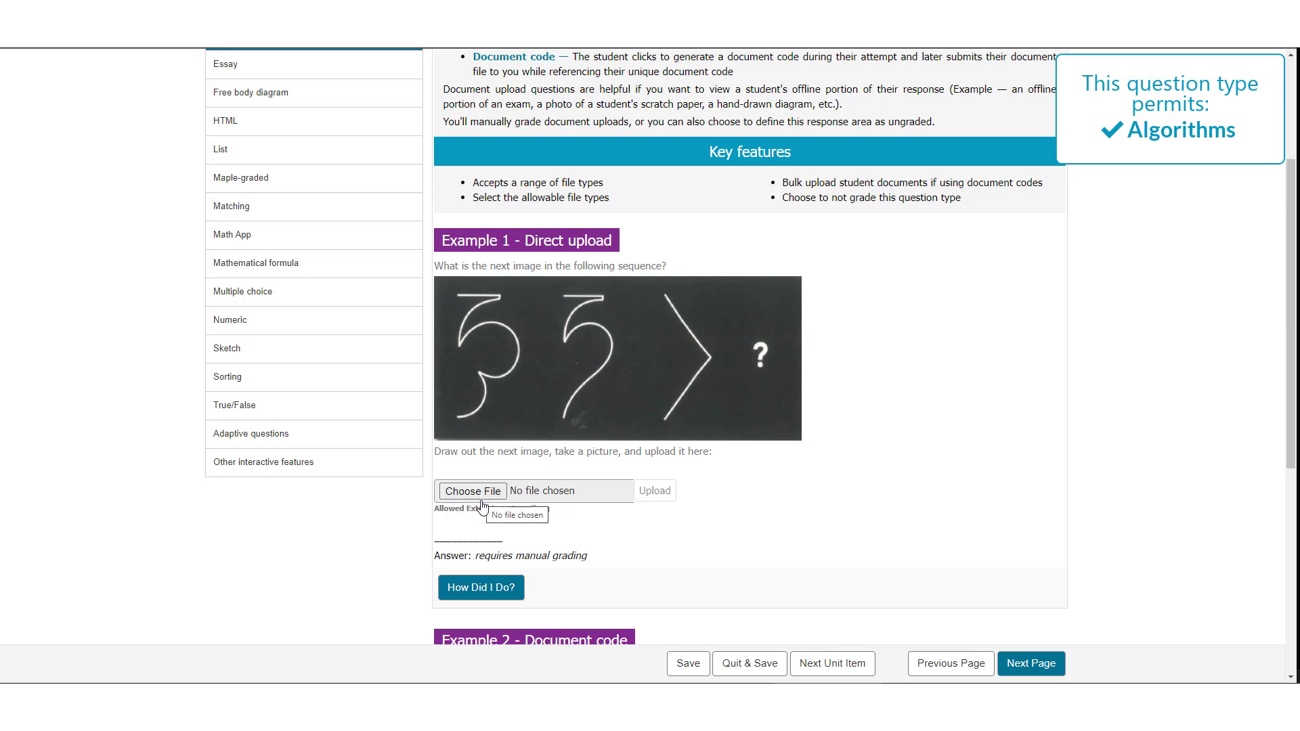
scroll(down, 3)
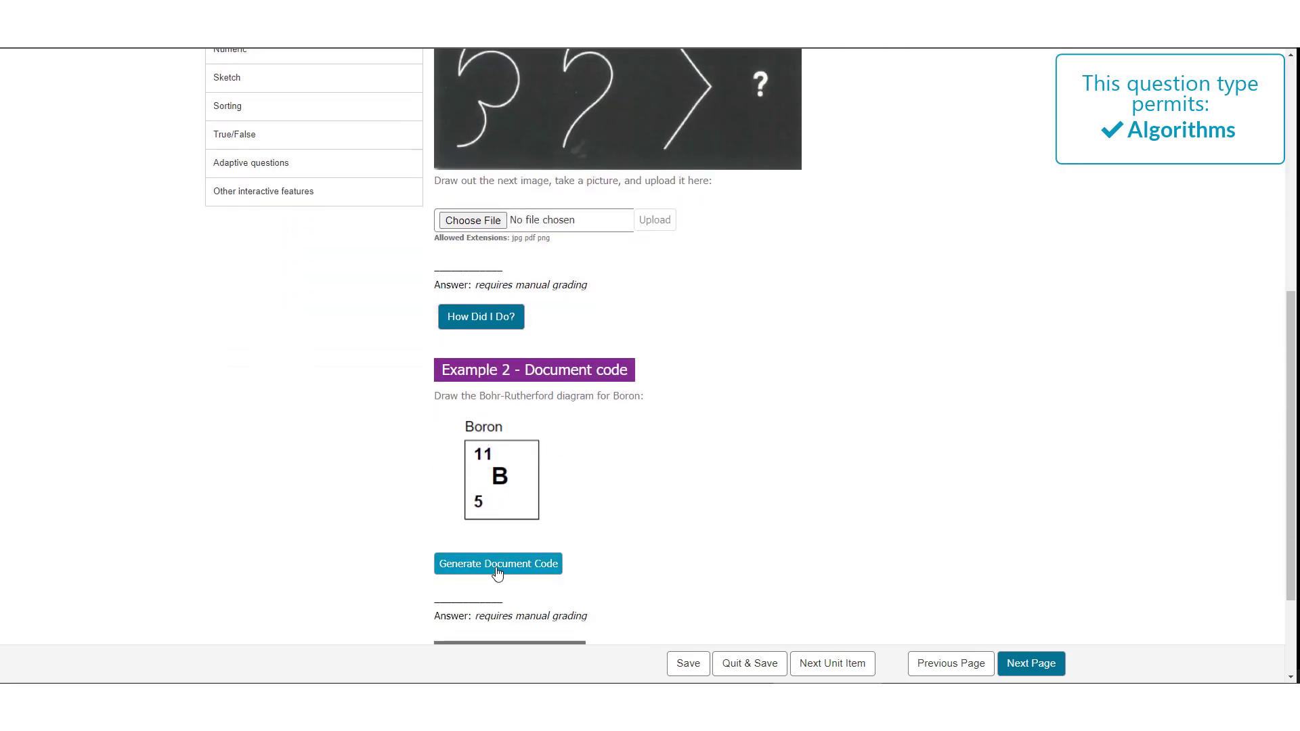
click(497, 564)
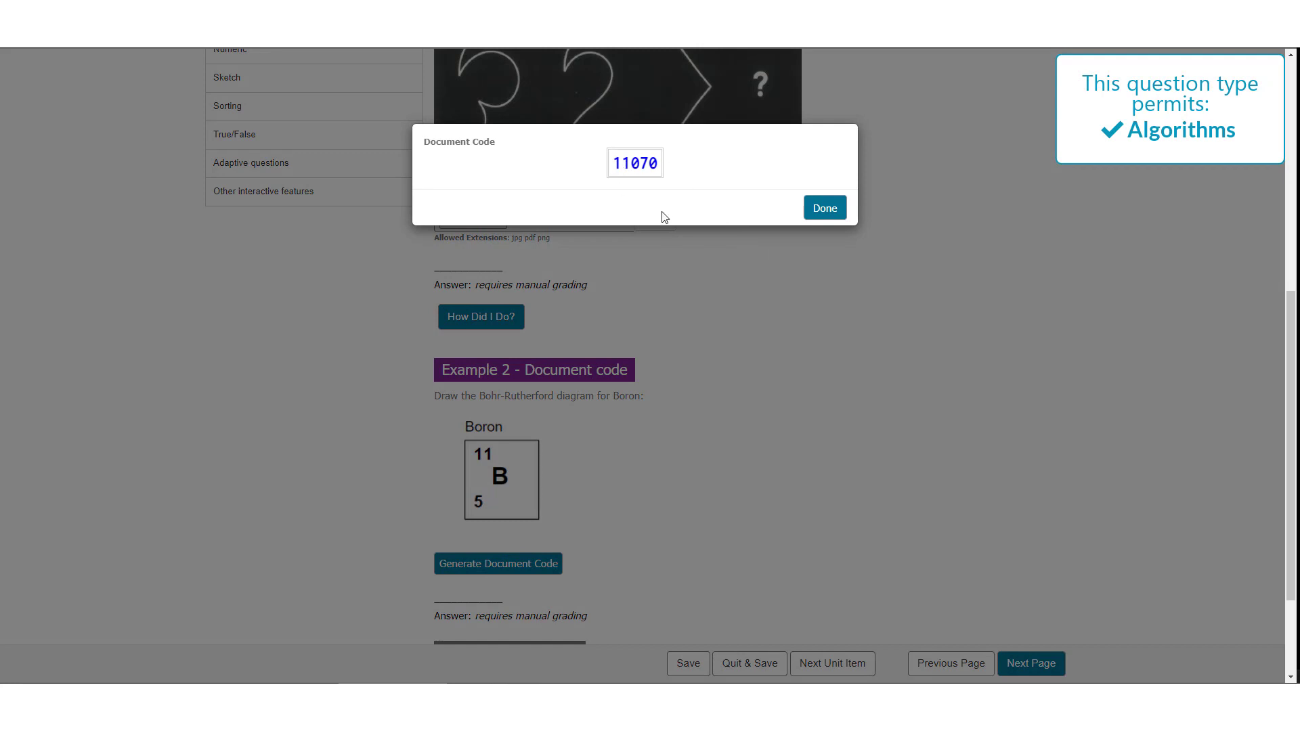
mouse_move(644, 195)
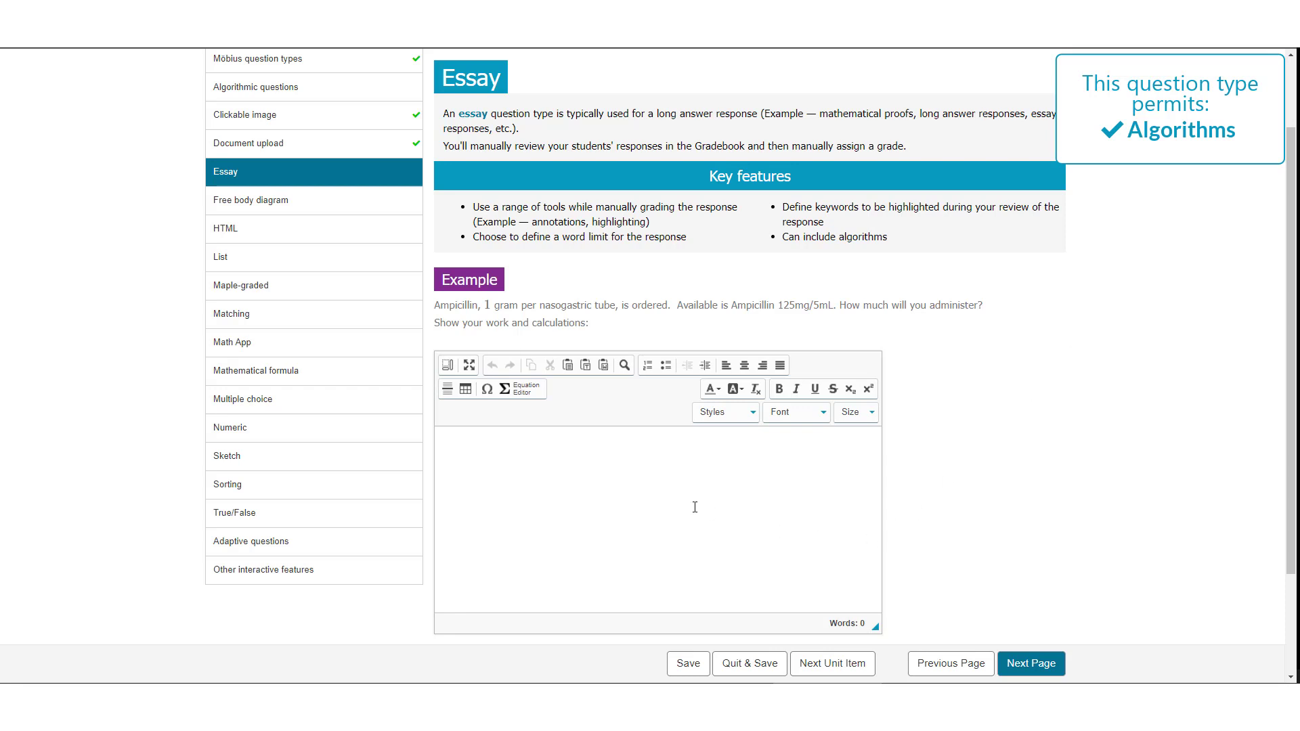
mouse_move(622, 393)
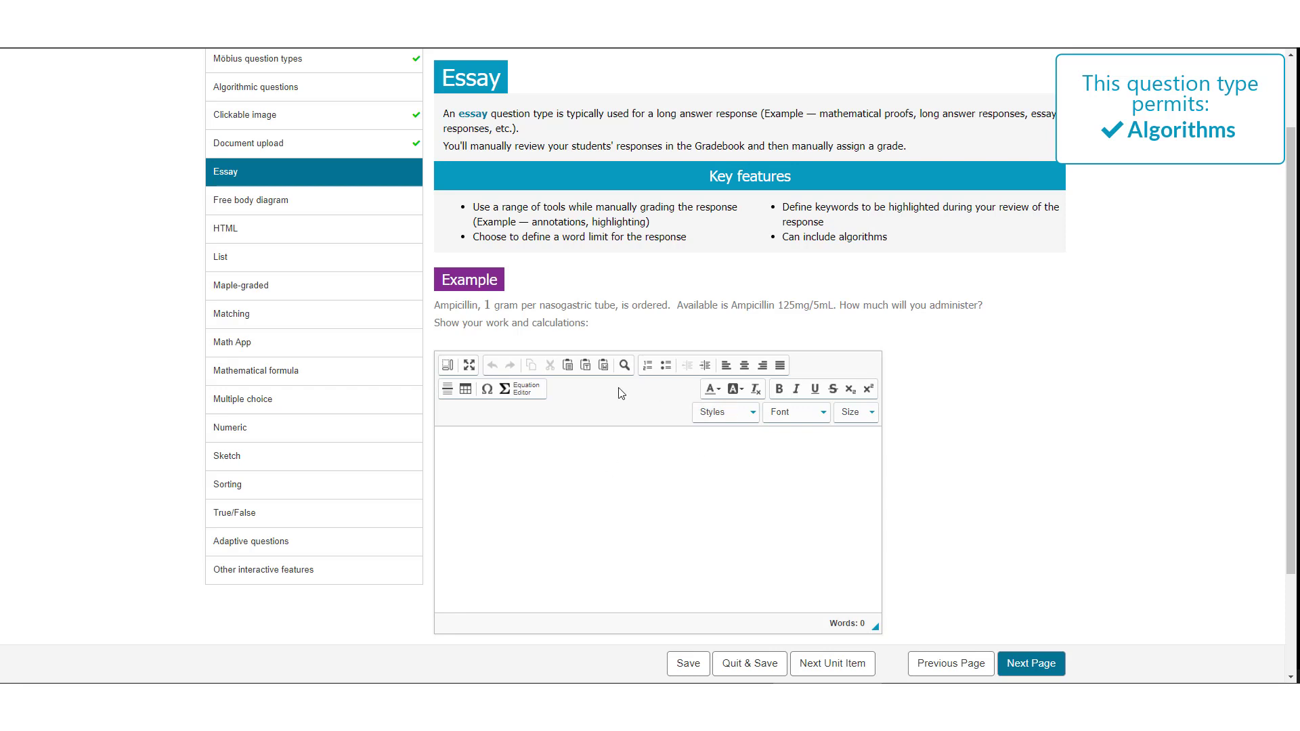
mouse_move(520, 389)
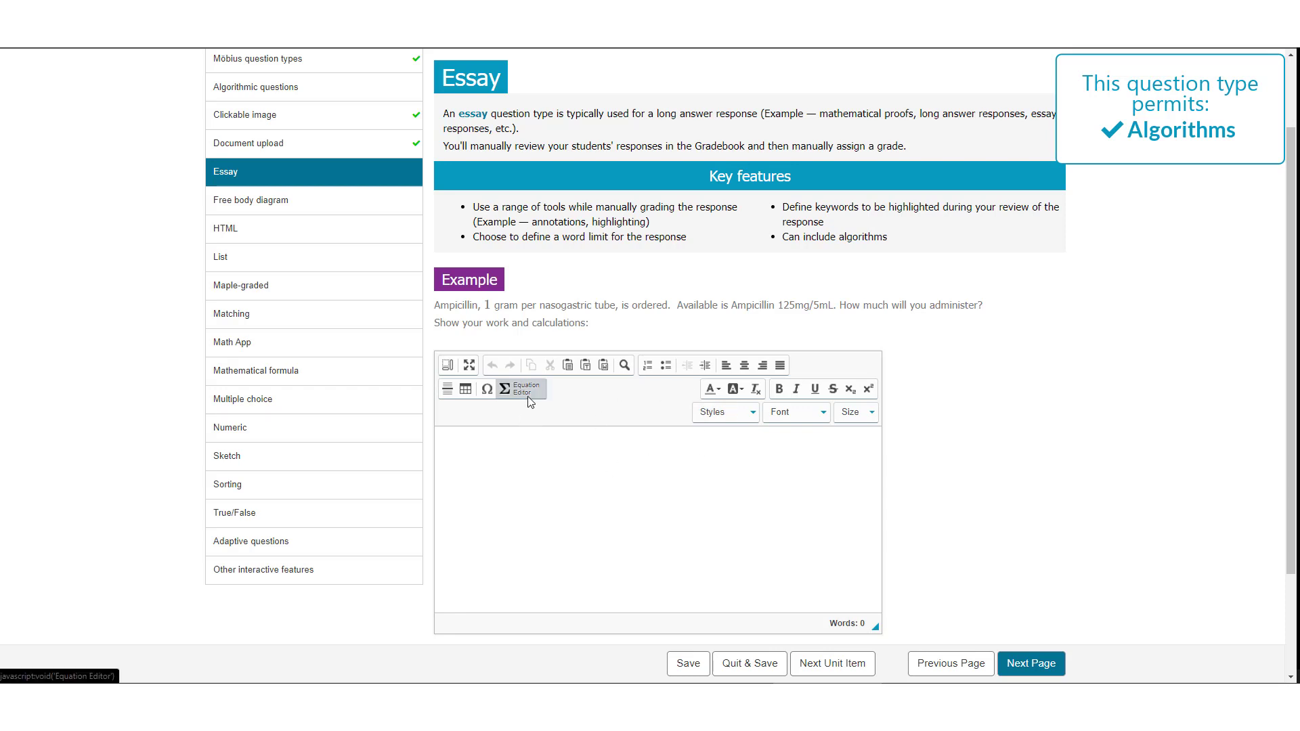
In the essay answer's equation editor, view the bracket templates and the MathML/LaTeX entry mode
click(504, 388)
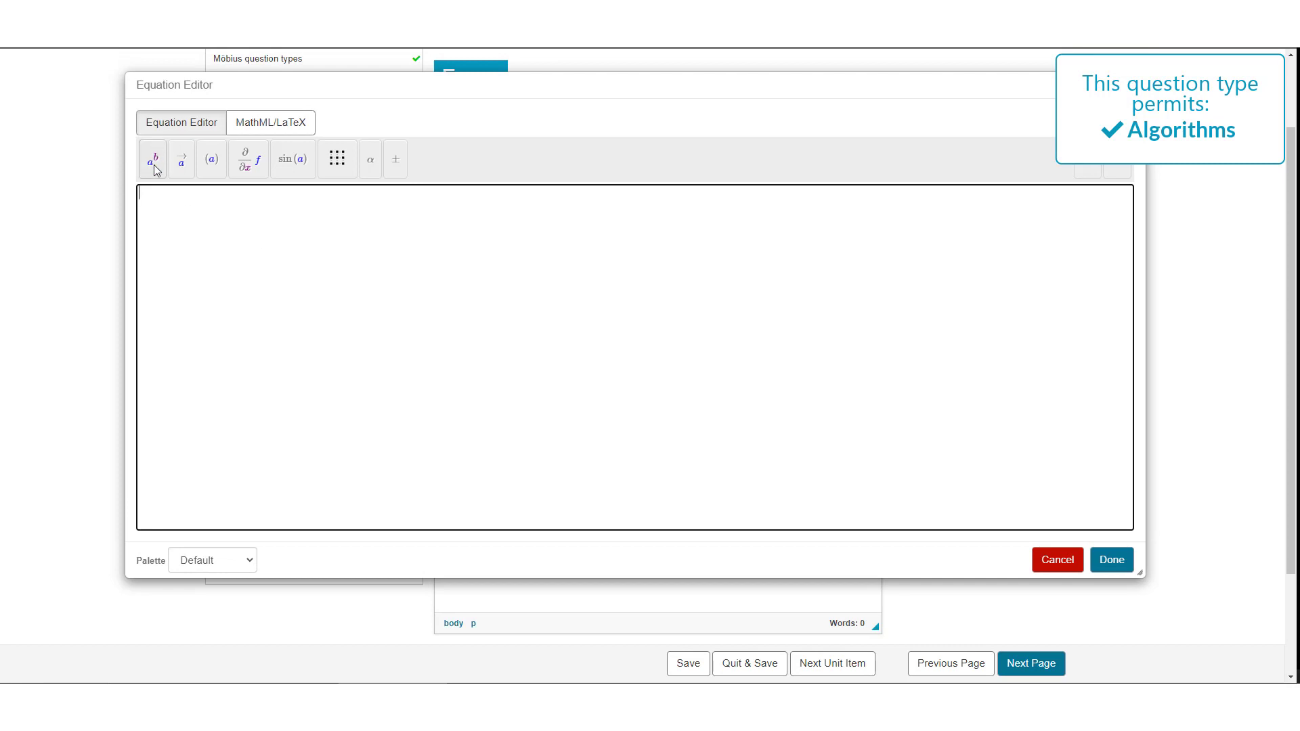
click(210, 159)
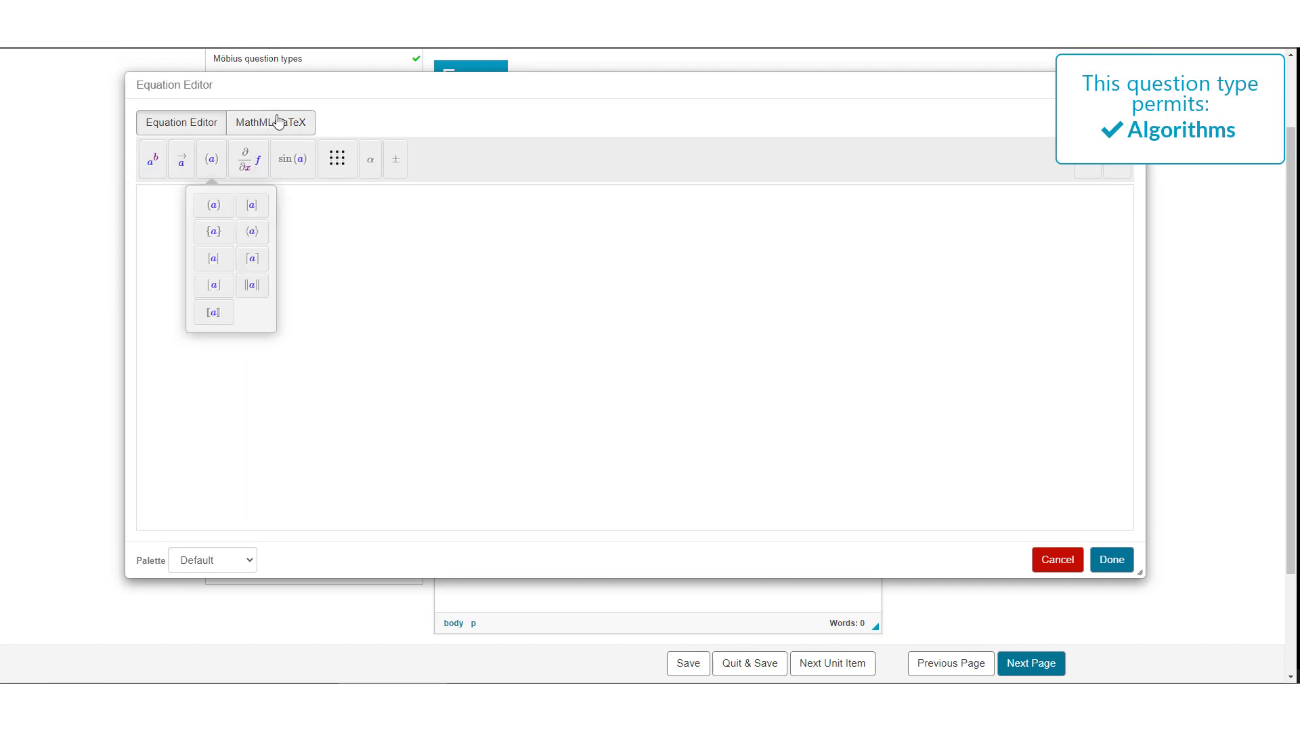
click(271, 123)
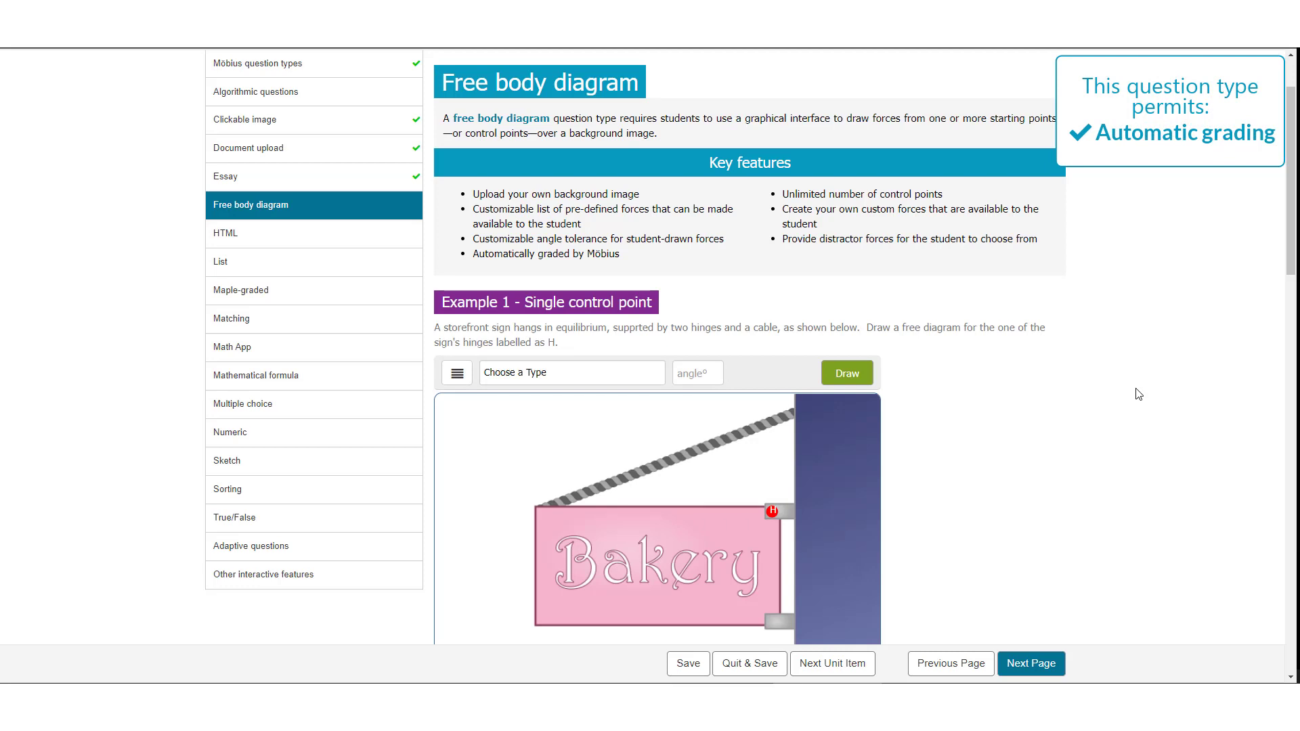
Review the force types offered in Free body diagram Example 1
scroll(down, 3)
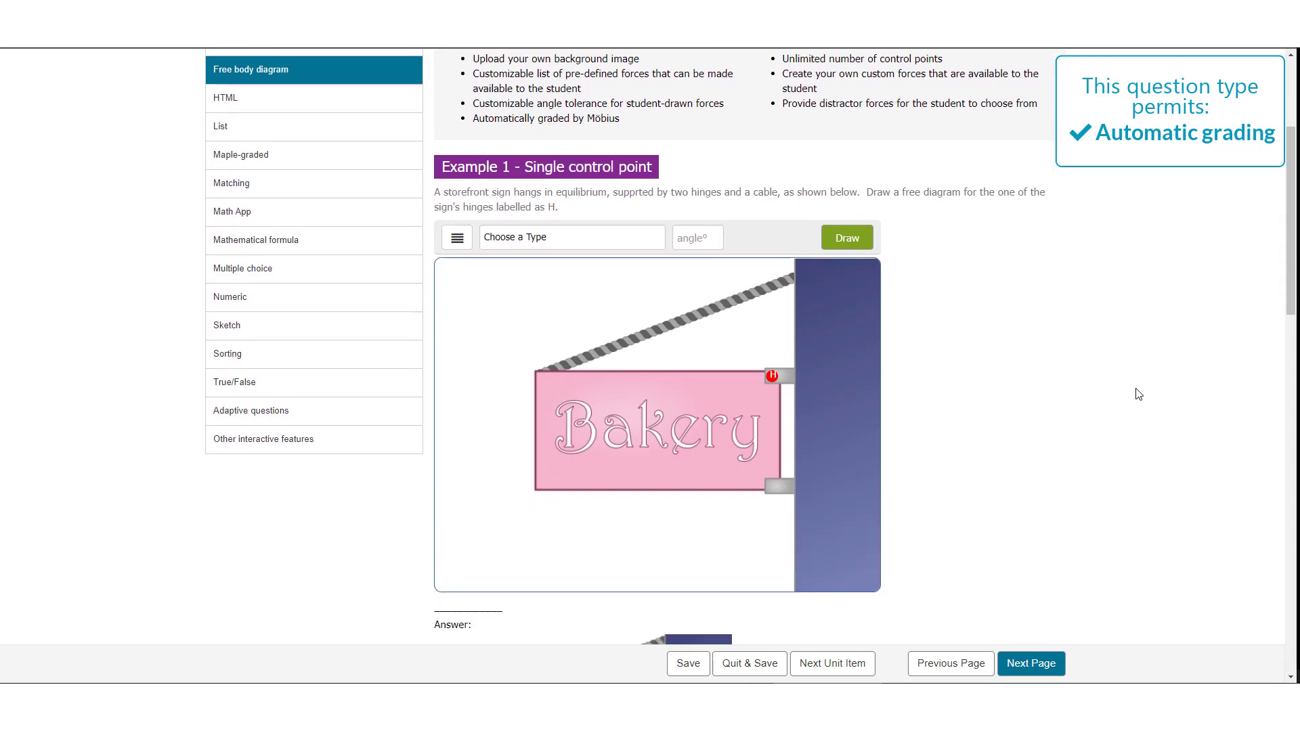
click(571, 237)
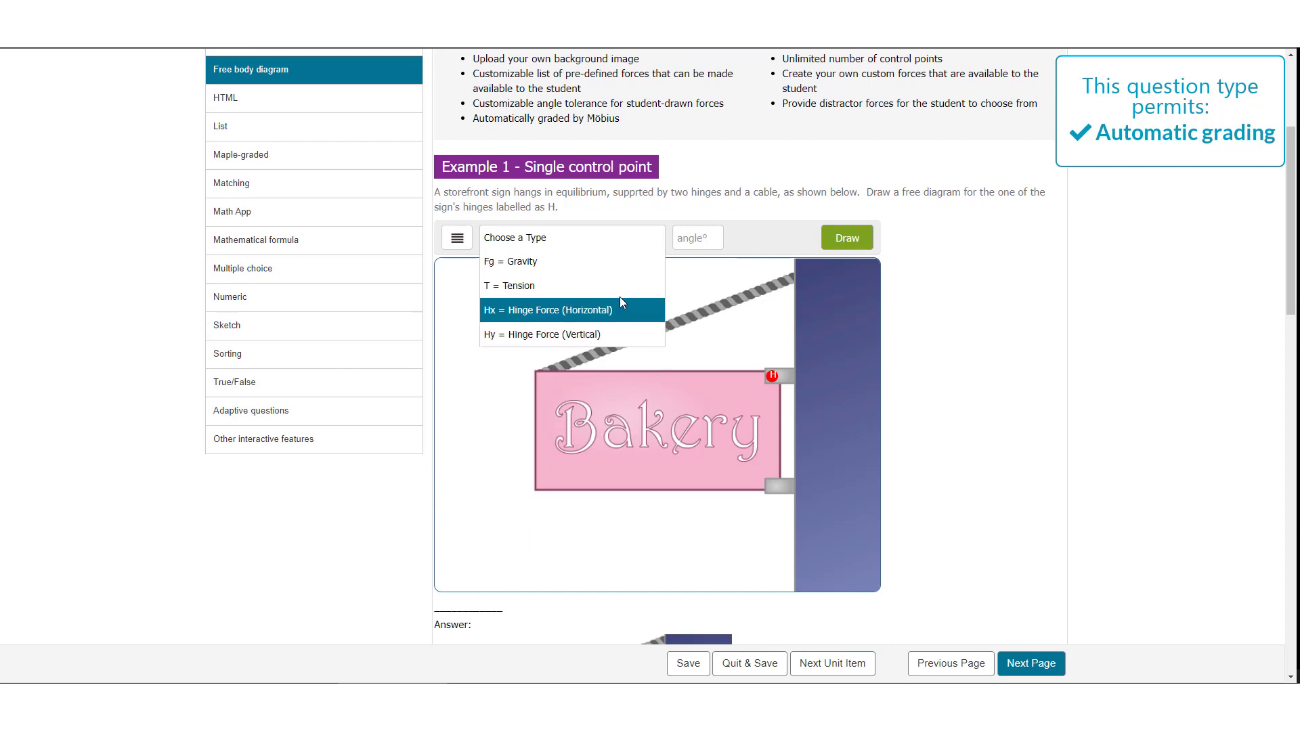
scroll(down, 3)
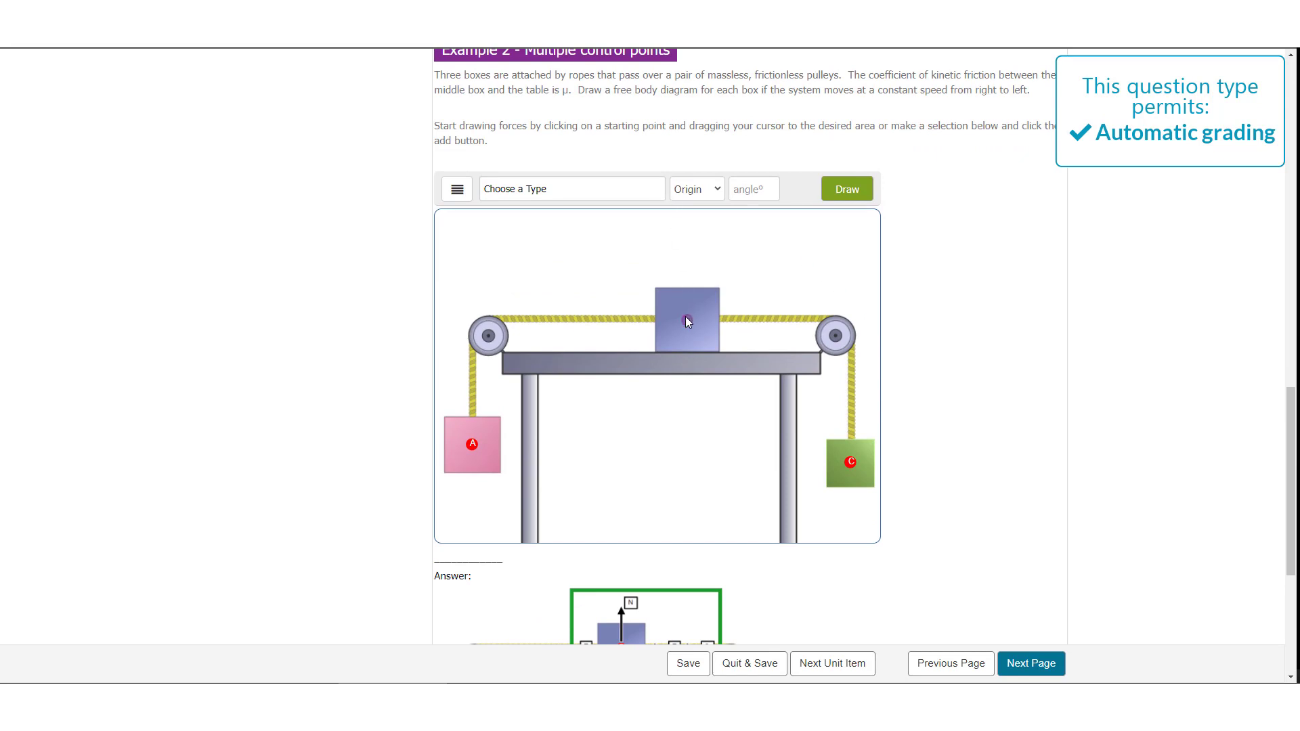
Draw a downward Fg = Gravity force and a rightward force on box B in Example 2
drag(689, 319, 689, 398)
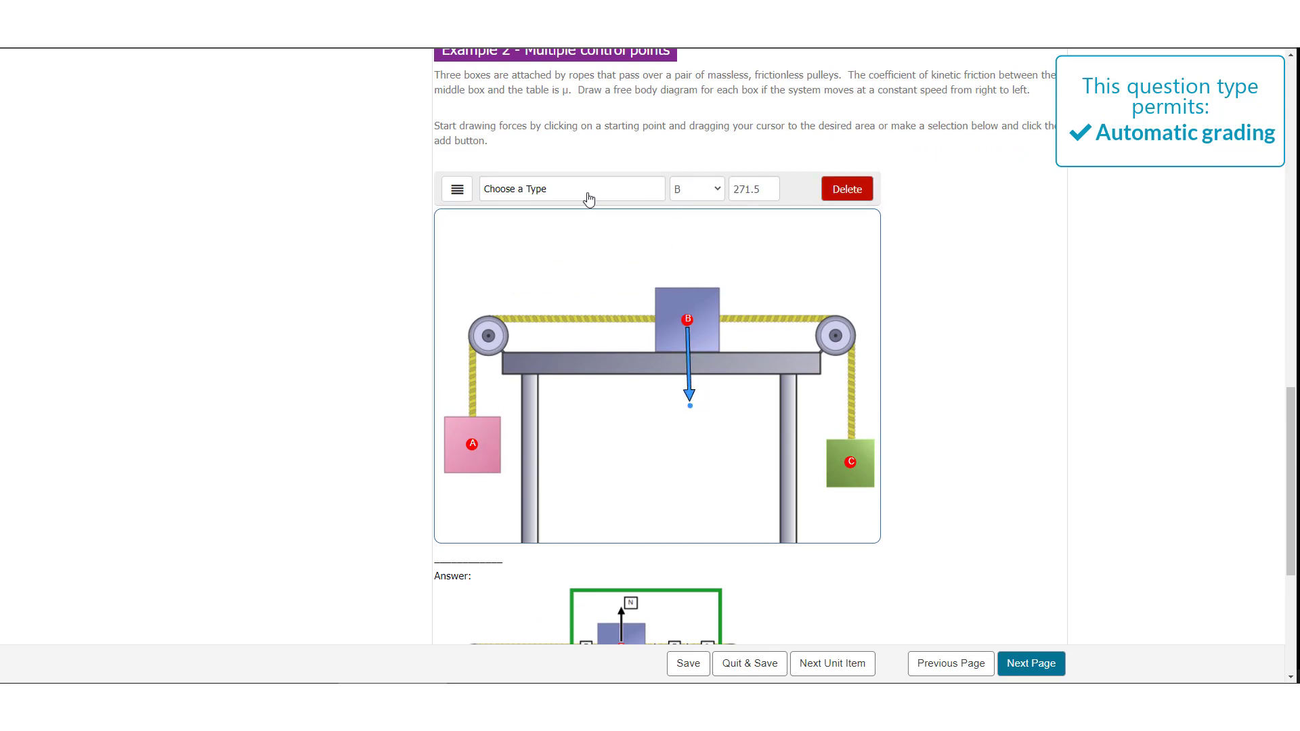
click(572, 189)
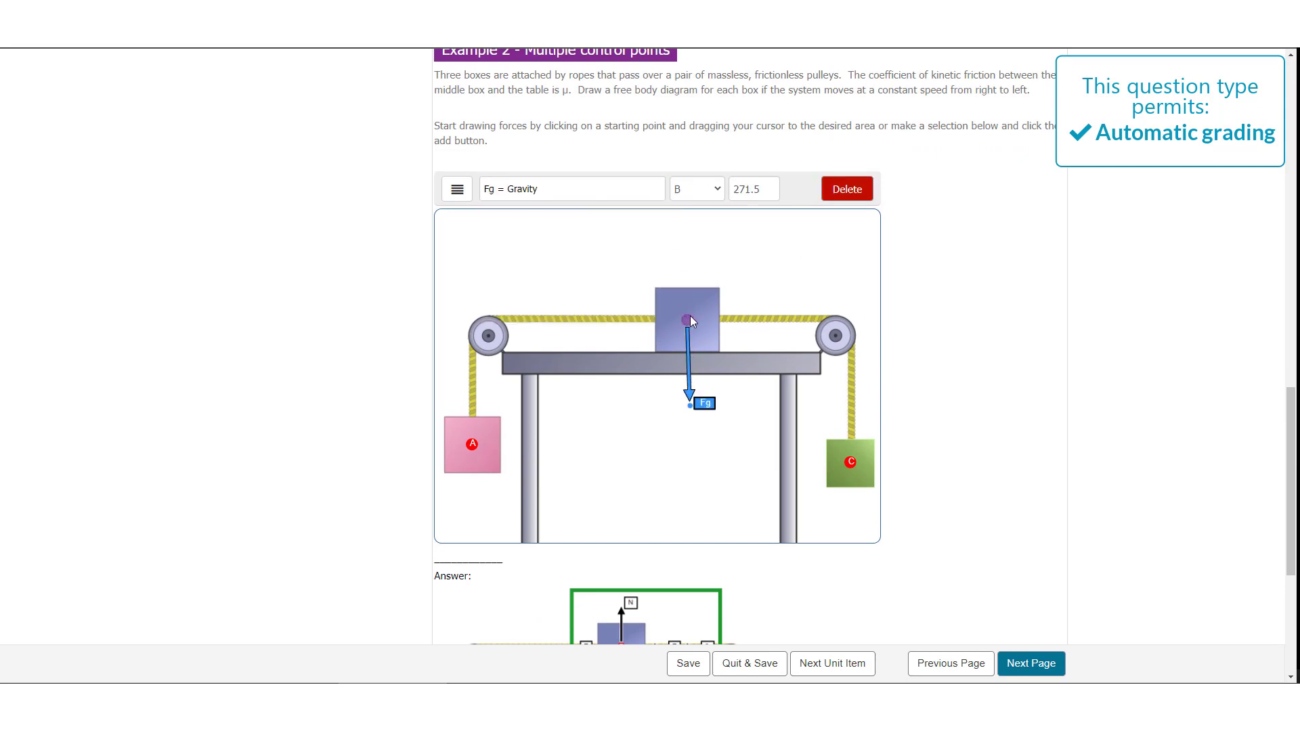
drag(688, 320, 775, 320)
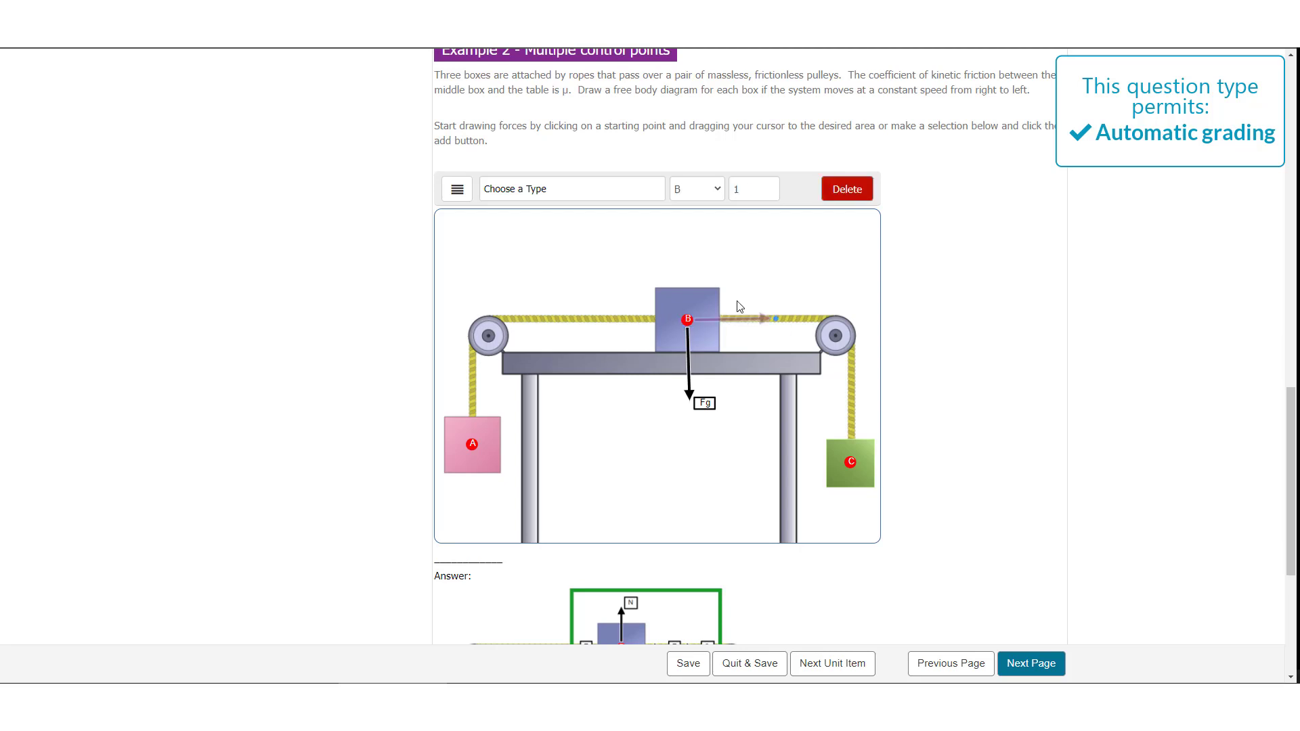
click(570, 189)
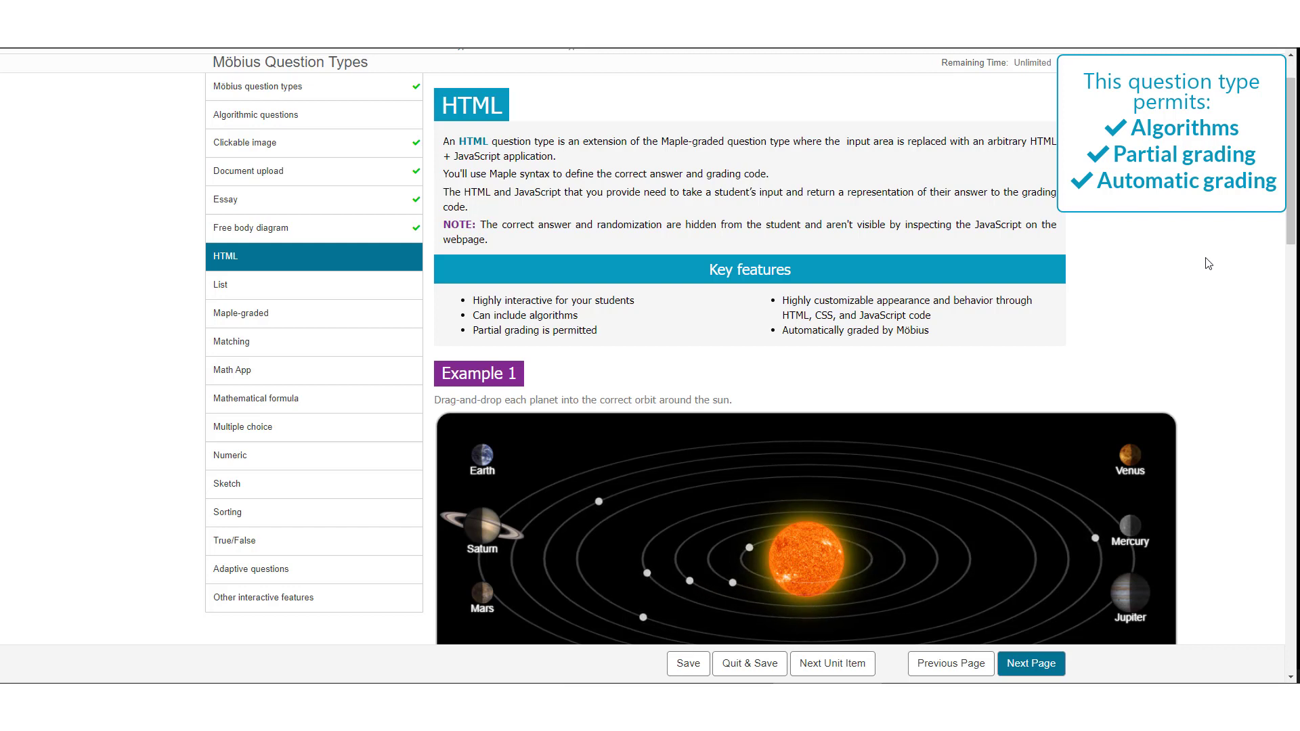
Place Mercury in the innermost orbit and Venus in the second orbit in HTML Example 1
scroll(down, 3)
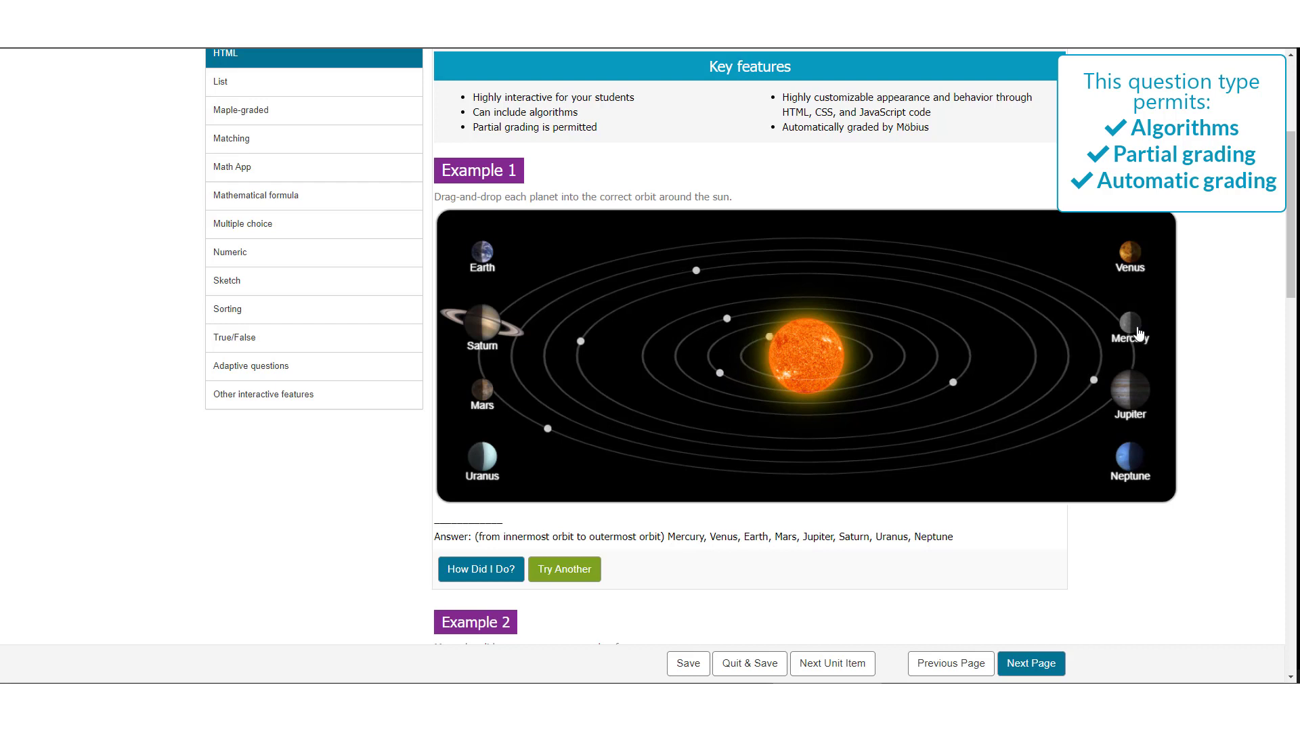
drag(1130, 327, 867, 357)
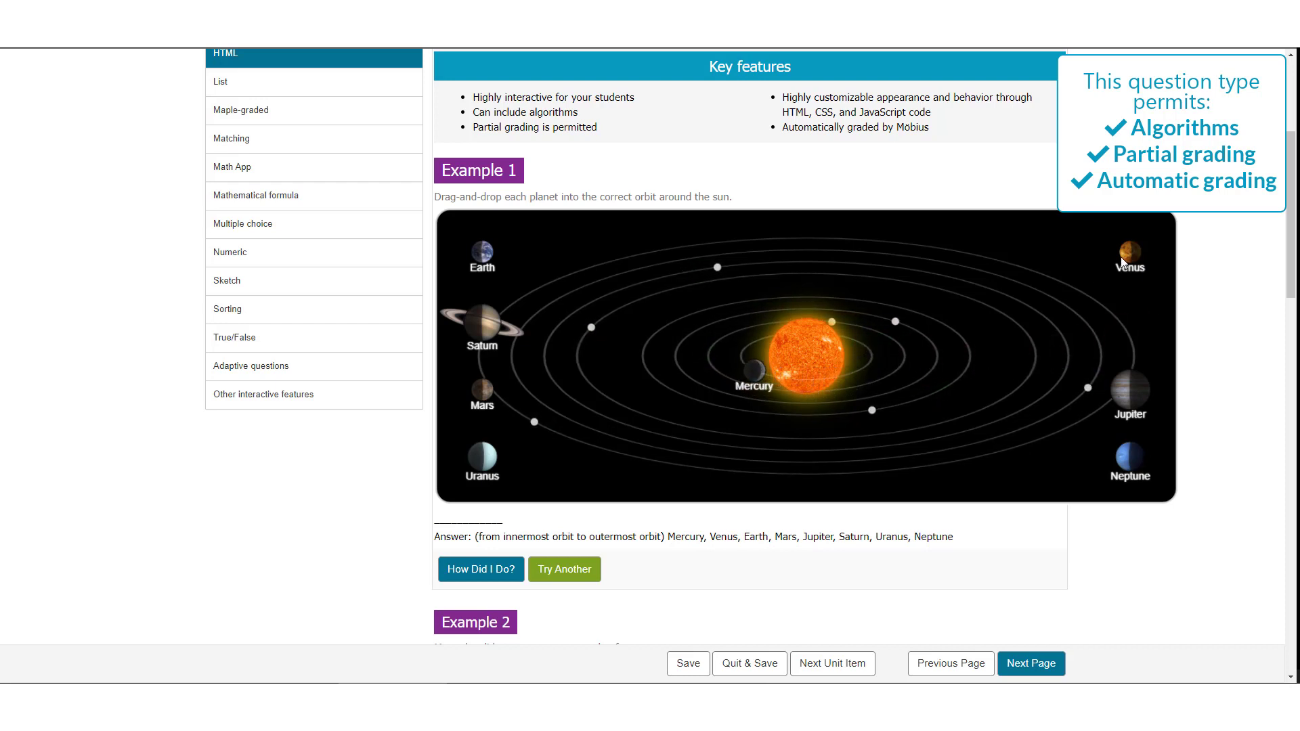
drag(1129, 258, 896, 352)
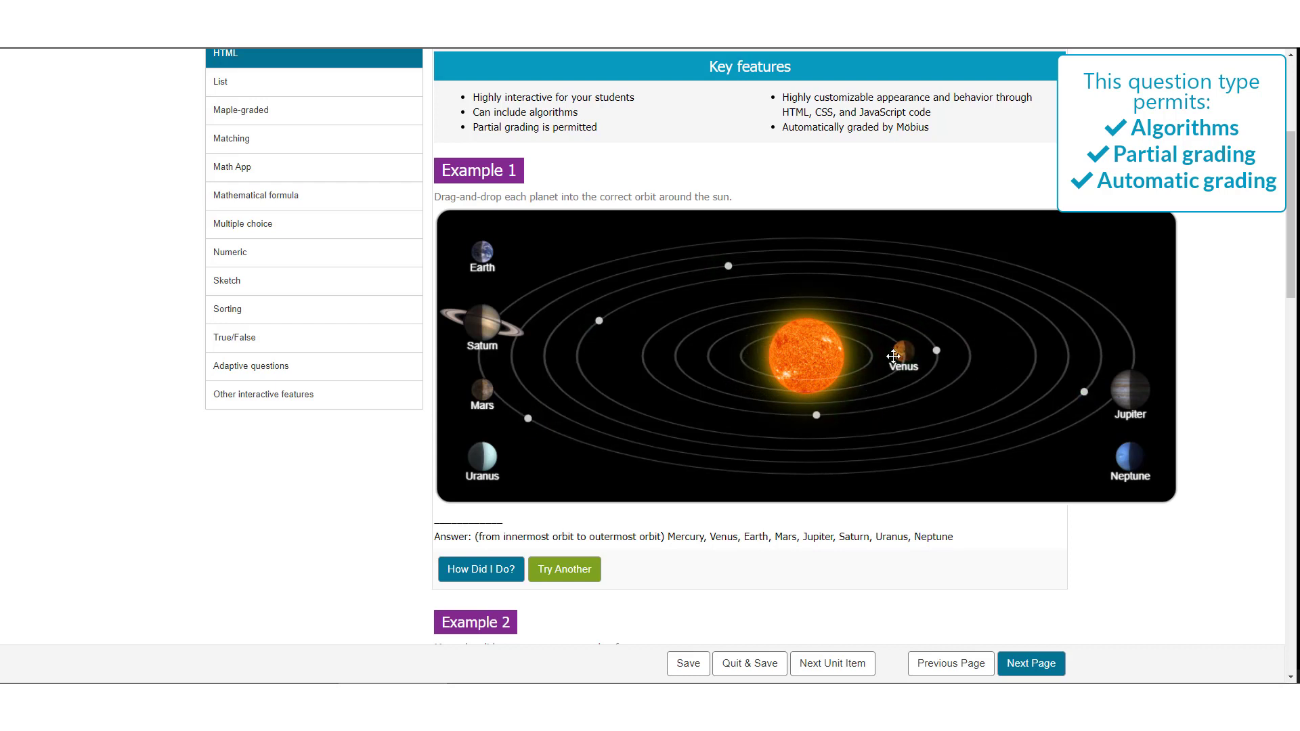
Drag the Example 2 slider to set the angle to roughly half a turn
scroll(down, 3)
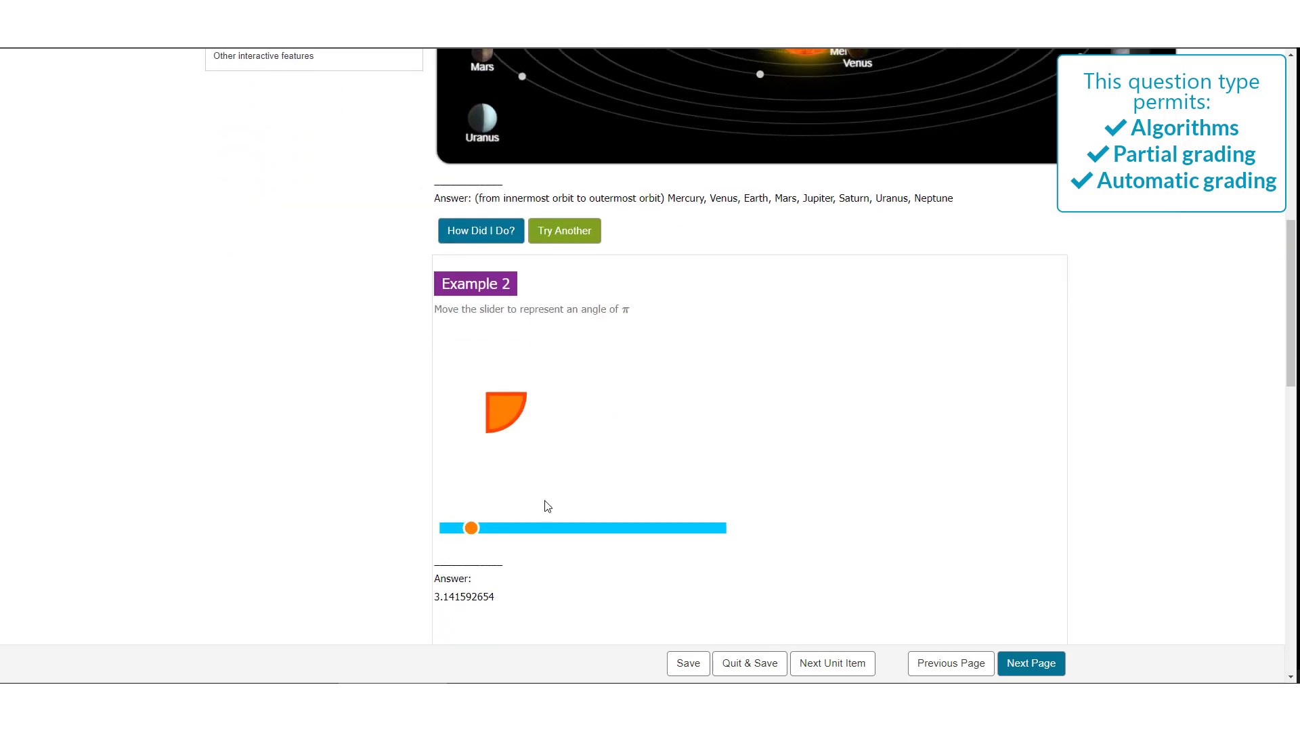
drag(471, 528, 567, 525)
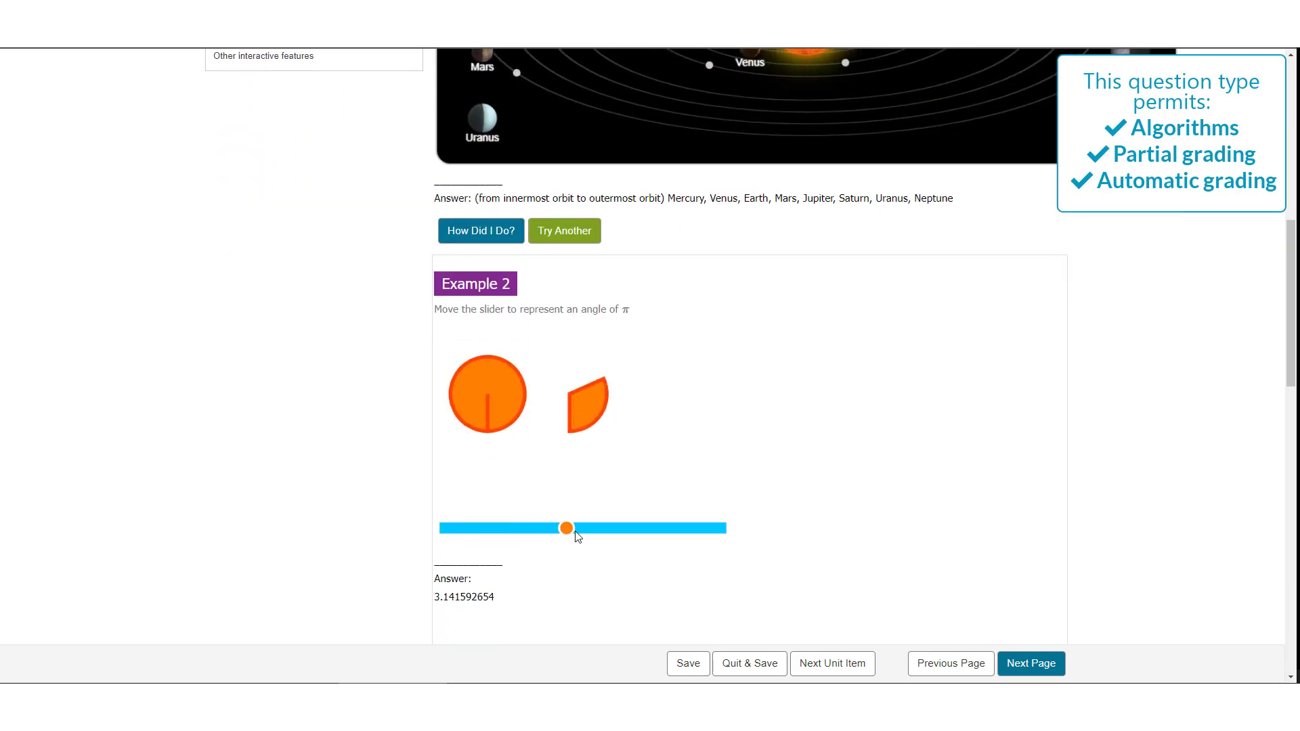
drag(566, 525, 589, 525)
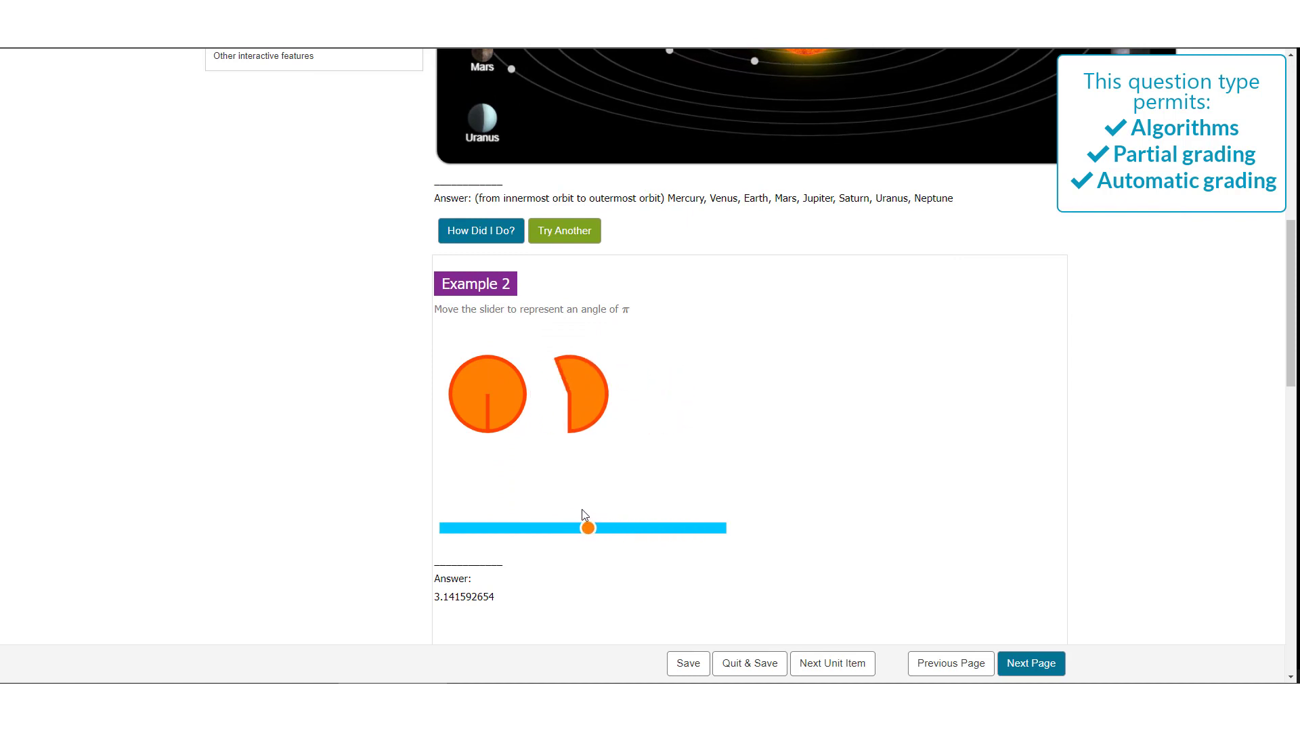
View the Example 3 prokaryote labelling question and try dragging a label
scroll(down, 3)
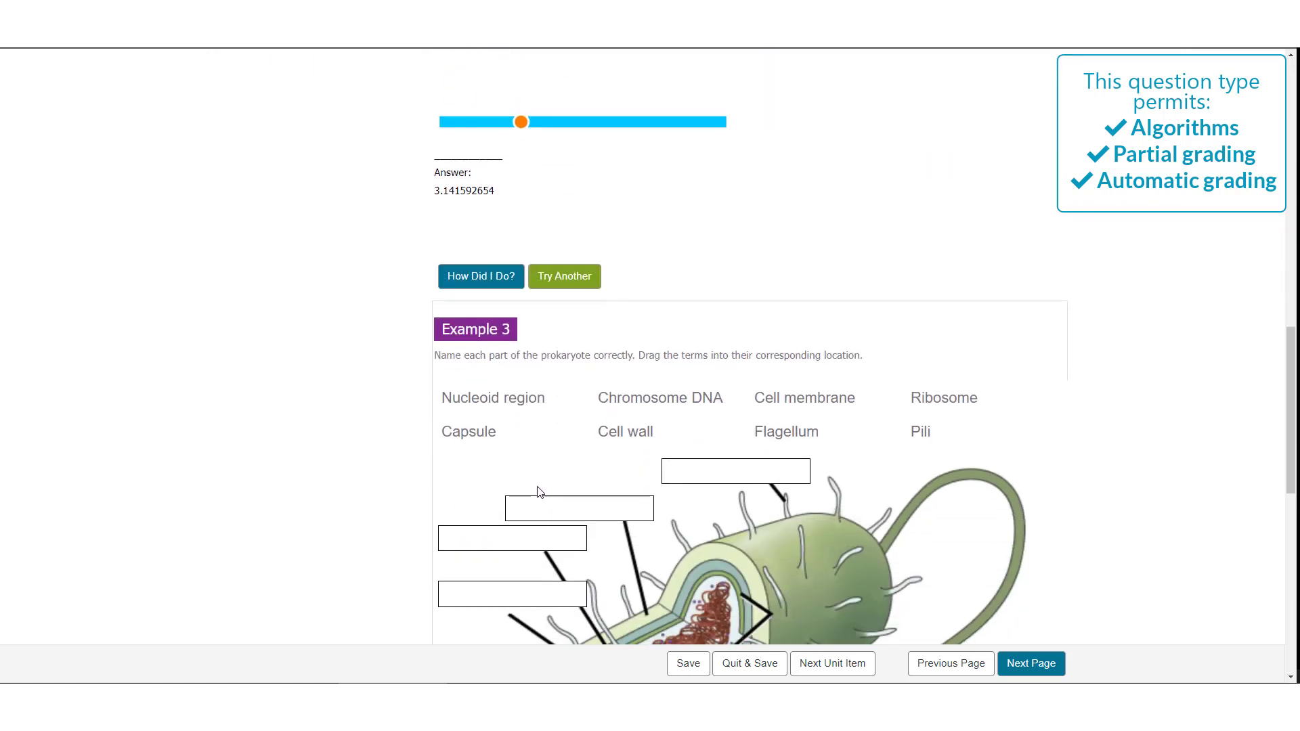
scroll(down, 3)
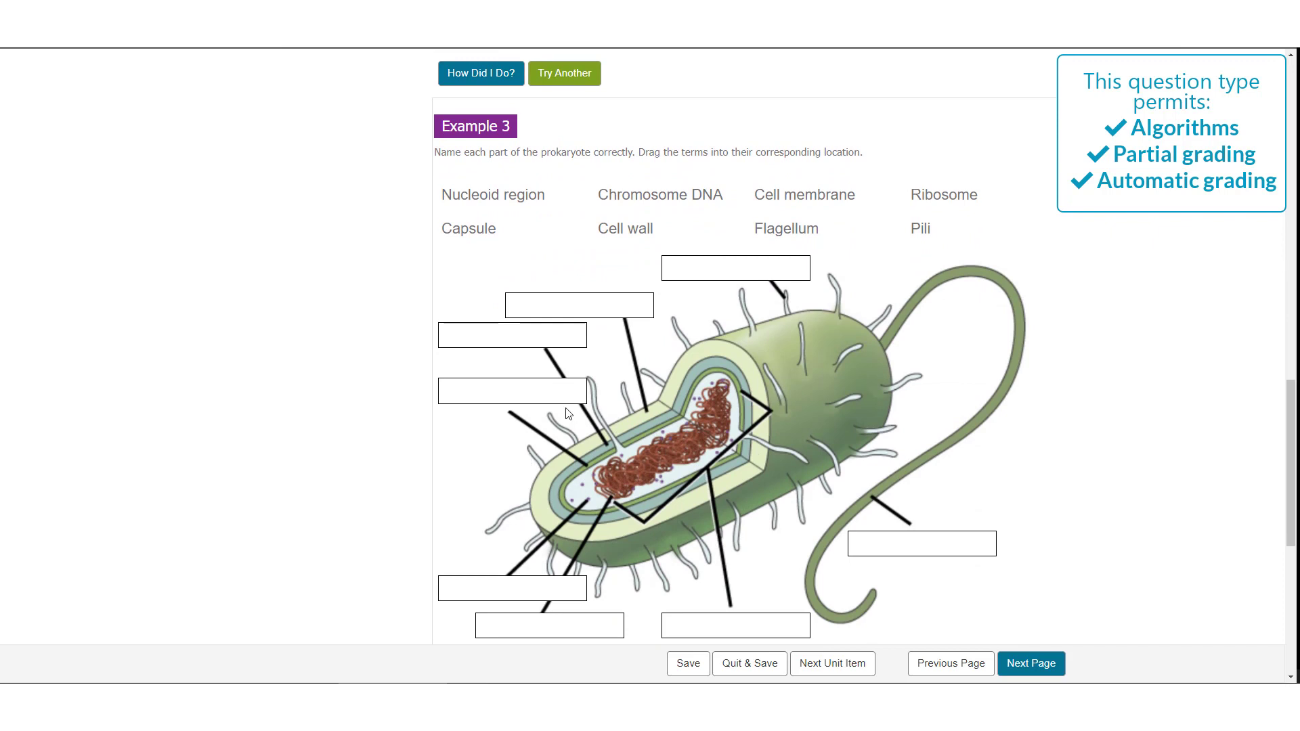
mouse_move(537, 367)
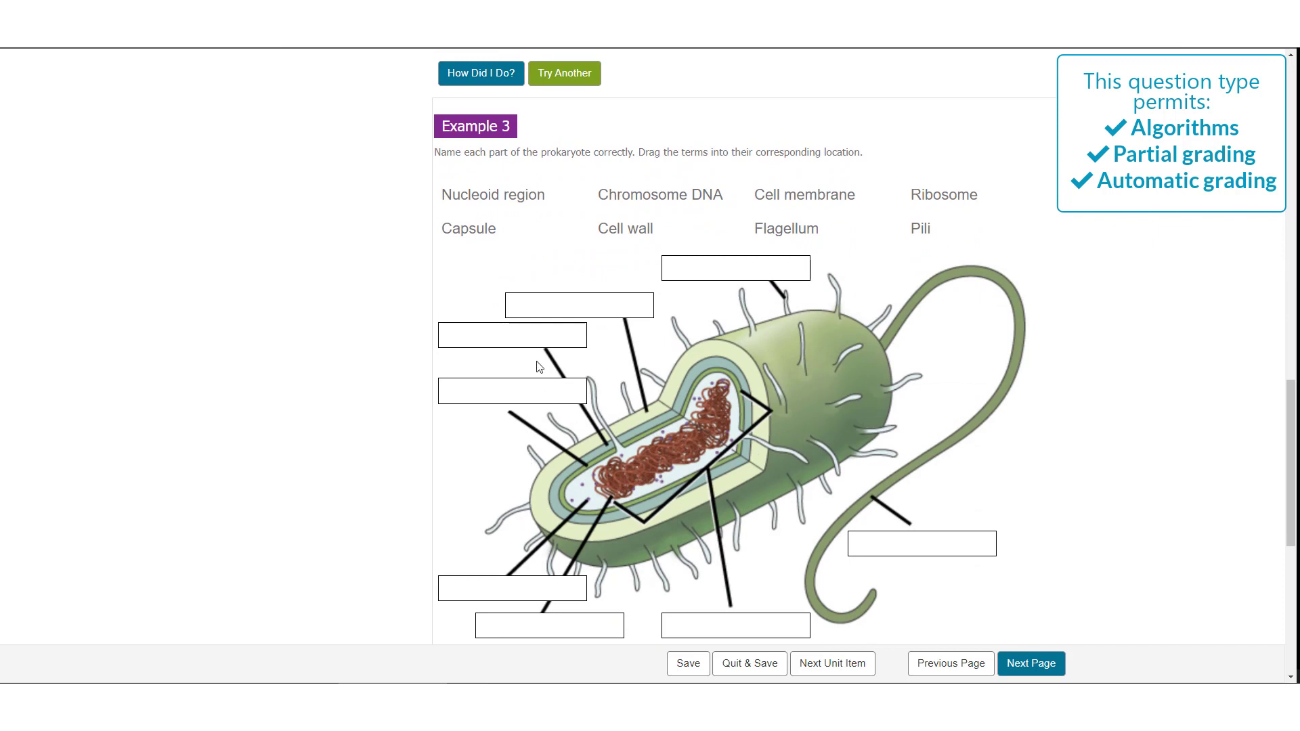
mouse_move(859, 238)
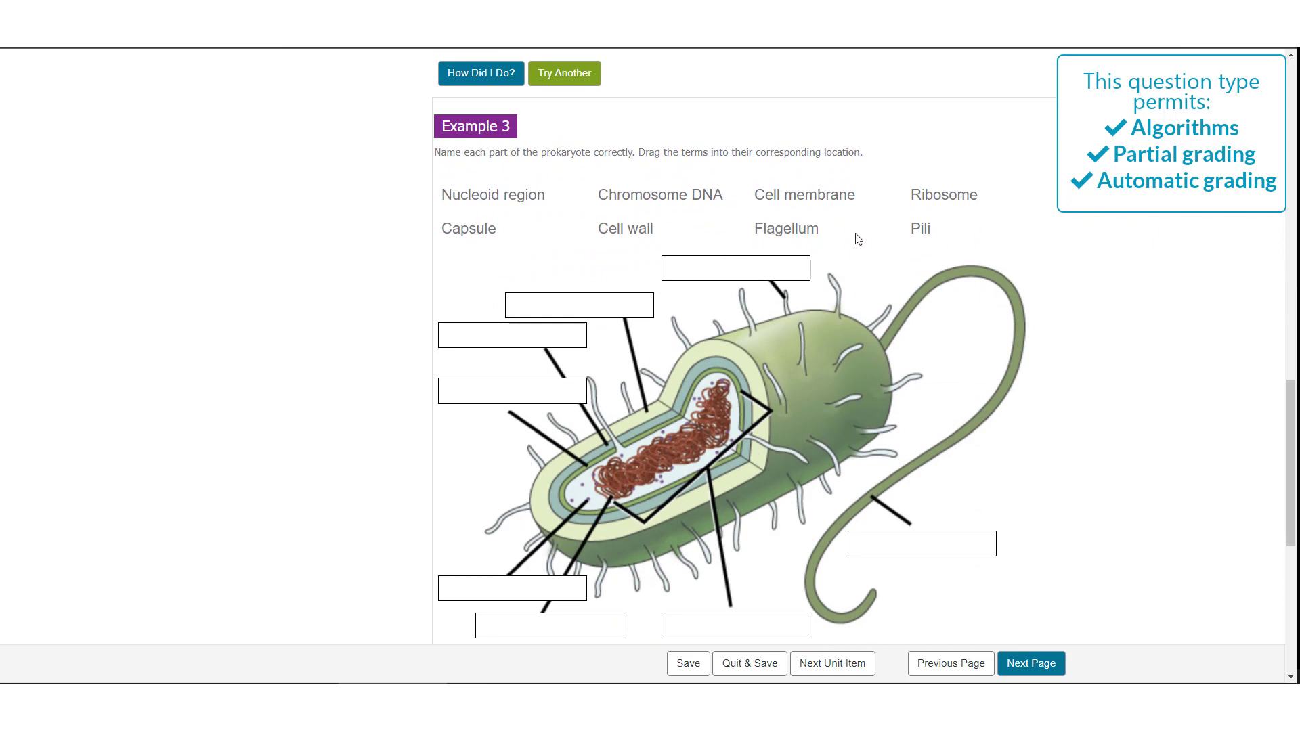
drag(786, 228, 921, 545)
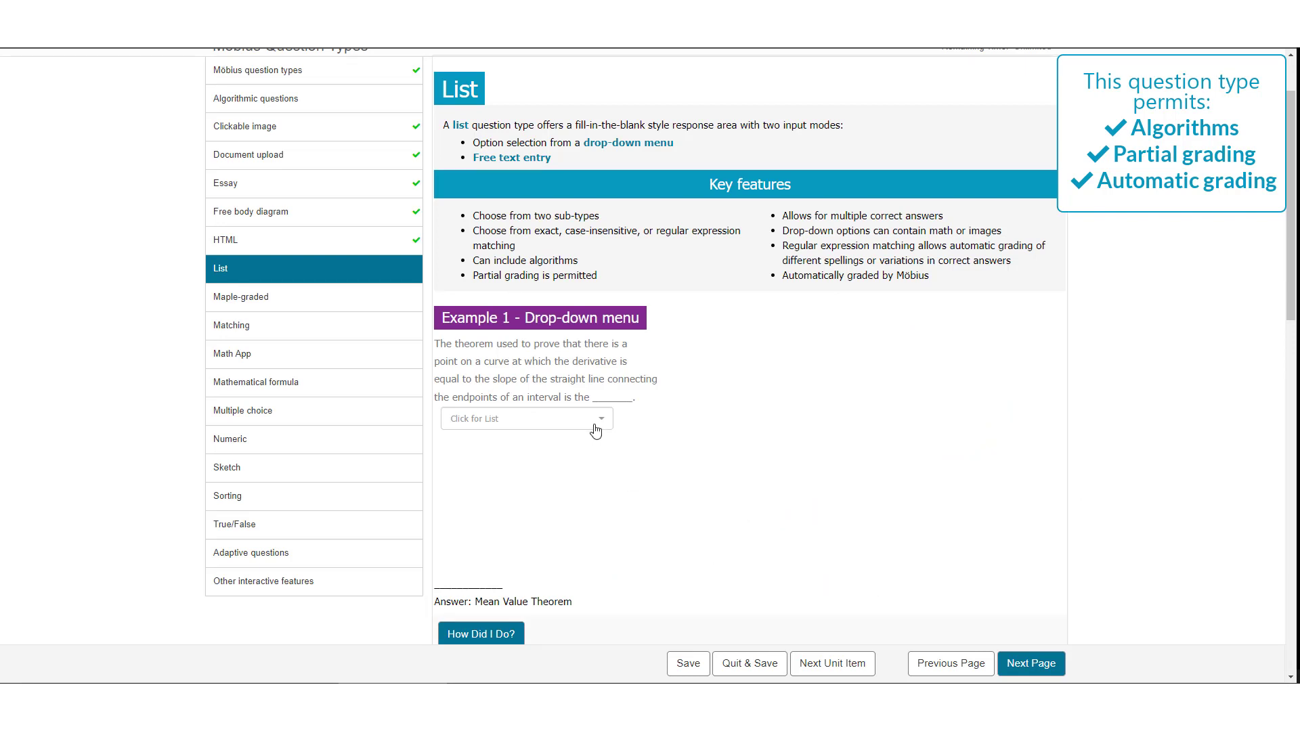
Answer the List Example 1 theorem question with Mean Value Theorem
click(526, 418)
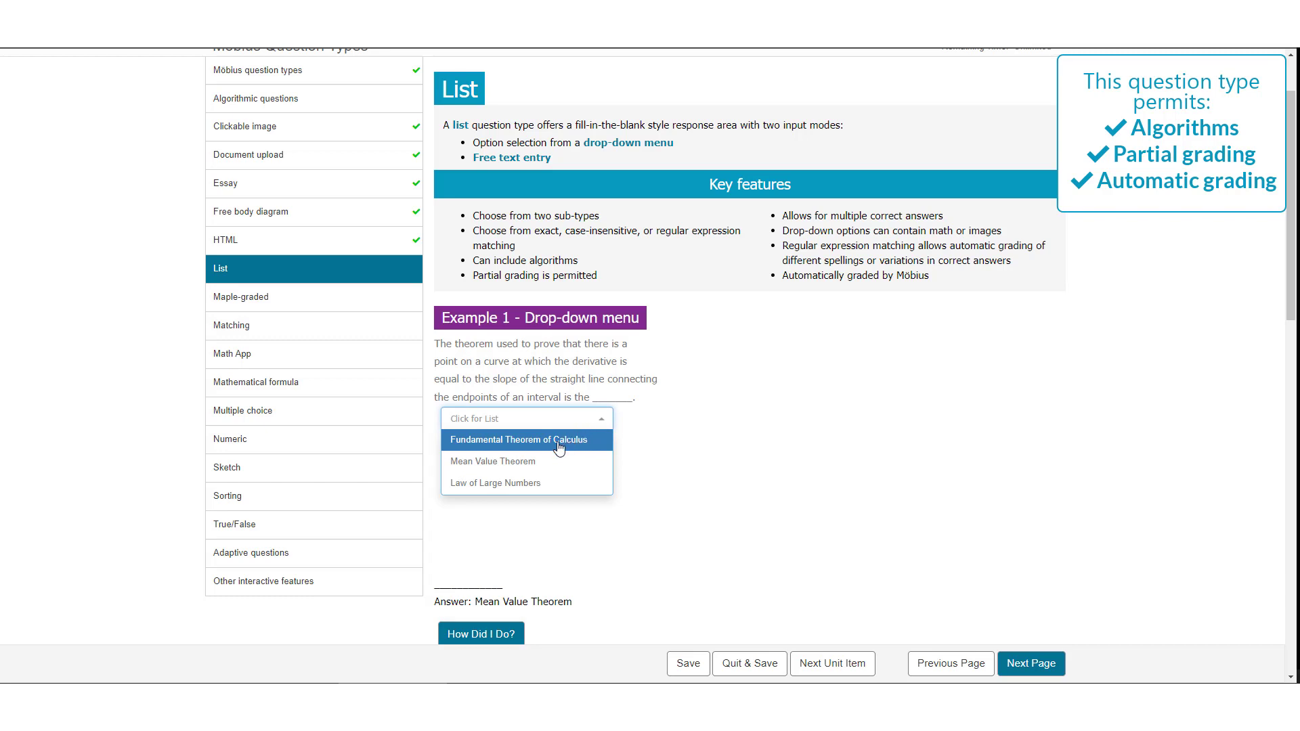
mouse_move(527, 460)
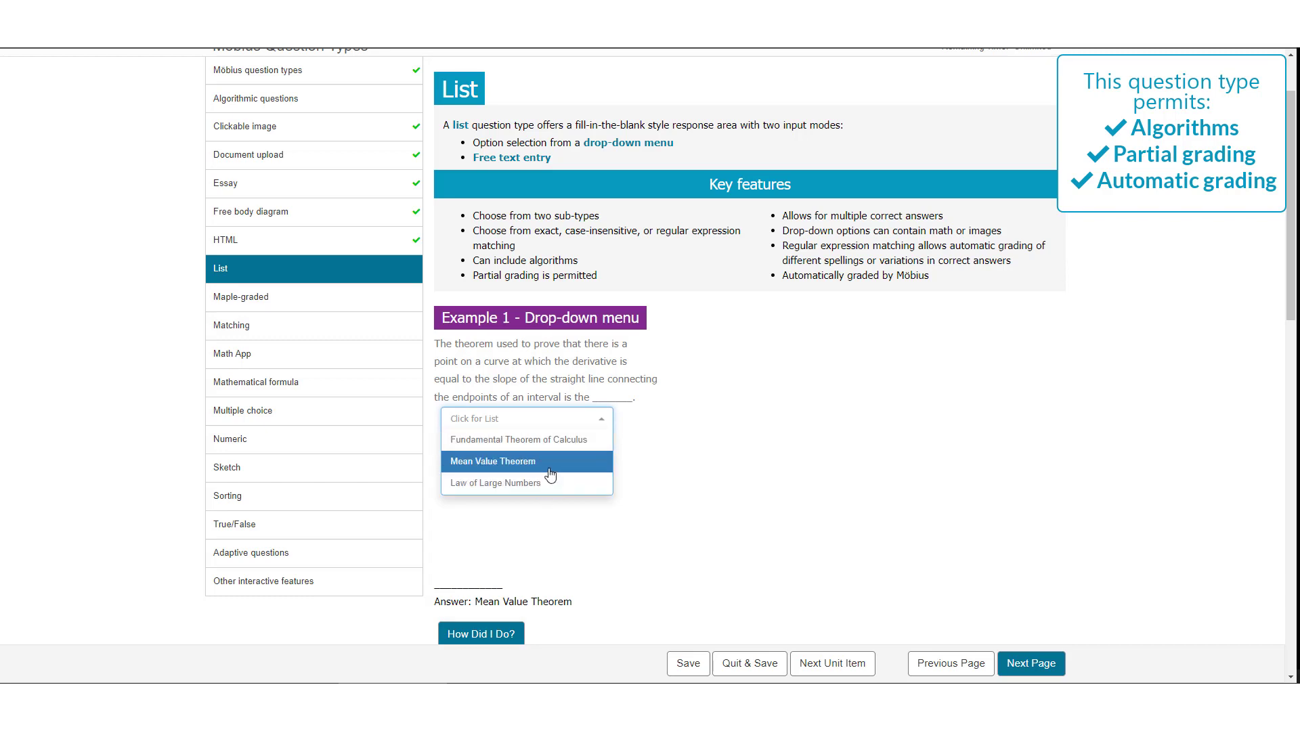
click(493, 460)
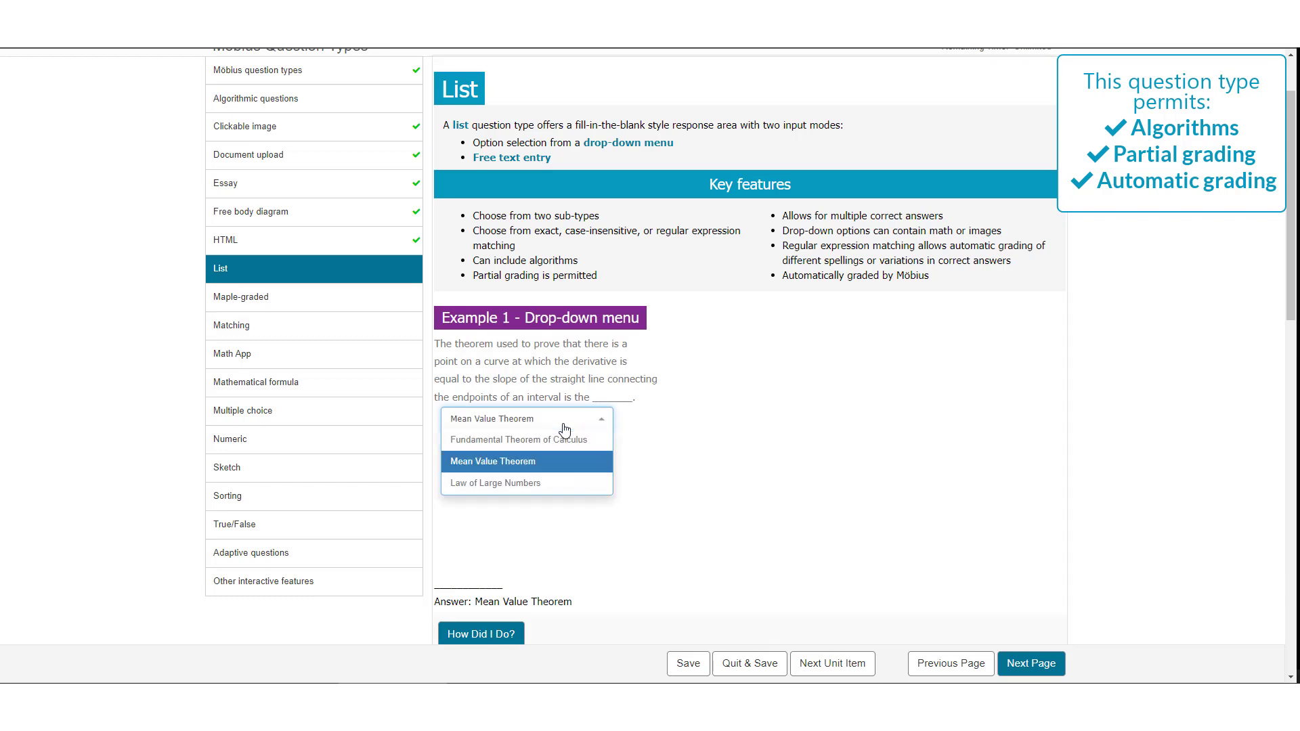
mouse_move(562, 439)
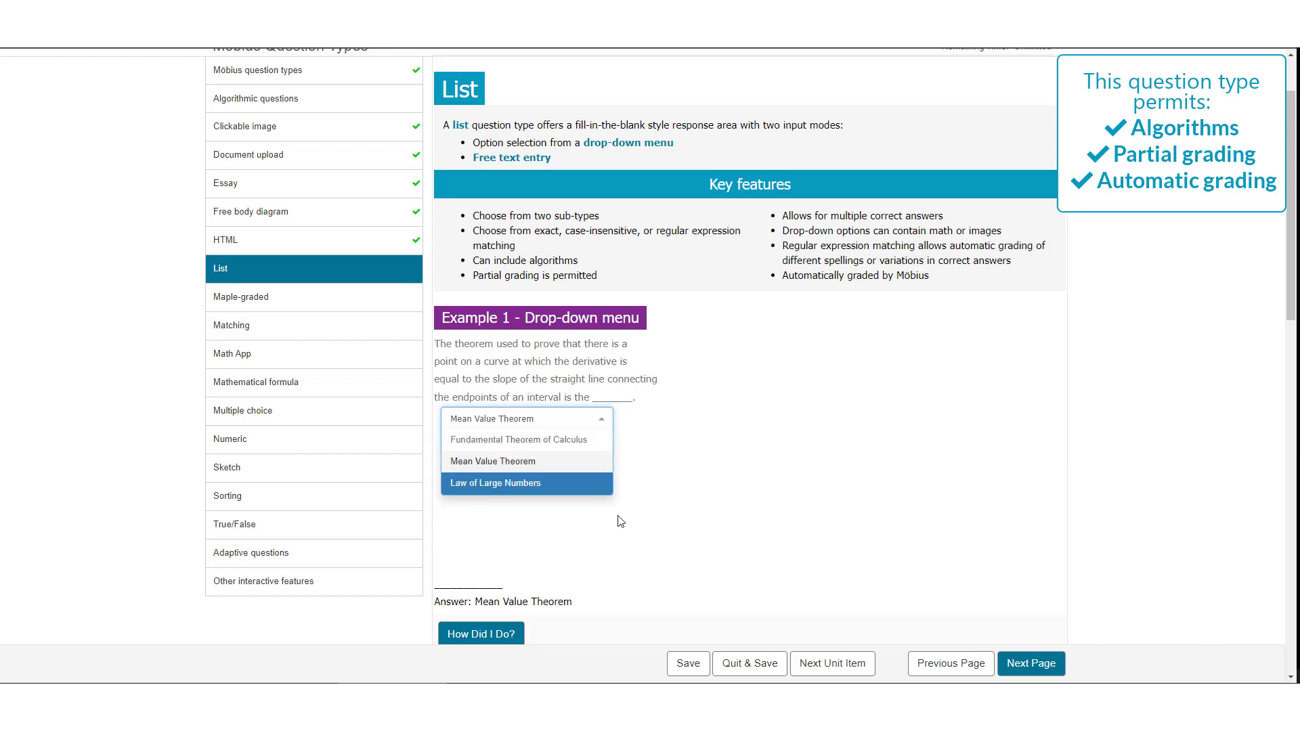
scroll(down, 3)
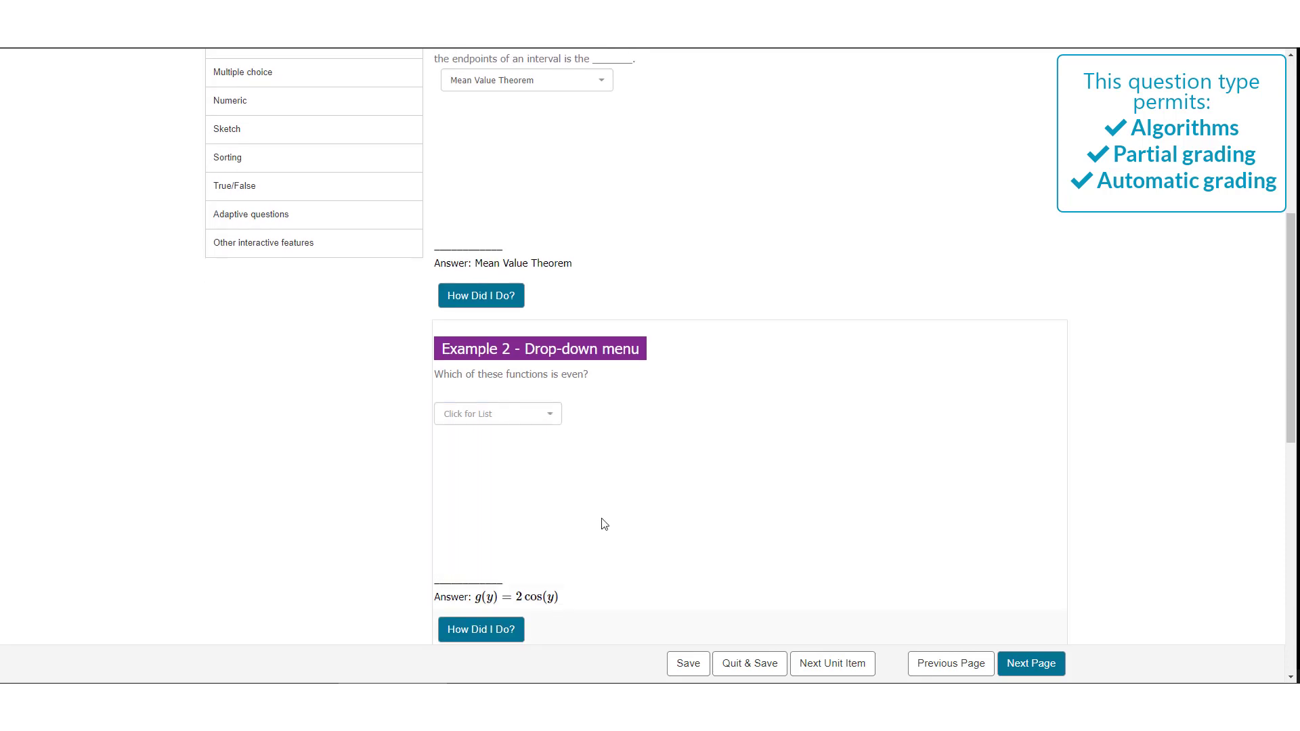
Start the largest-bone free text answer, then move on to the Maple-graded page
scroll(down, 3)
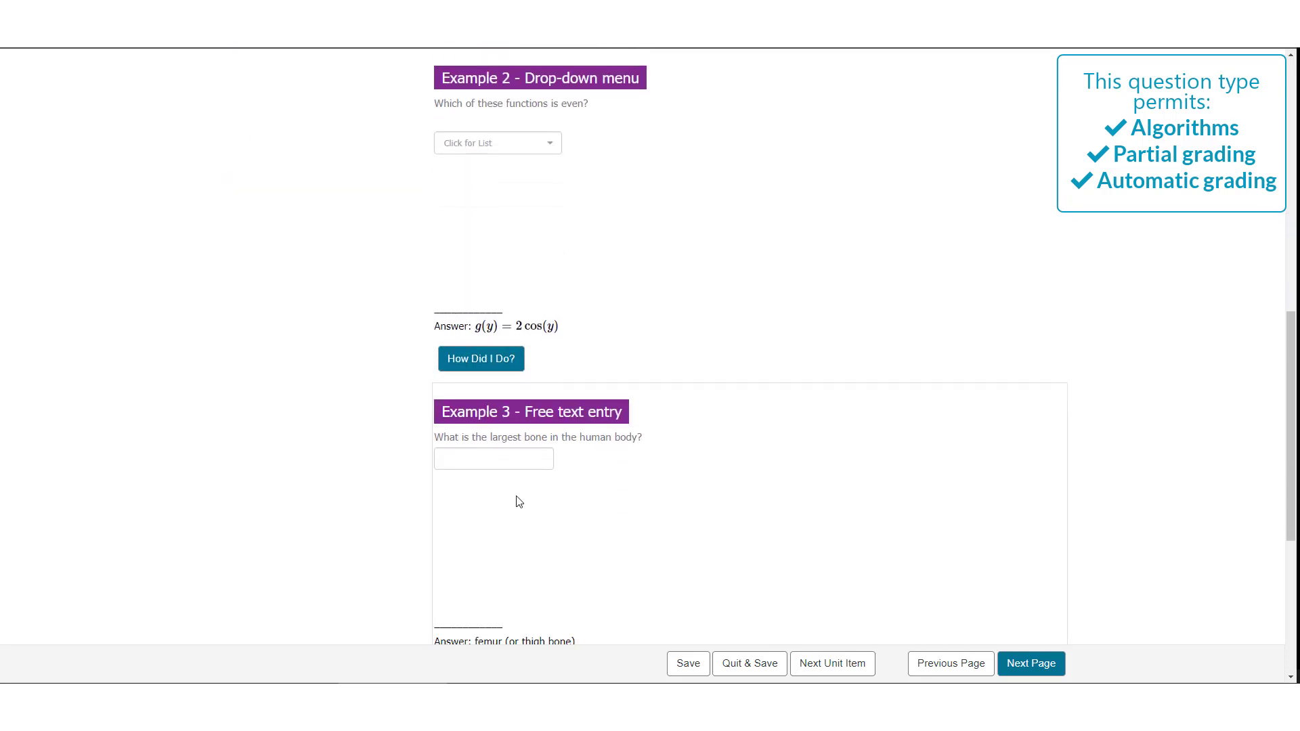
click(493, 459)
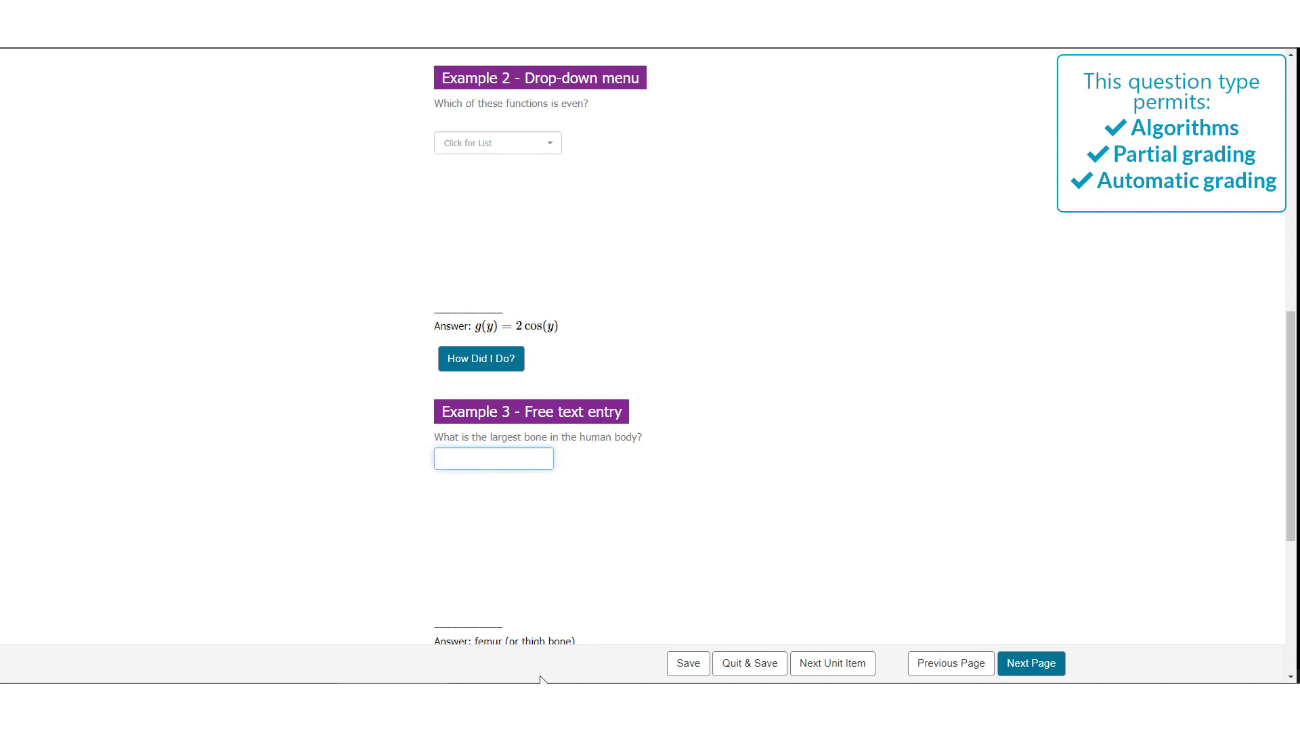
click(241, 312)
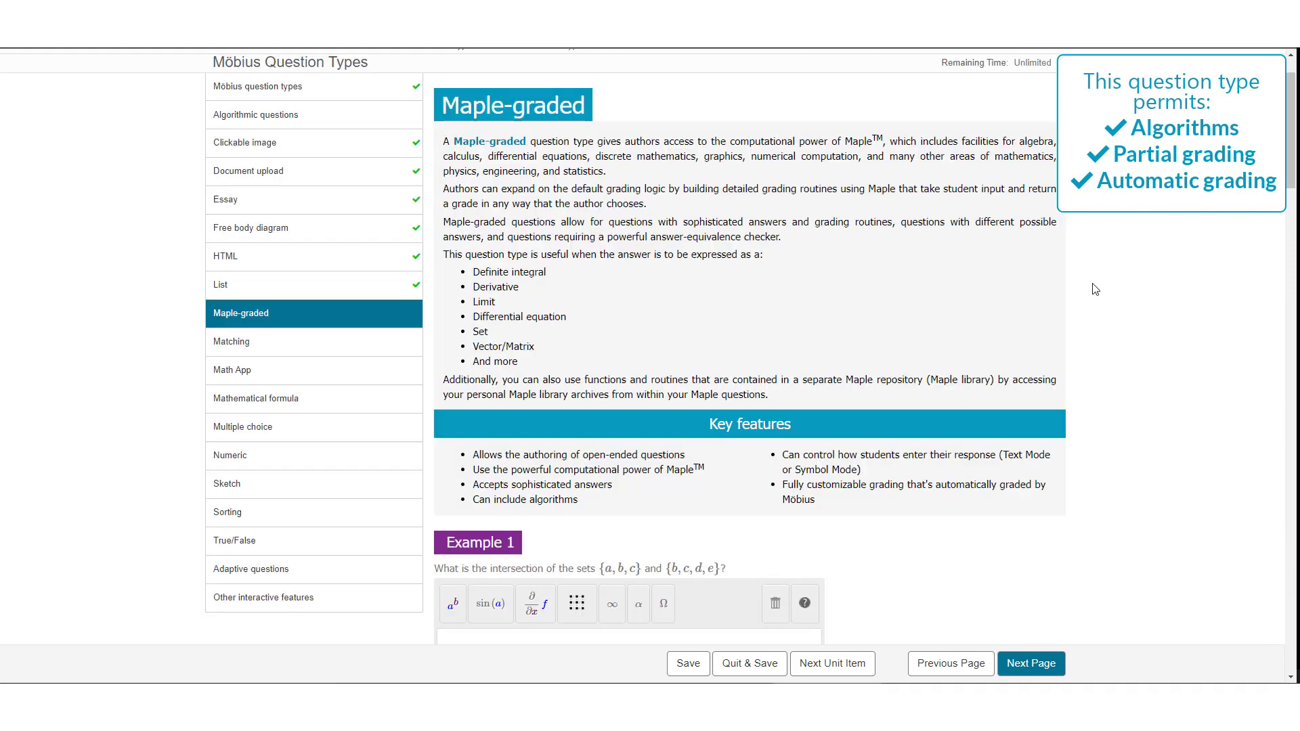
scroll(down, 3)
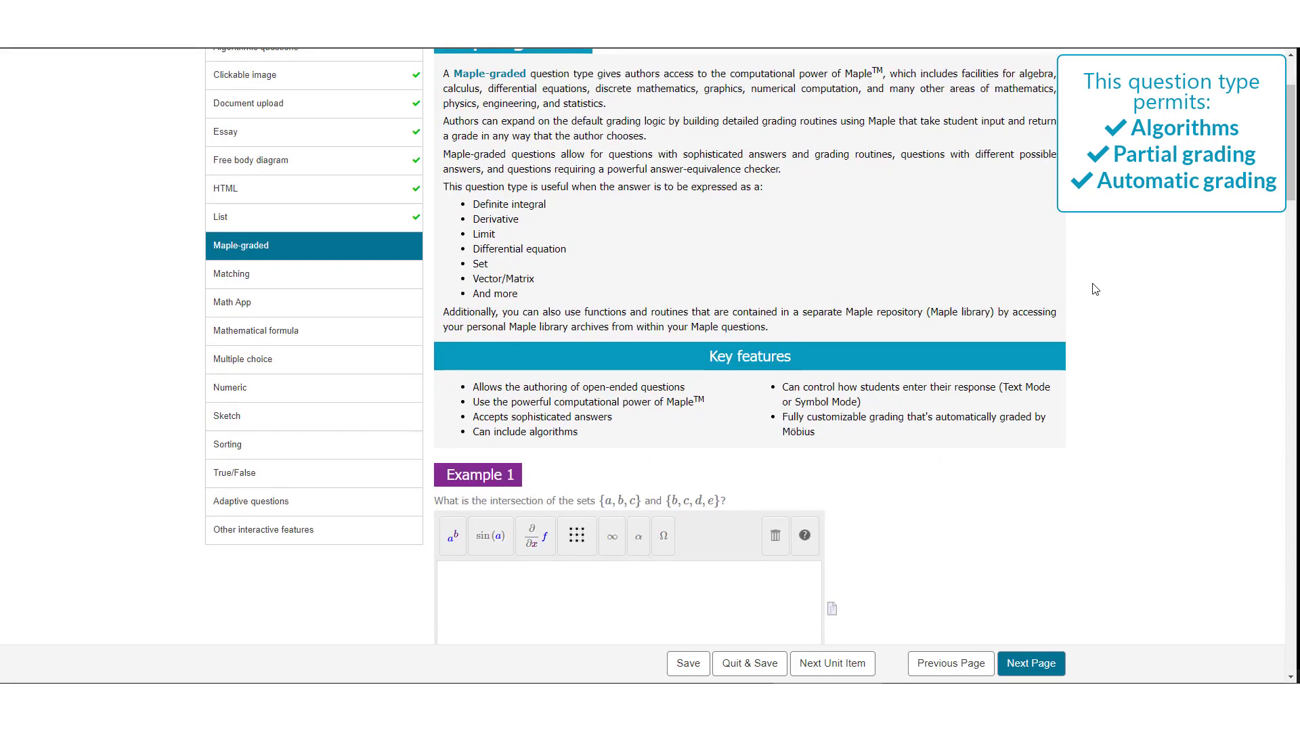
scroll(down, 3)
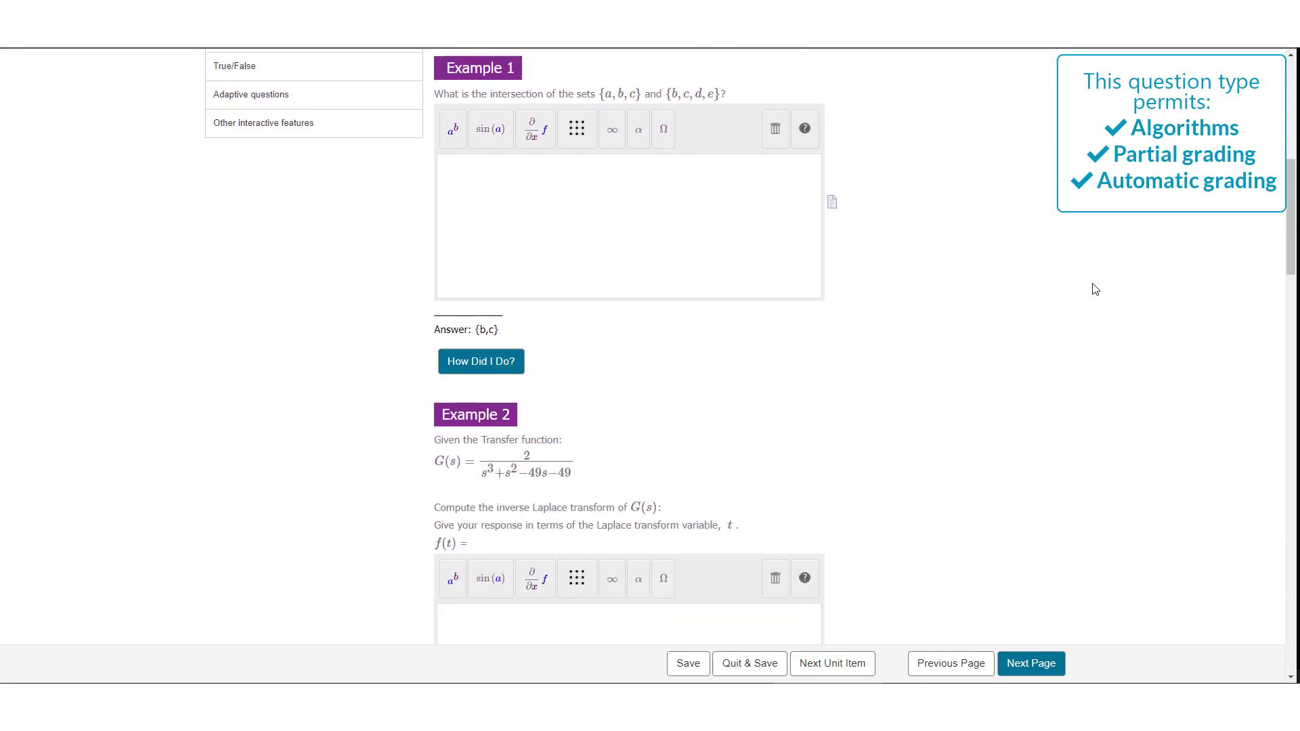
scroll(down, 3)
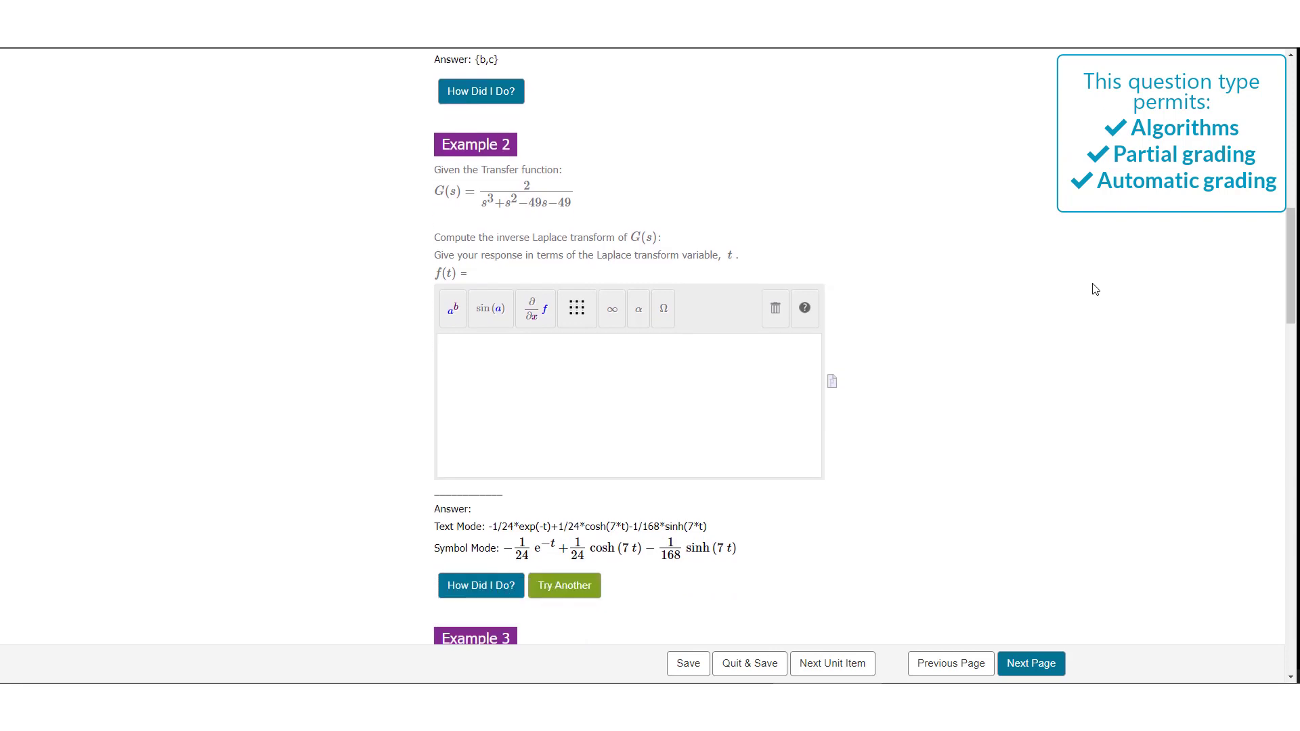
mouse_move(1089, 291)
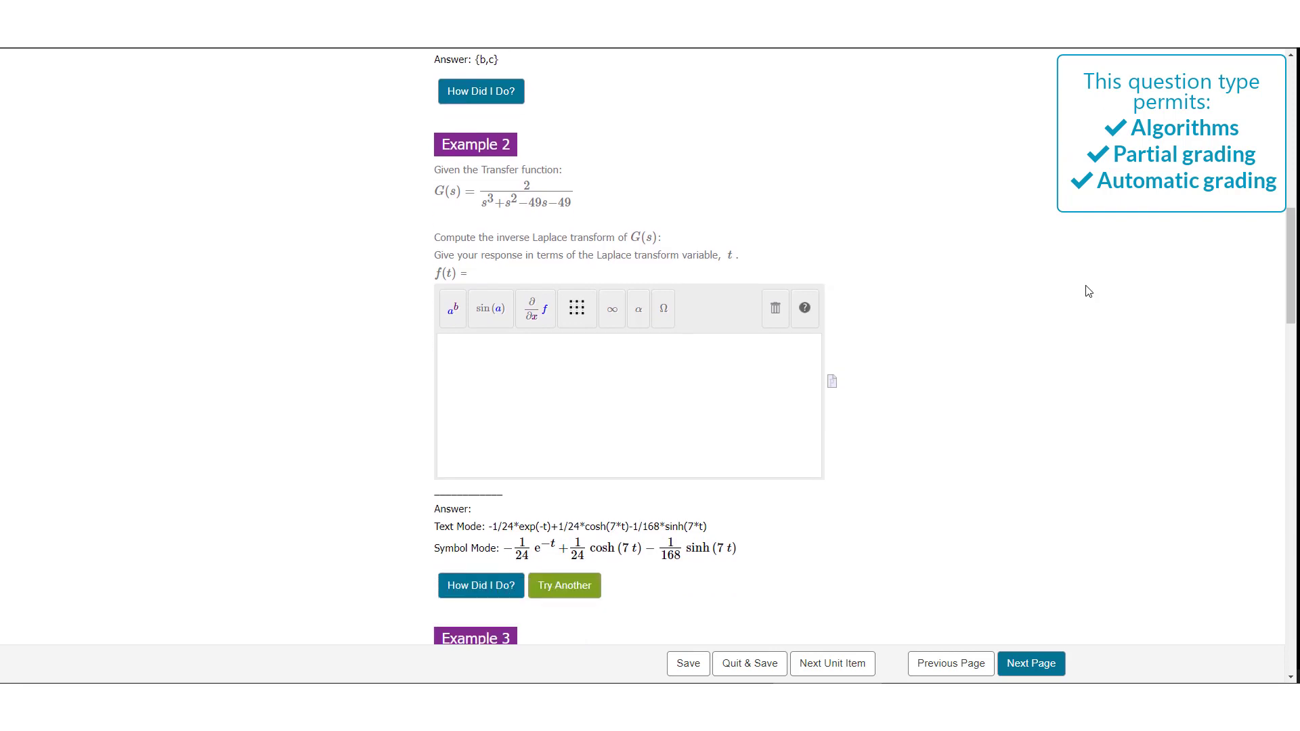
scroll(down, 3)
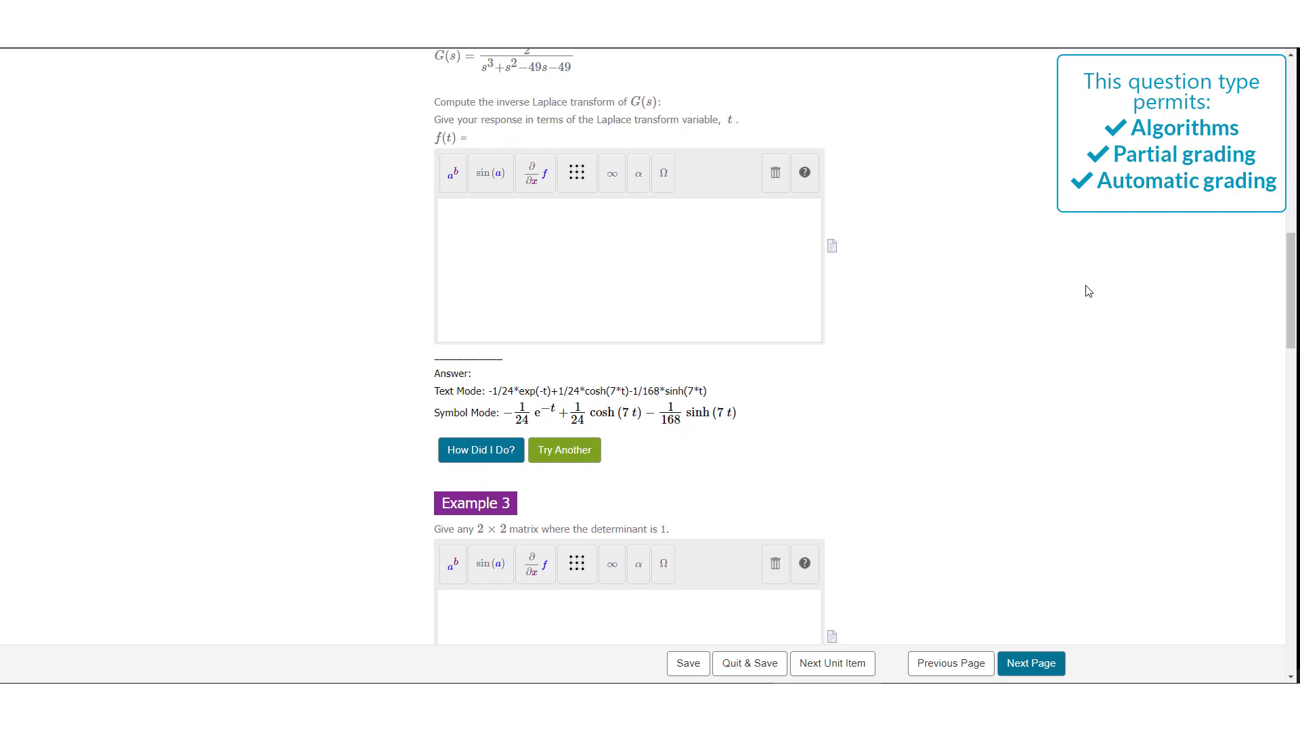
scroll(down, 3)
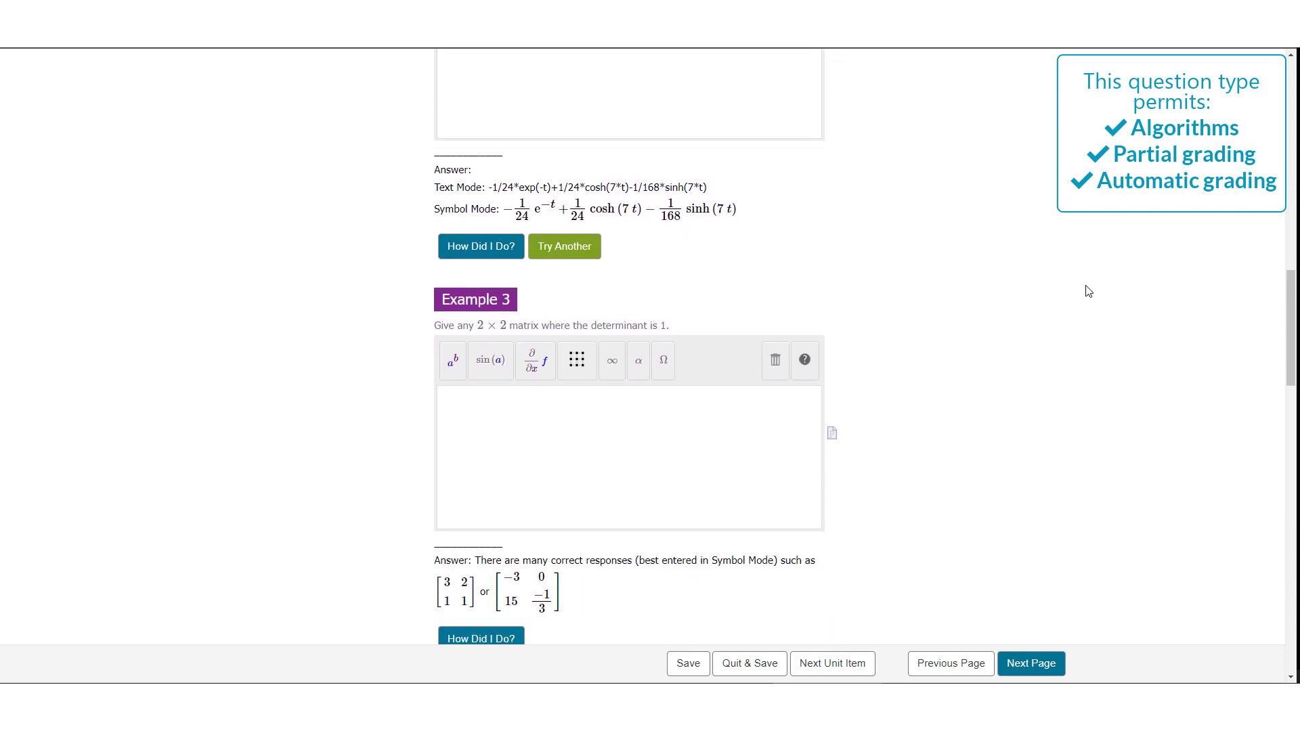
scroll(down, 3)
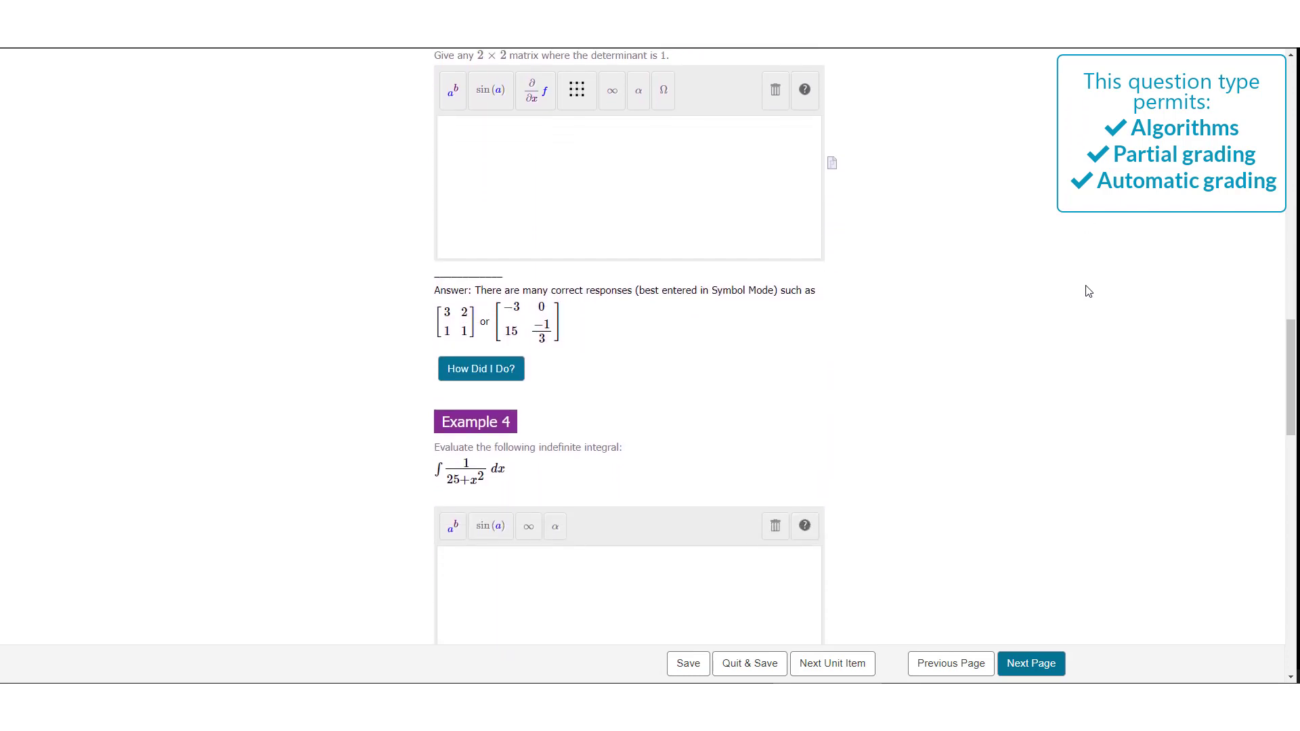
scroll(down, 3)
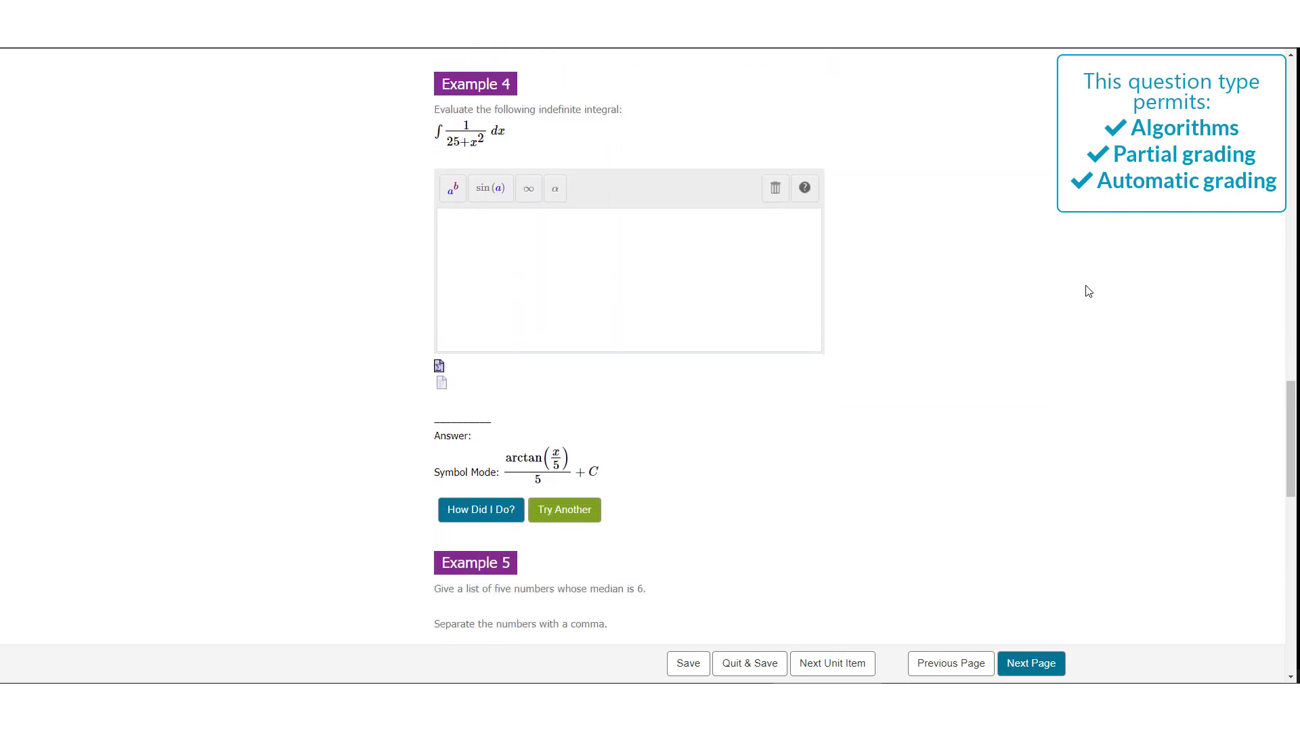
scroll(down, 3)
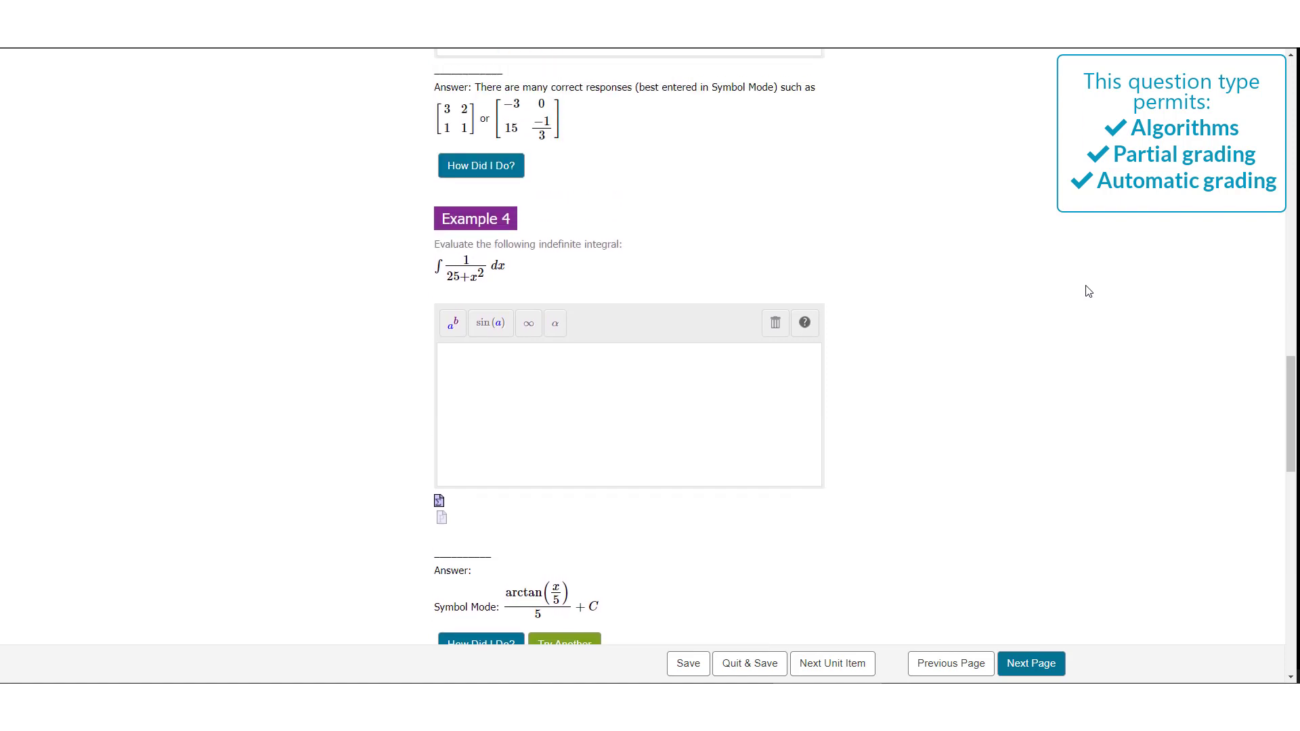
scroll(down, 3)
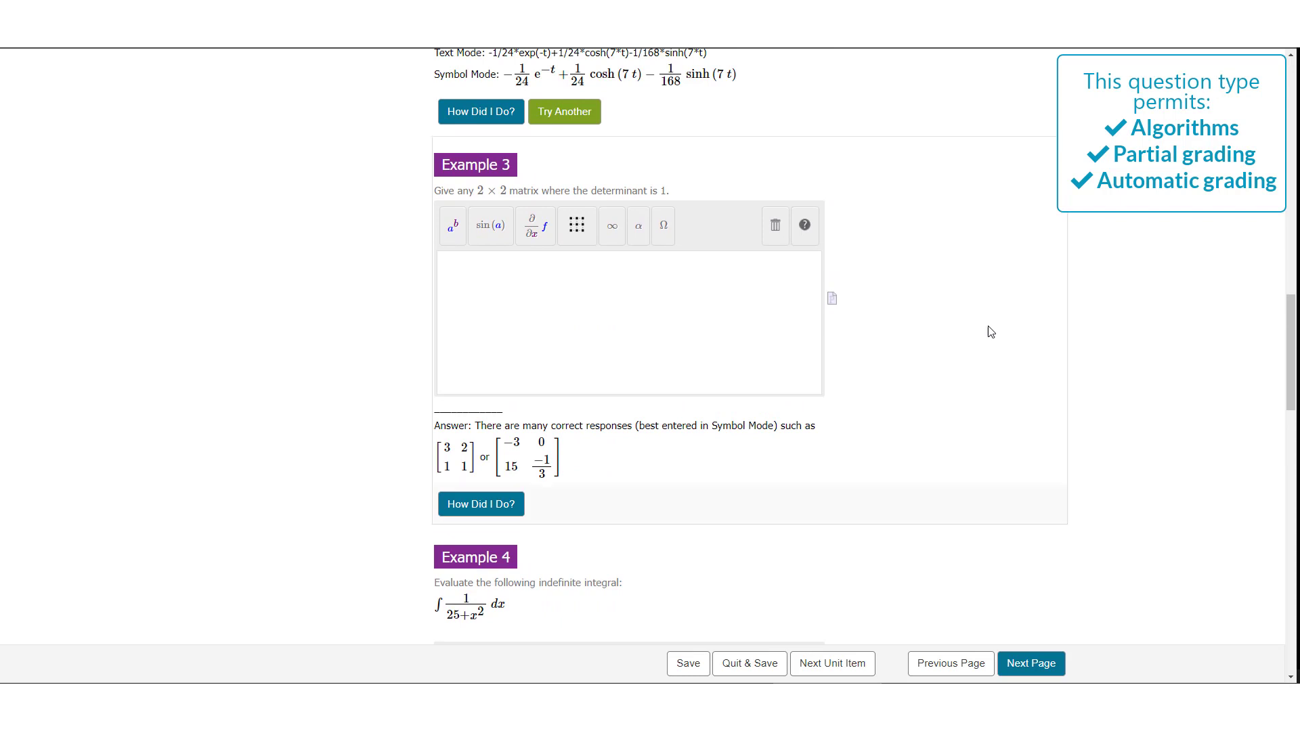
mouse_move(545, 296)
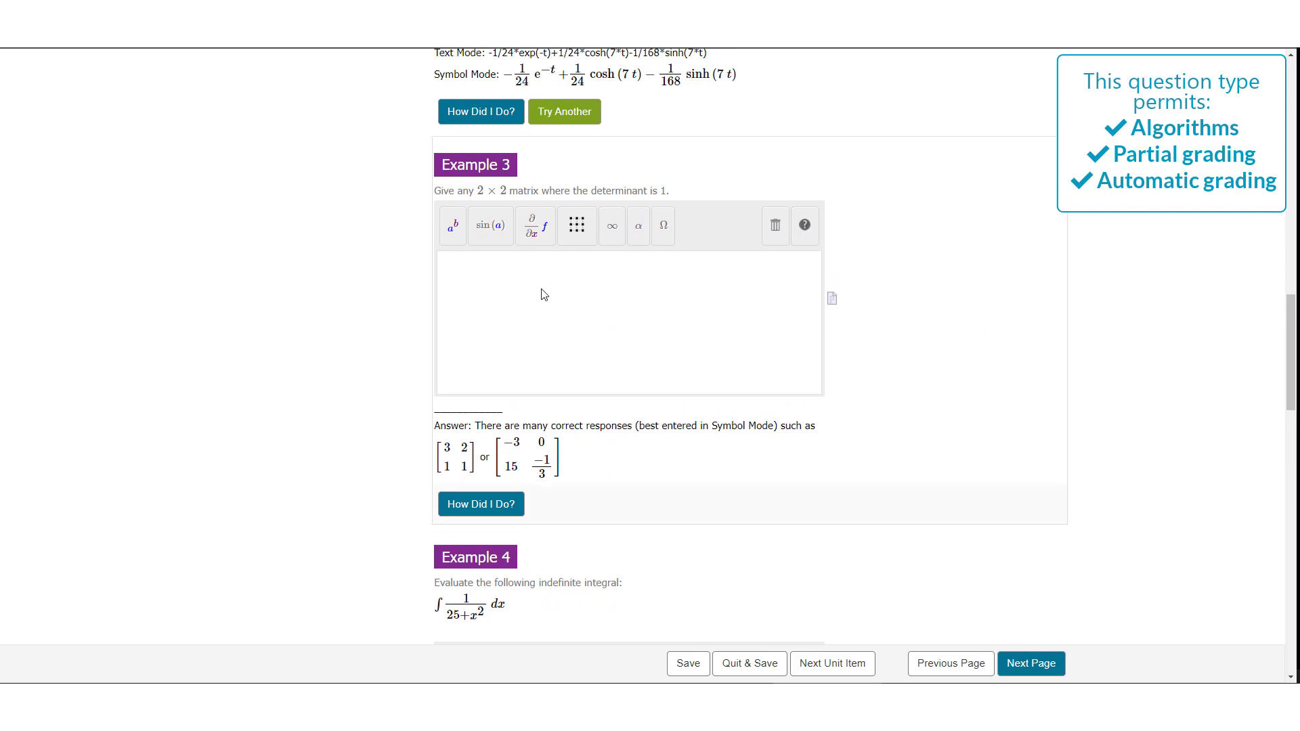
mouse_move(565, 285)
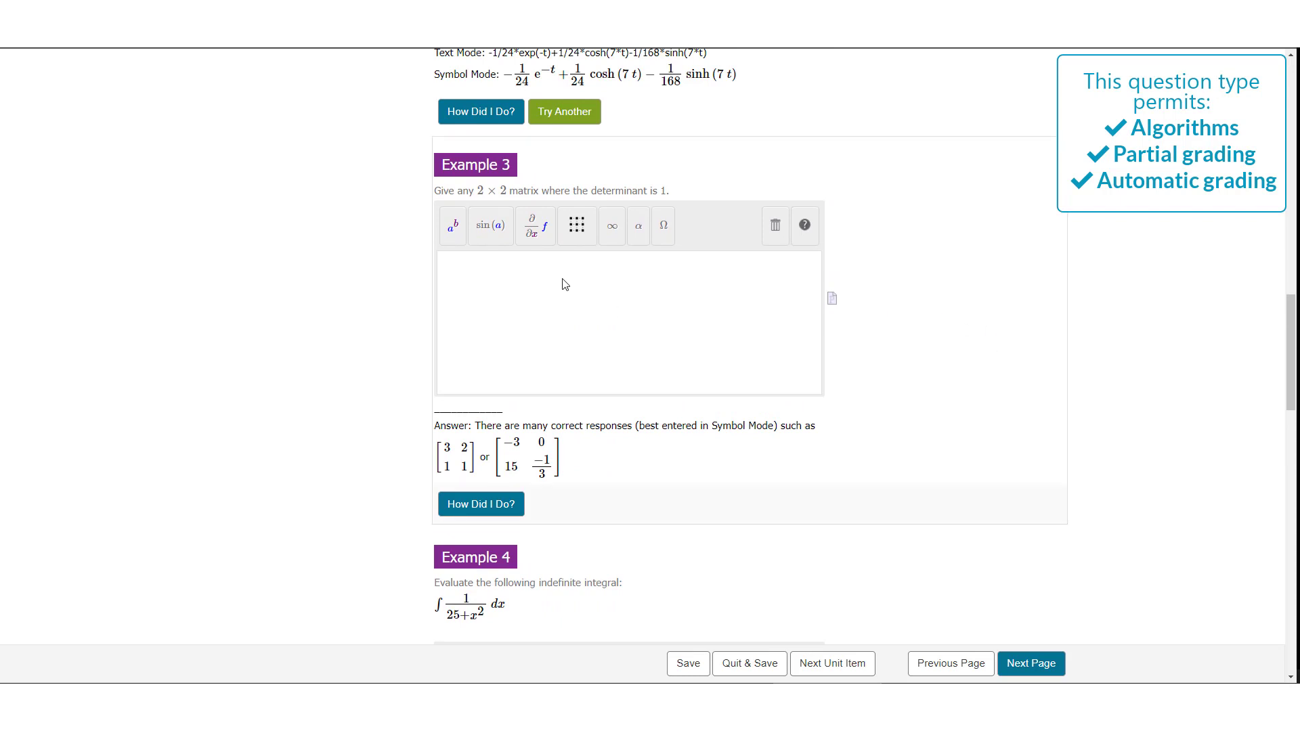
Insert a 2-column matrix for Example 3 holding rows 3 2 and 1 1, then move down to Example 6
click(576, 226)
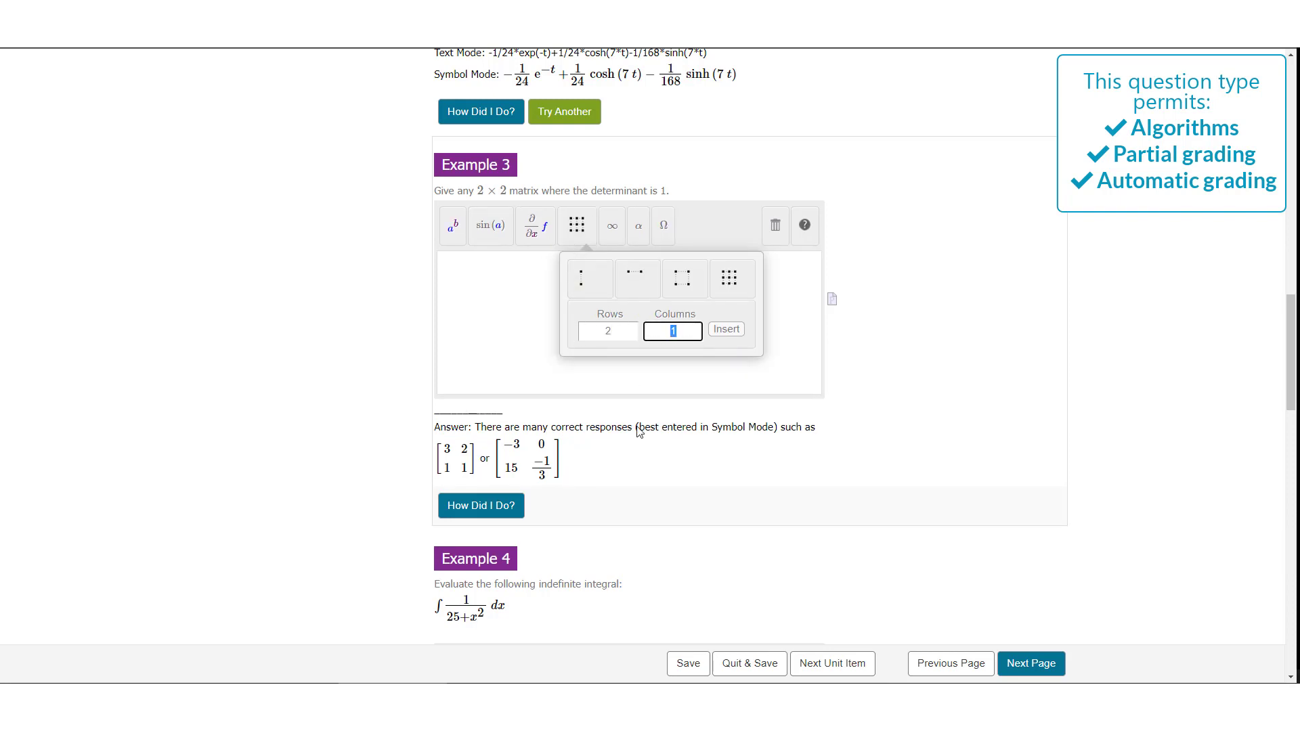
text(2)
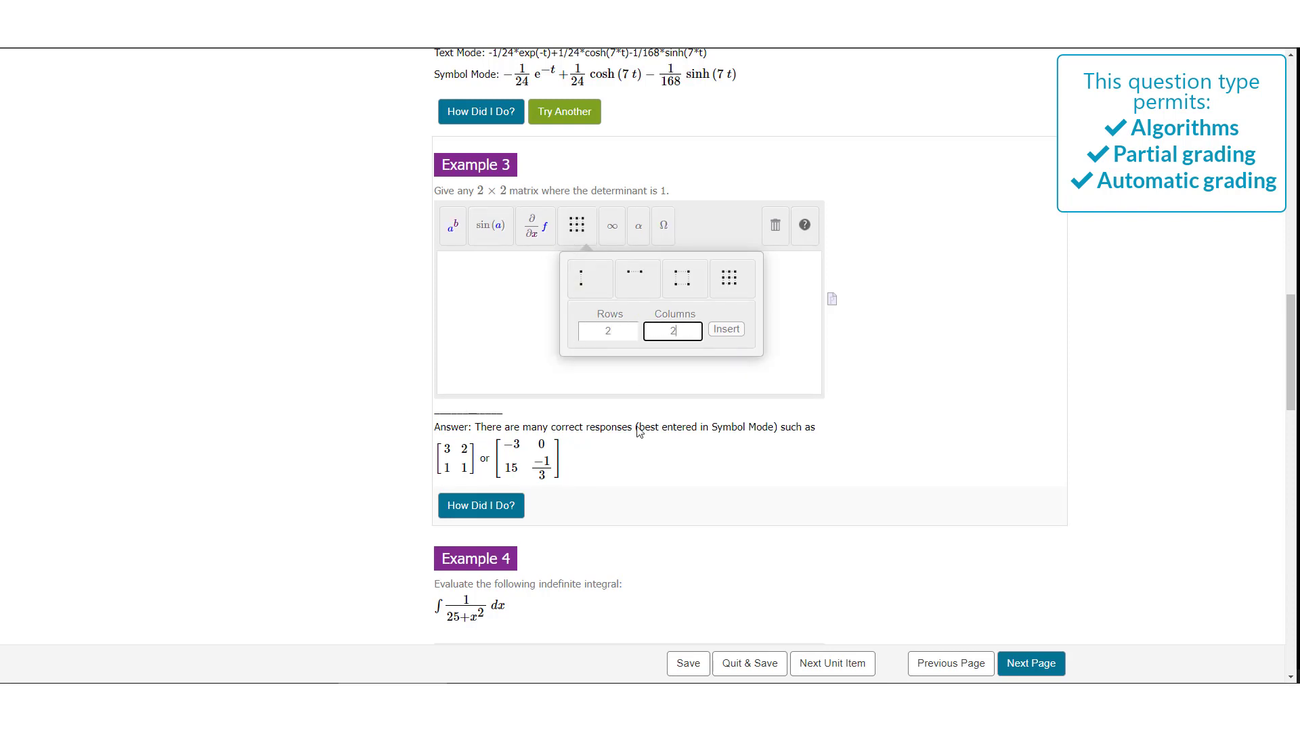
click(724, 329)
text(3 2 1 1)
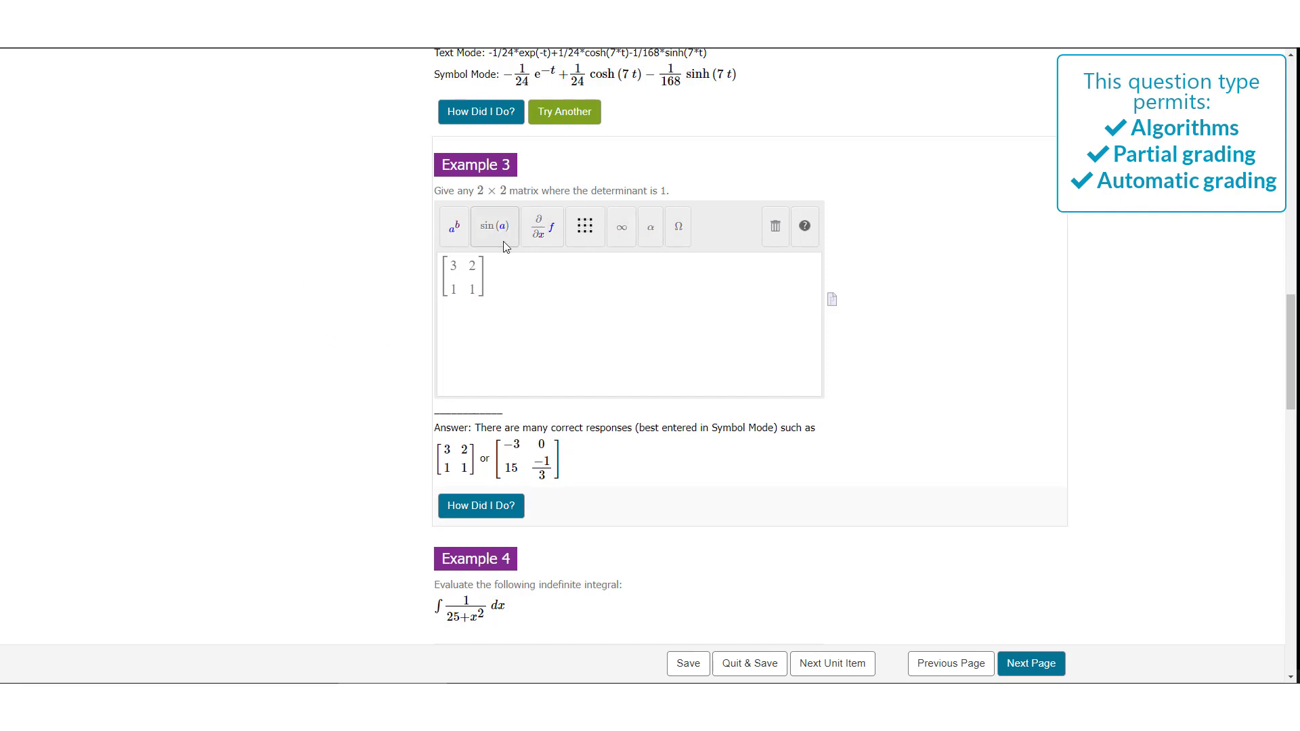
scroll(down, 3)
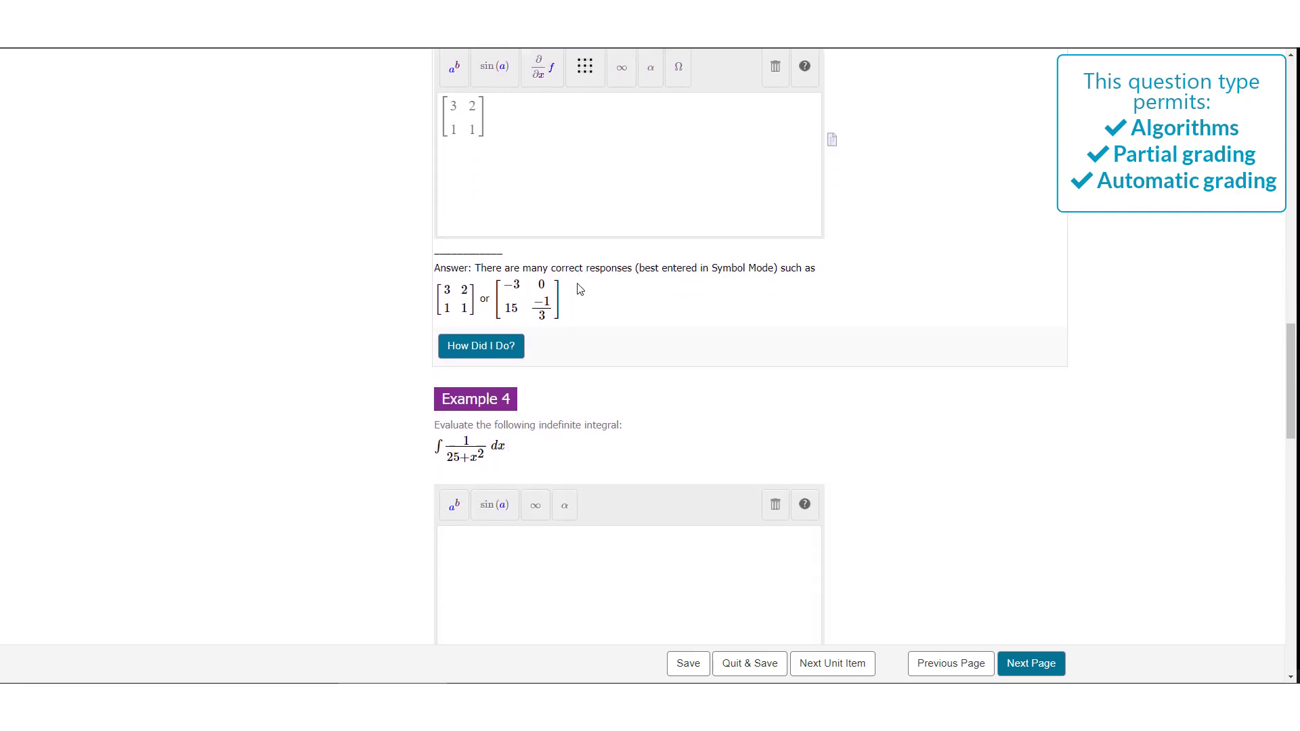
scroll(down, 3)
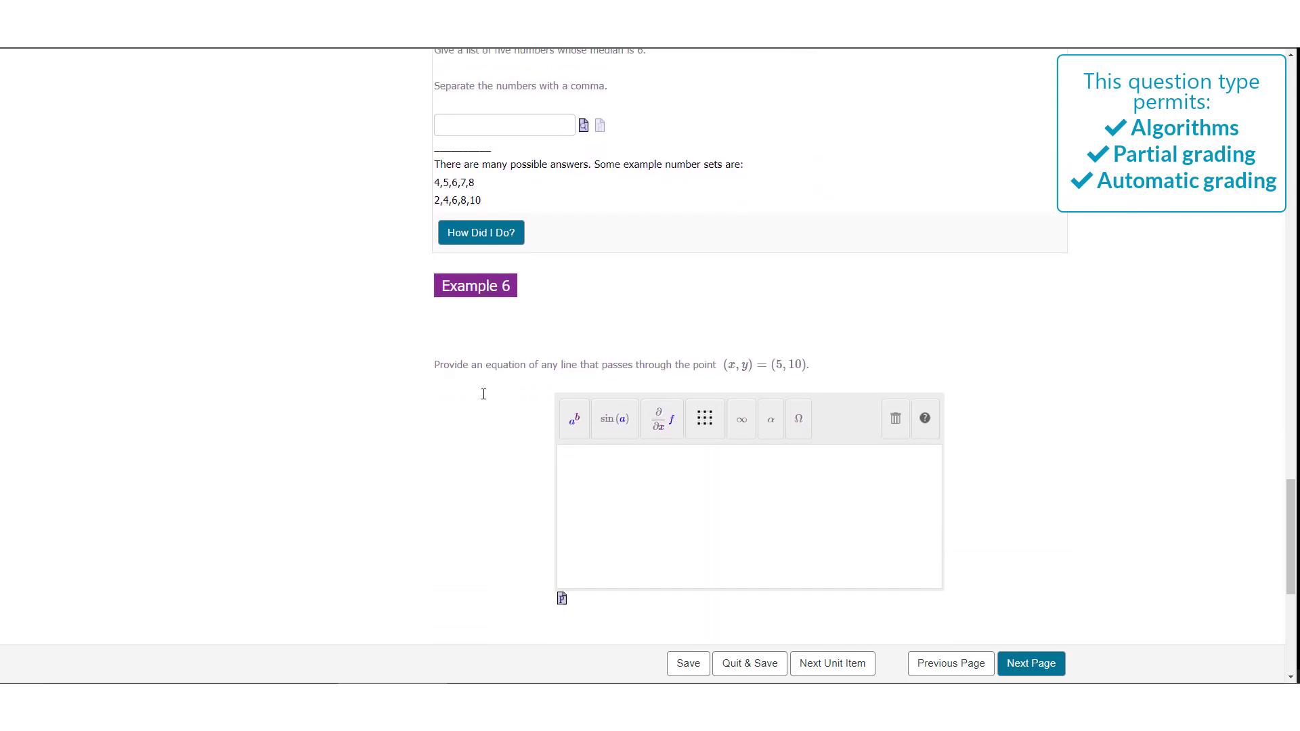
Enter the line x = 5 as the Example 6 answer and preview its plot
scroll(down, 3)
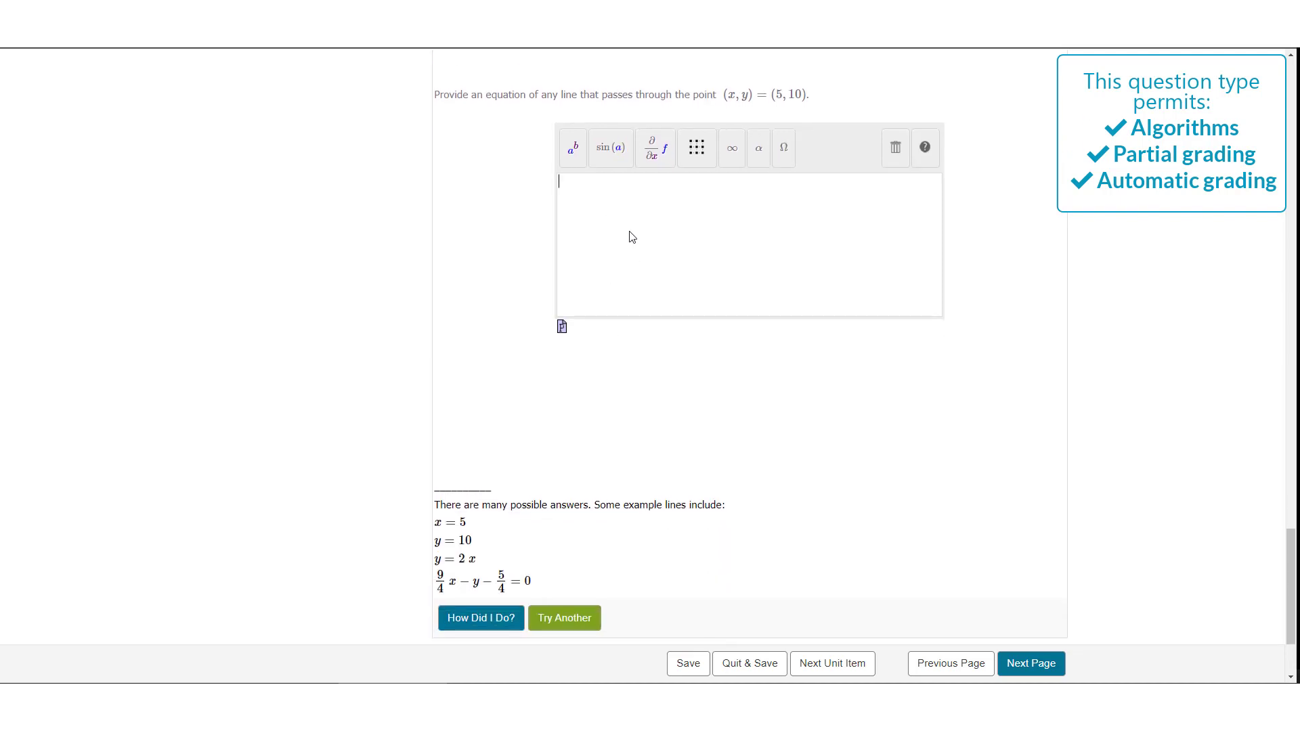
text(x)
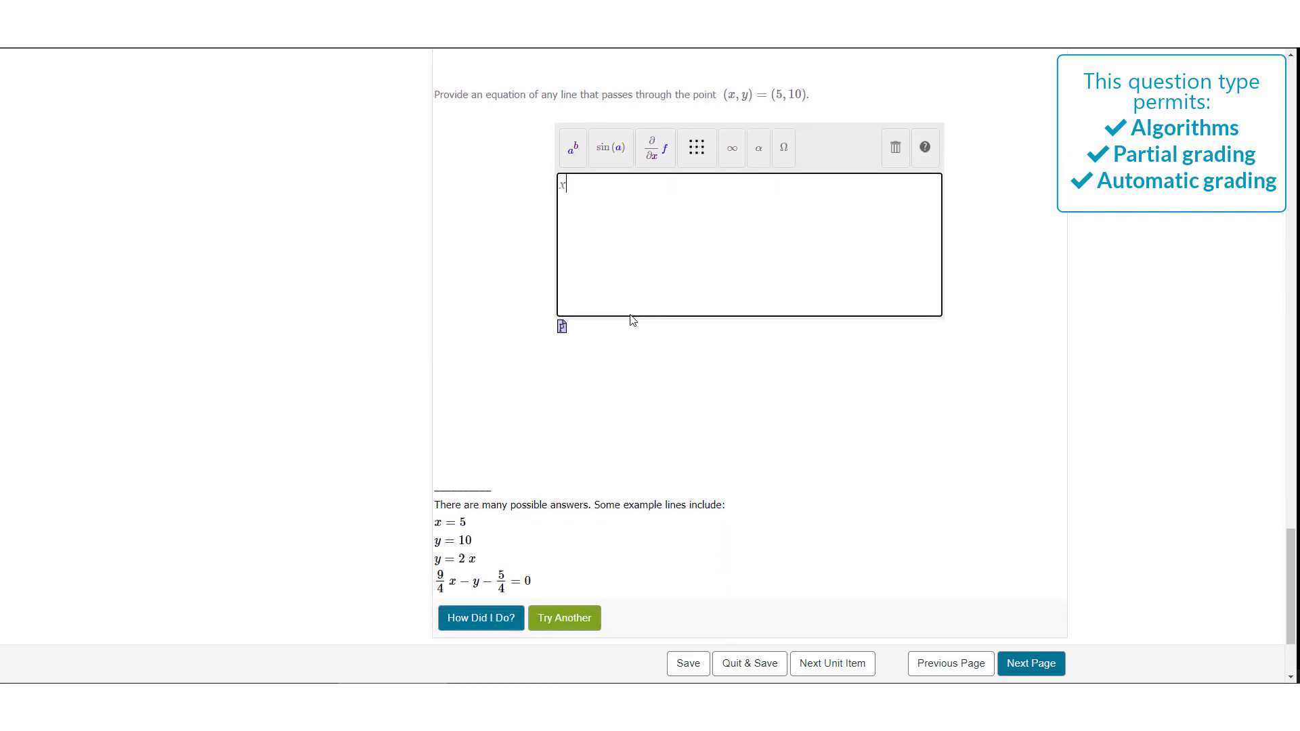
text(= 5)
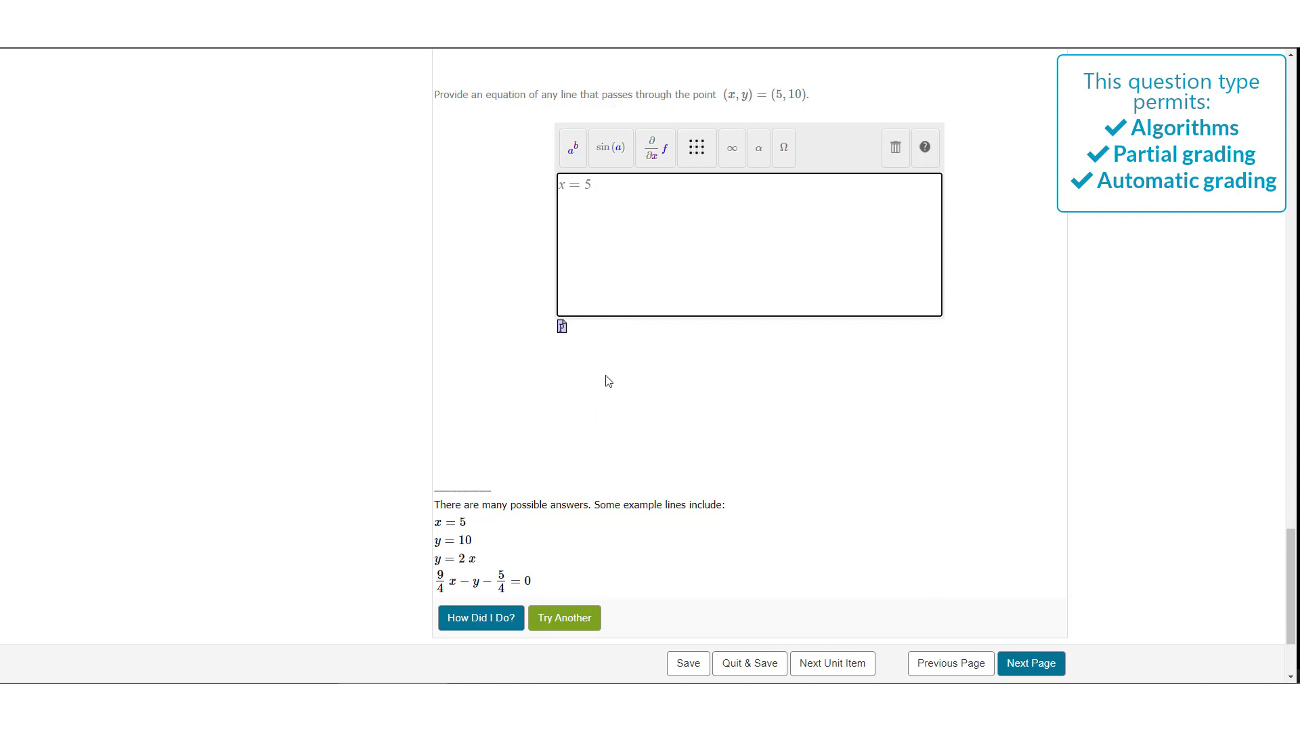
click(561, 326)
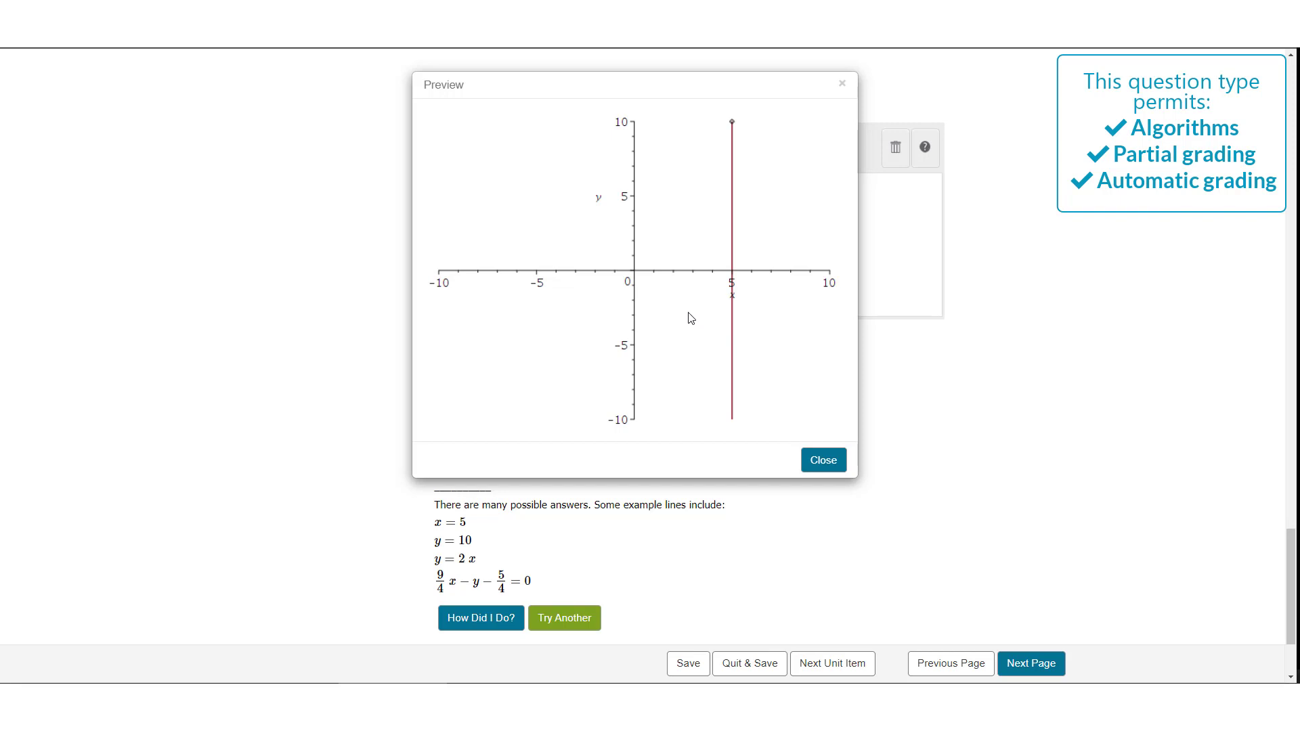
mouse_move(677, 312)
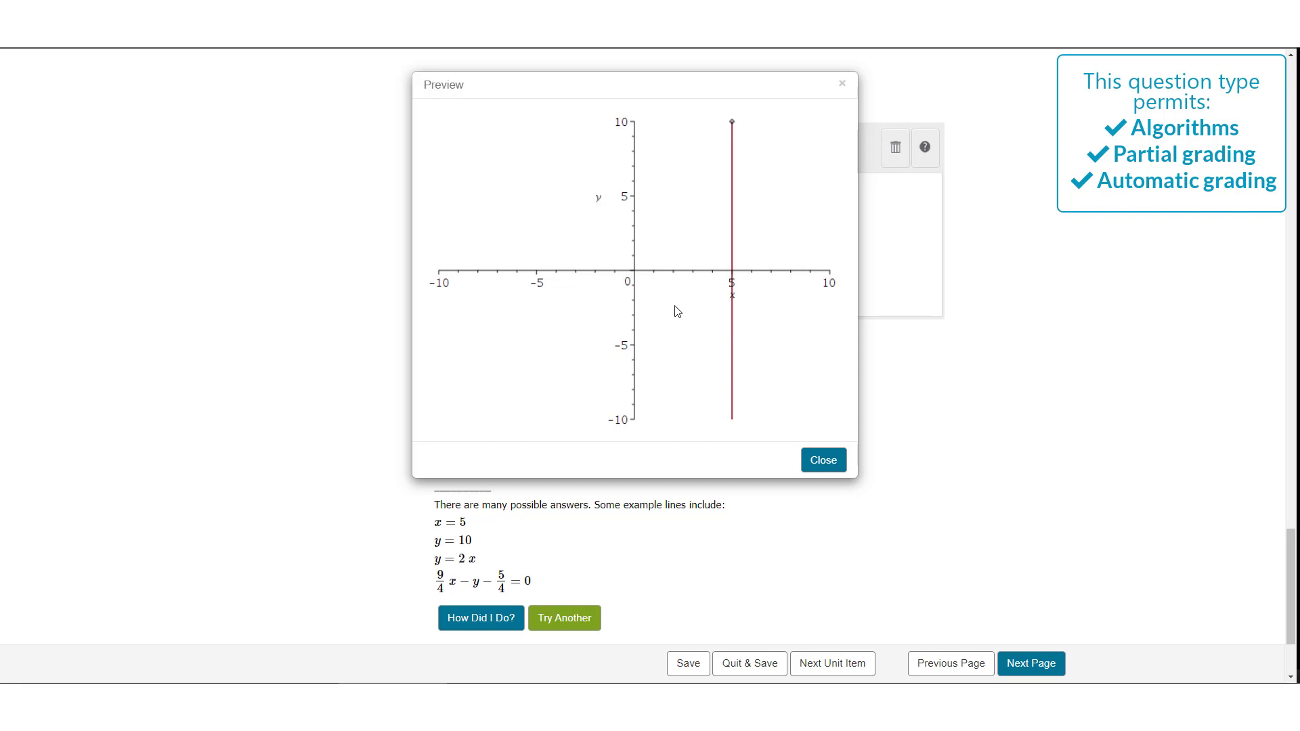
mouse_move(672, 314)
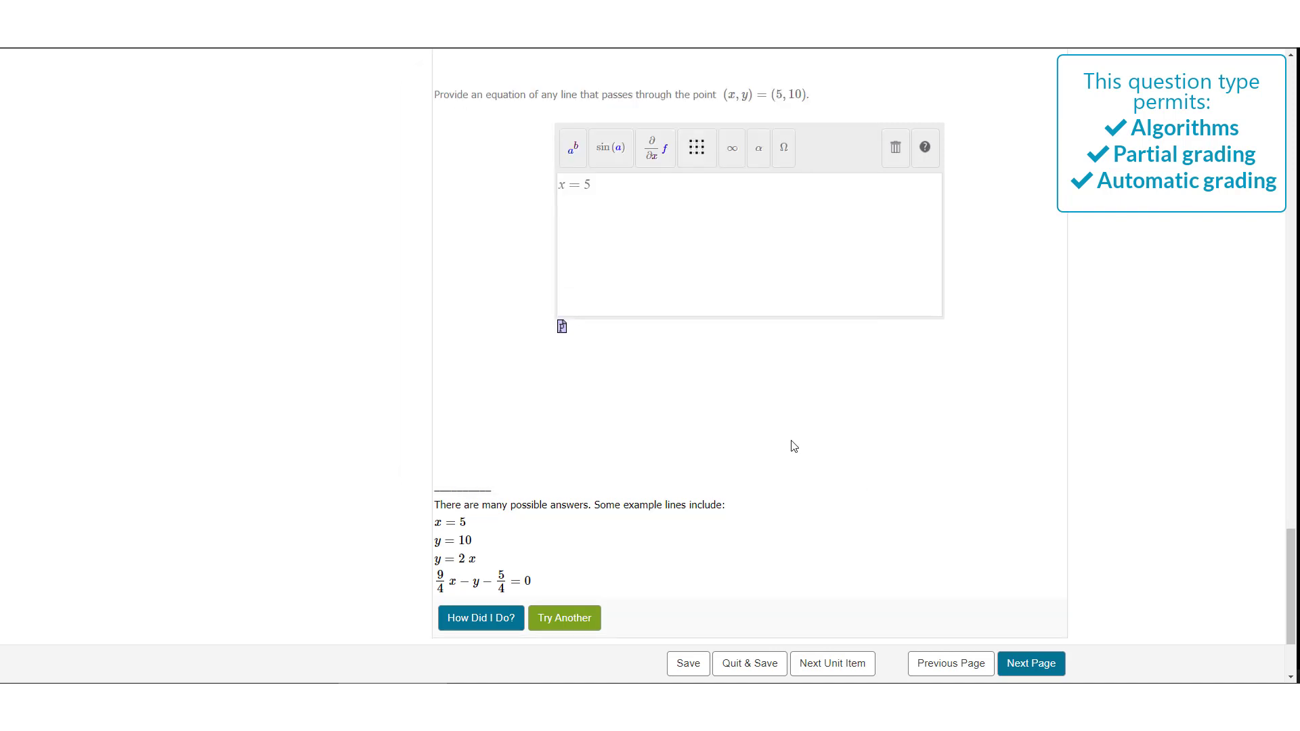
Start the Example 4 integral answer as arctan followed by a fraction, then go to the Matching page
scroll(down, 3)
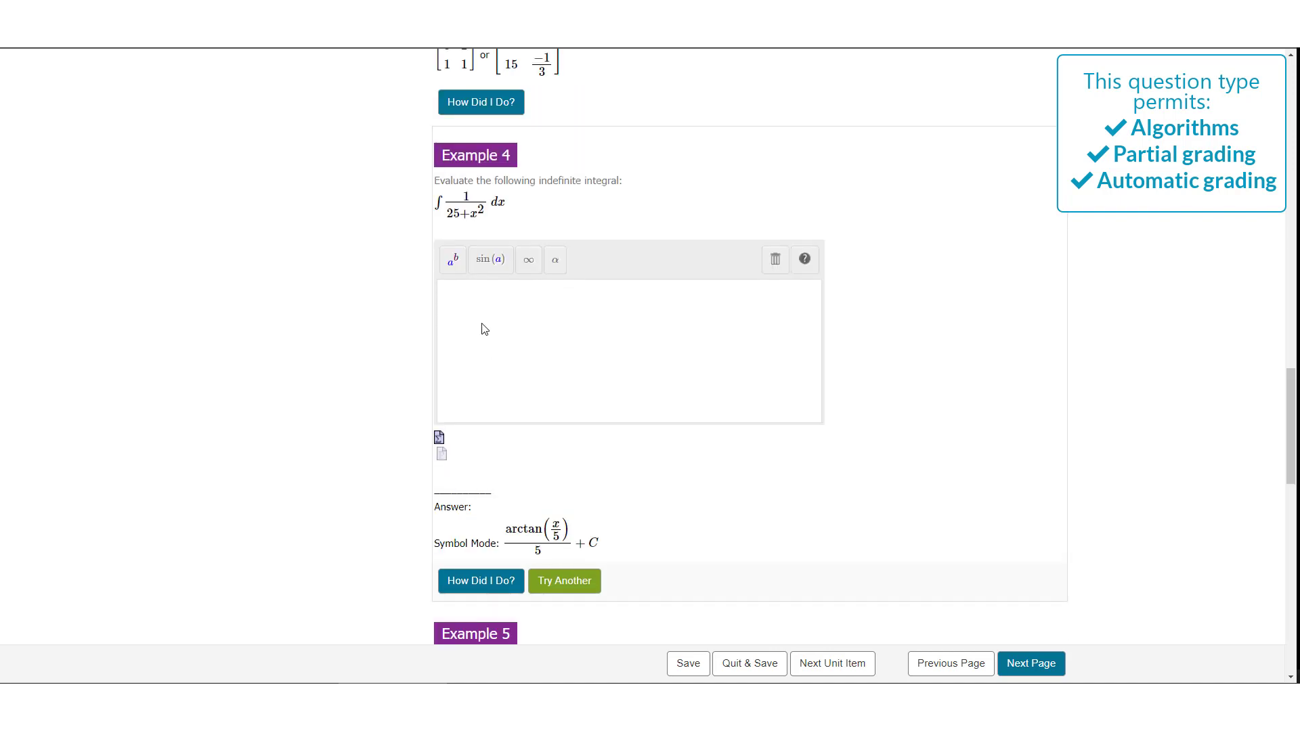
mouse_move(563, 581)
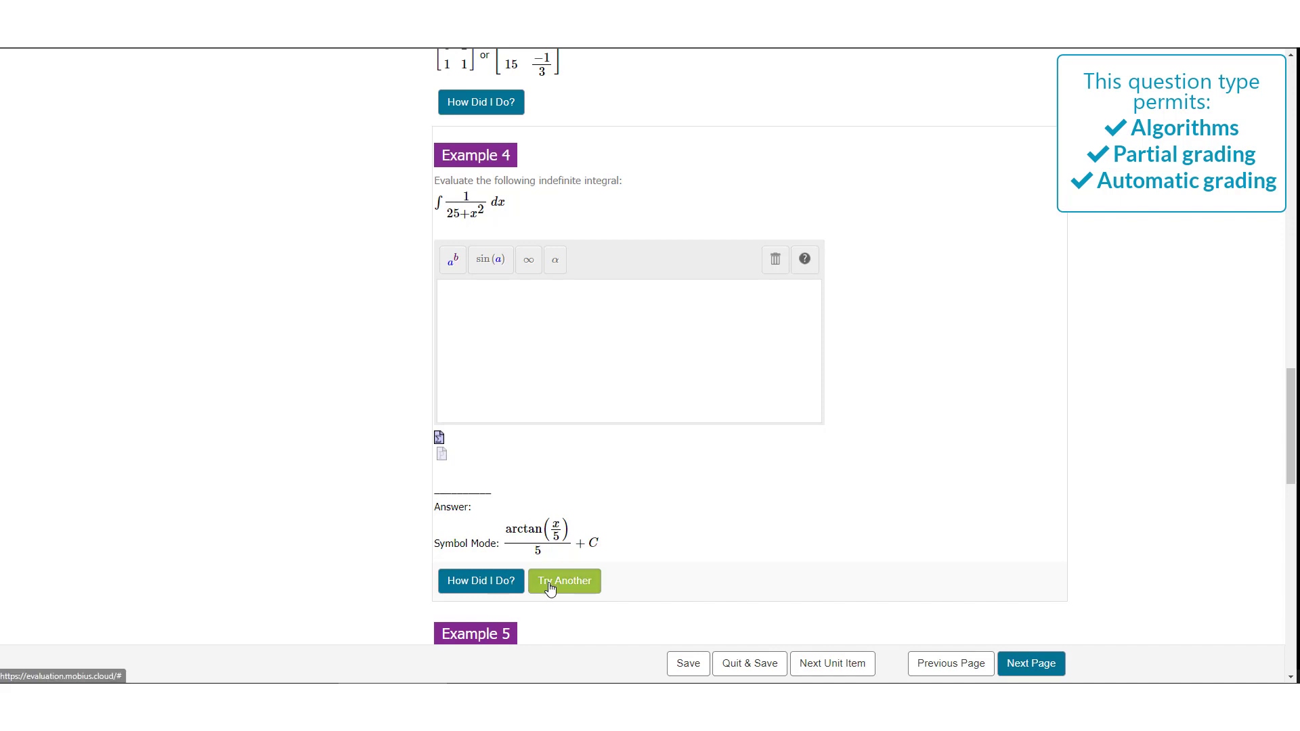
text(arc)
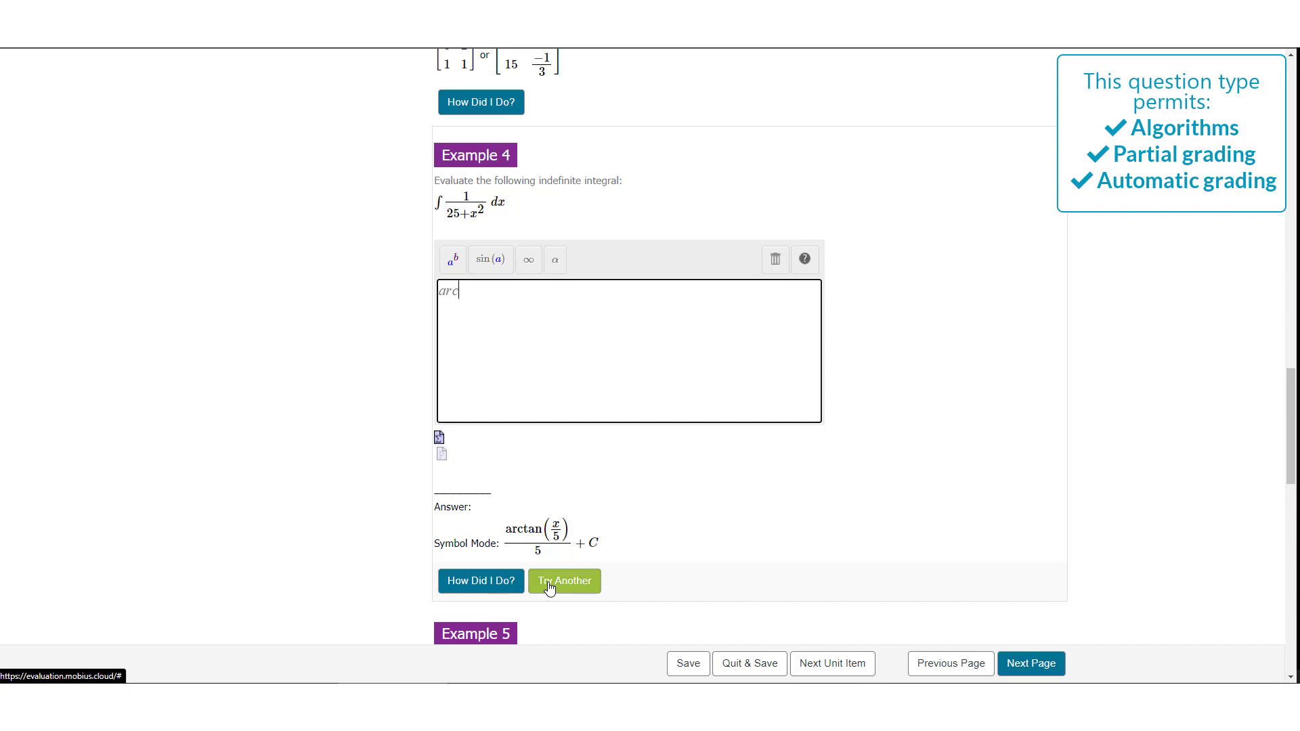
text(tan)
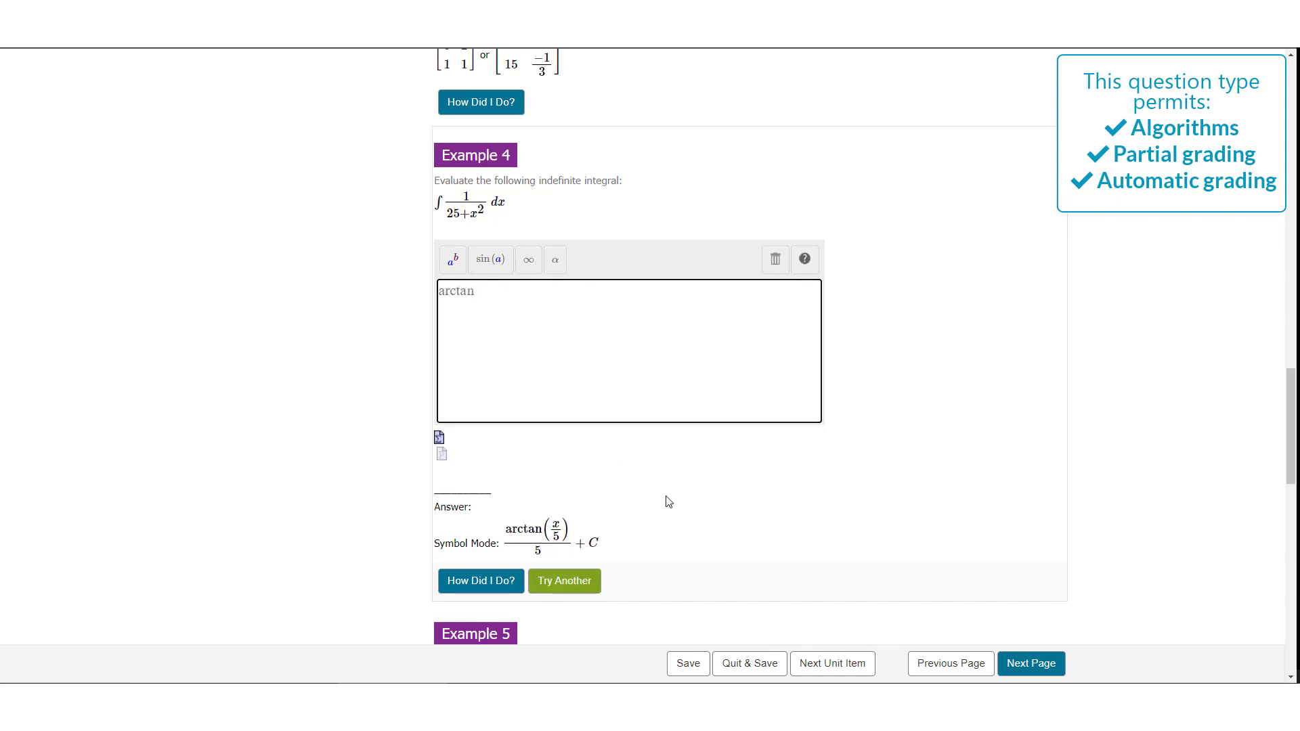
click(454, 260)
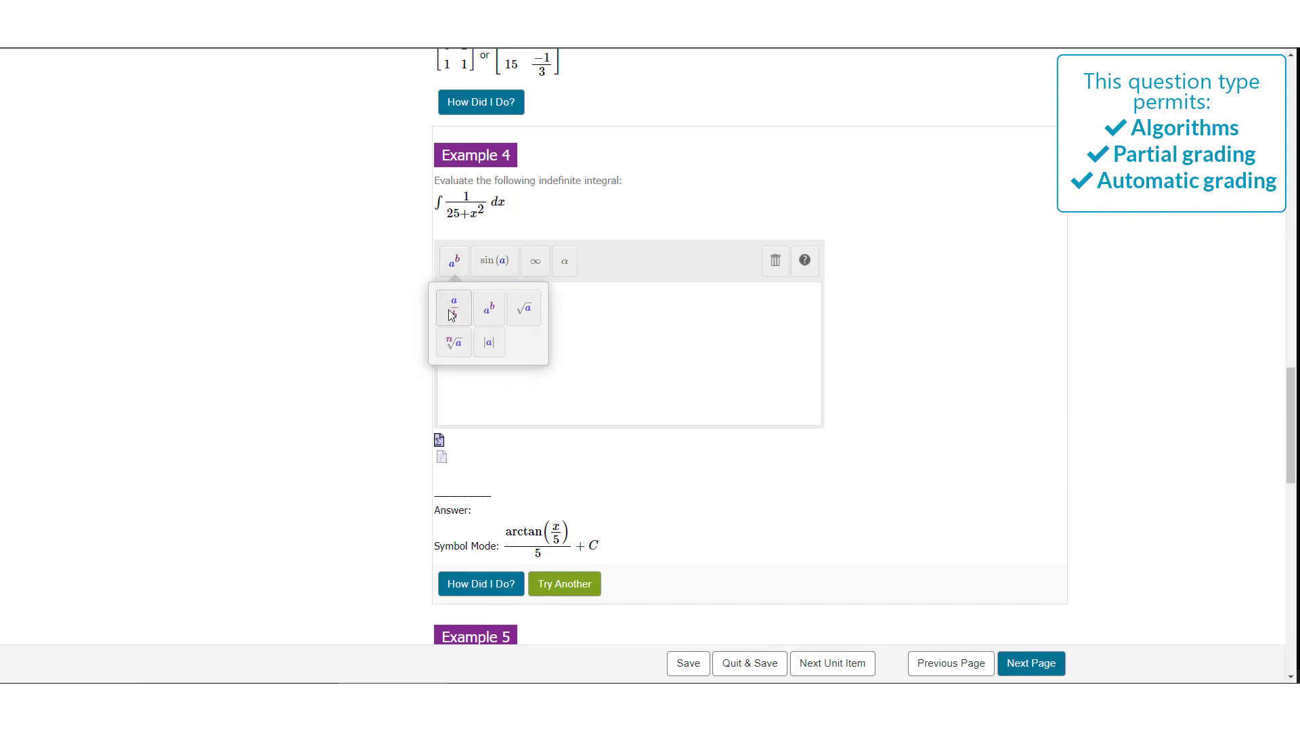
click(489, 307)
text(arctan*a/b)
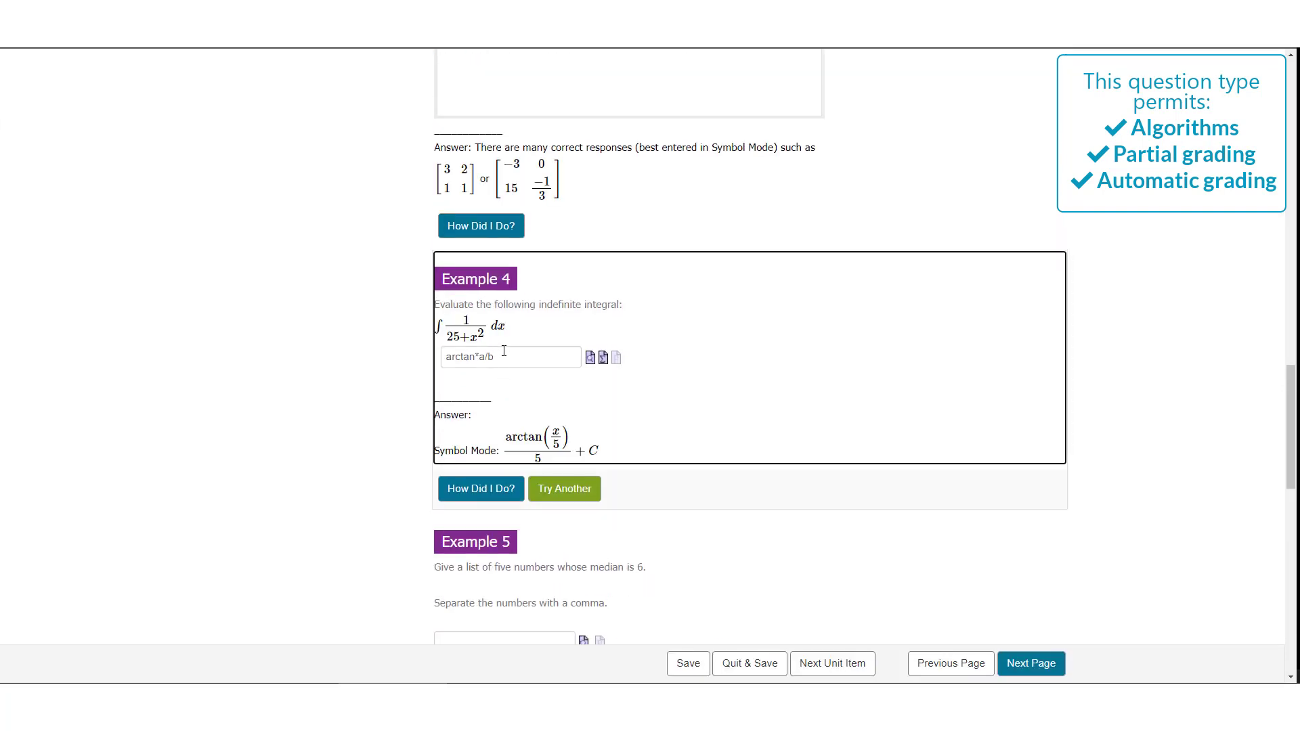
click(231, 341)
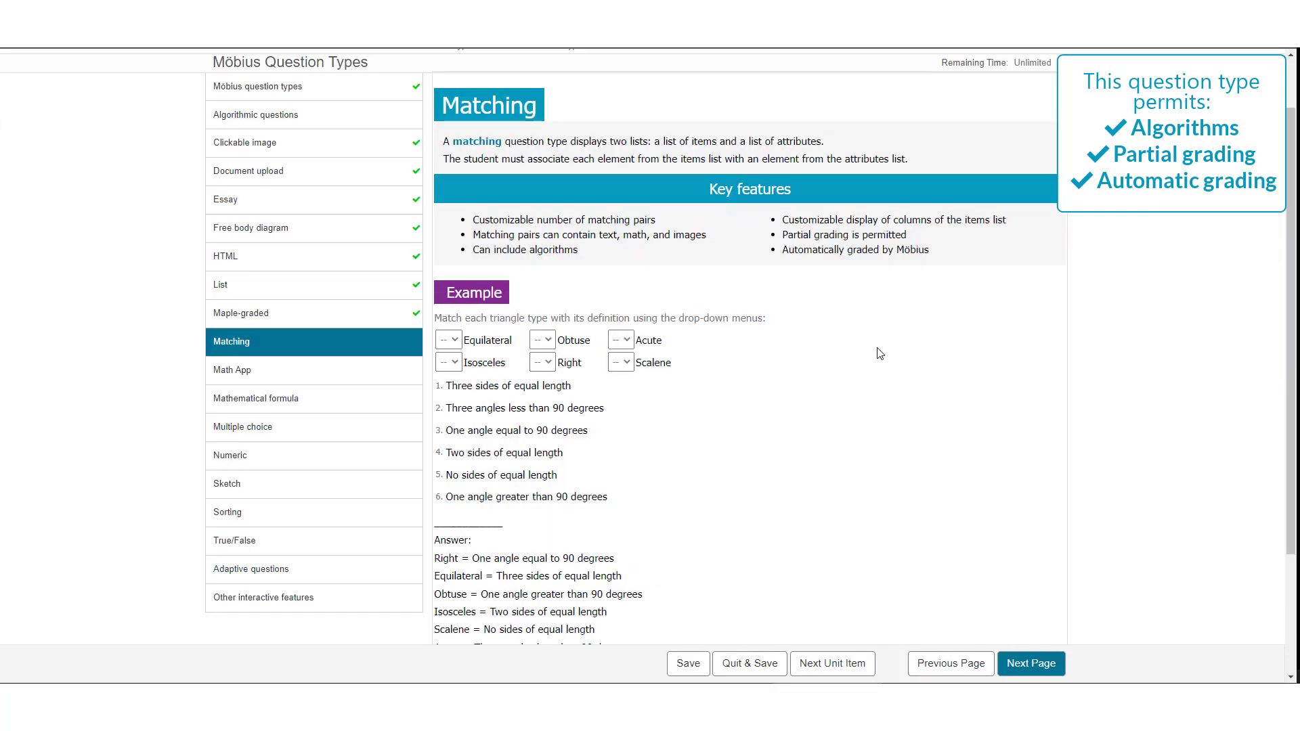
mouse_move(866, 356)
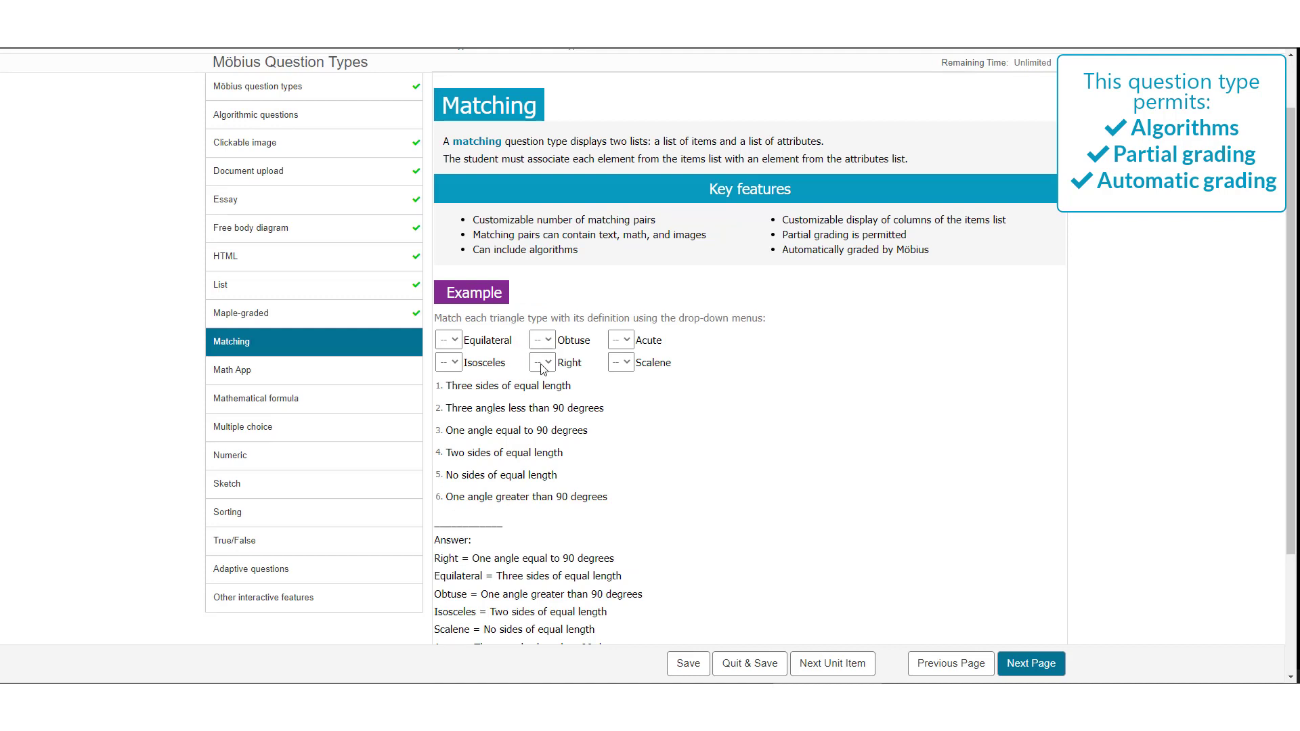
mouse_move(515, 405)
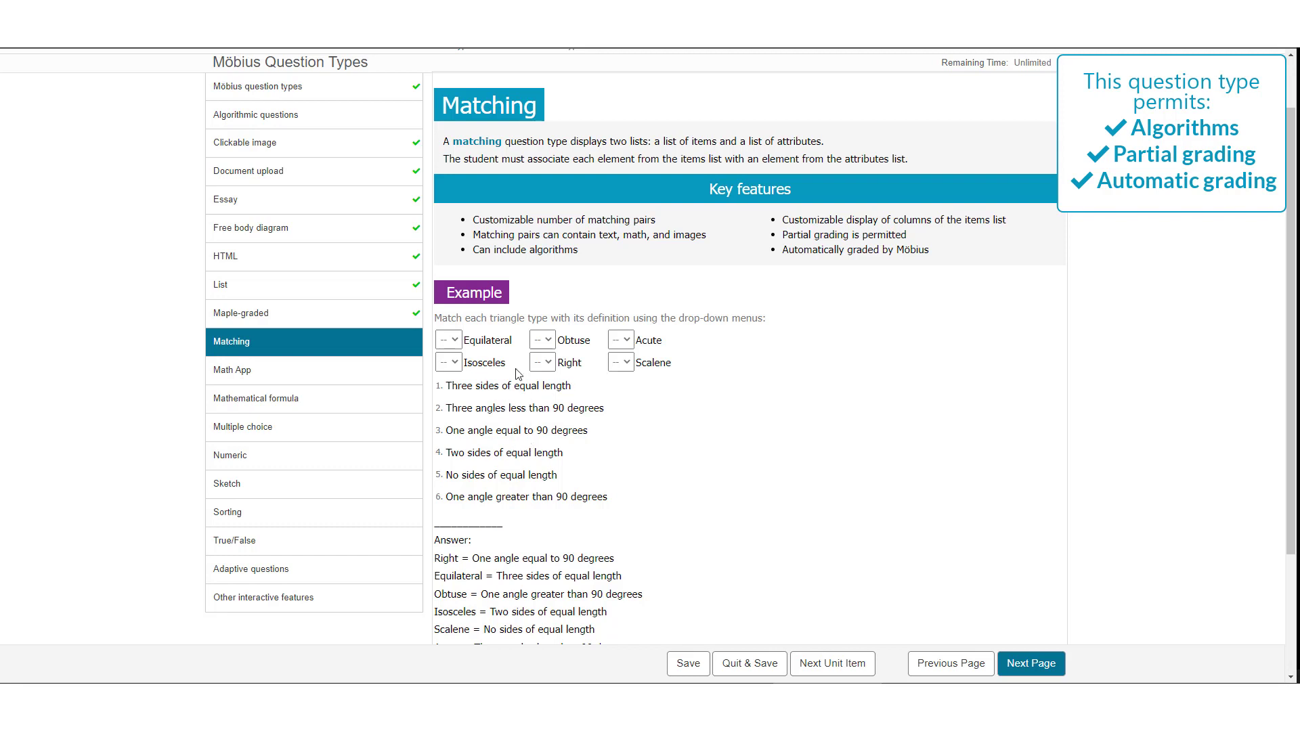
Select Math App in the left navigation to bring up its graded slider graphing example
click(447, 339)
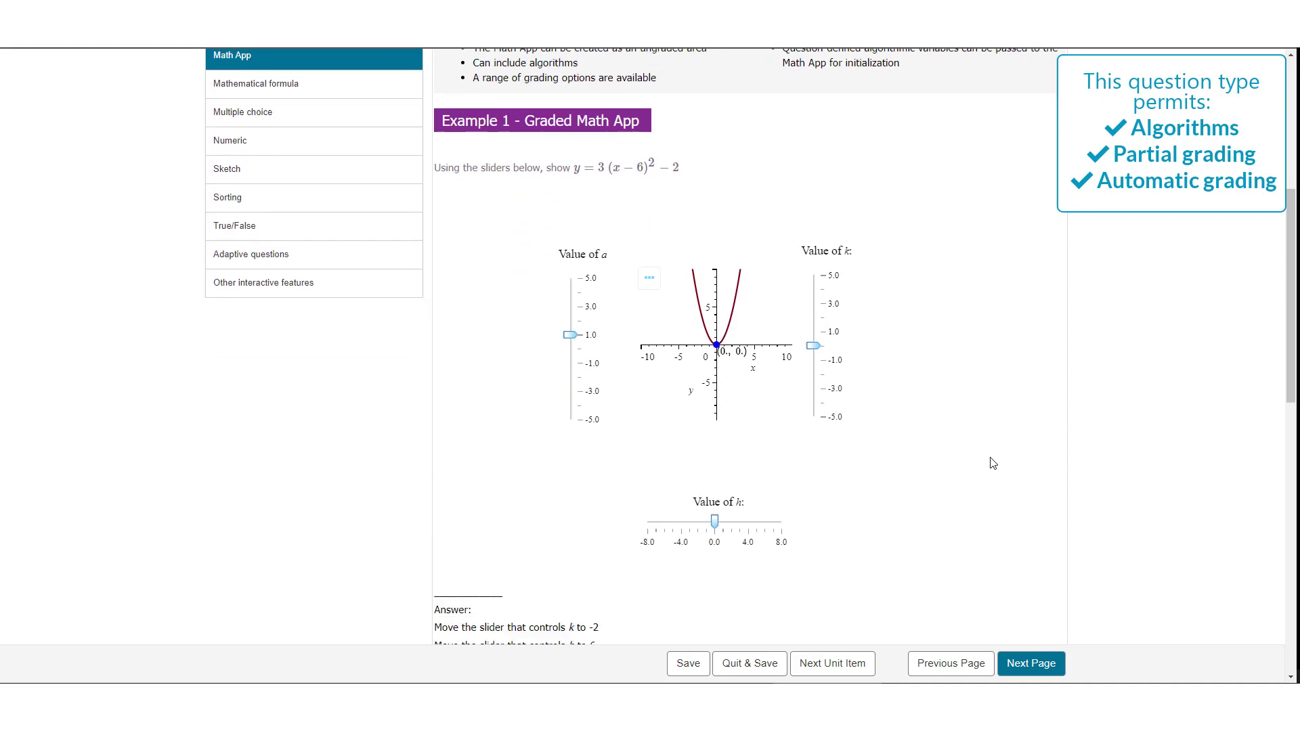
Scroll the Math App page down to Example 2, the ungraded Riemann-sum exploration
scroll(down, 3)
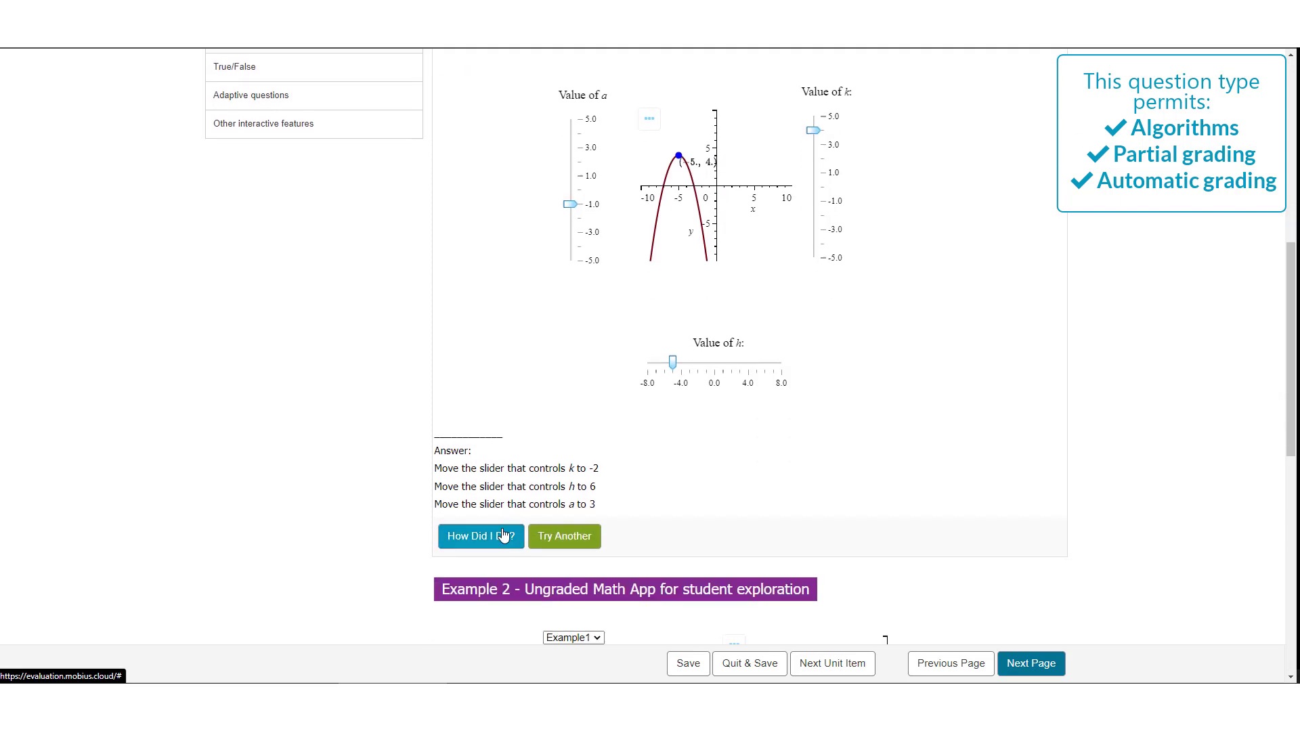
scroll(down, 3)
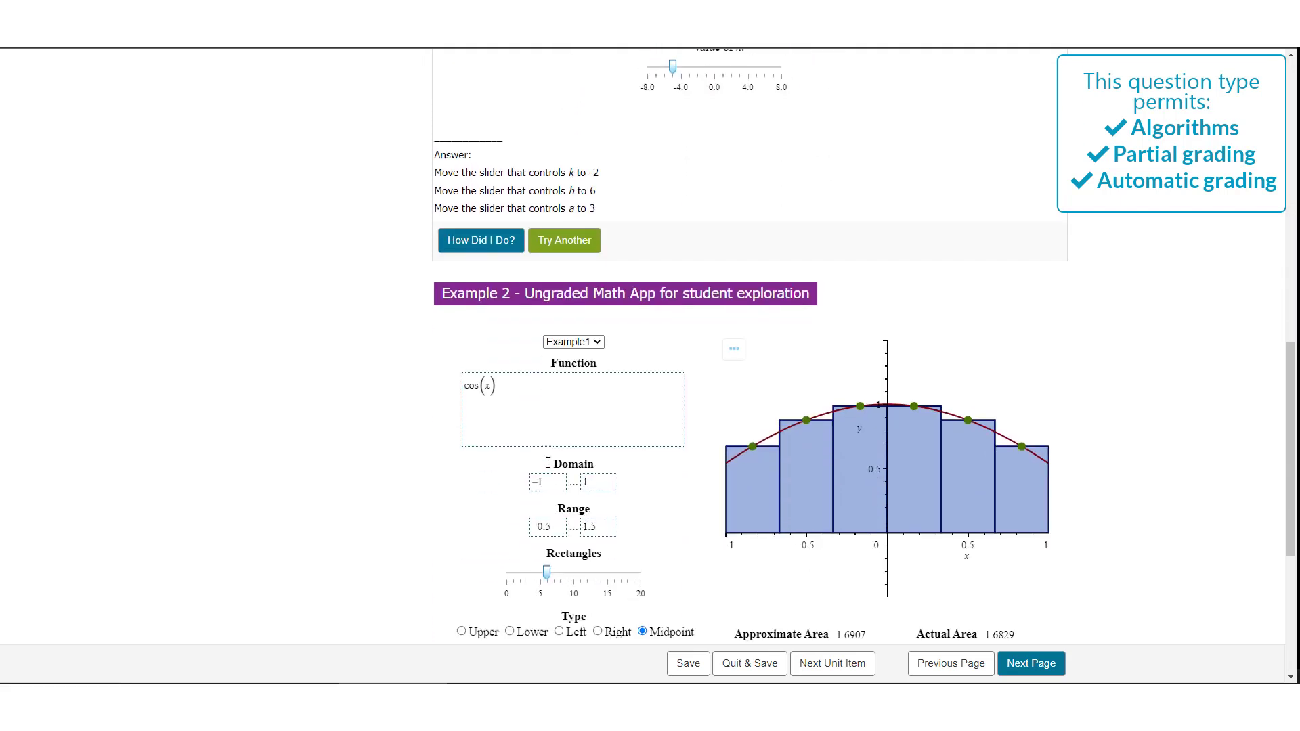
scroll(down, 3)
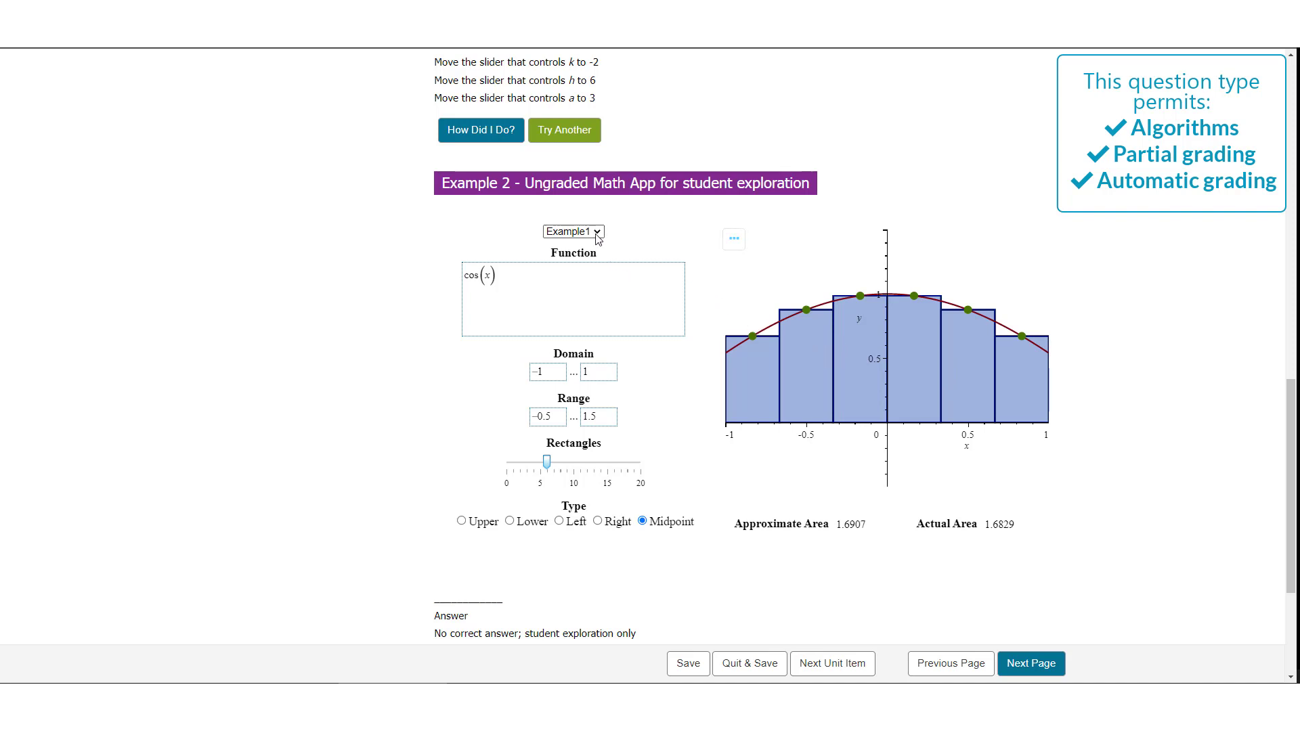
Try the area demo with sin(x), about 12 left-endpoint rectangles, and browse the function list
click(571, 232)
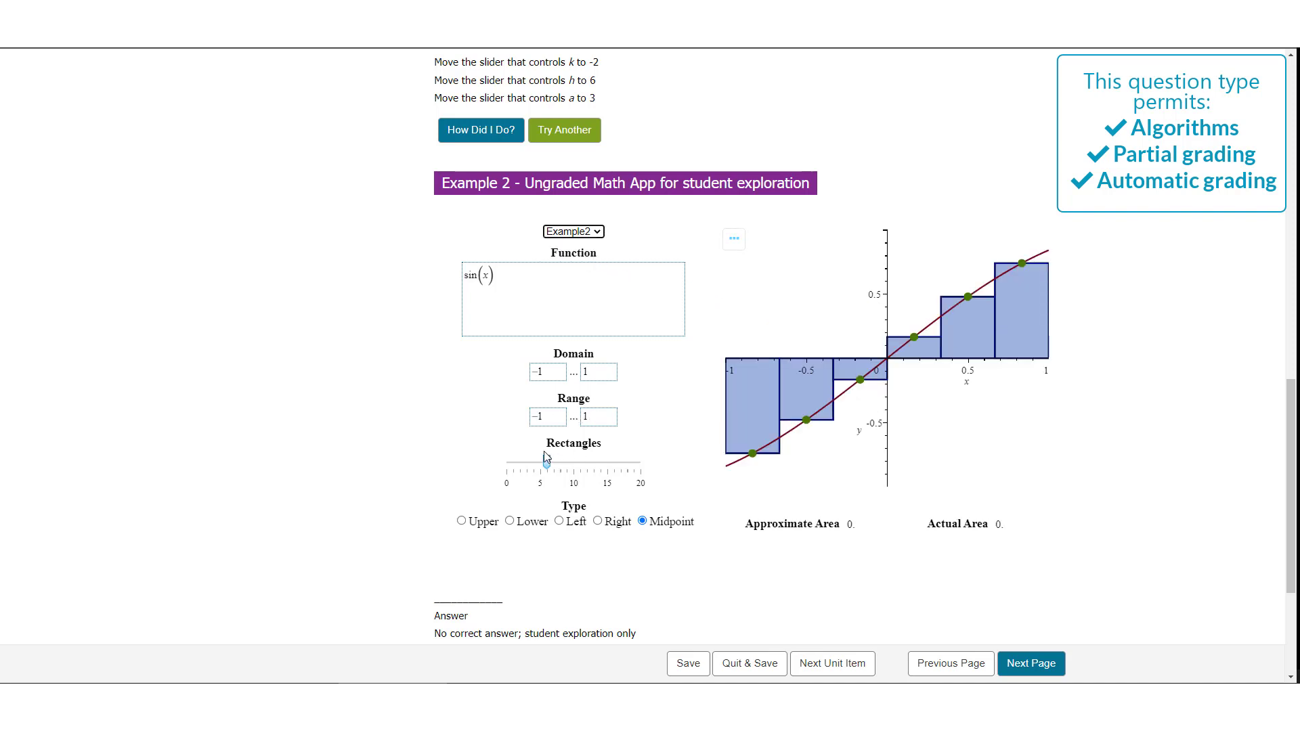
drag(546, 462, 585, 462)
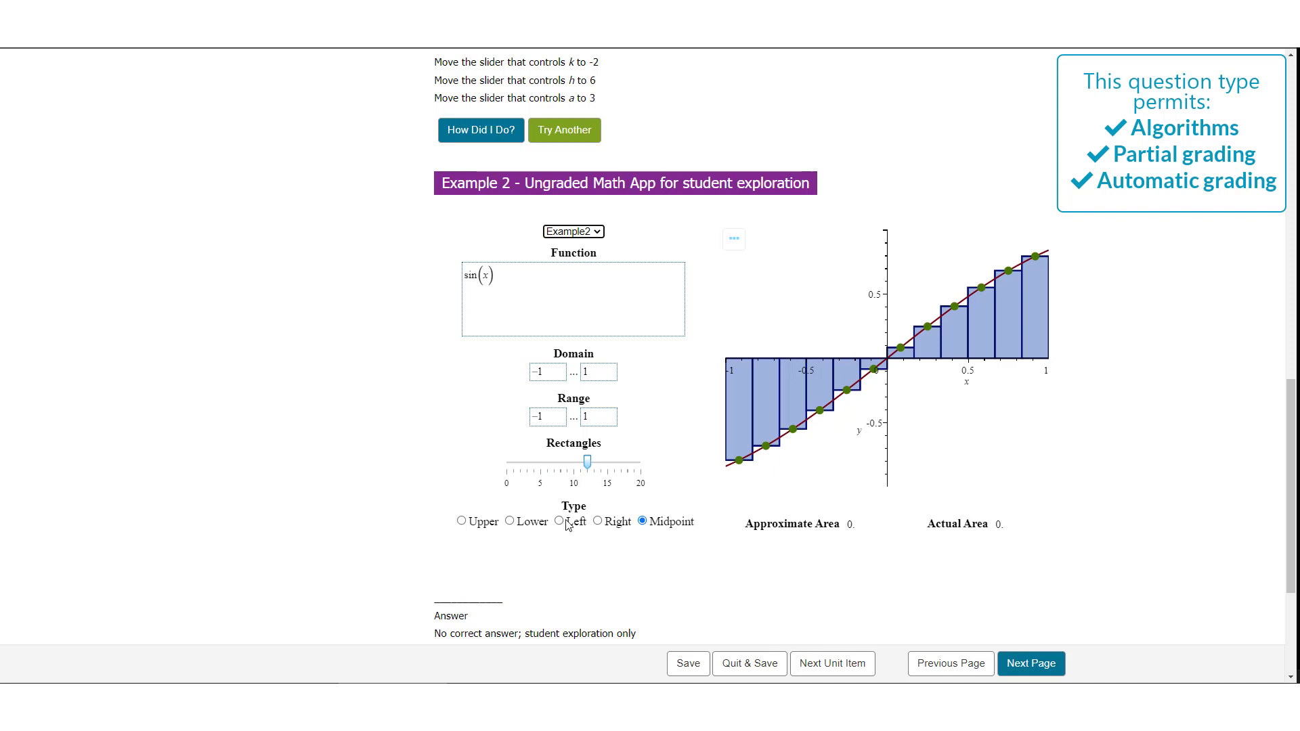
click(560, 520)
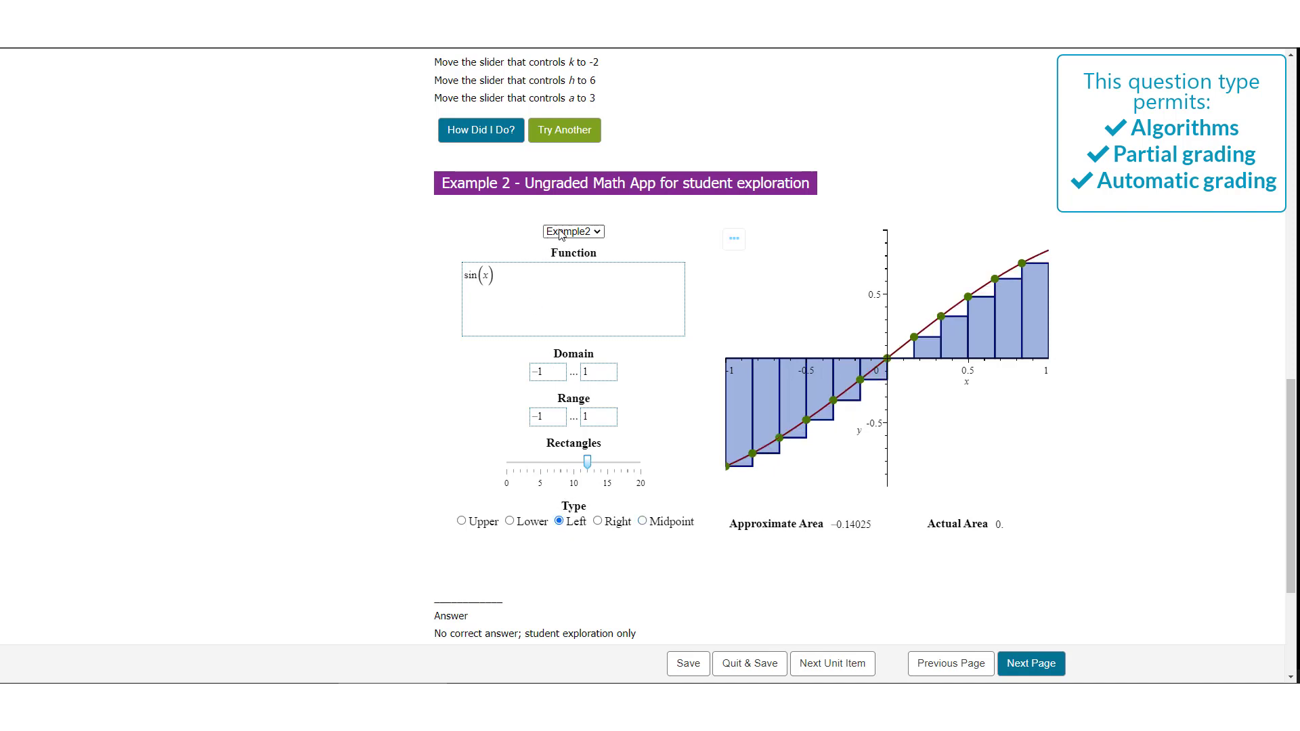
click(572, 232)
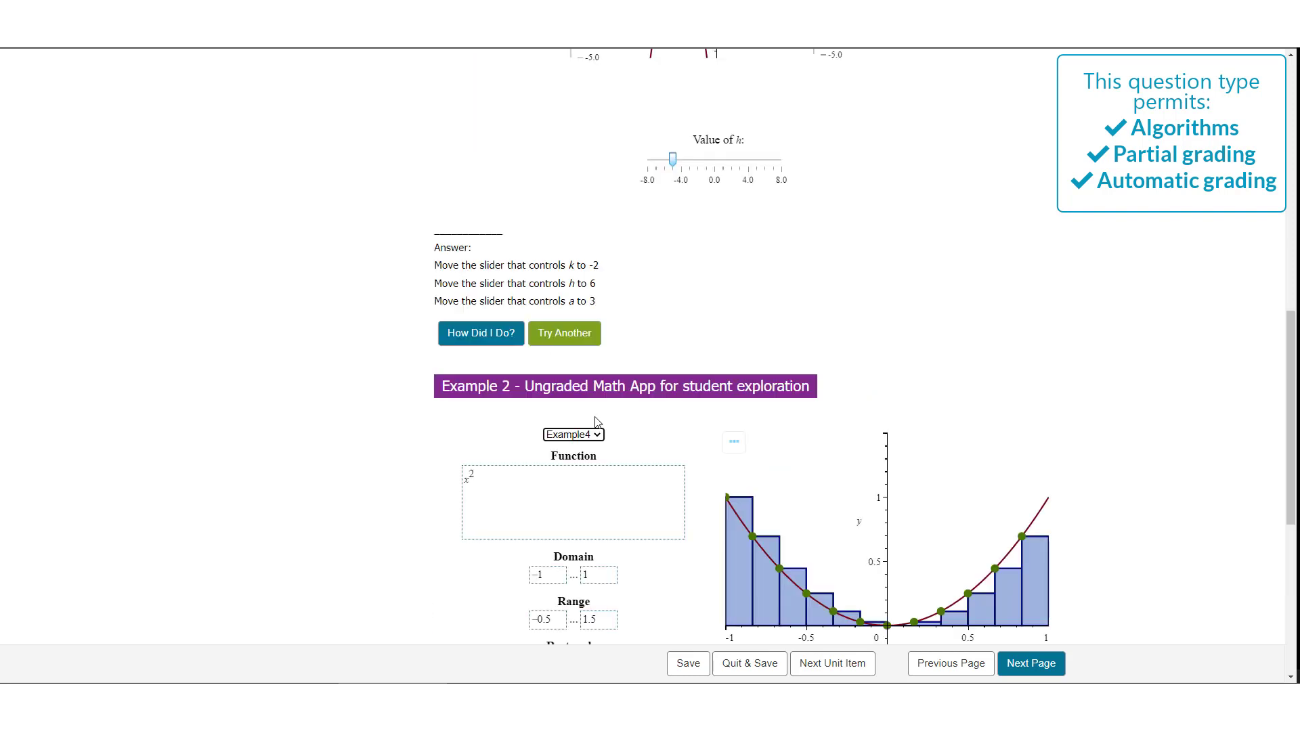
scroll(down, 3)
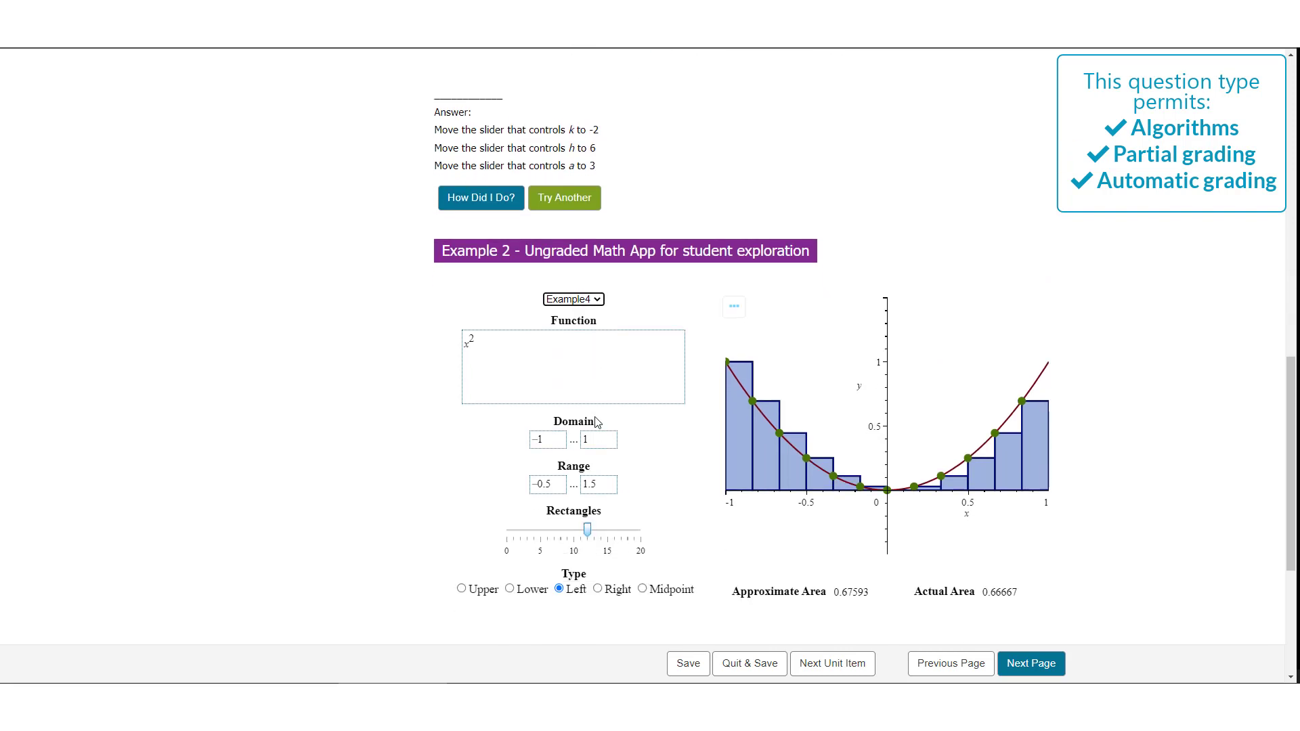
scroll(down, 3)
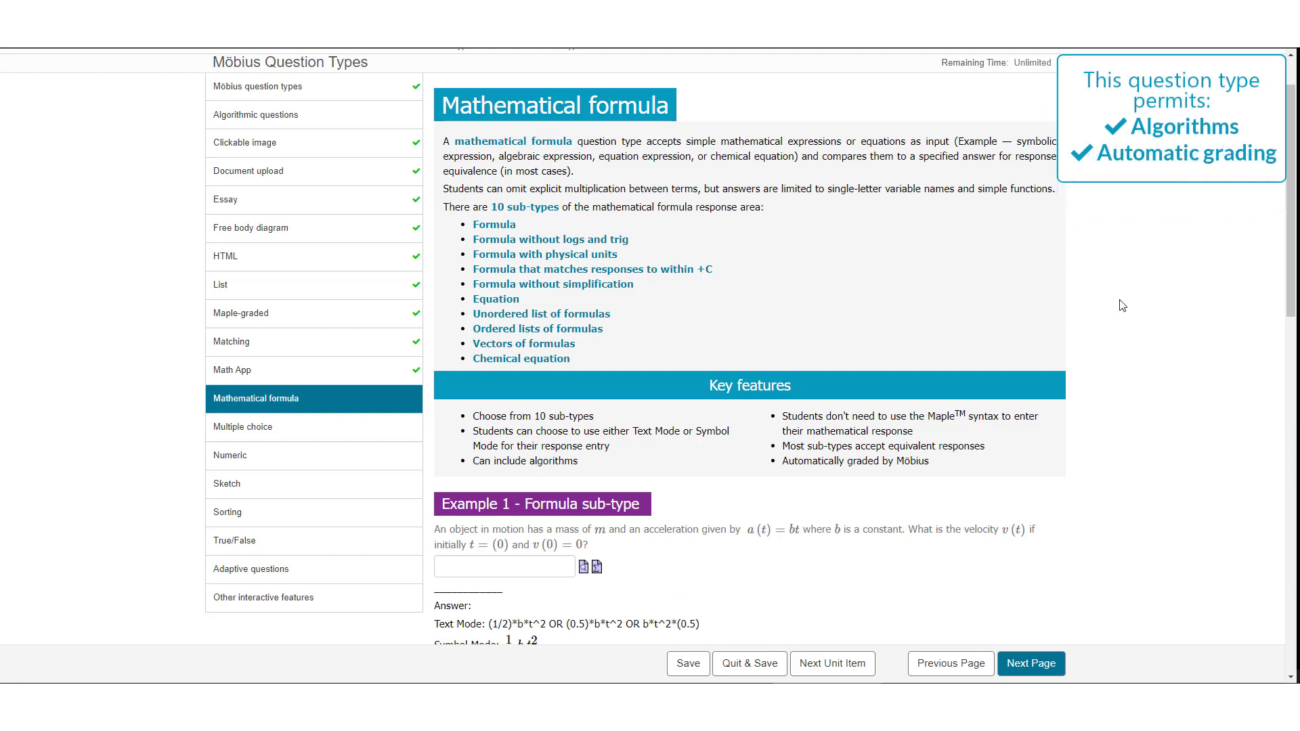
mouse_move(1120, 309)
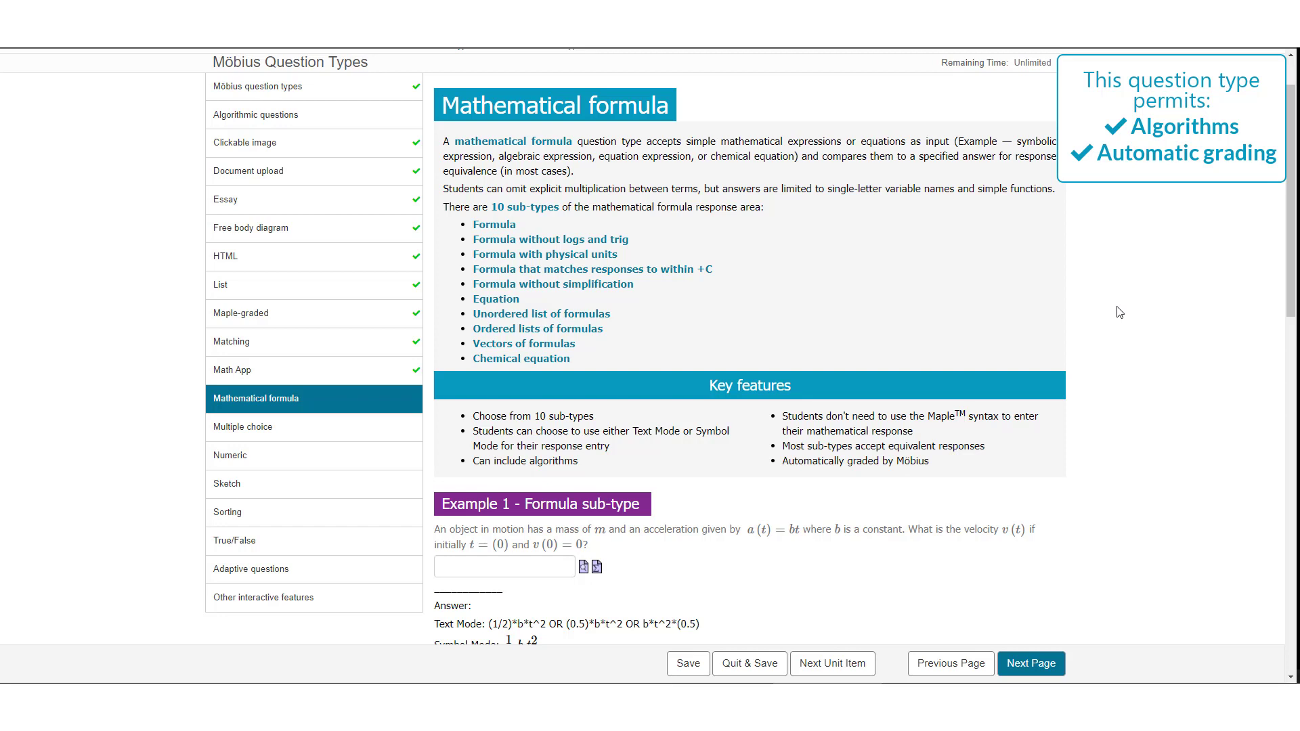
mouse_move(486, 337)
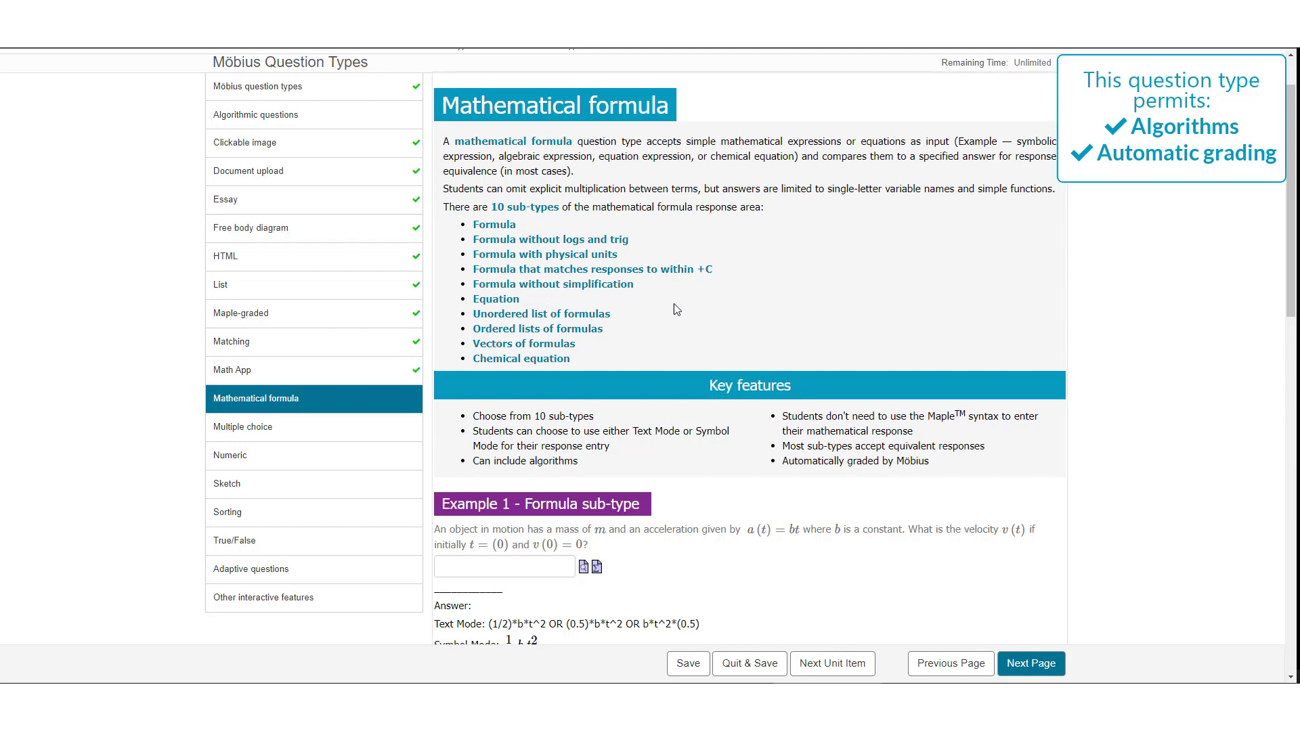
Scroll the Mathematical formula page to Example 1, the velocity formula and tan(π/6) questions
scroll(down, 3)
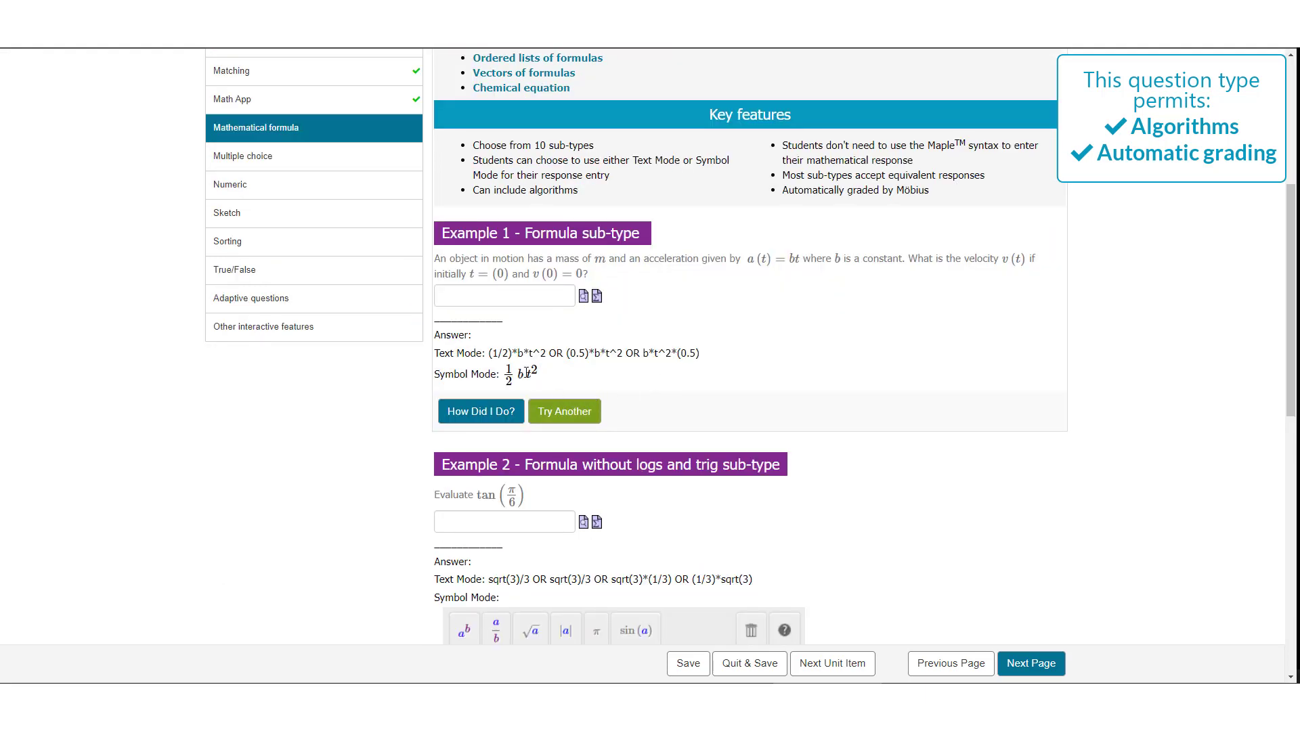
mouse_move(607, 325)
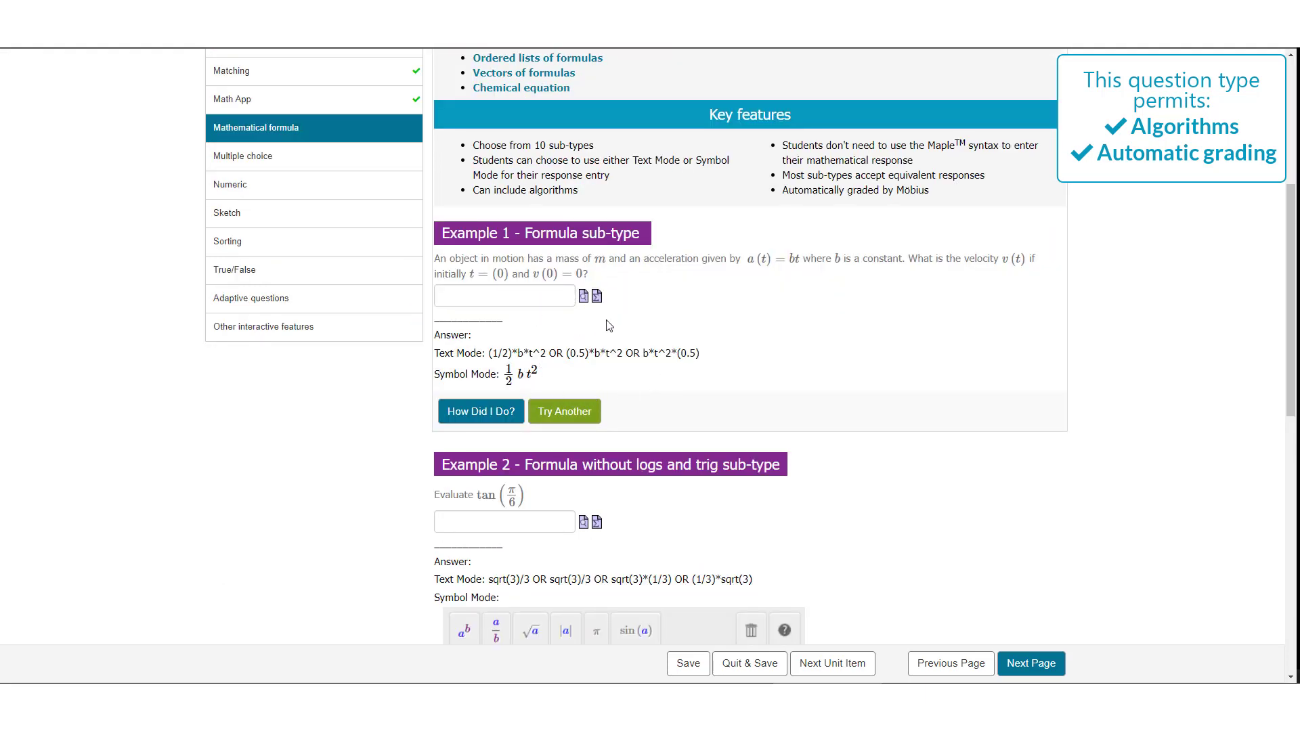
mouse_move(595, 297)
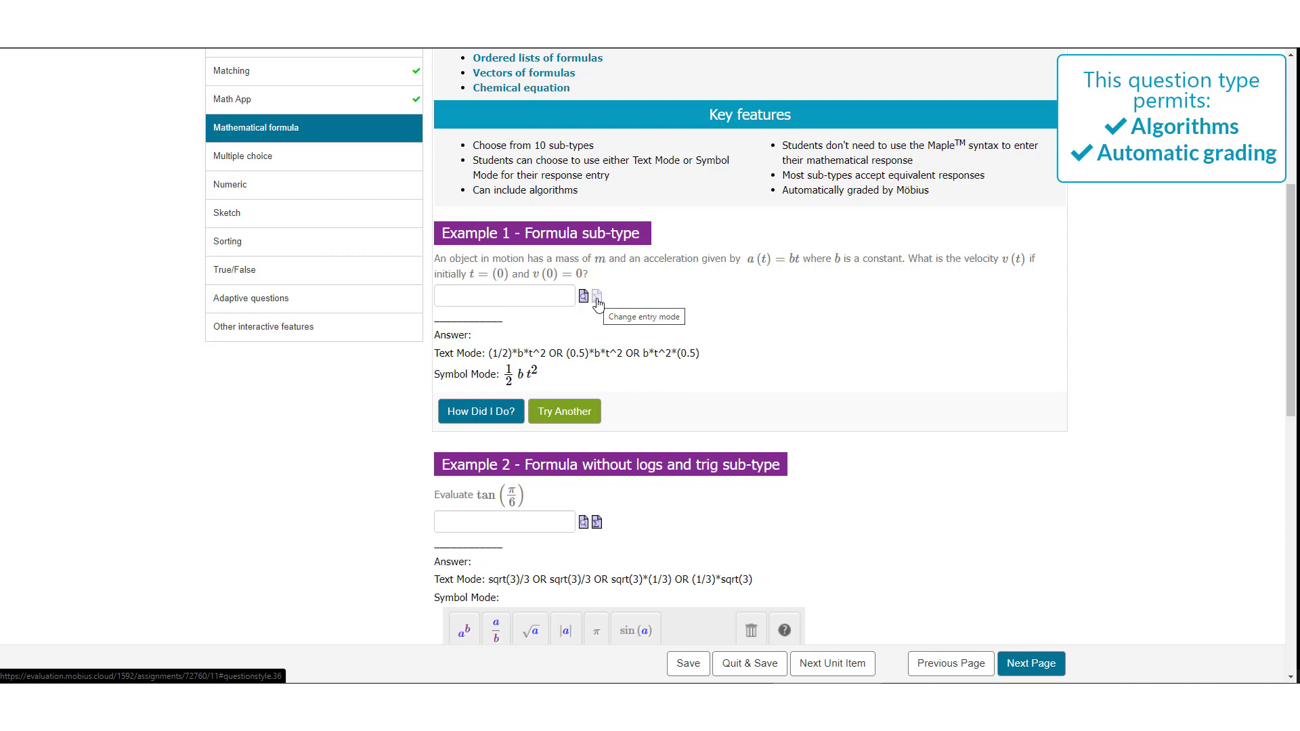
Enter ½·b t² in symbol mode as the Example 1 answer, then reach the methane equation example
click(596, 297)
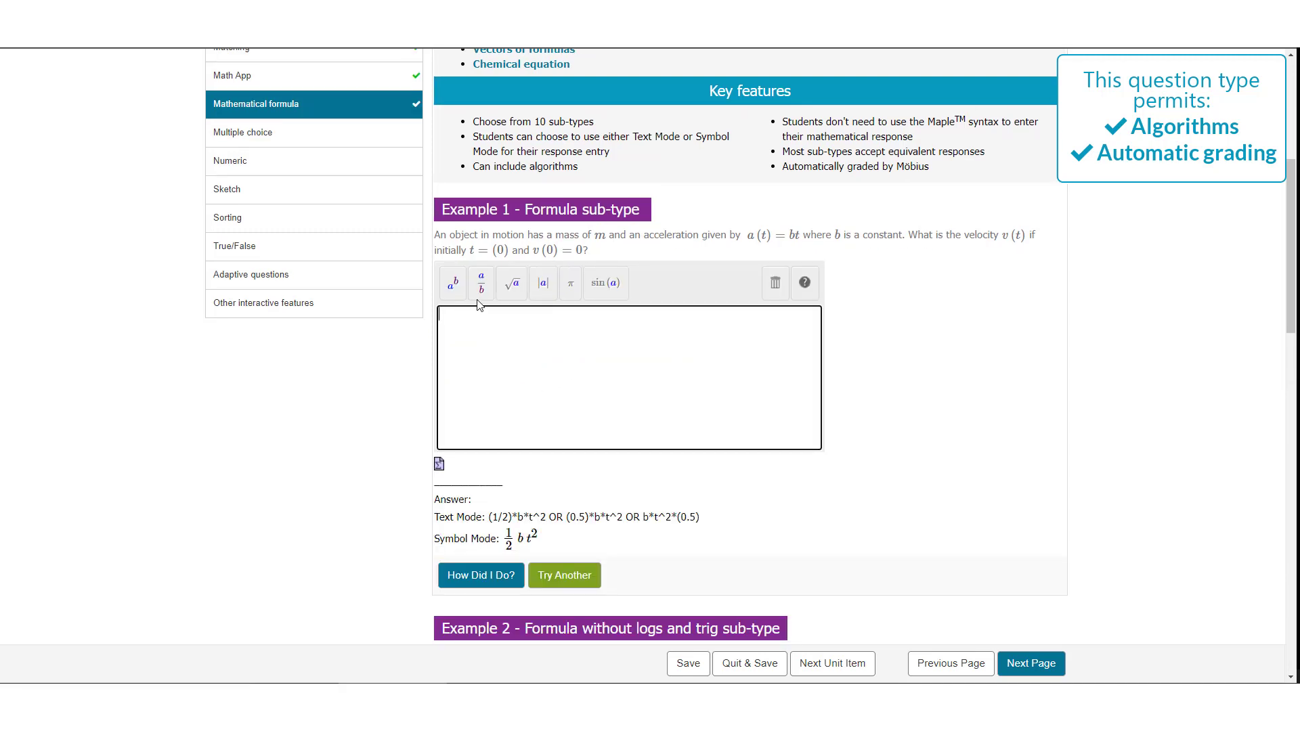
click(480, 283)
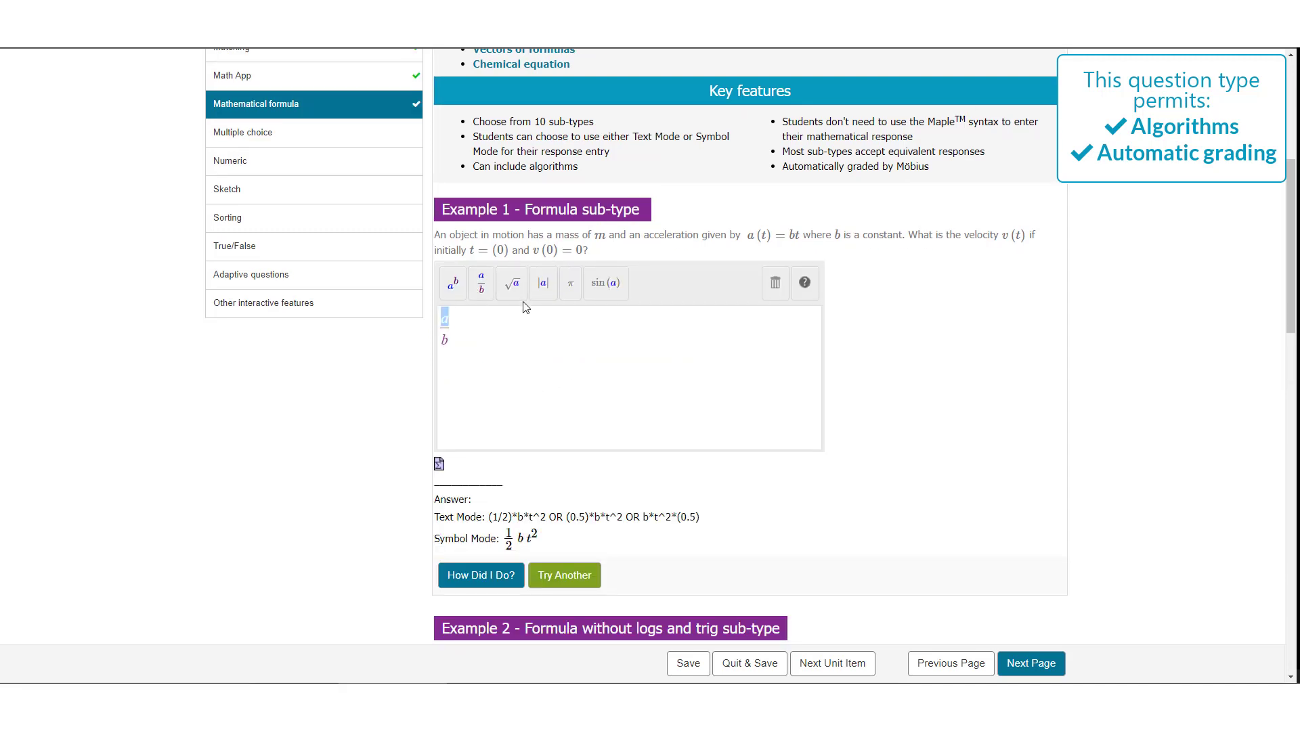
text(1)
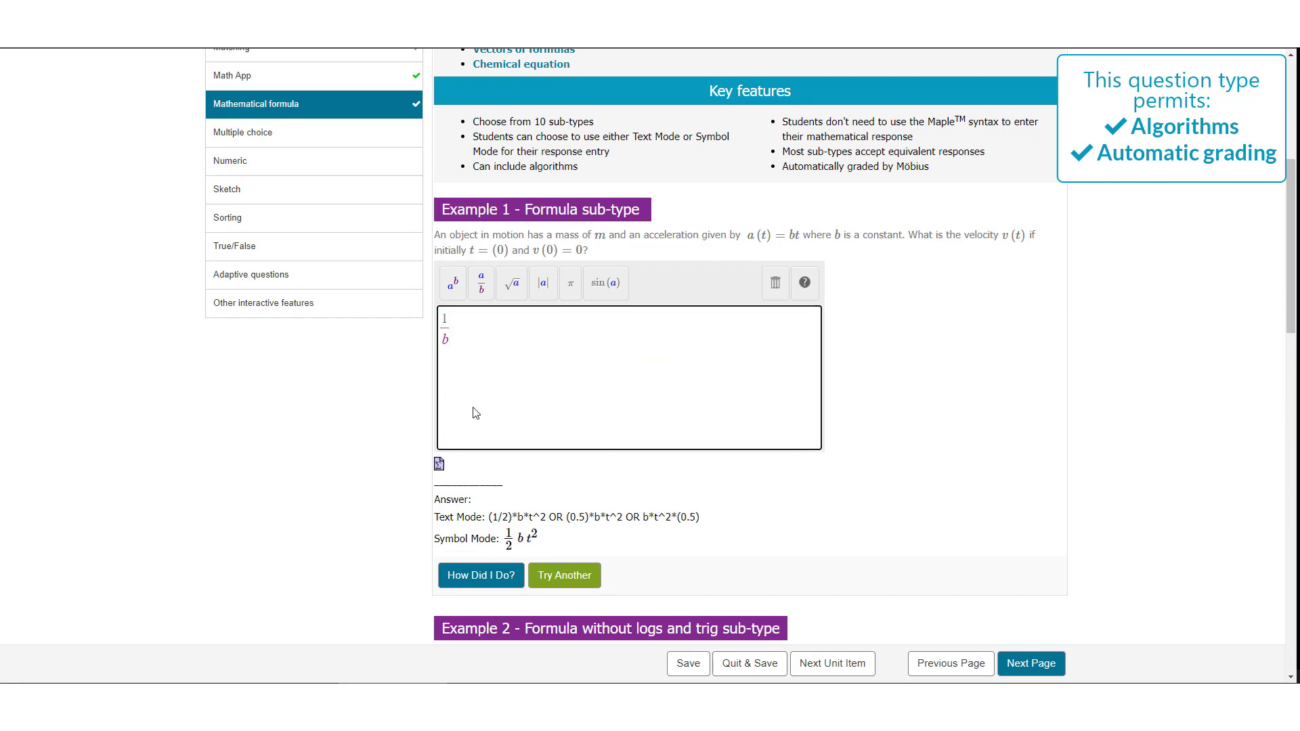
text(2)
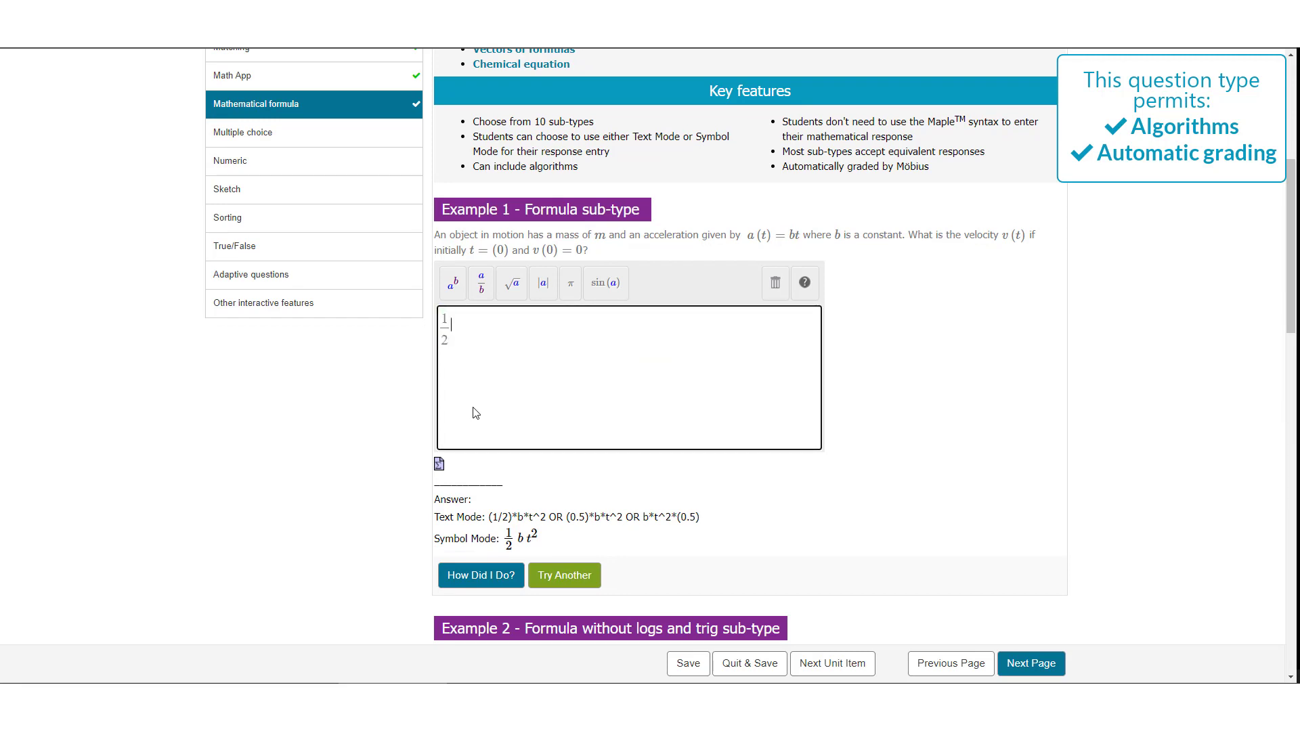
text(bt^2)
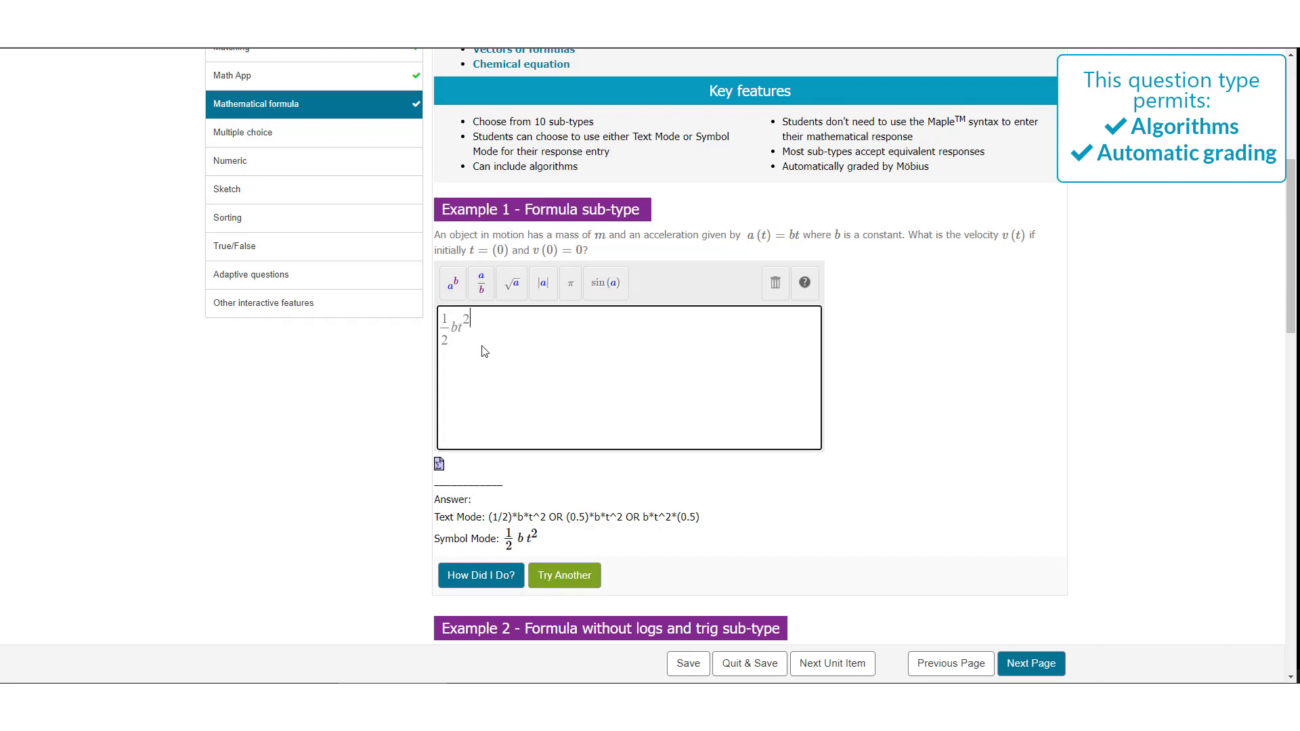
scroll(down, 3)
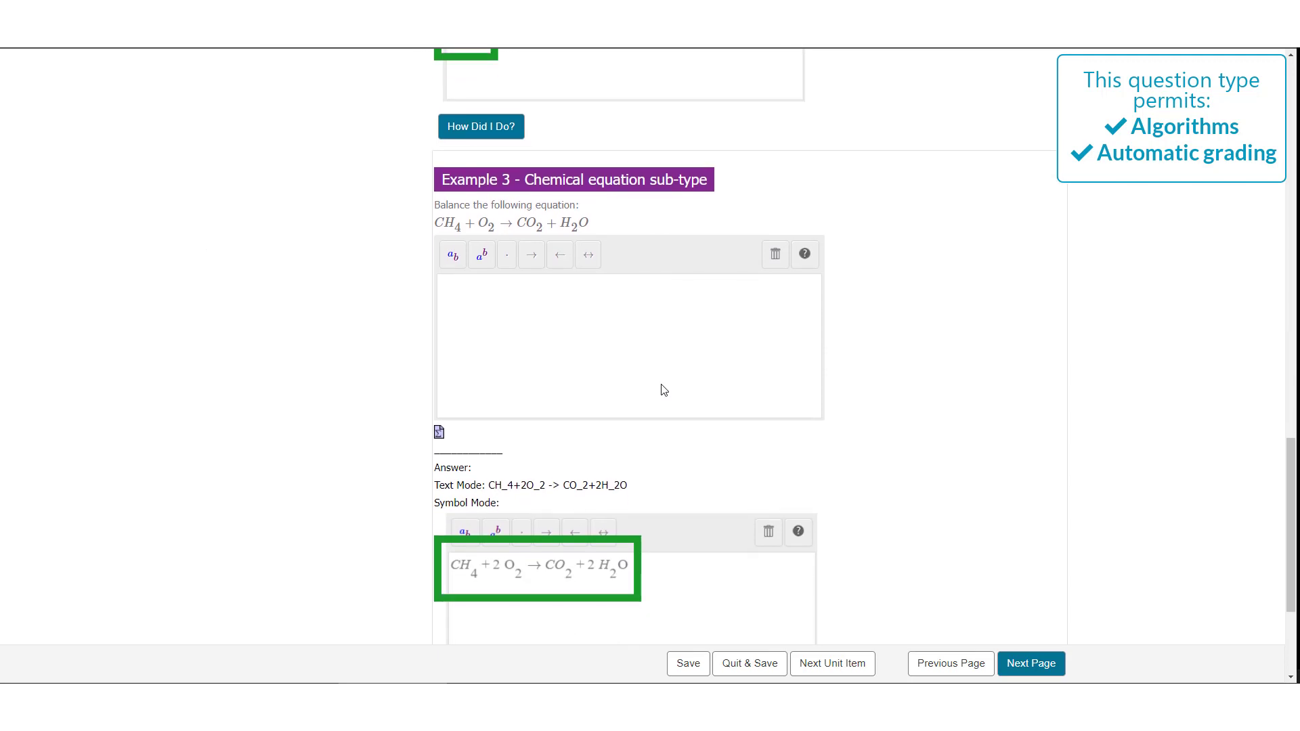
mouse_move(658, 383)
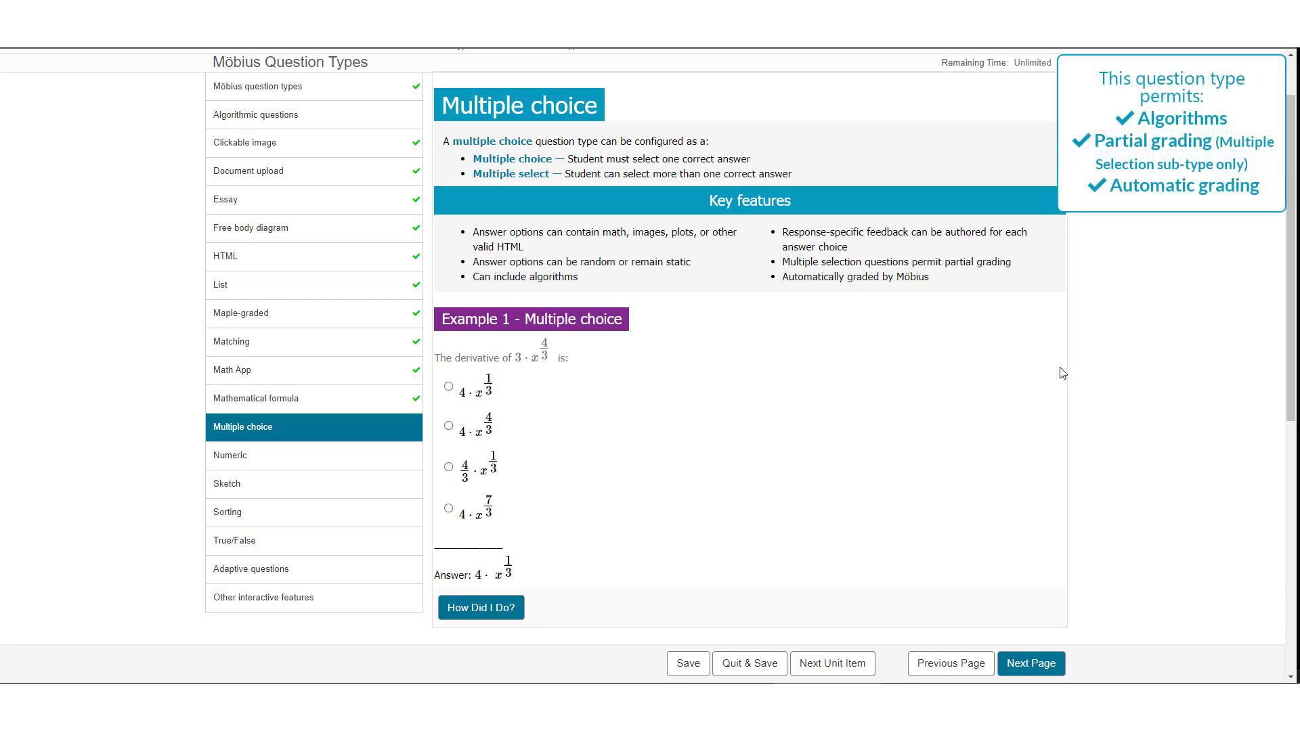
mouse_move(654, 393)
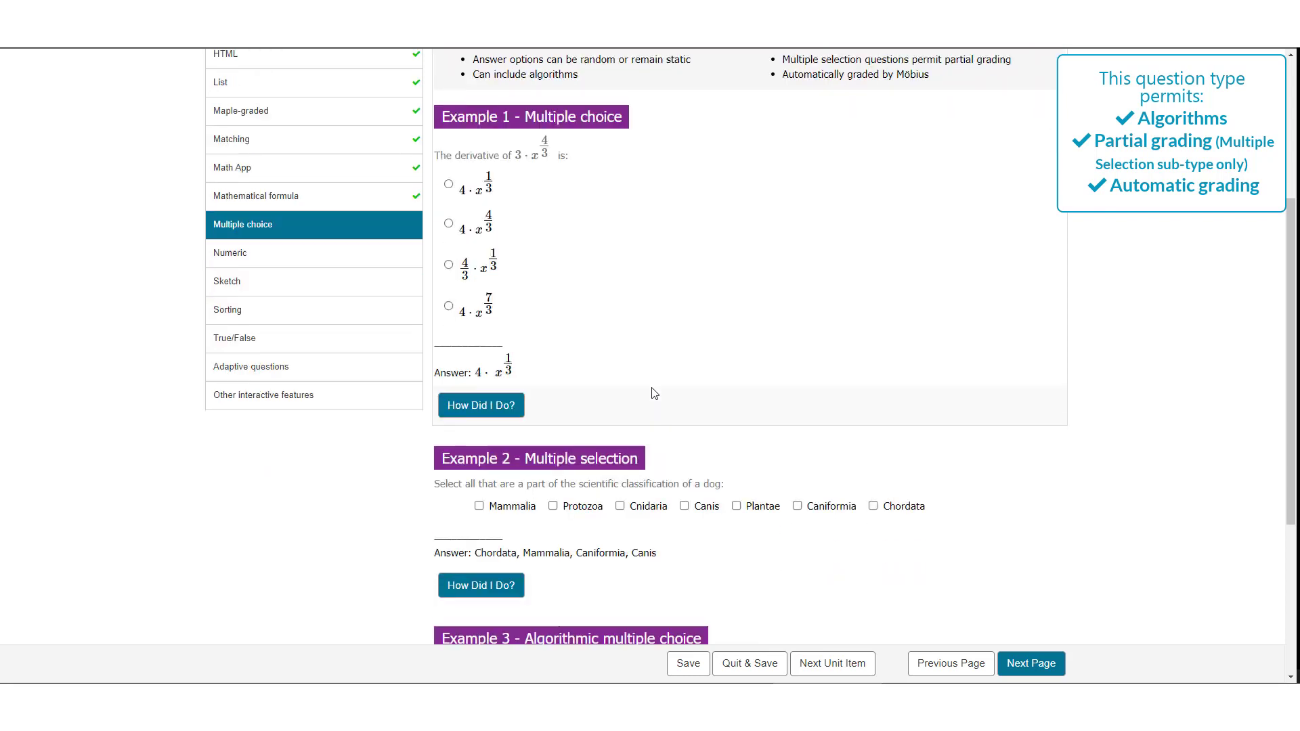
Answer the Multiple choice derivative example with the second option, 4·x^(4/3)
scroll(down, 3)
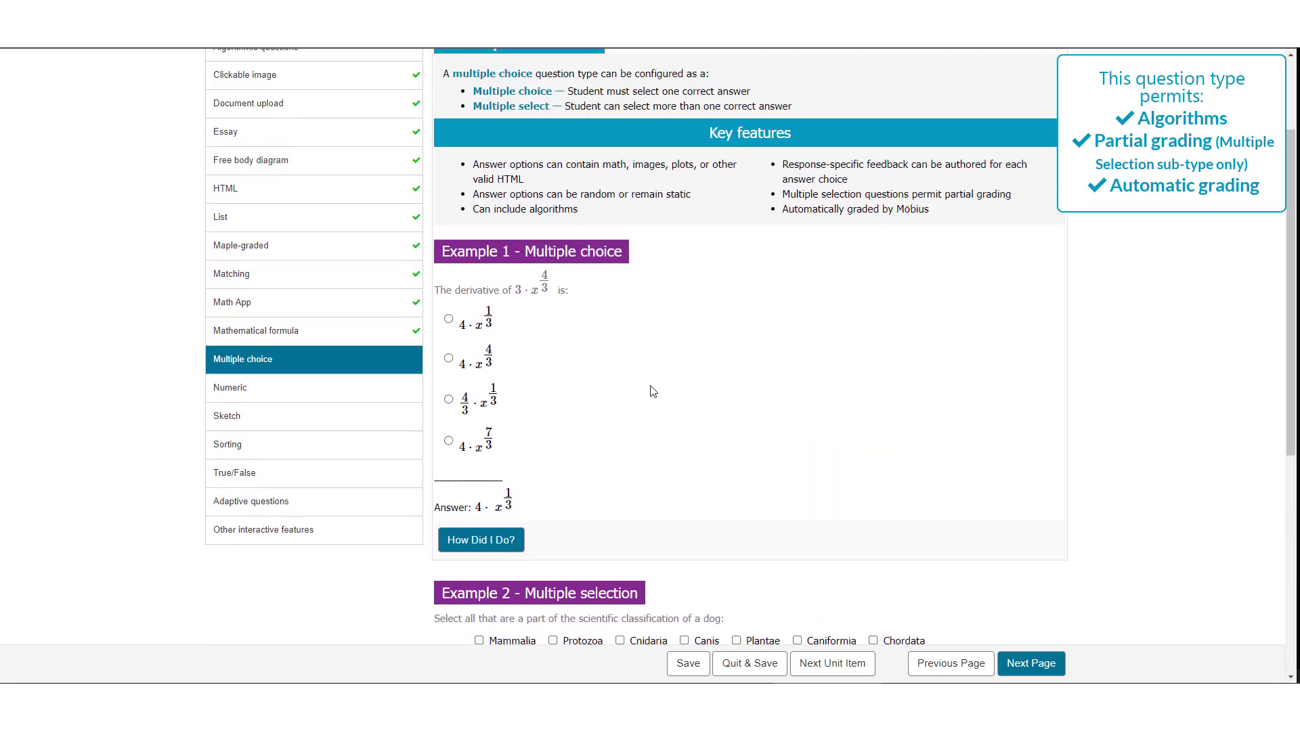
mouse_move(627, 371)
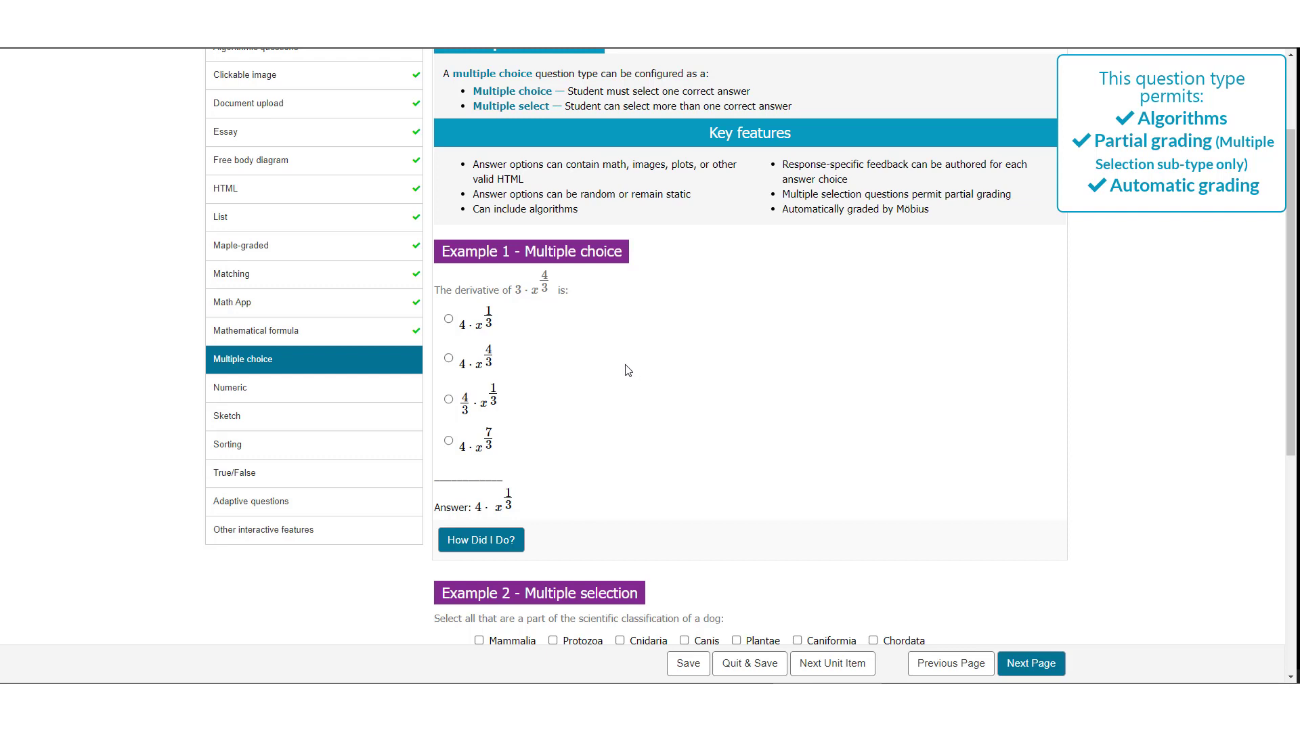
mouse_move(486, 313)
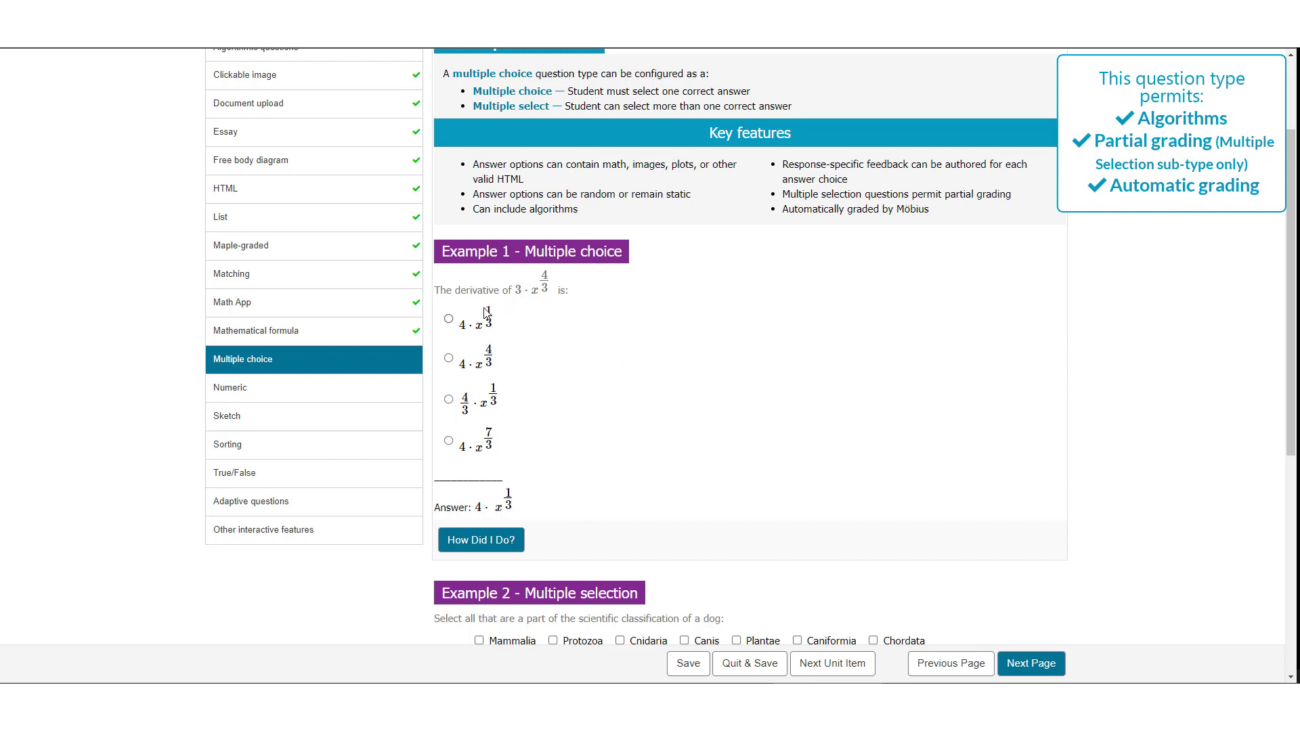
mouse_move(538, 315)
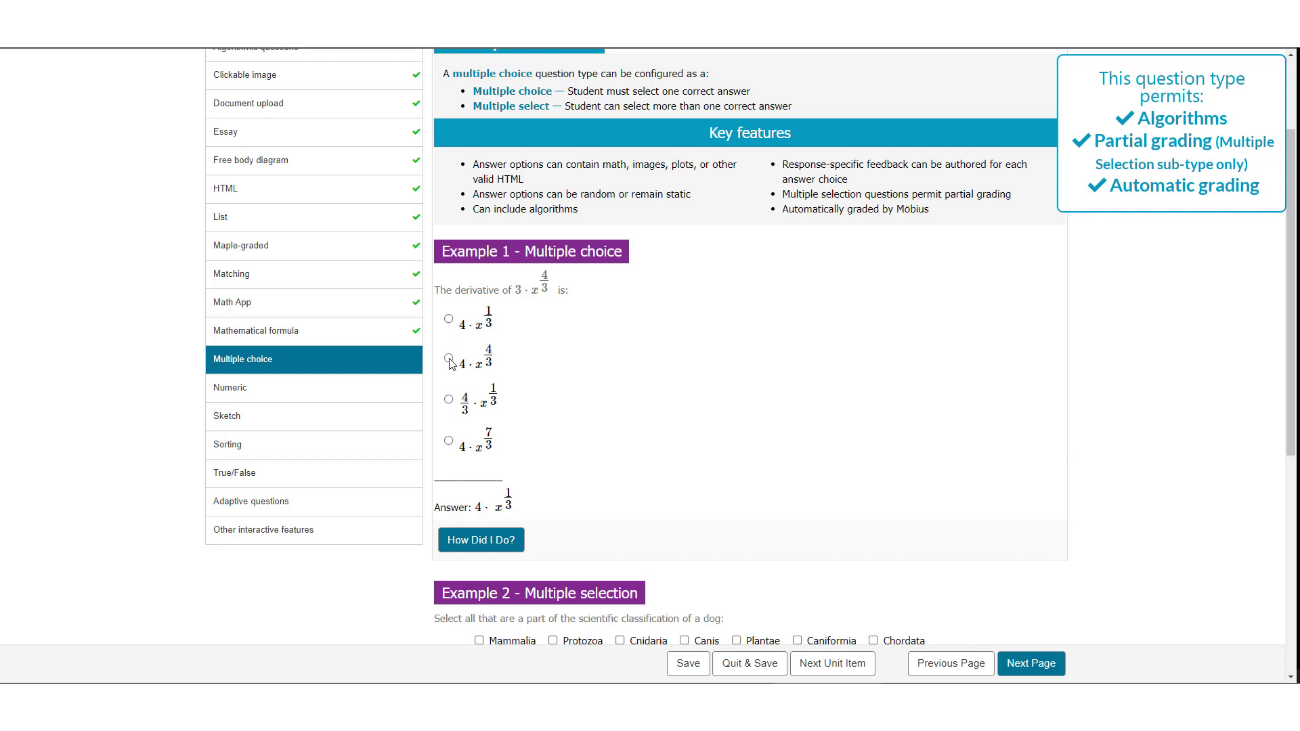
click(448, 320)
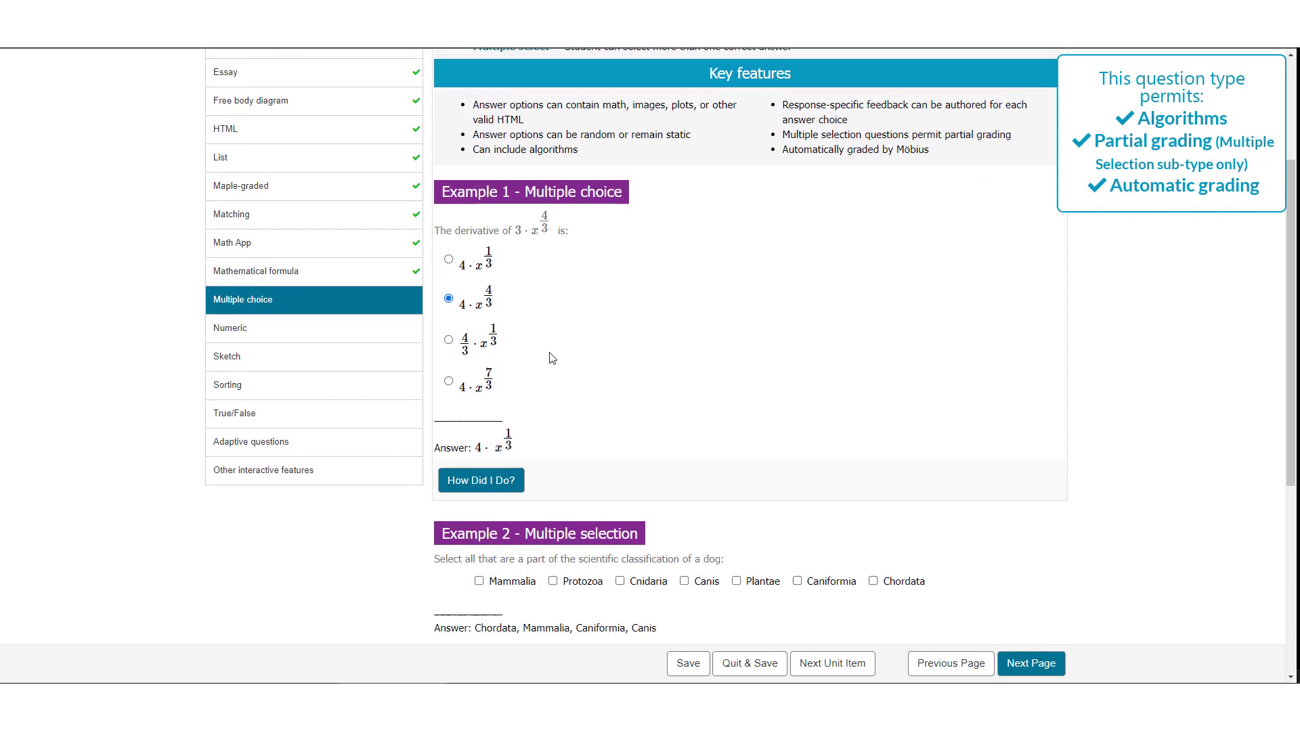
Tick Mammalia, Protozoa and Cnidaria in the dog classification multiple-selection example
scroll(down, 3)
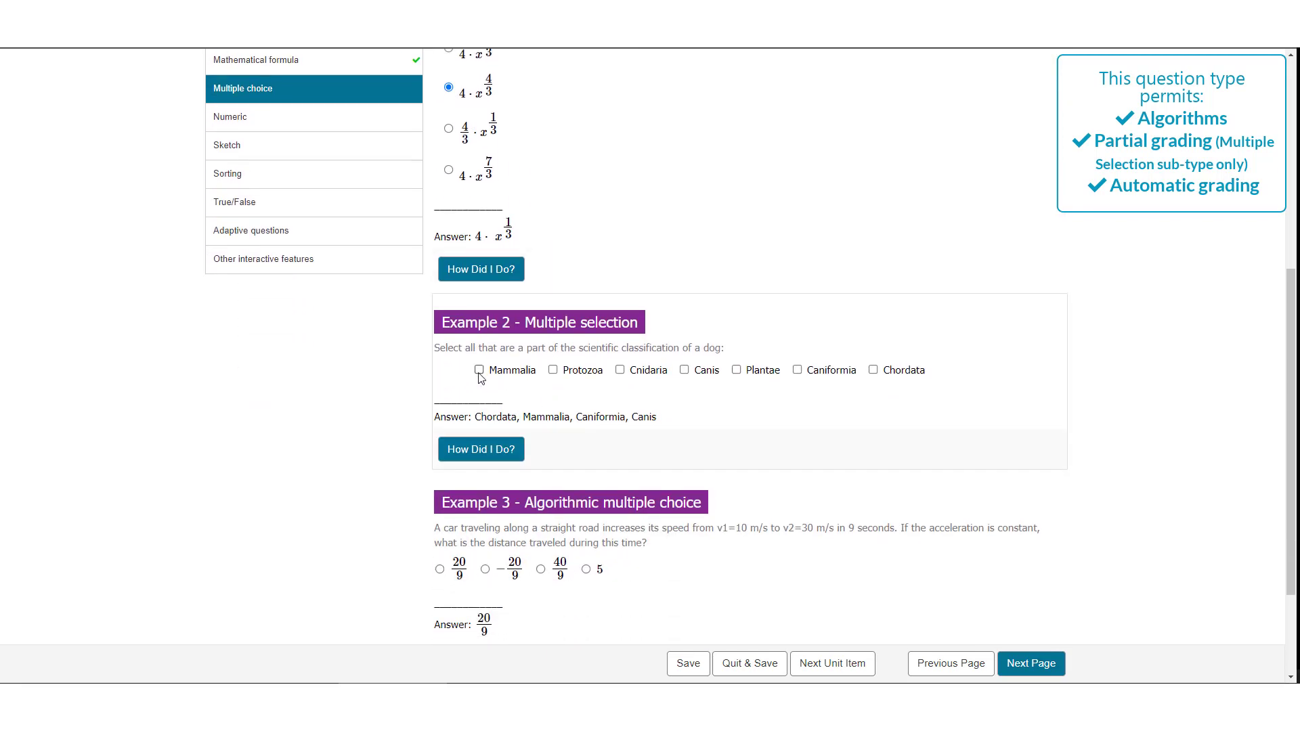
click(478, 370)
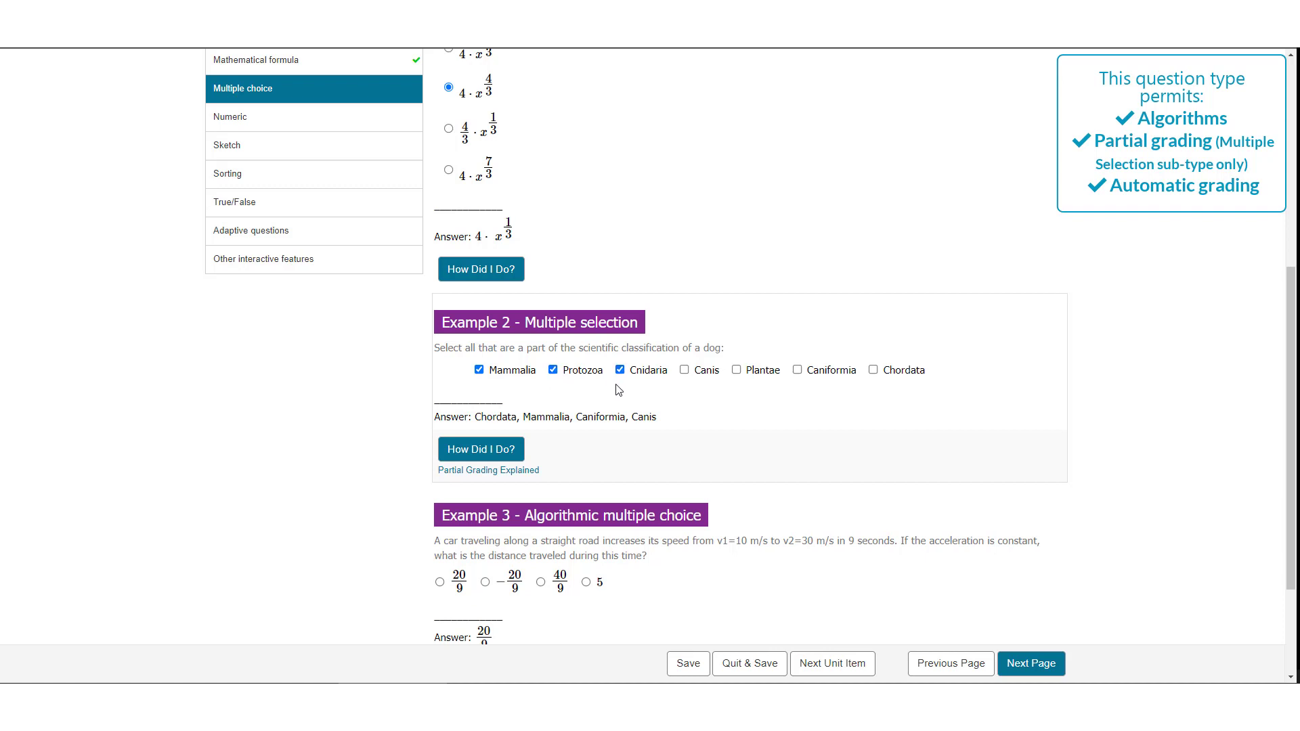
mouse_move(607, 398)
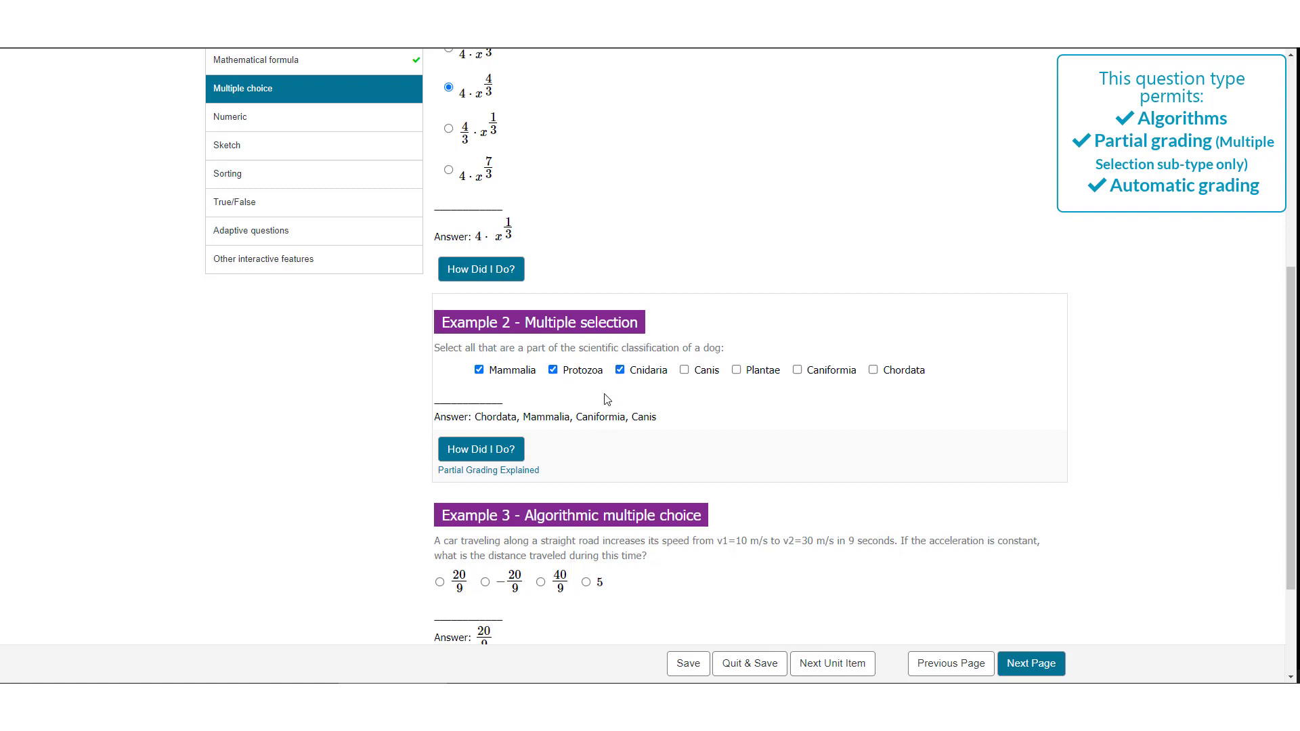
mouse_move(598, 405)
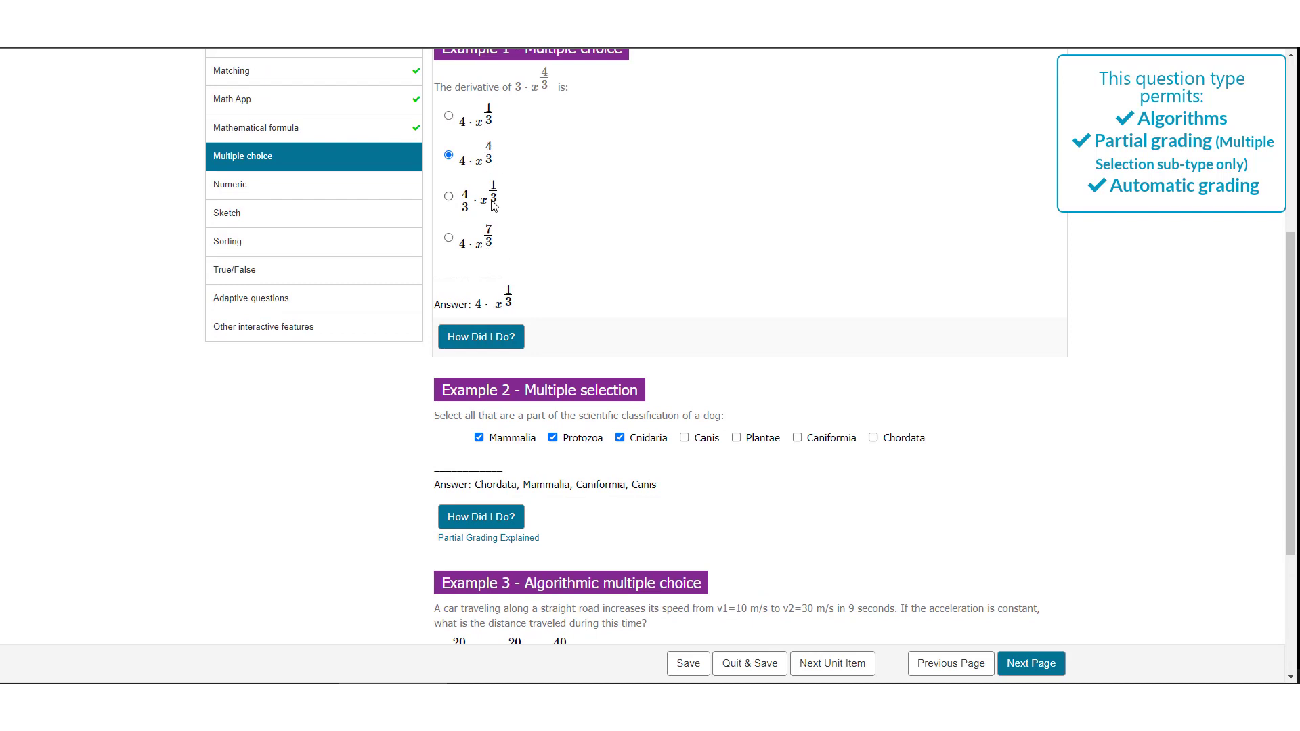
mouse_move(583, 226)
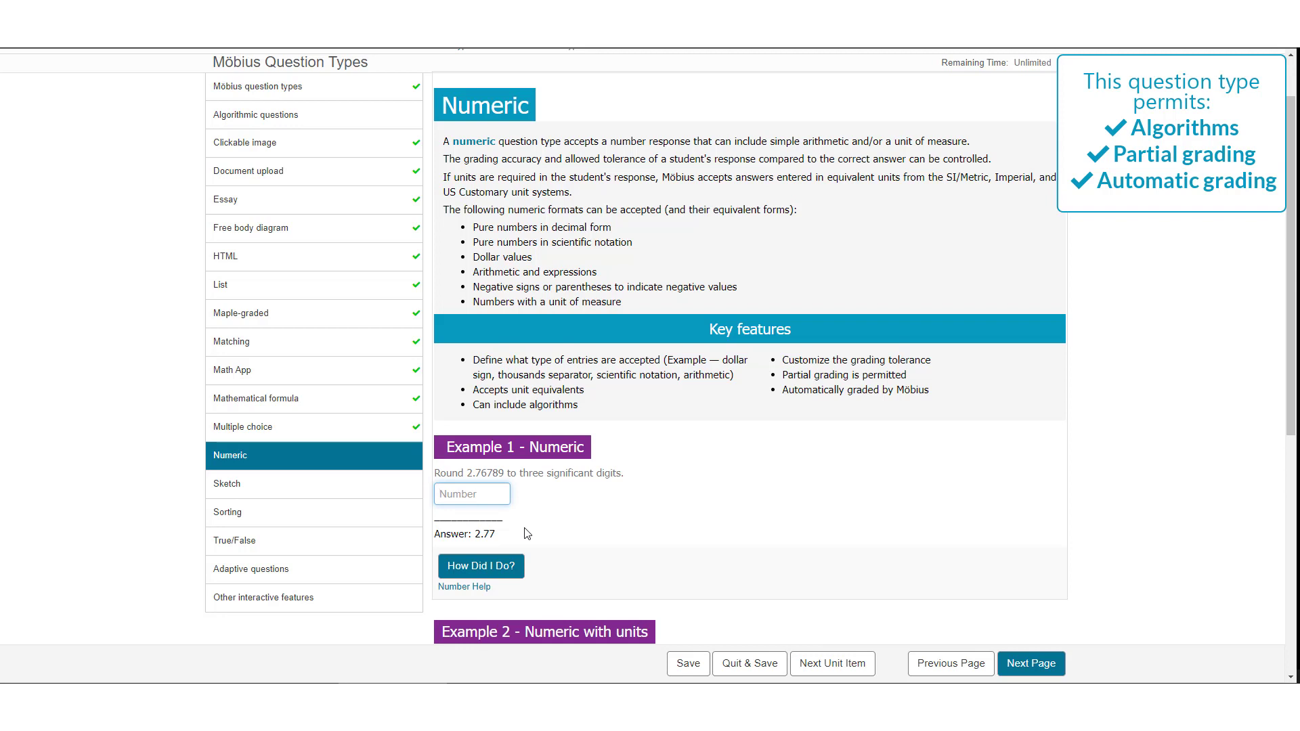
Test the Numeric box with entries 2.77, 2,777, 10e, $4.3 and -5
text(2.77)
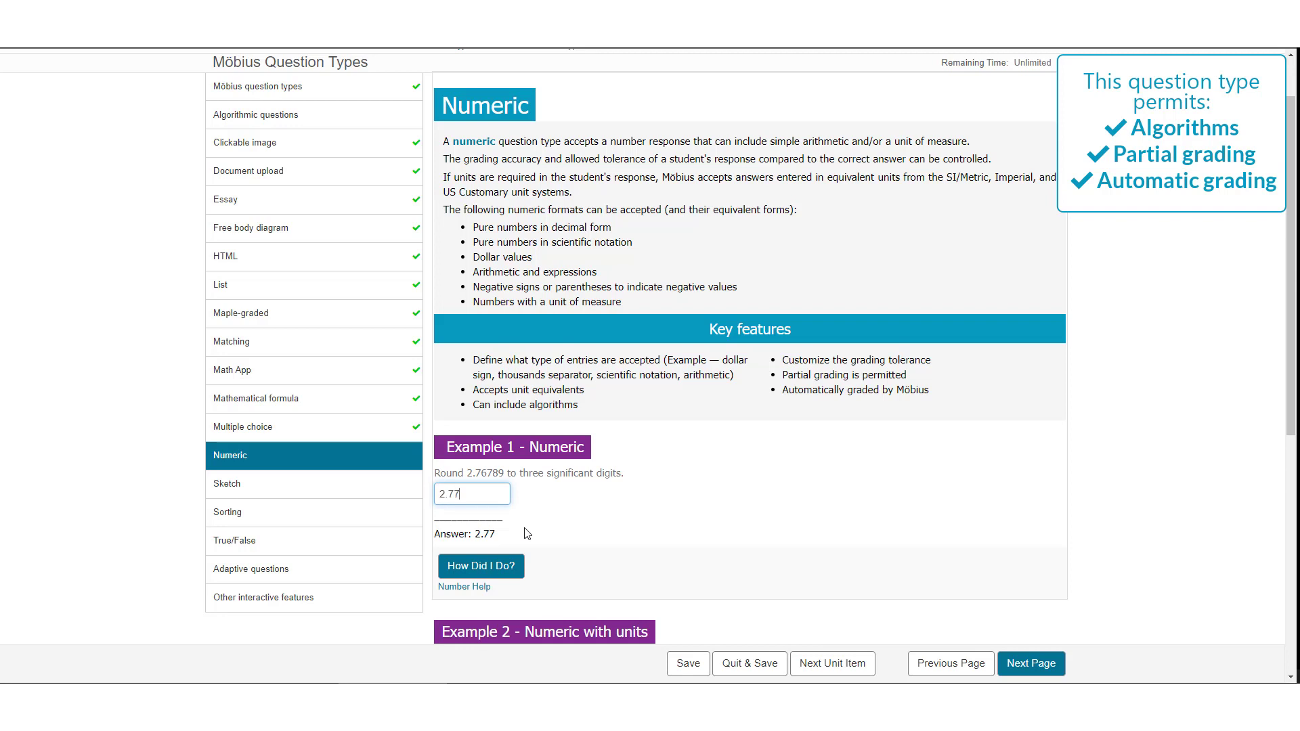
click(471, 493)
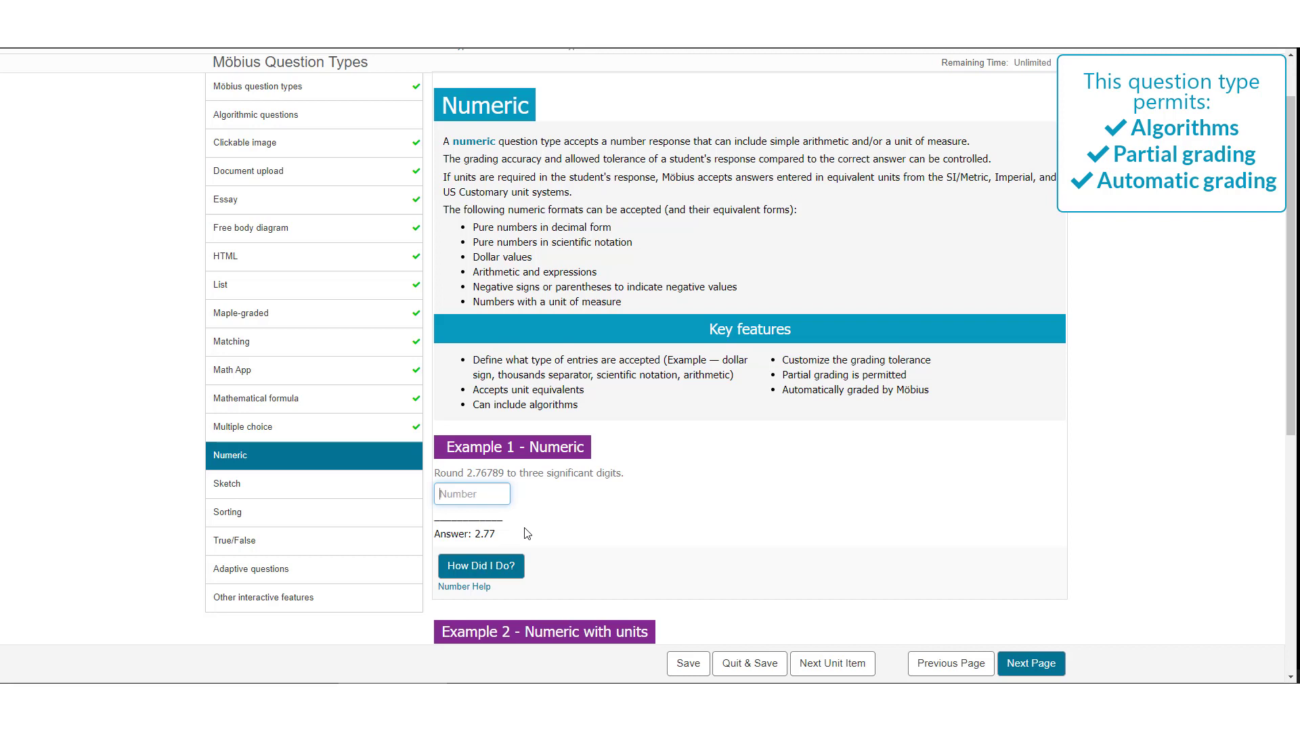
text(2,777)
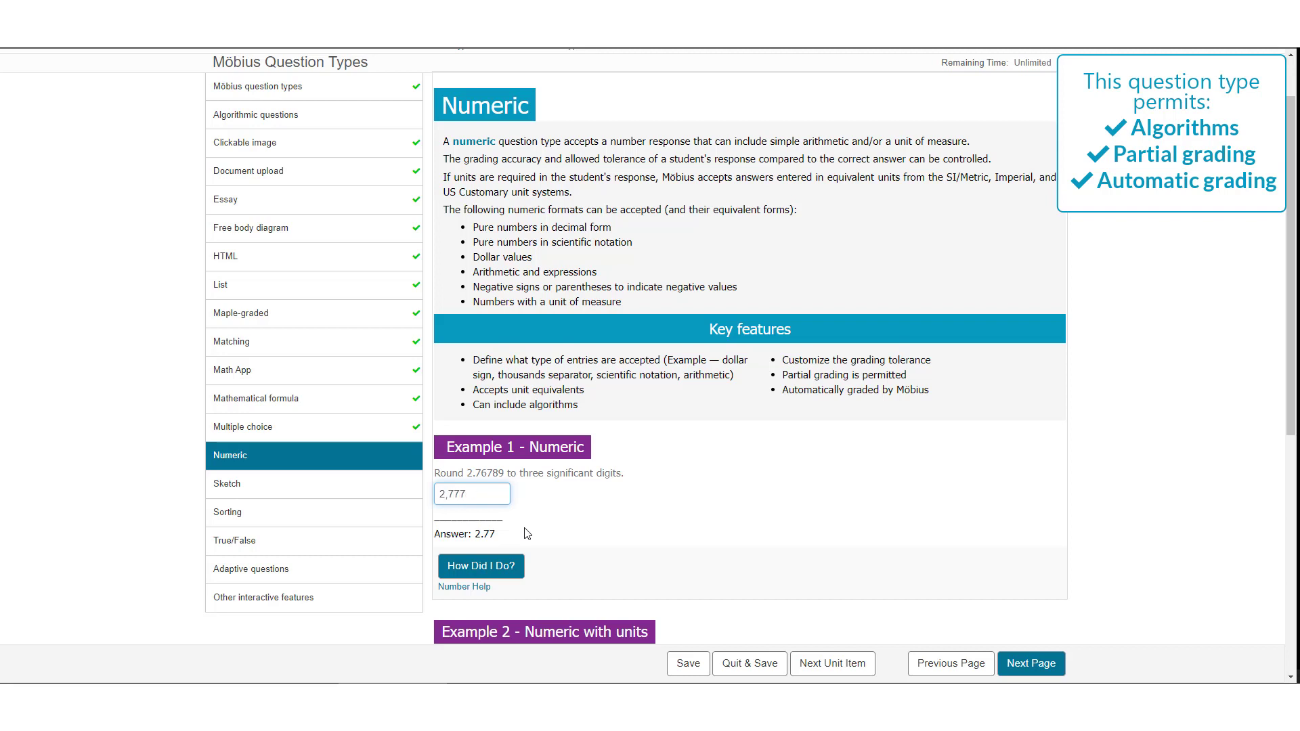
text(10)
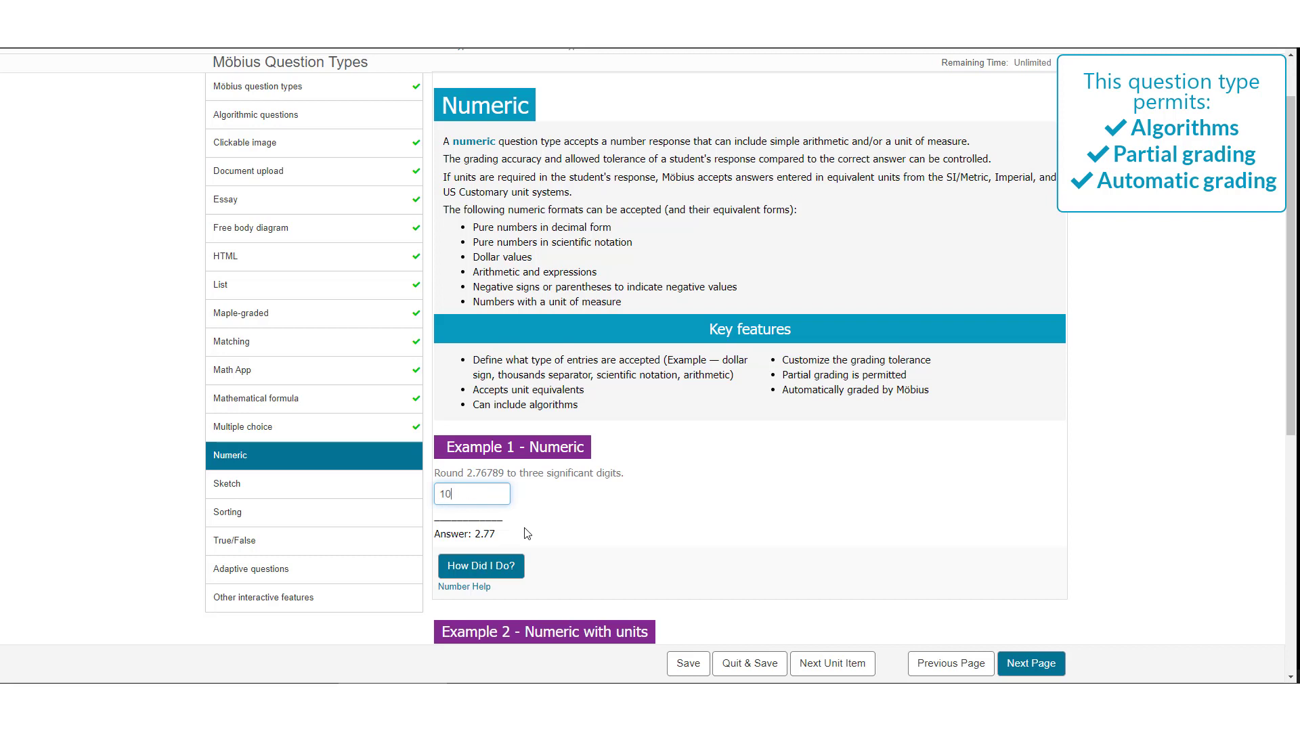
text(e)
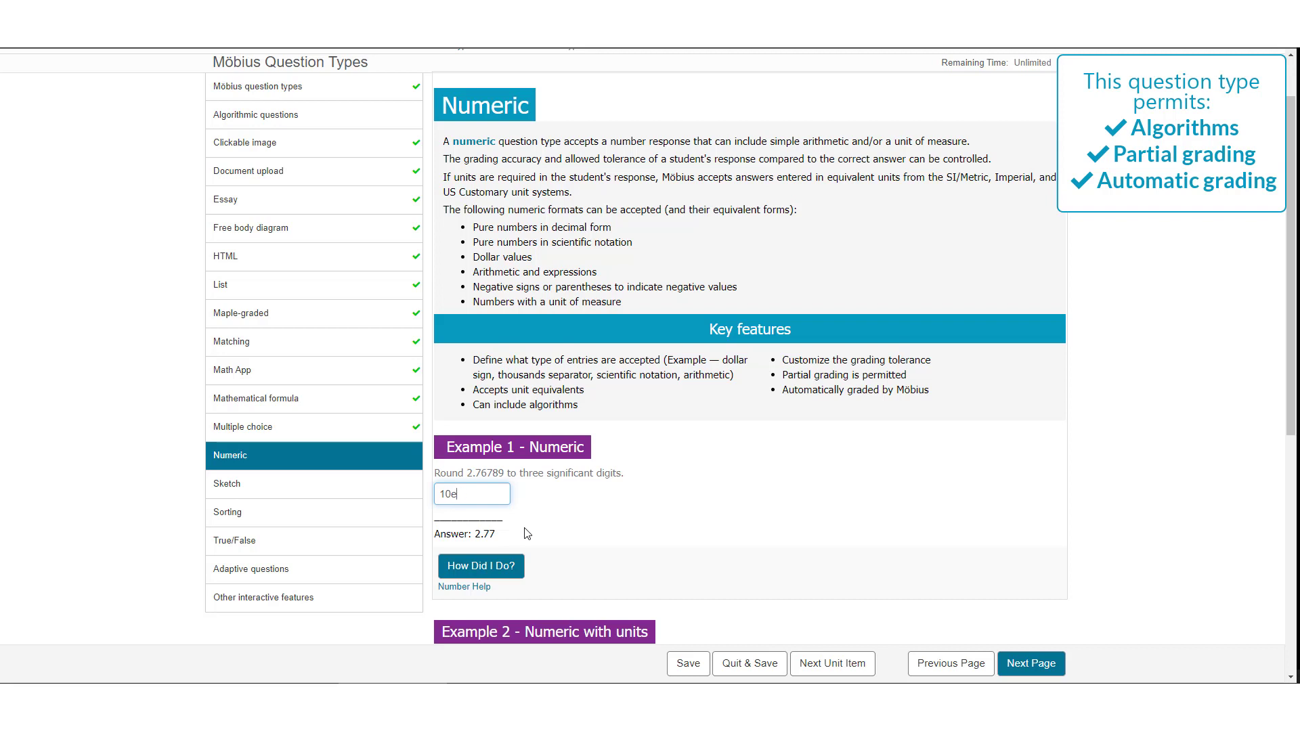
text($)
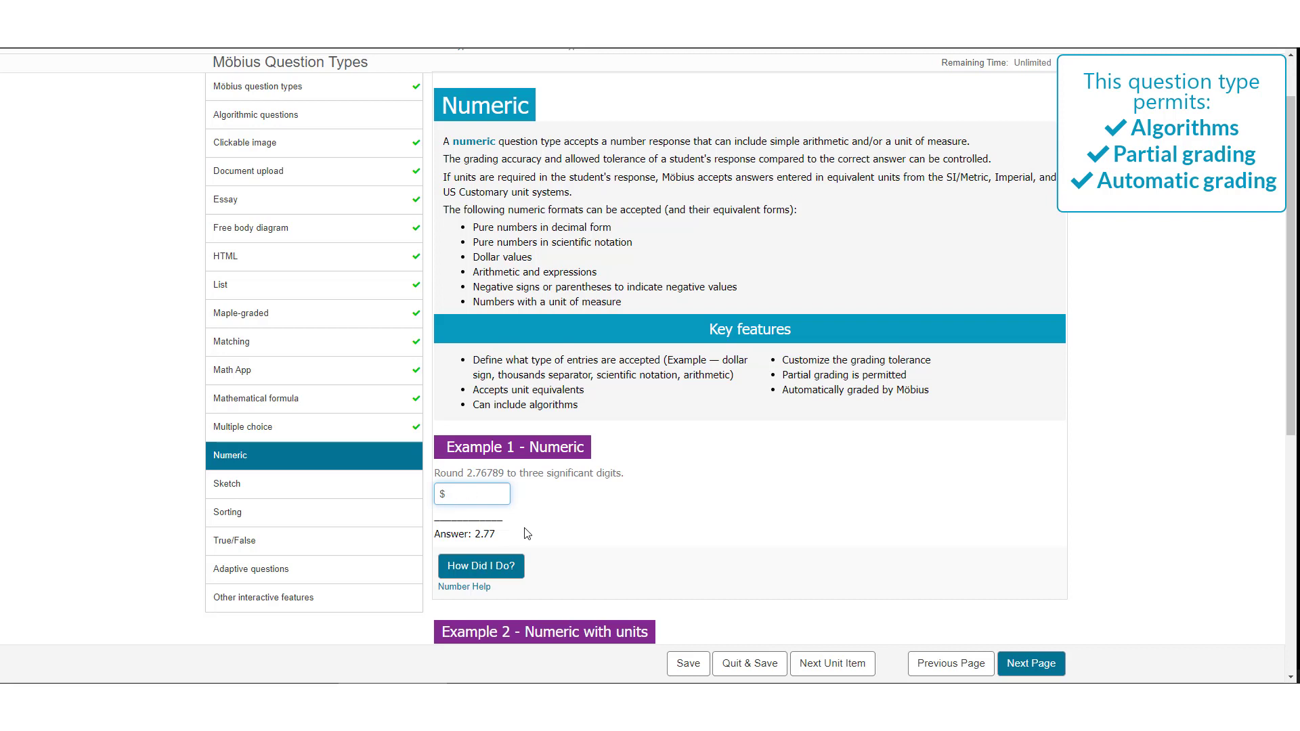
text(4.3)
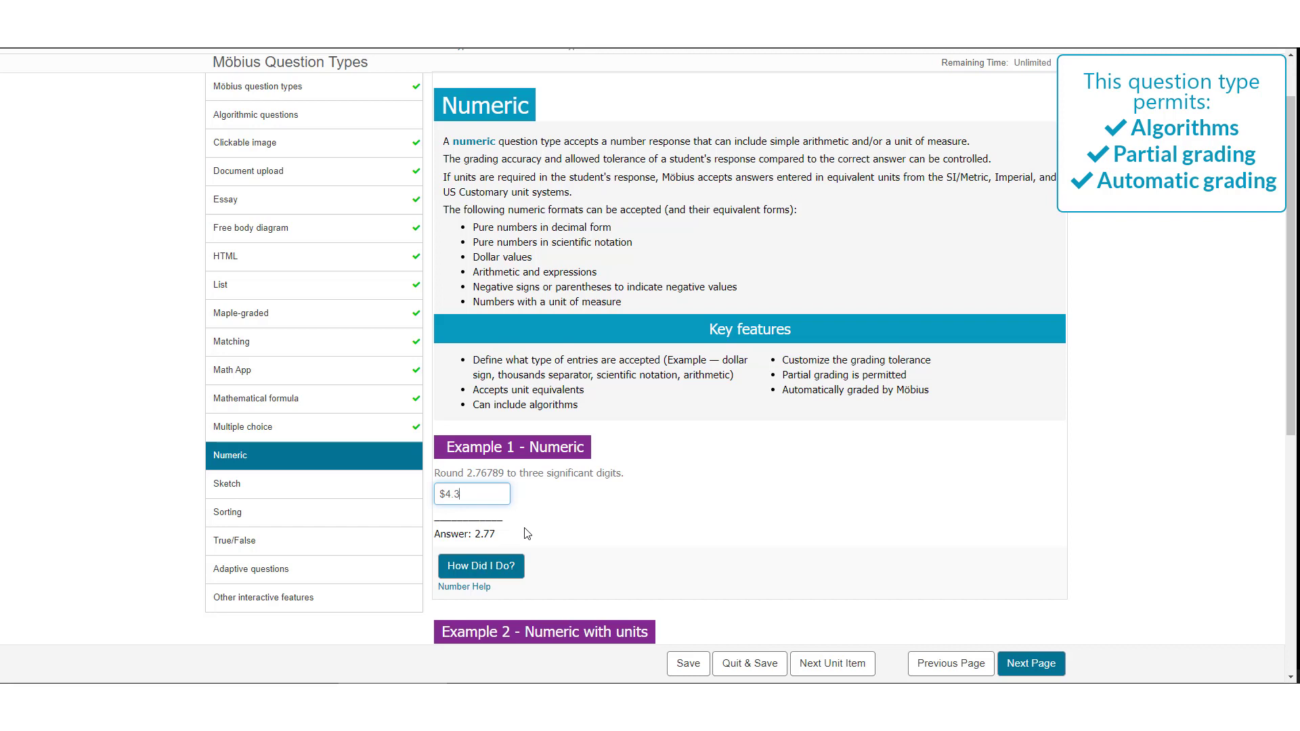
text(-5)
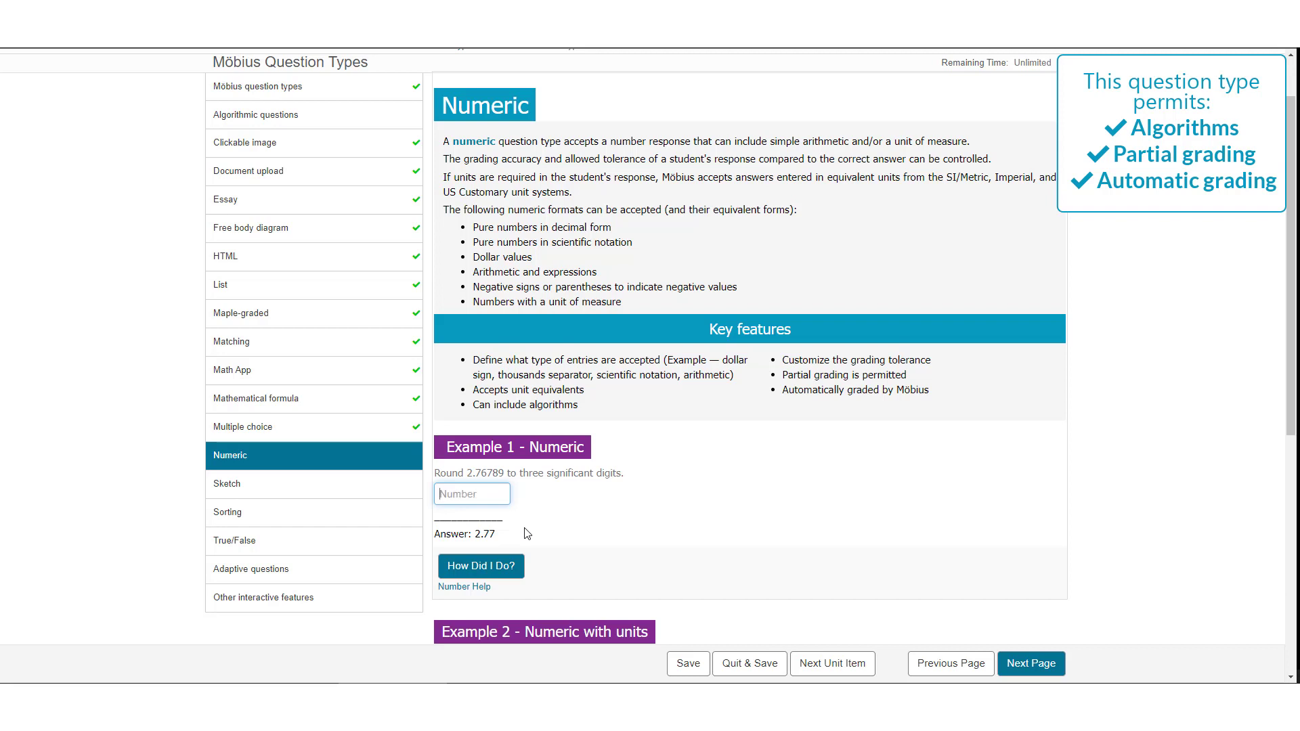
Leave 2.00+0.77 as the rounding answer and scroll down to the units example
text(2.0)
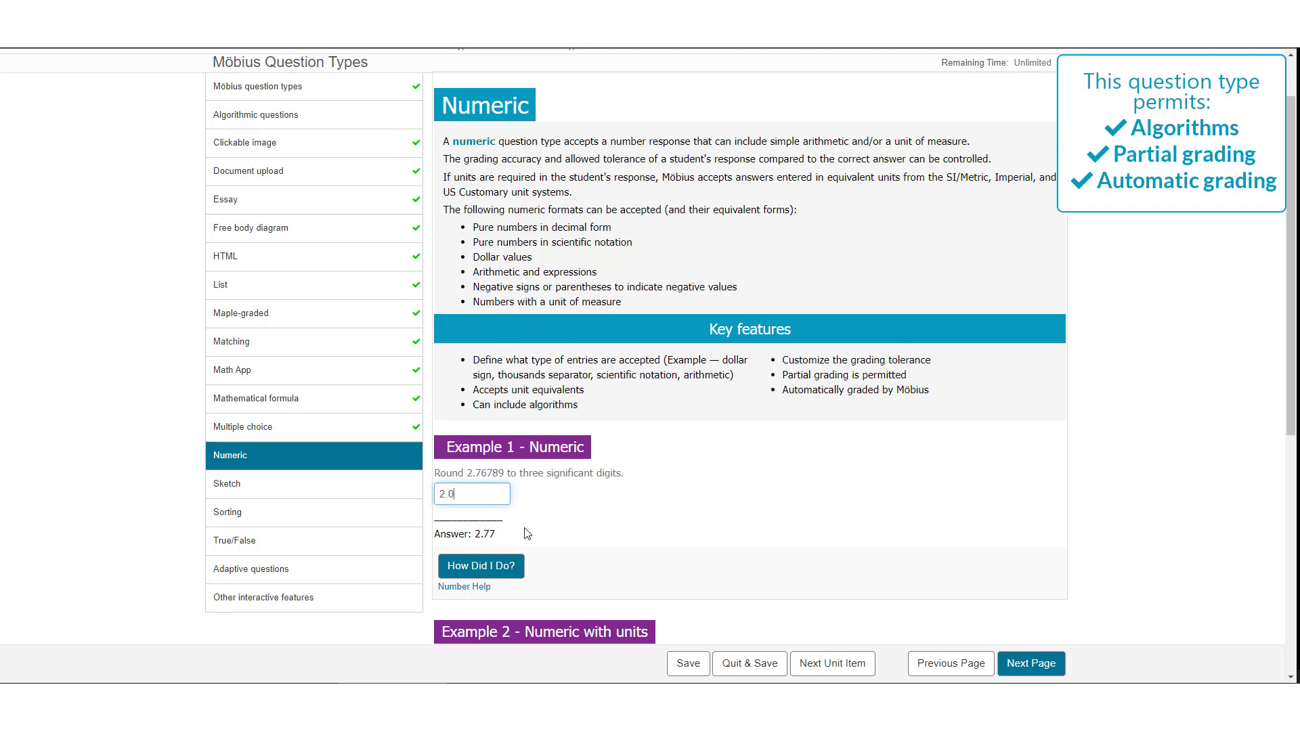
text(0)
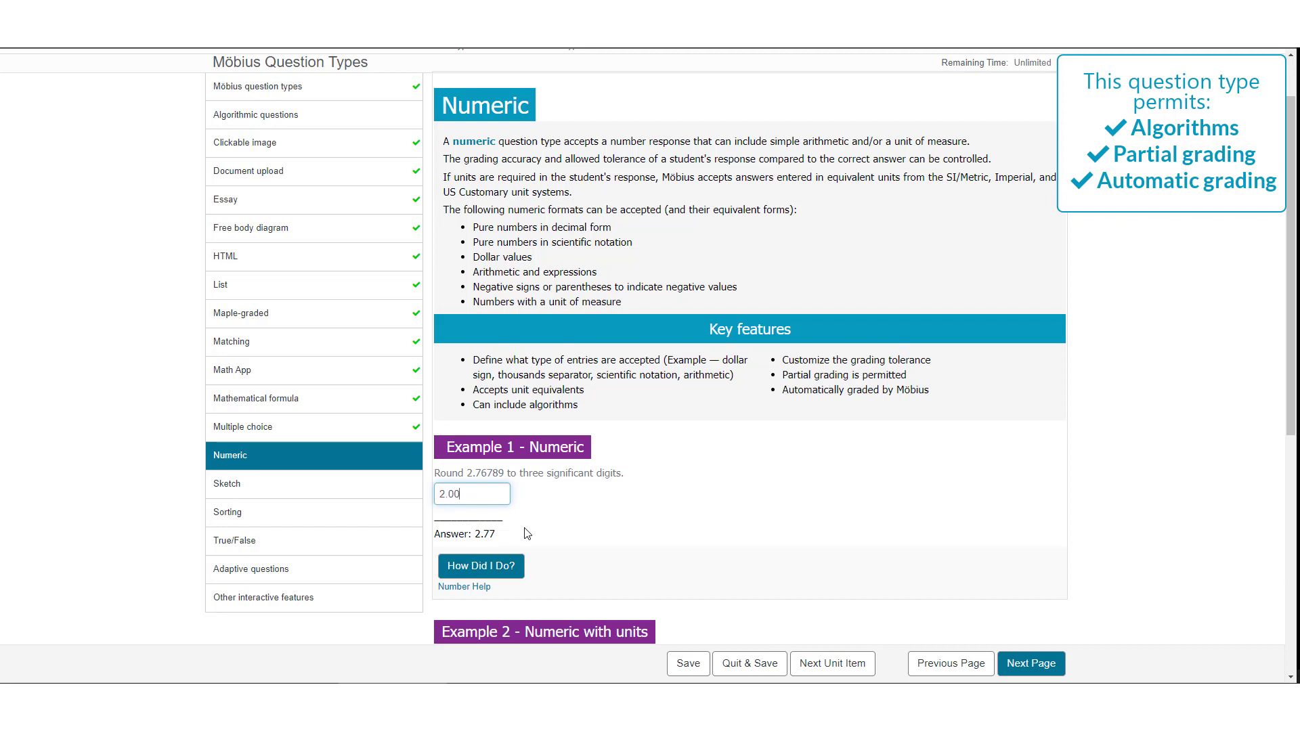
text(+0)
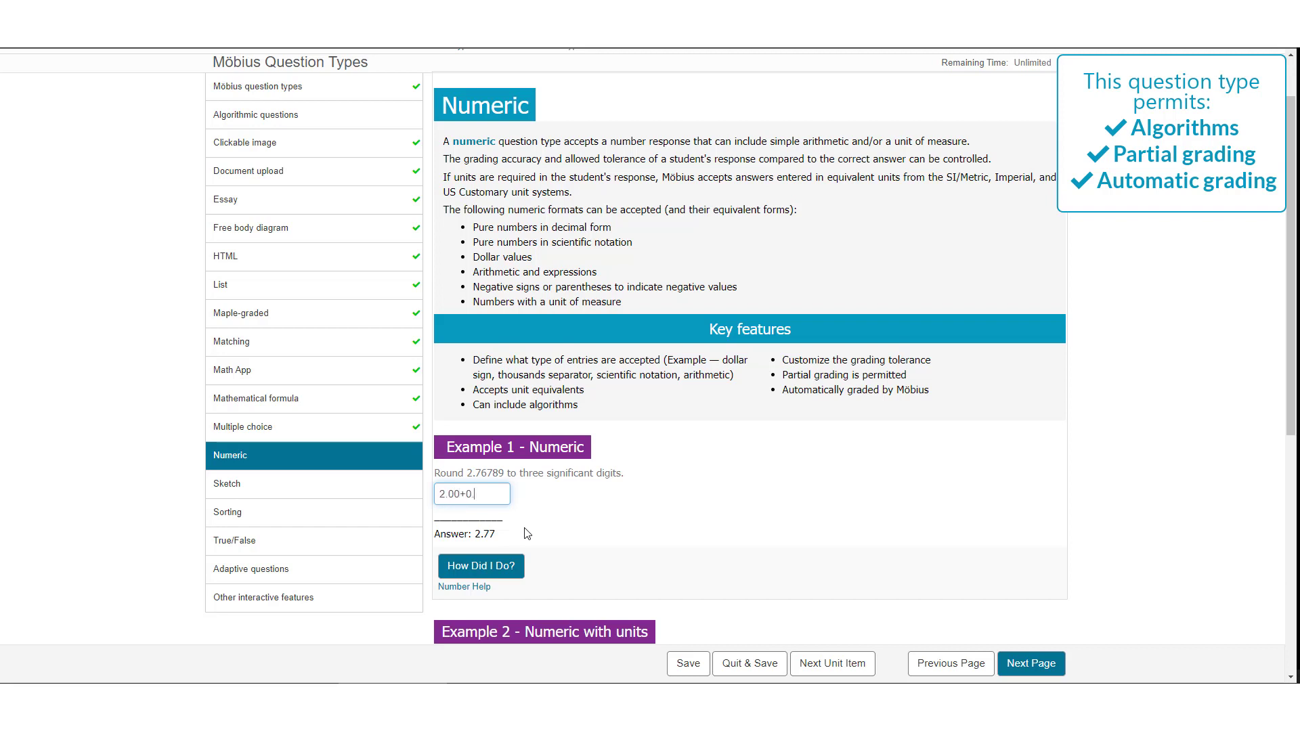
text(.77)
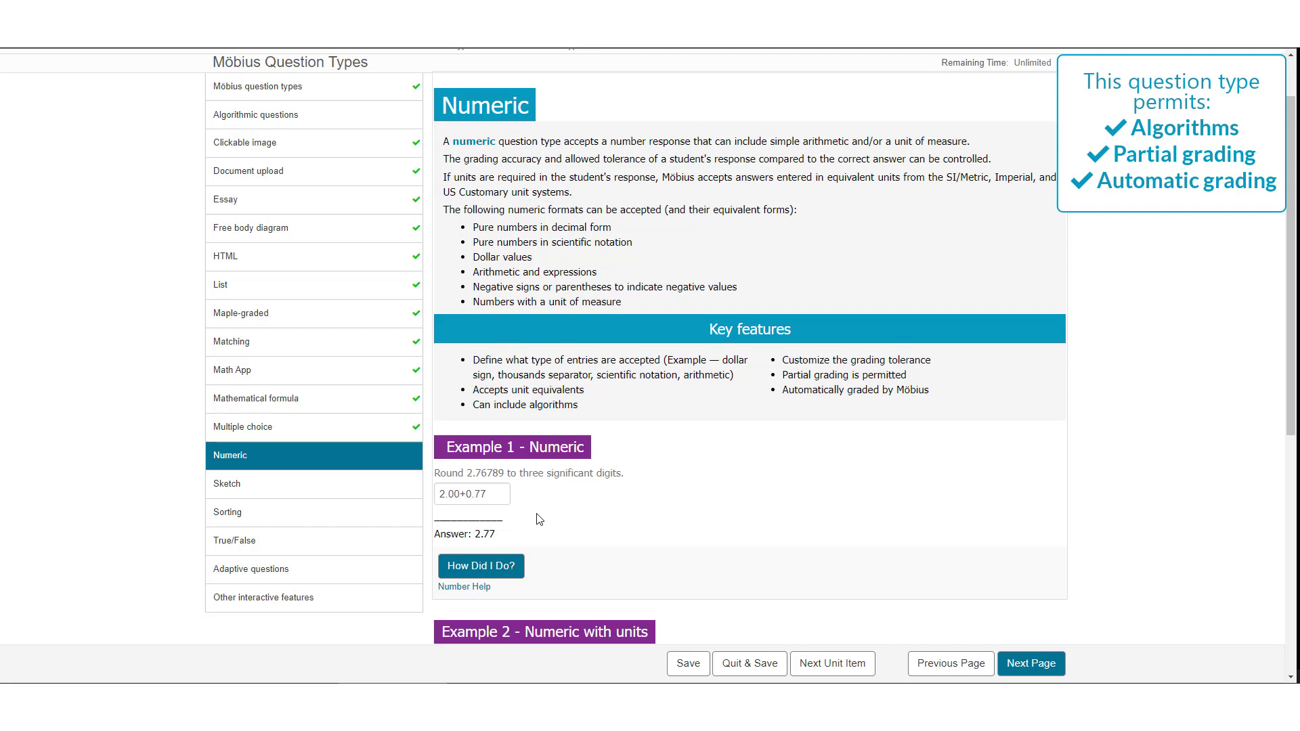
mouse_move(529, 513)
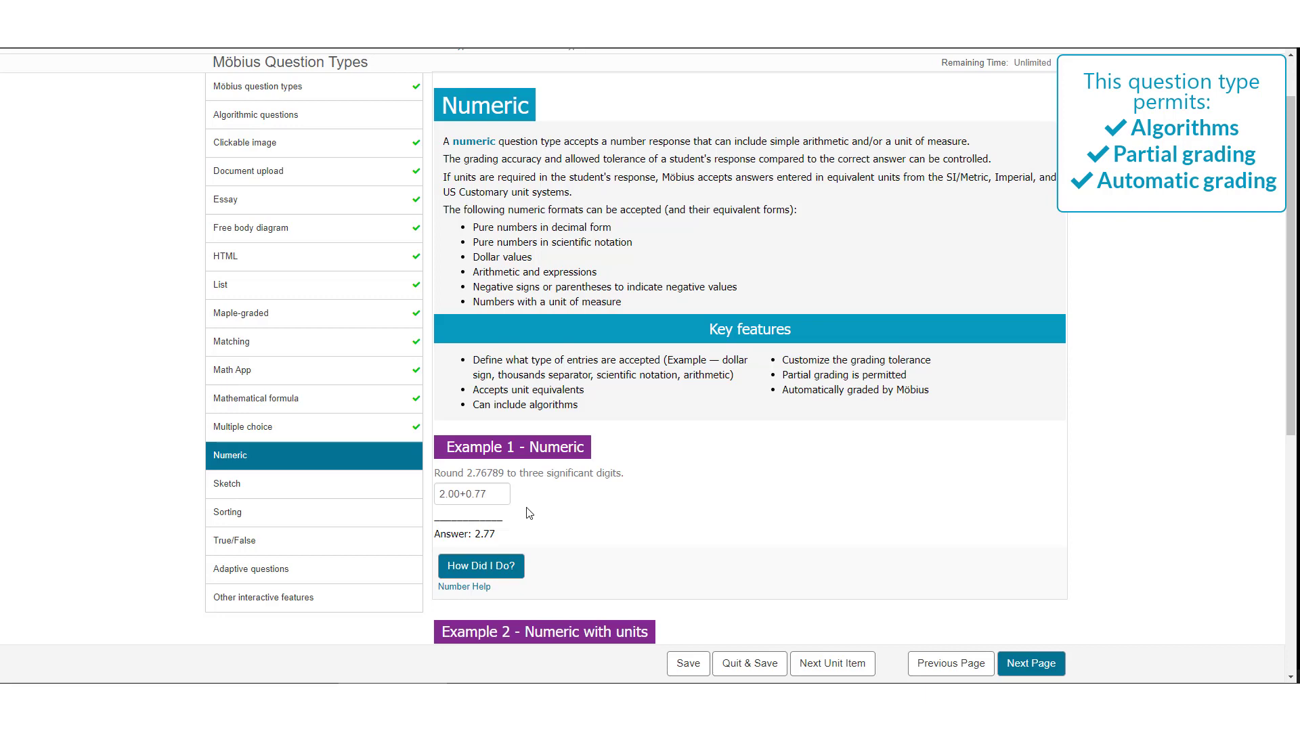
mouse_move(528, 505)
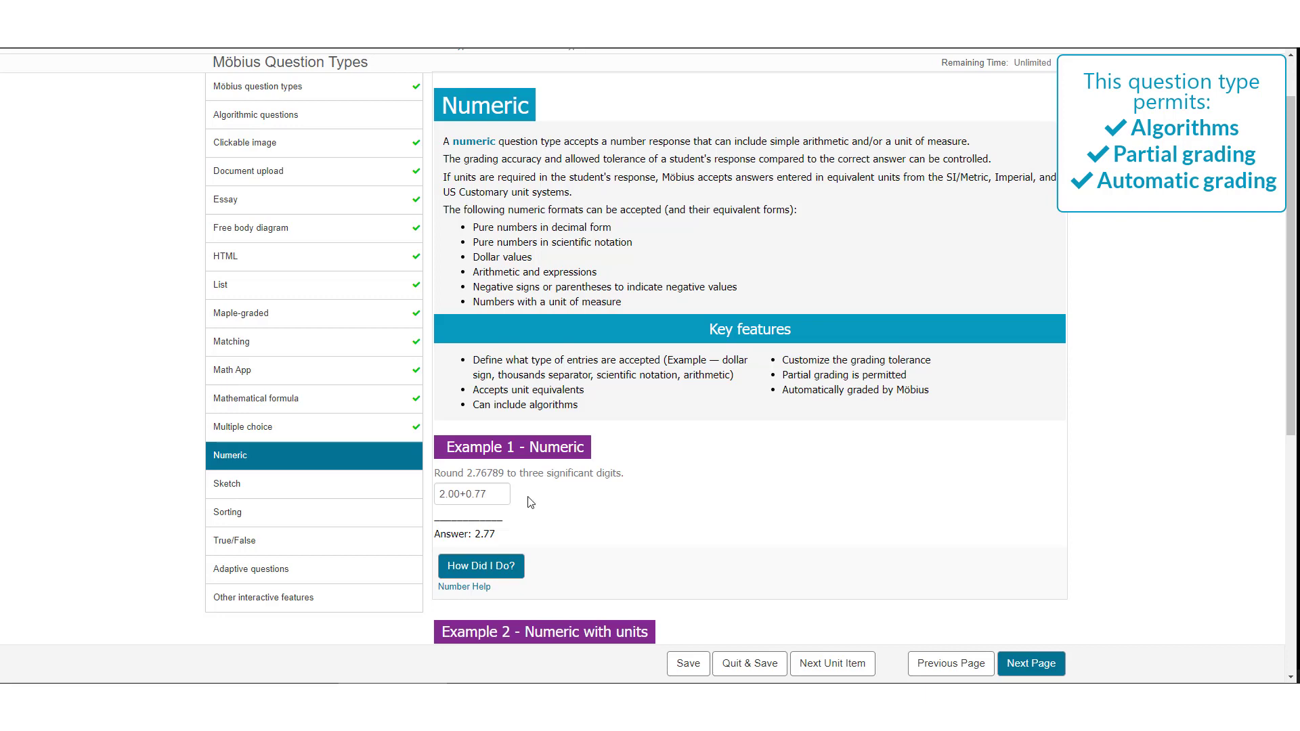
scroll(down, 3)
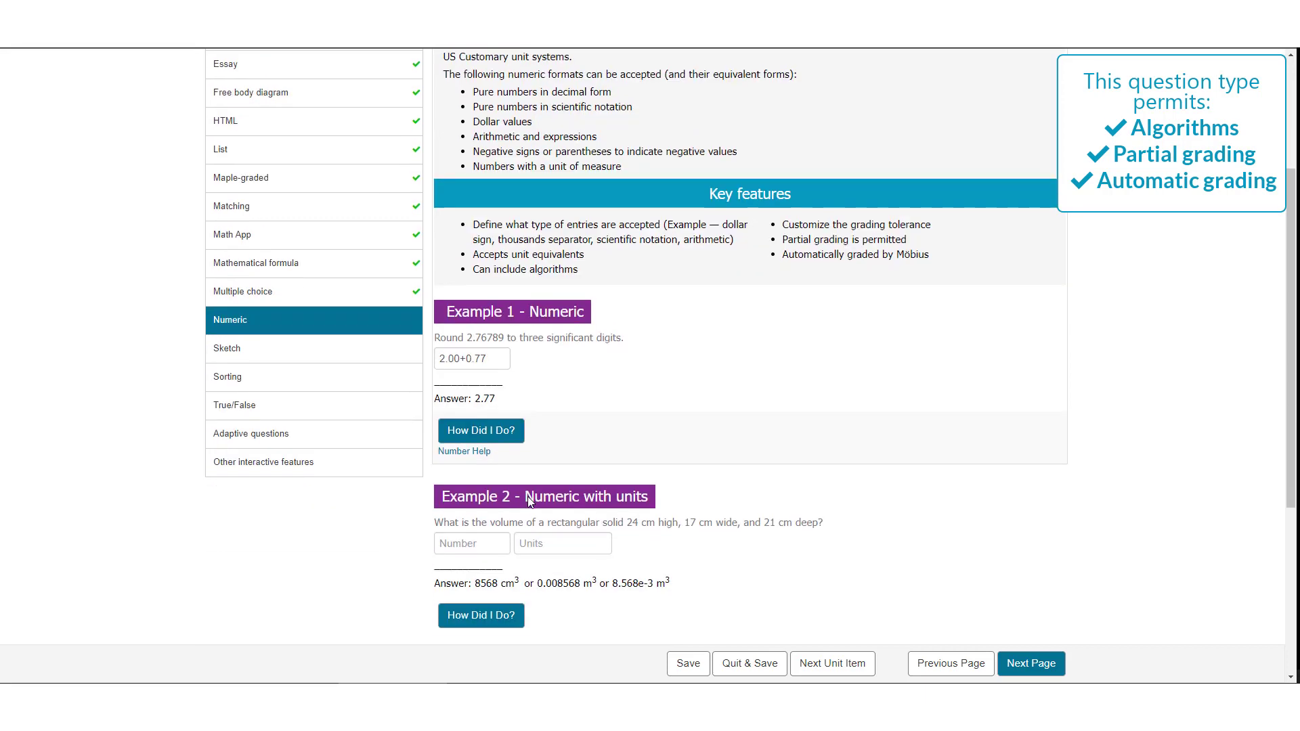
scroll(down, 3)
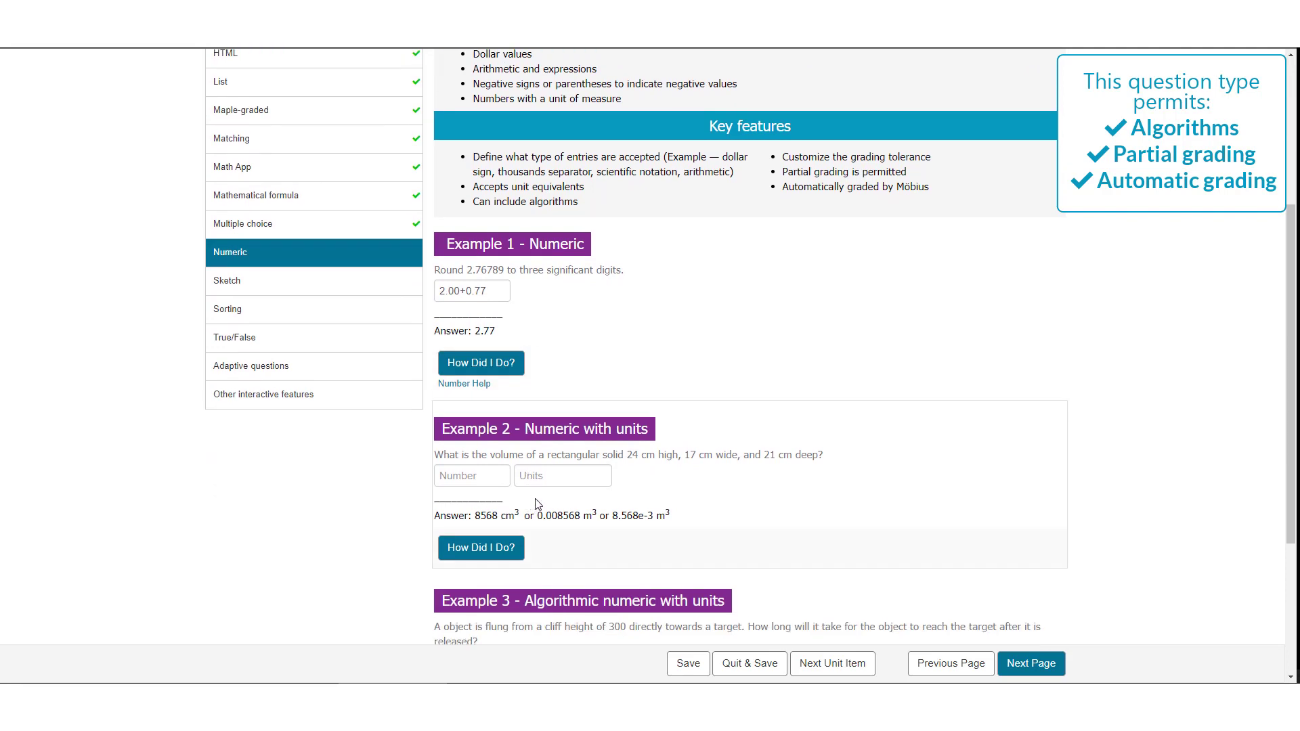
scroll(down, 3)
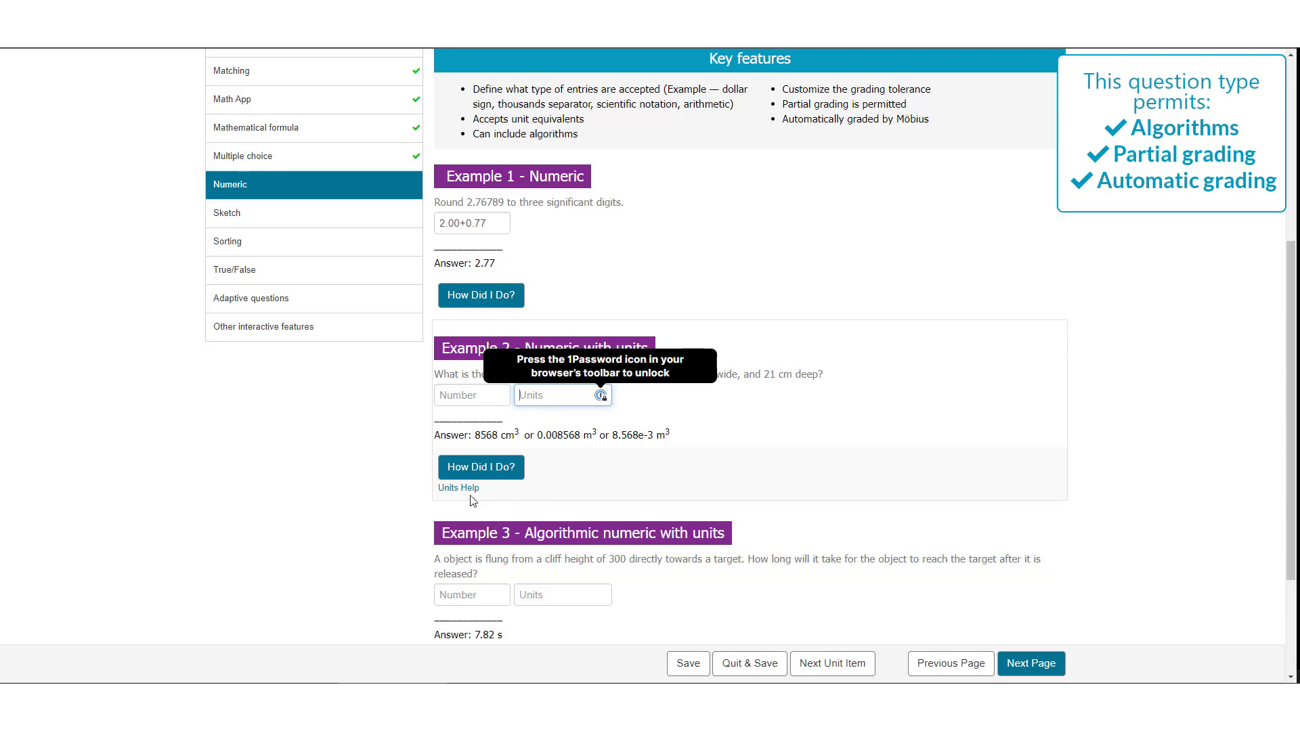
View the Units Help reference and scroll through the accepted SI, CGS and metric units tables
click(459, 488)
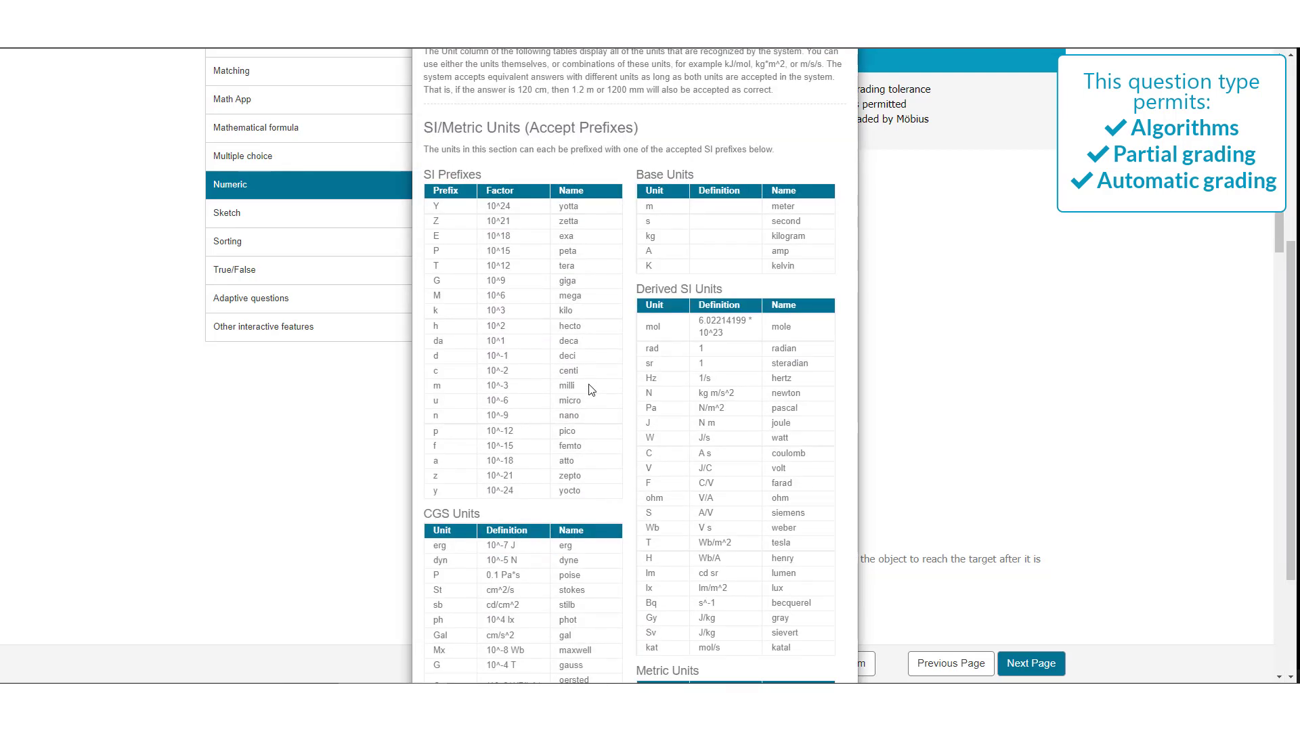
scroll(down, 3)
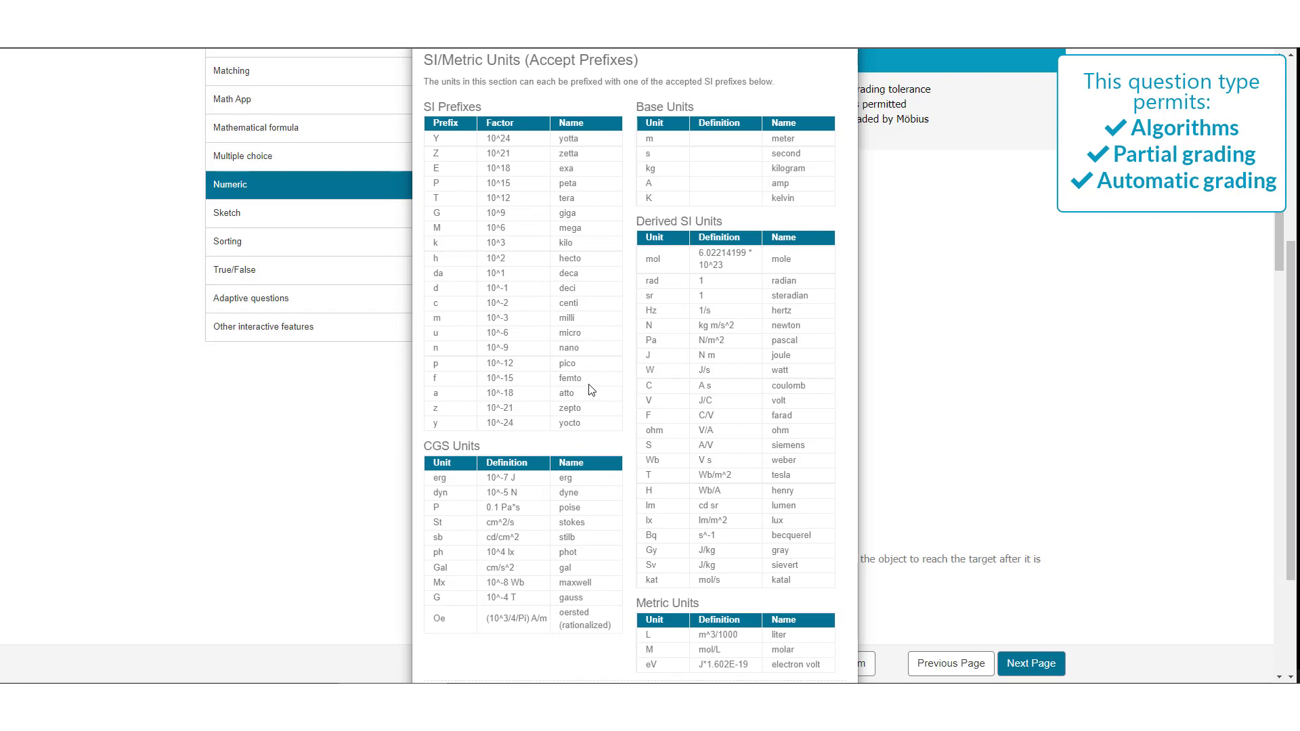
mouse_move(589, 391)
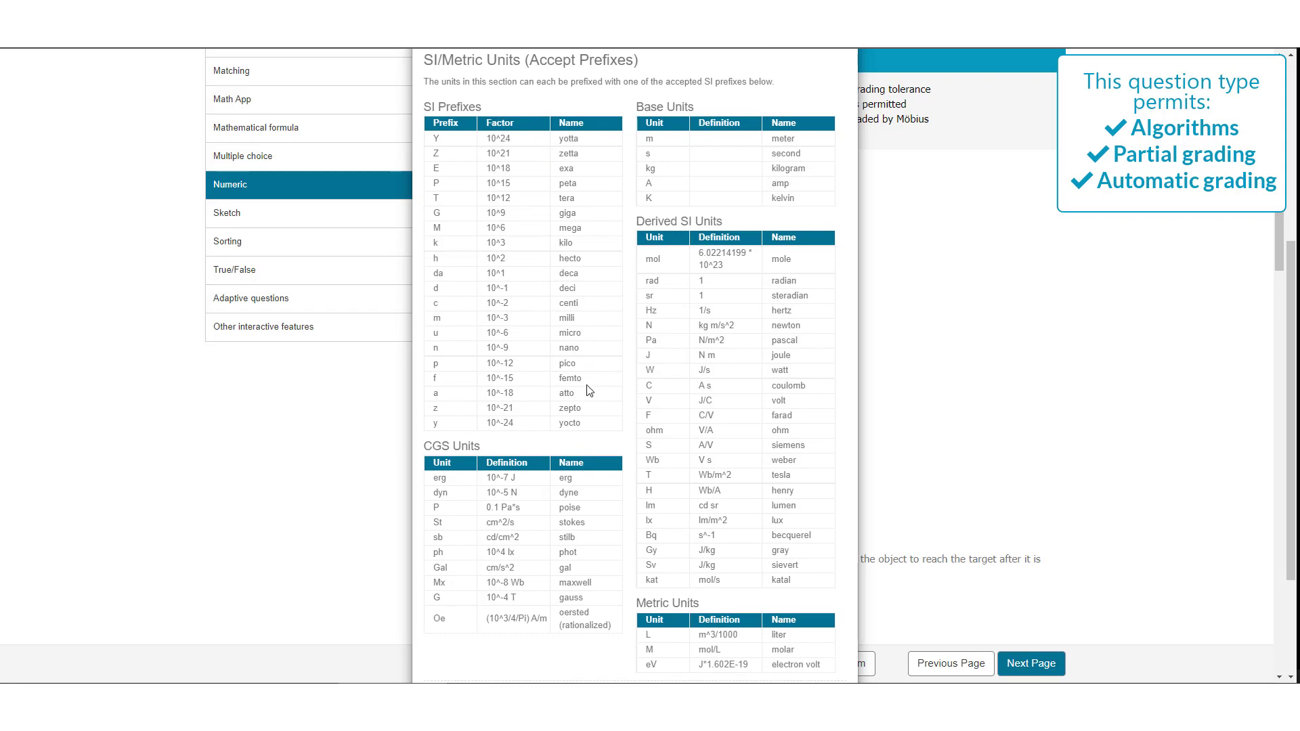
scroll(down, 3)
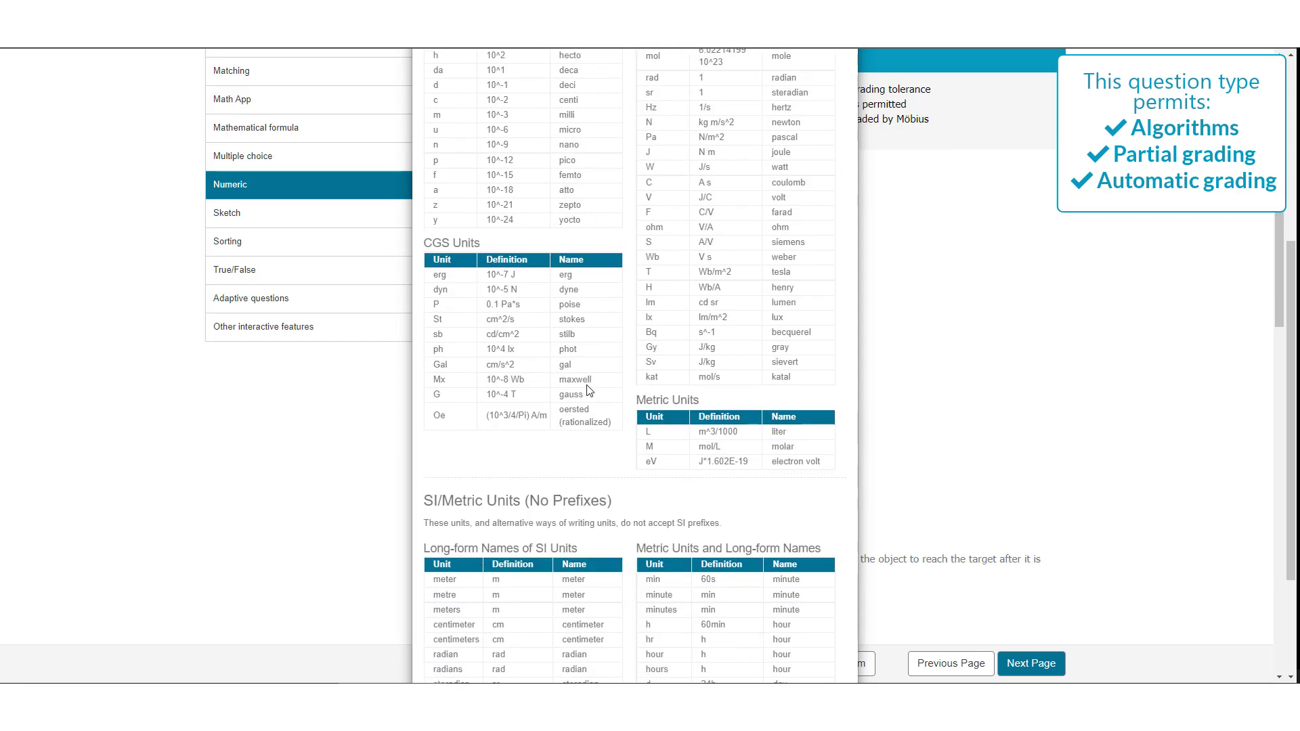
scroll(down, 3)
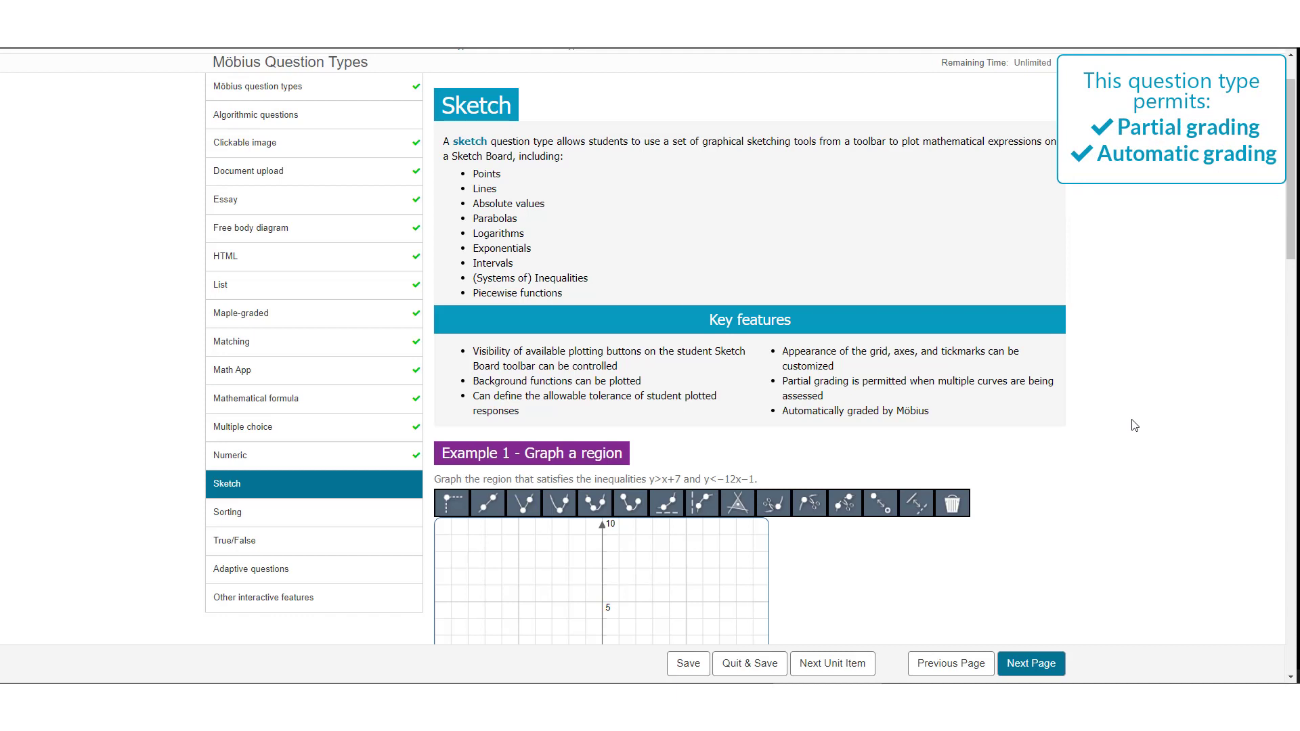
Sketch a parabola on the graph-a-region board, then move to the Sorting lesson
scroll(down, 3)
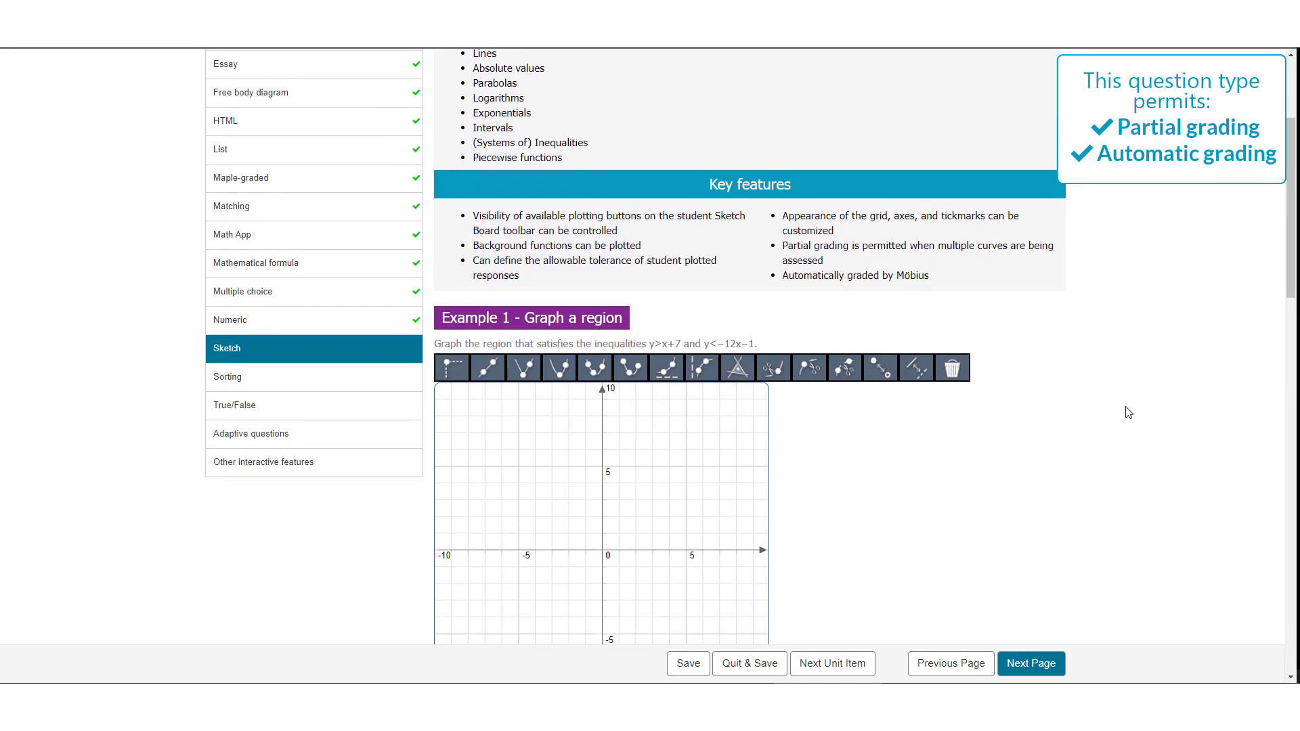
scroll(down, 3)
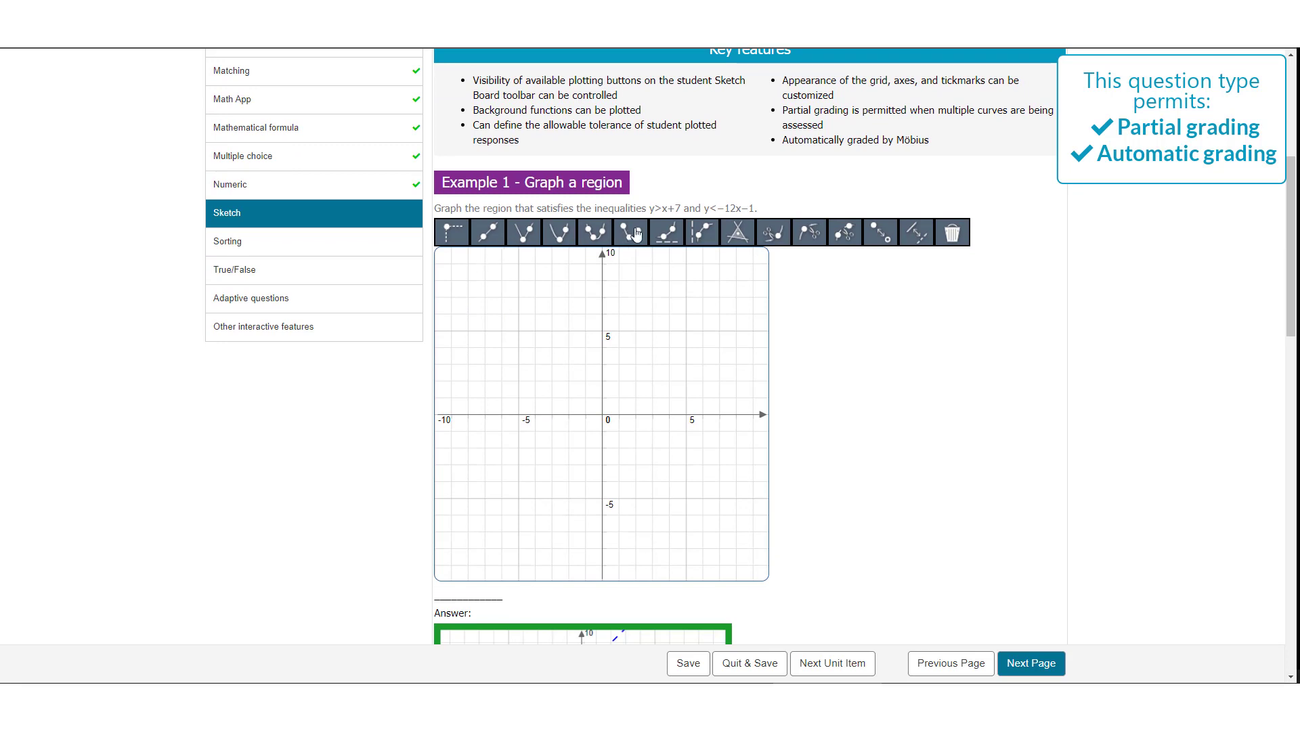
mouse_move(594, 384)
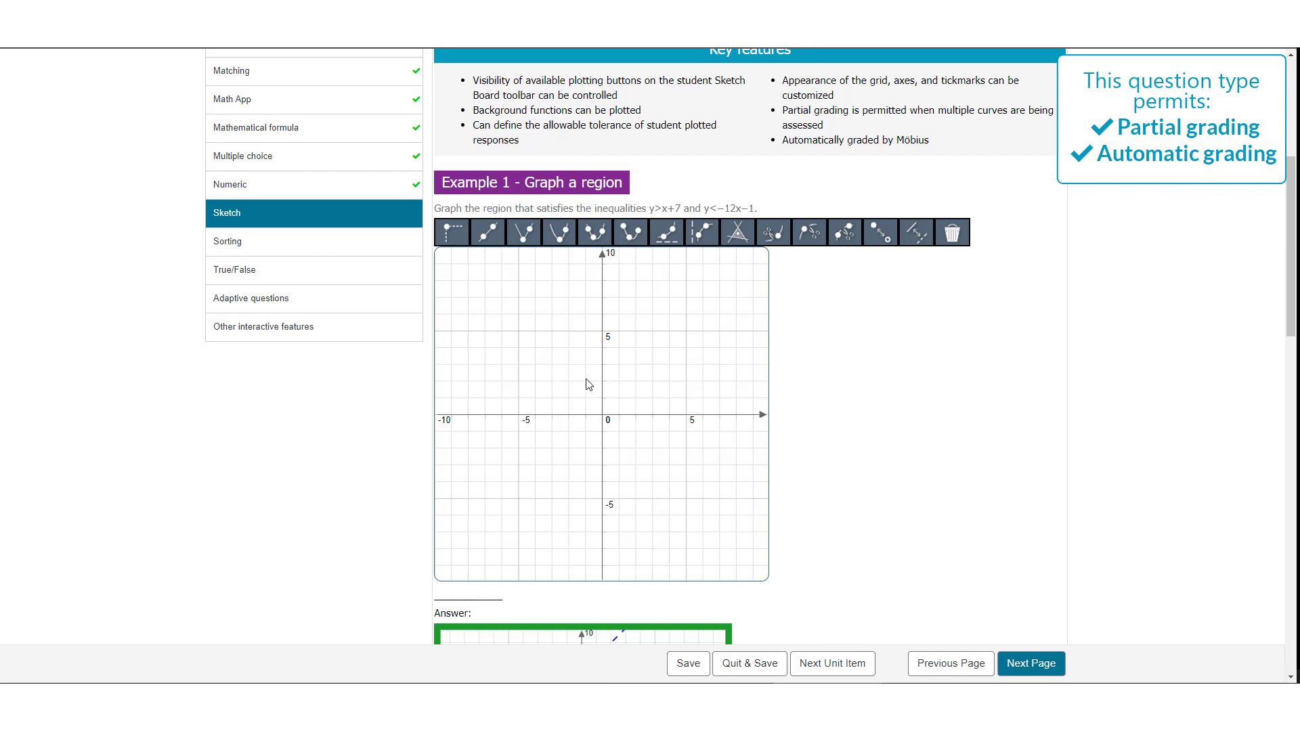
scroll(down, 3)
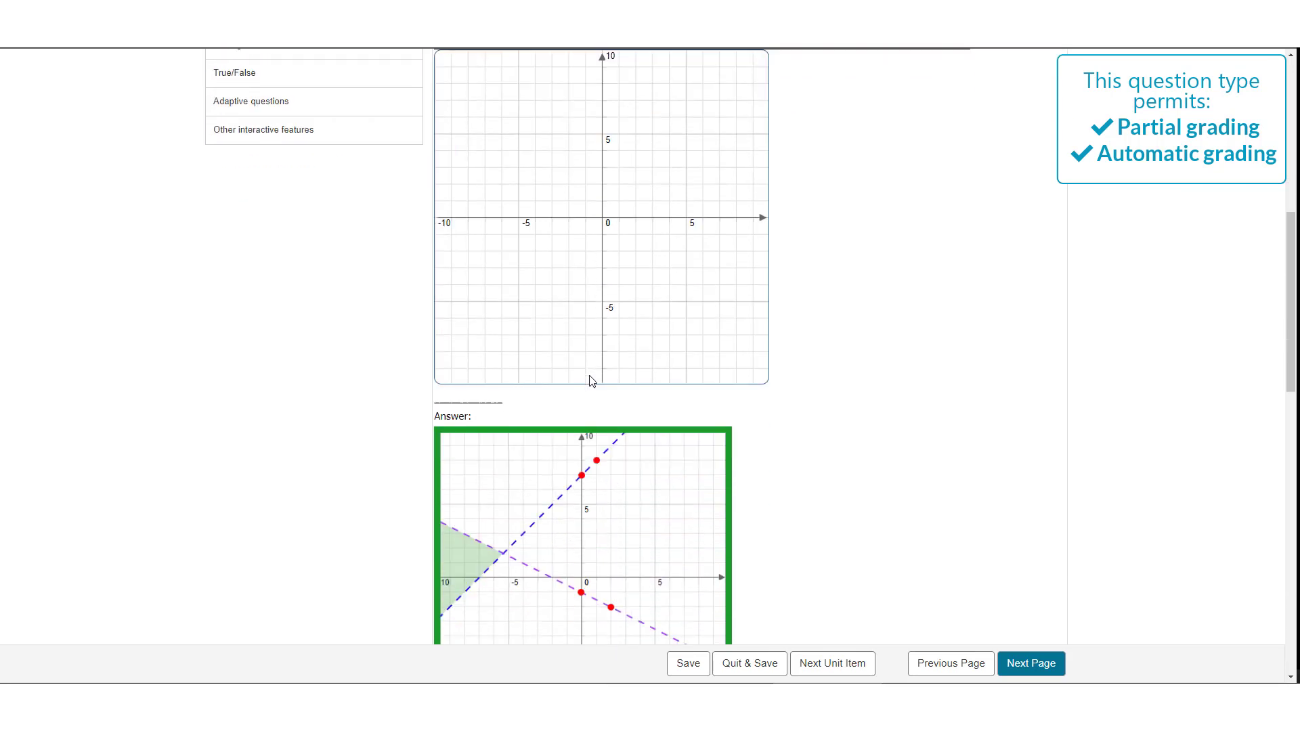
scroll(down, 3)
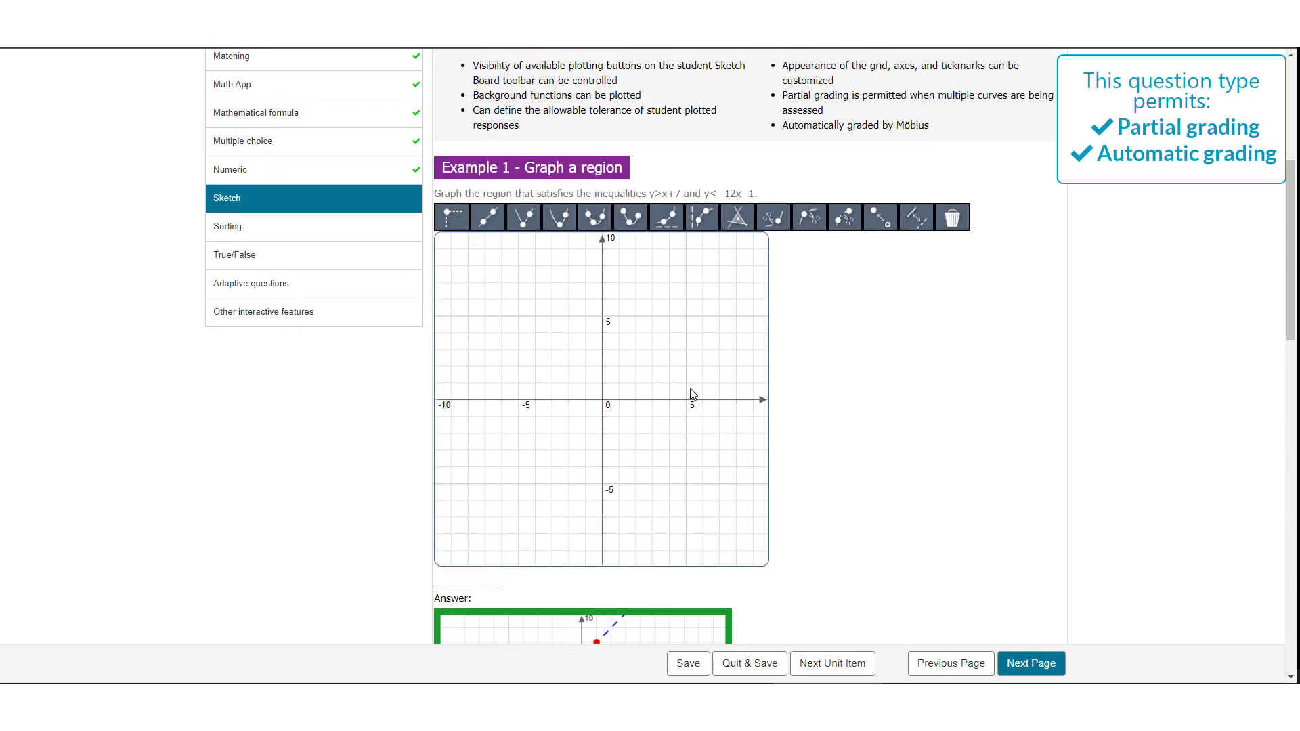
scroll(down, 3)
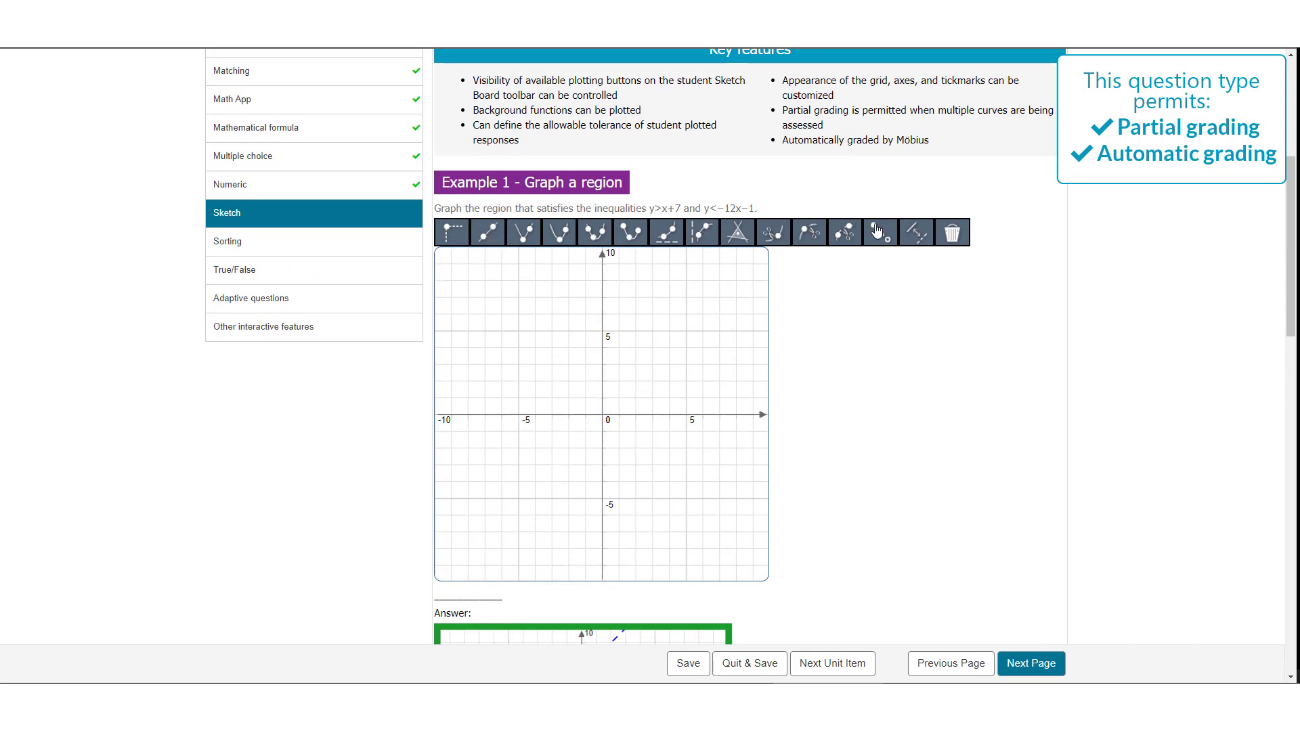
mouse_move(780, 329)
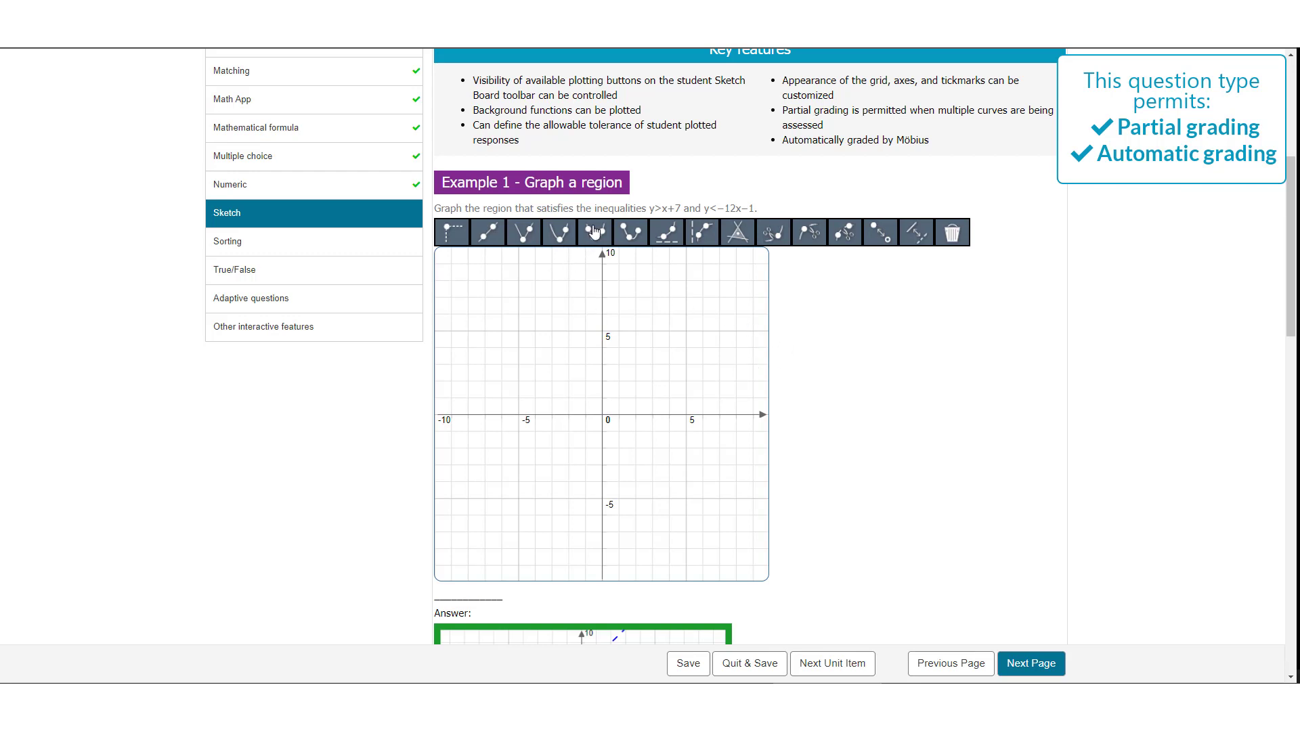
click(593, 232)
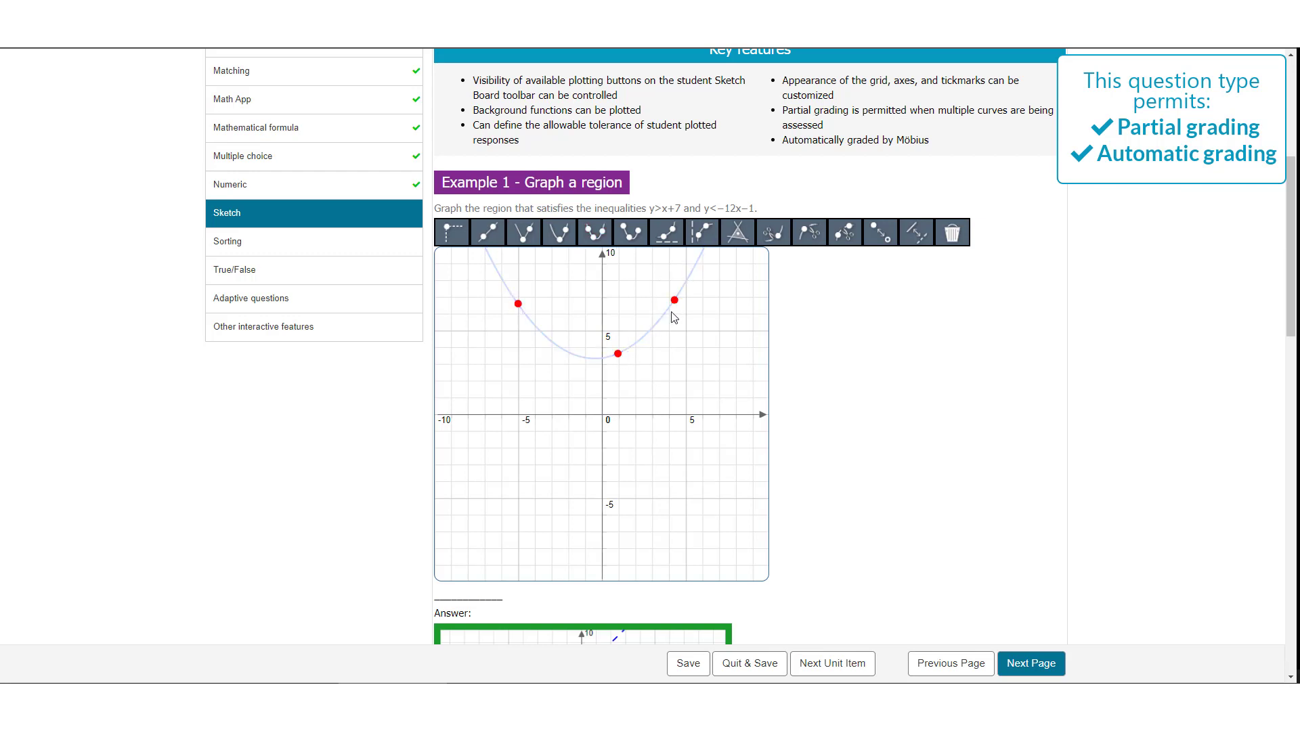
mouse_move(591, 361)
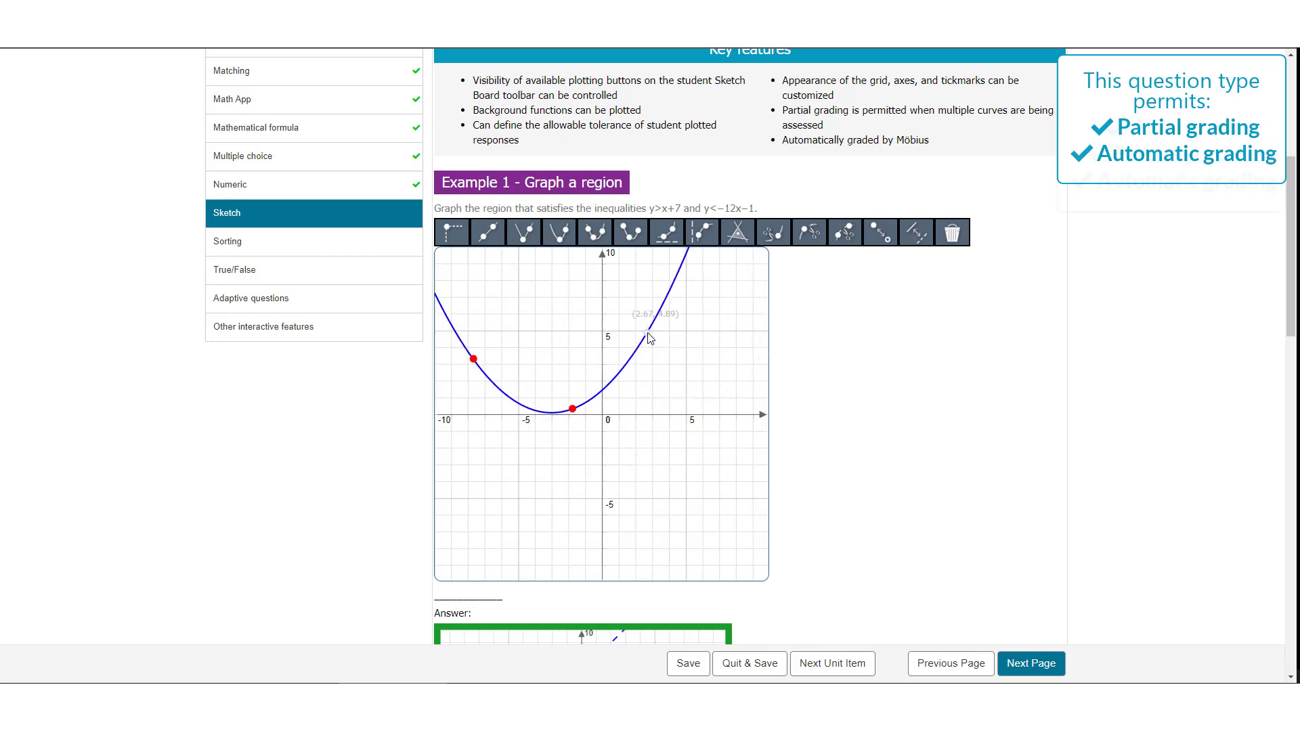
click(227, 523)
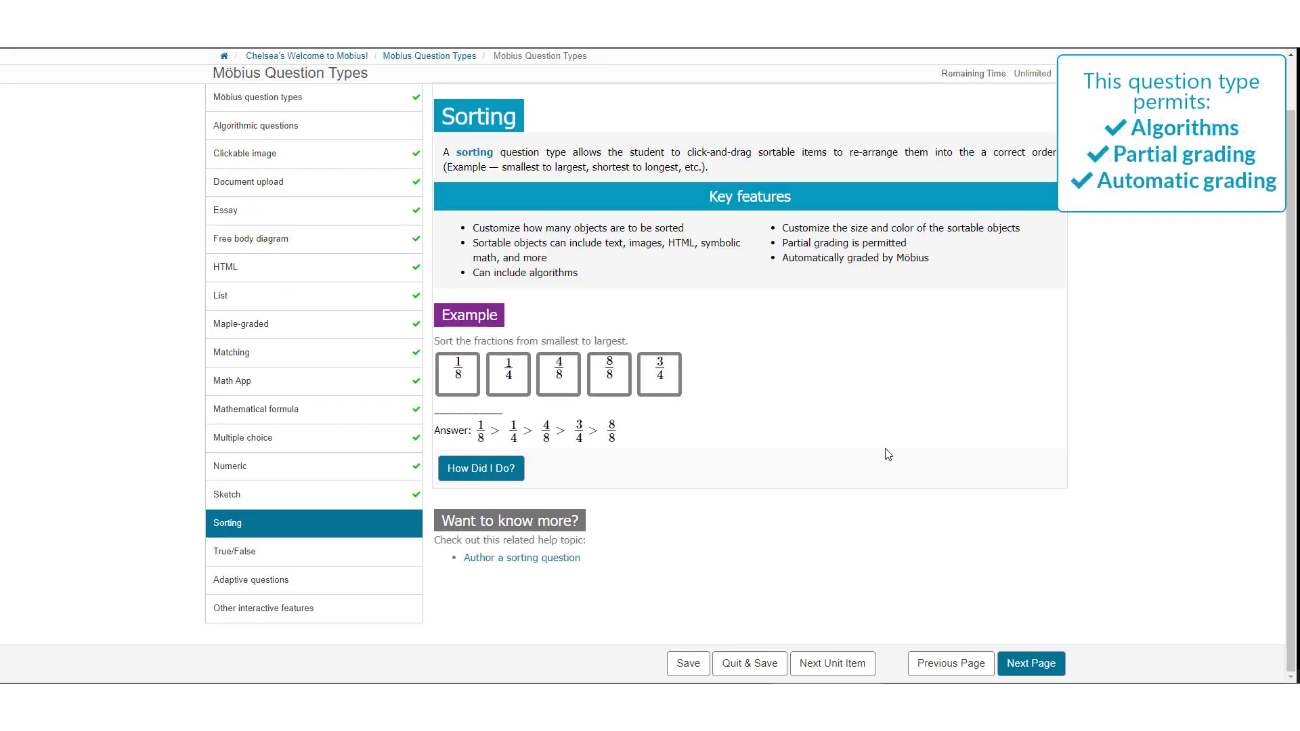
mouse_move(802, 445)
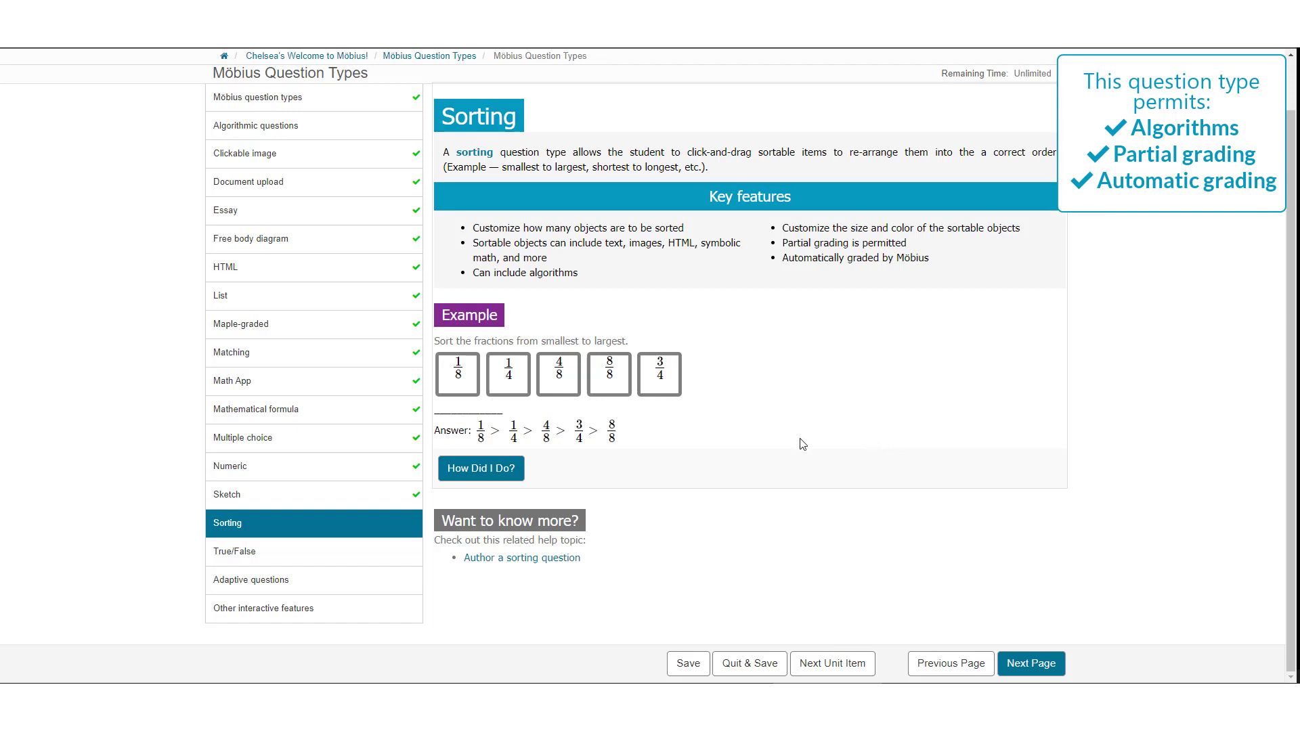
mouse_move(630, 409)
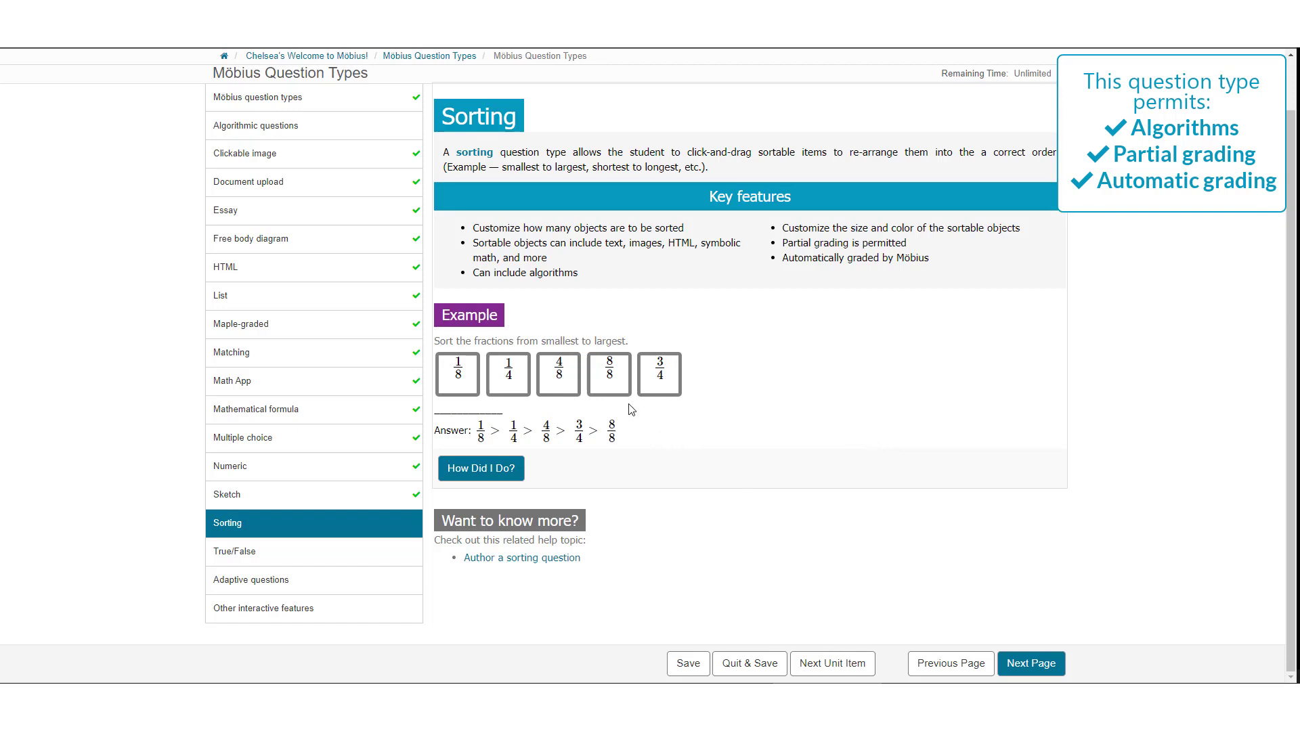
mouse_move(616, 363)
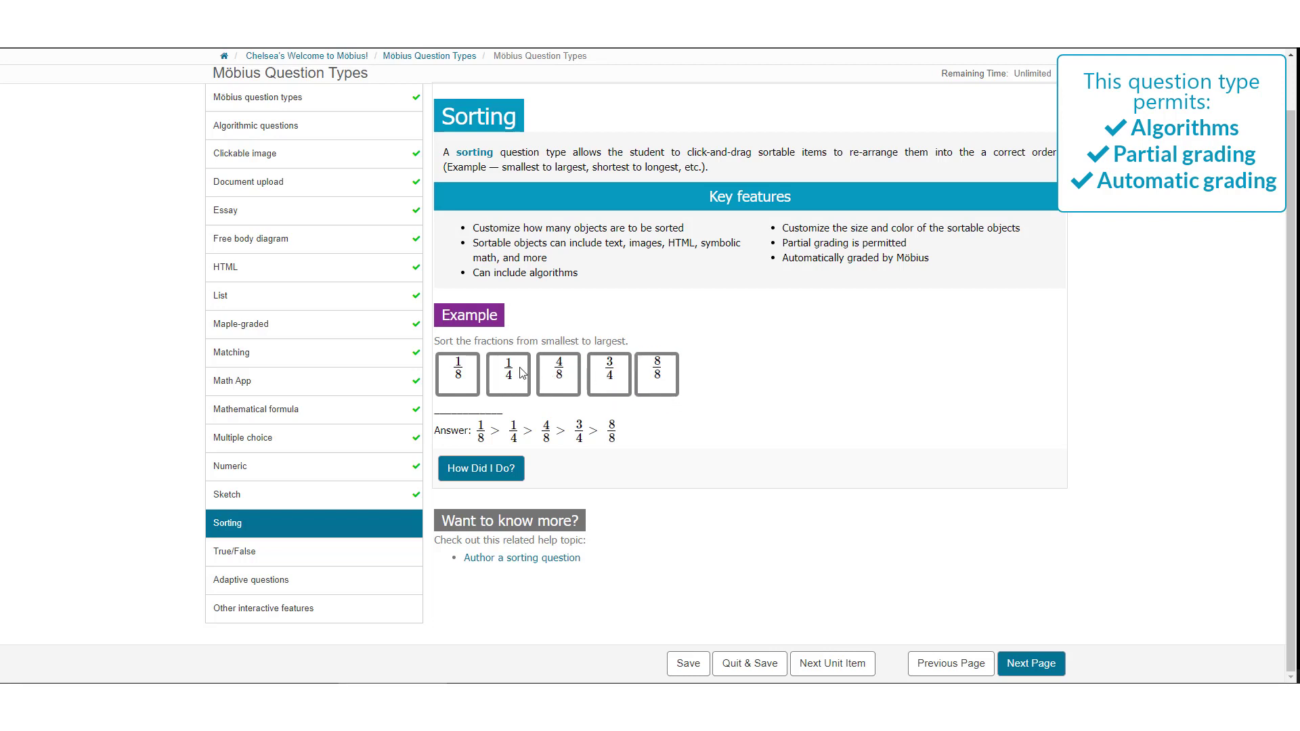
mouse_move(596, 409)
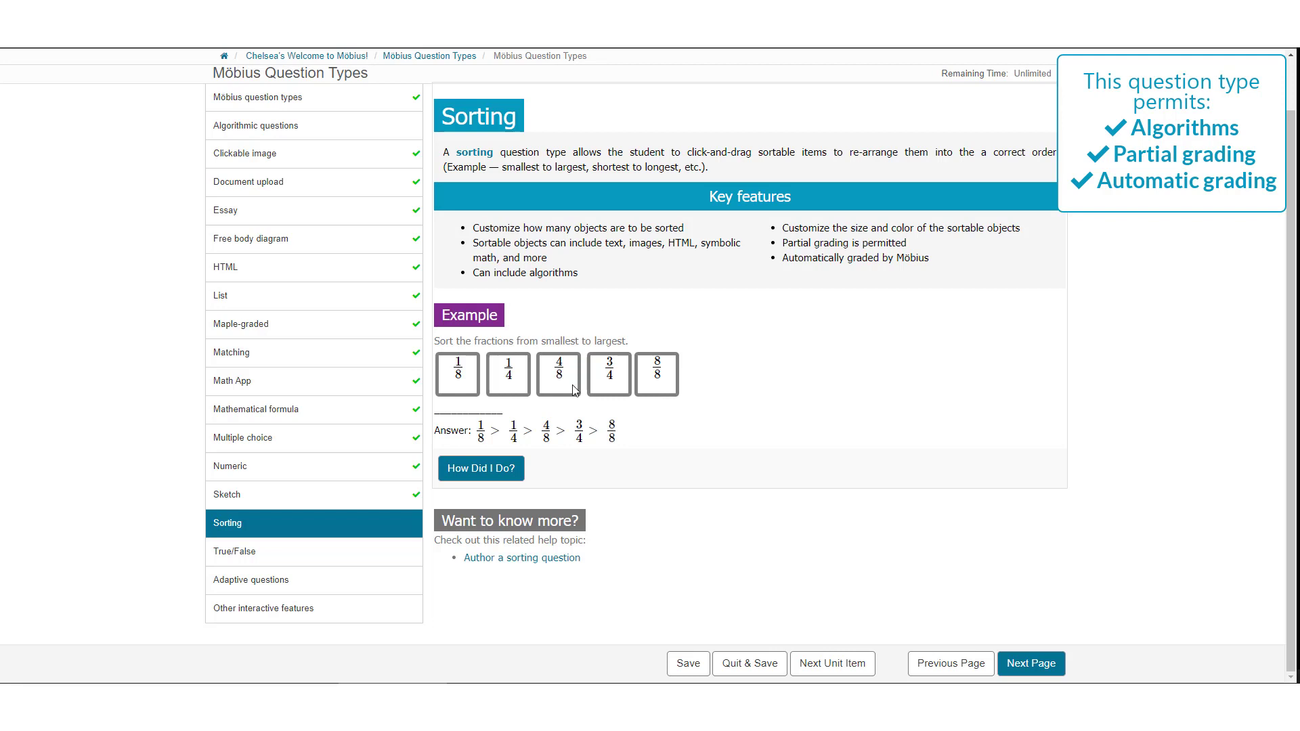
mouse_move(605, 352)
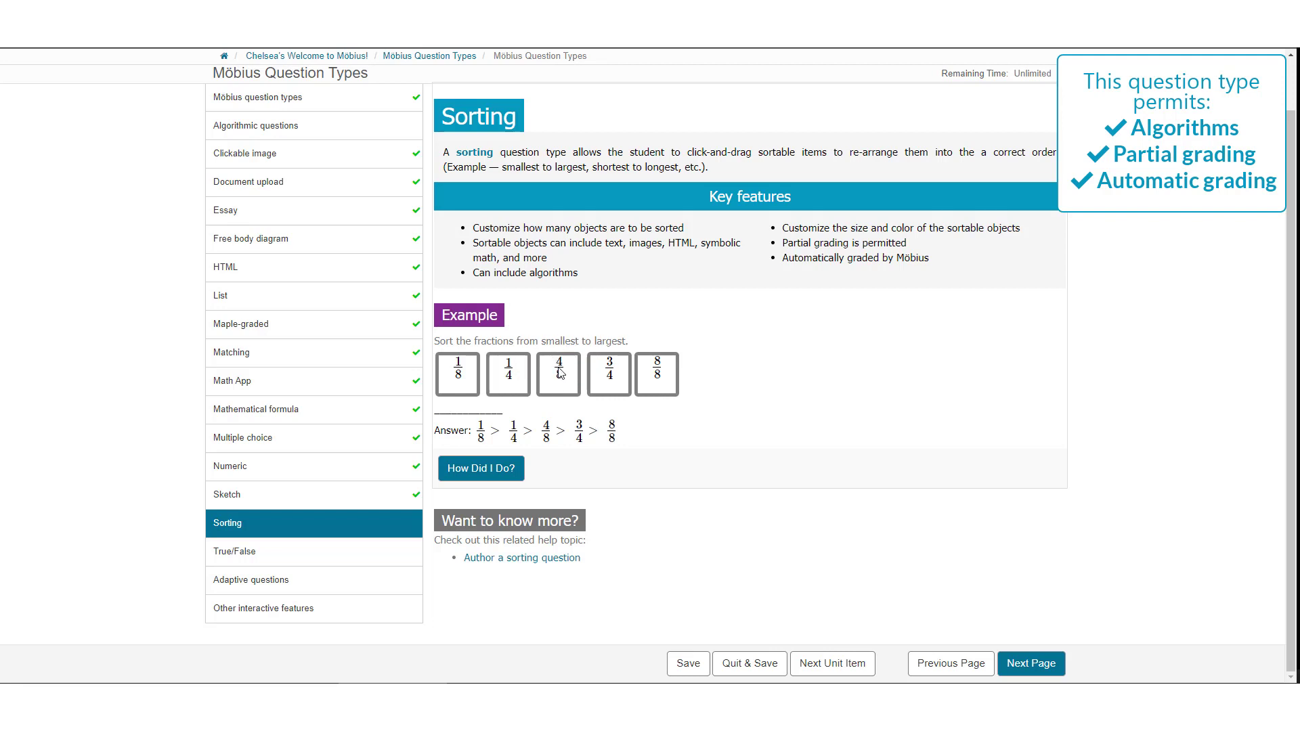
mouse_move(551, 368)
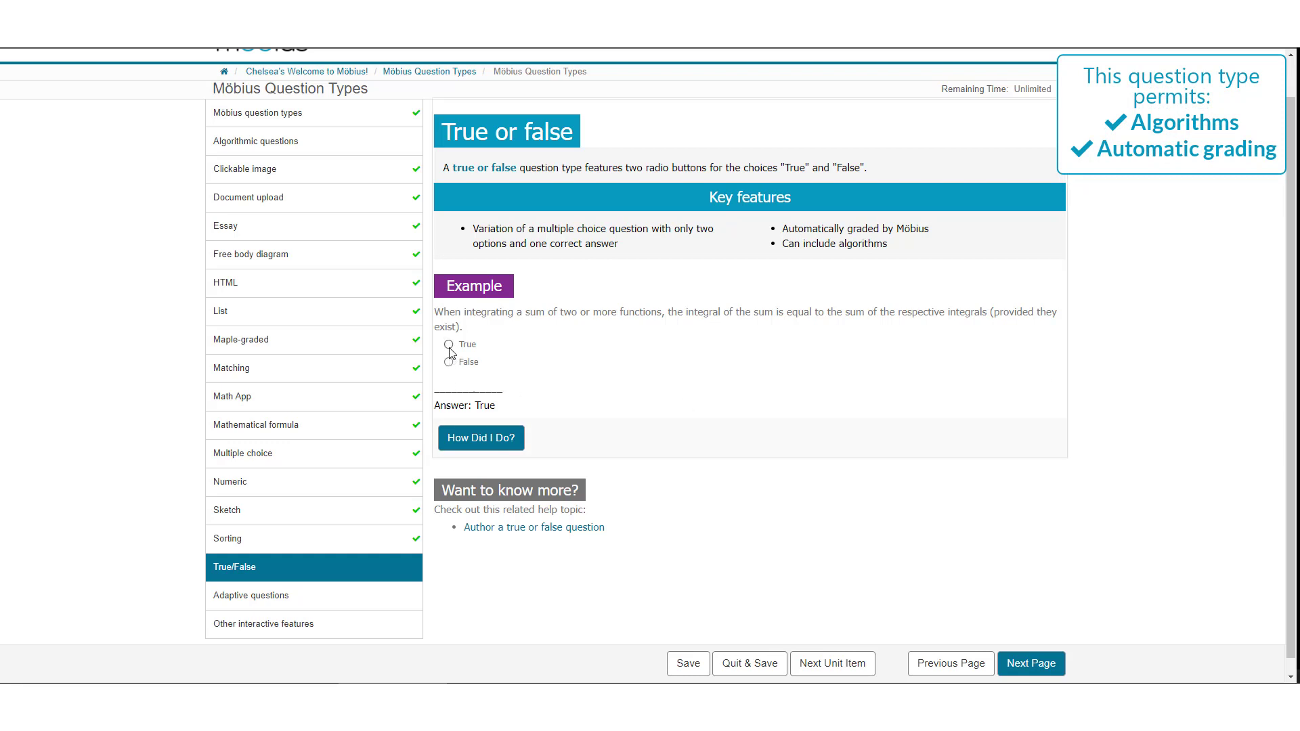
Go to the Adaptive questions lesson page from the sidebar
click(250, 569)
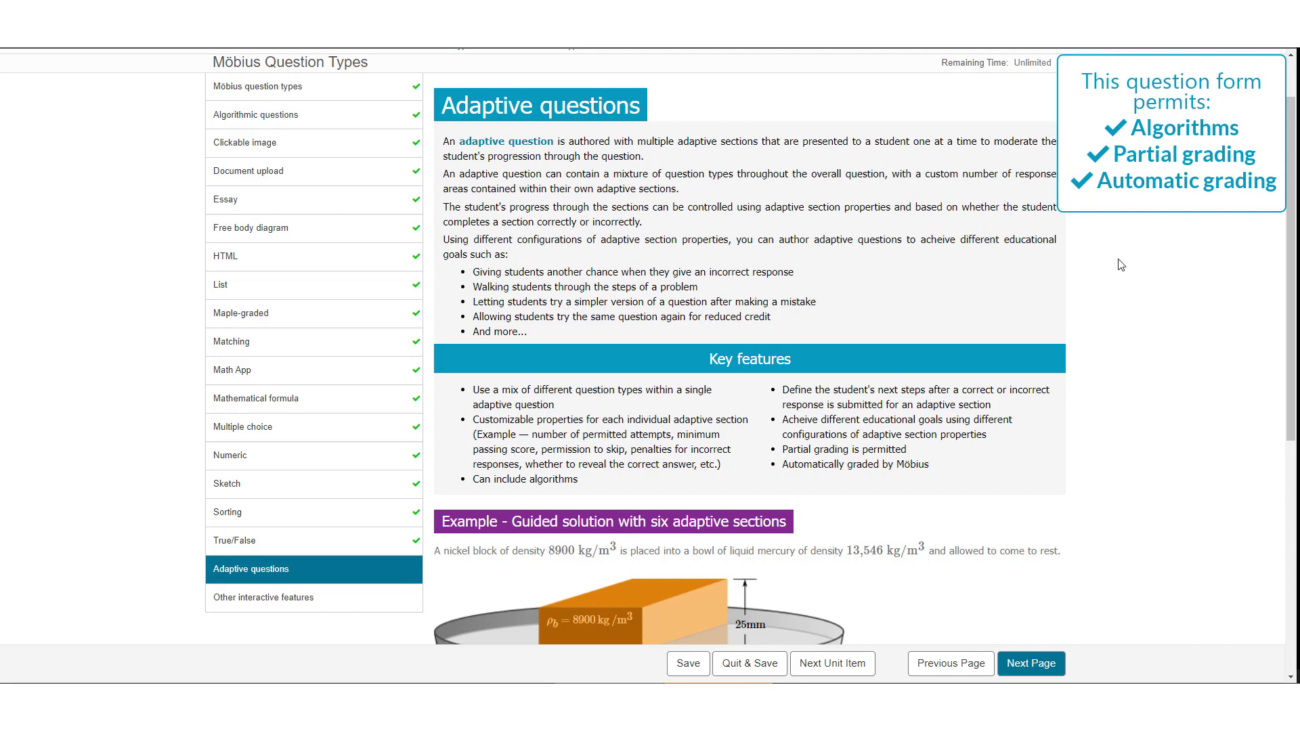
mouse_move(1120, 267)
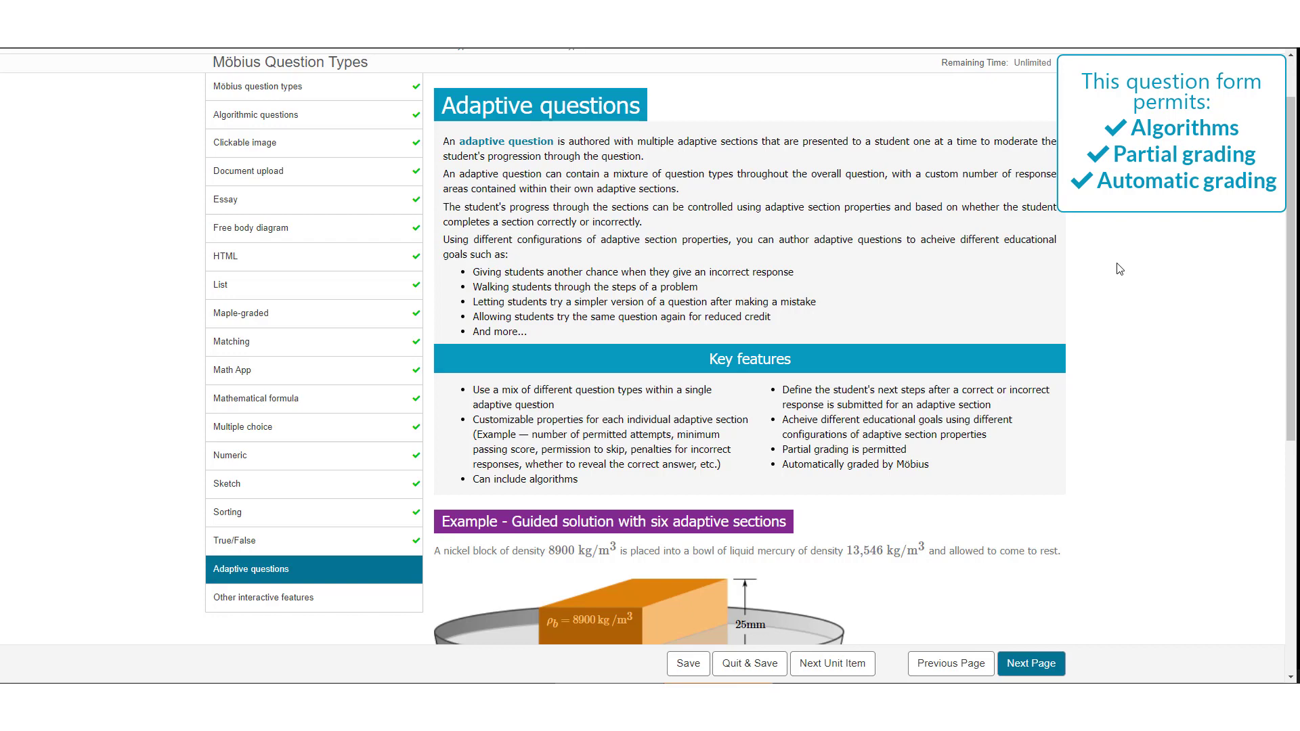
Enter 13.5 as the sinking depth with units mm in the adaptive nickel block example
scroll(down, 3)
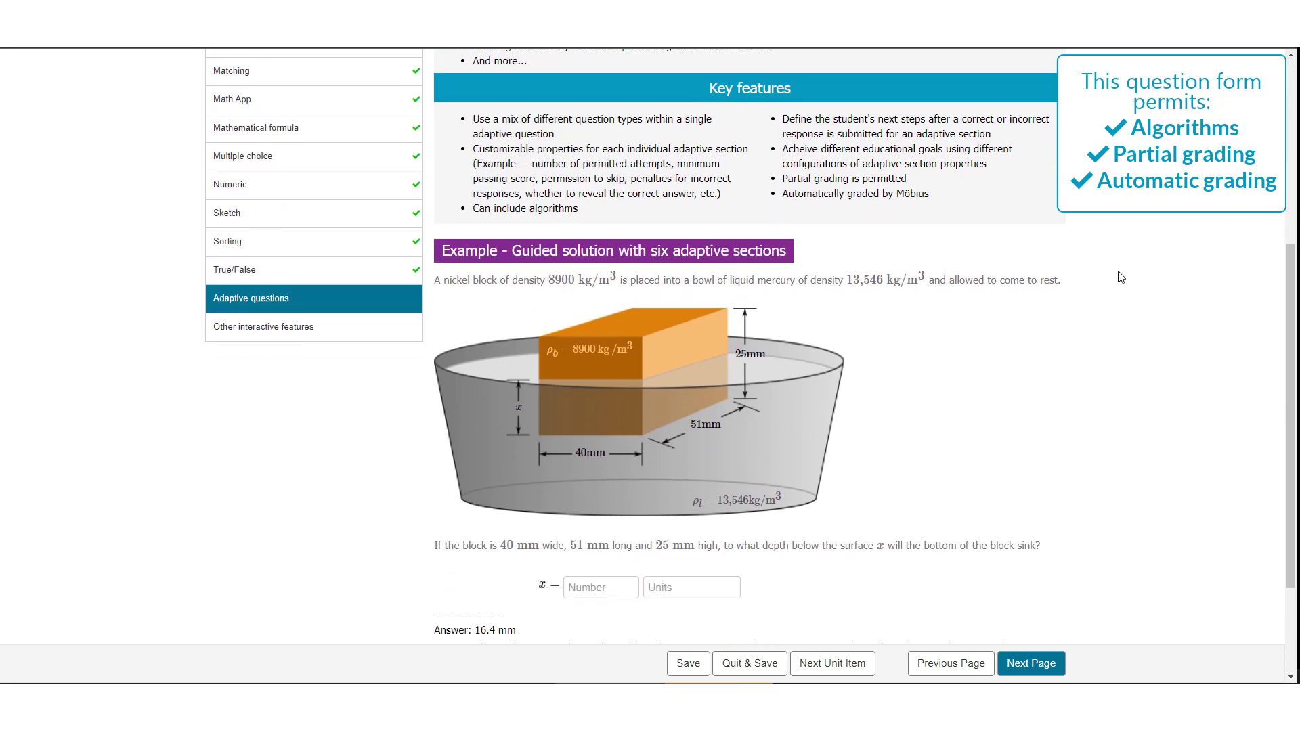
scroll(down, 3)
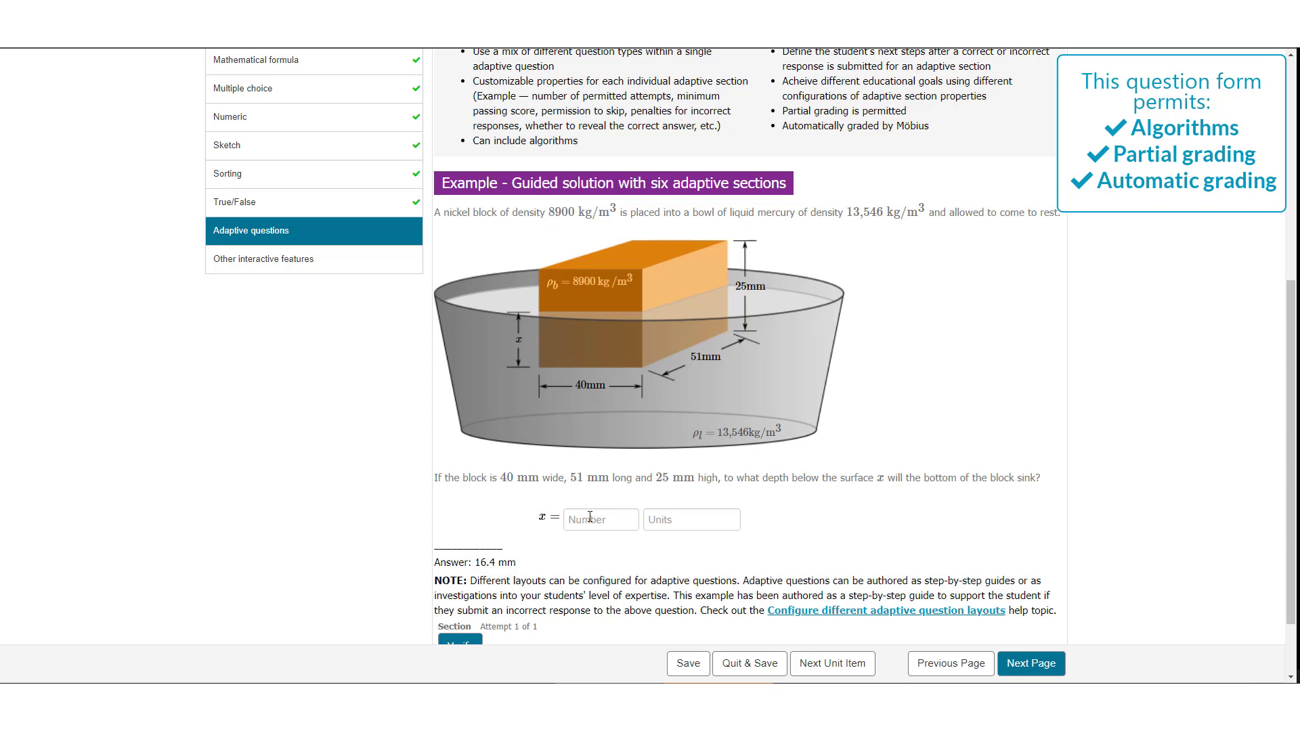
click(600, 520)
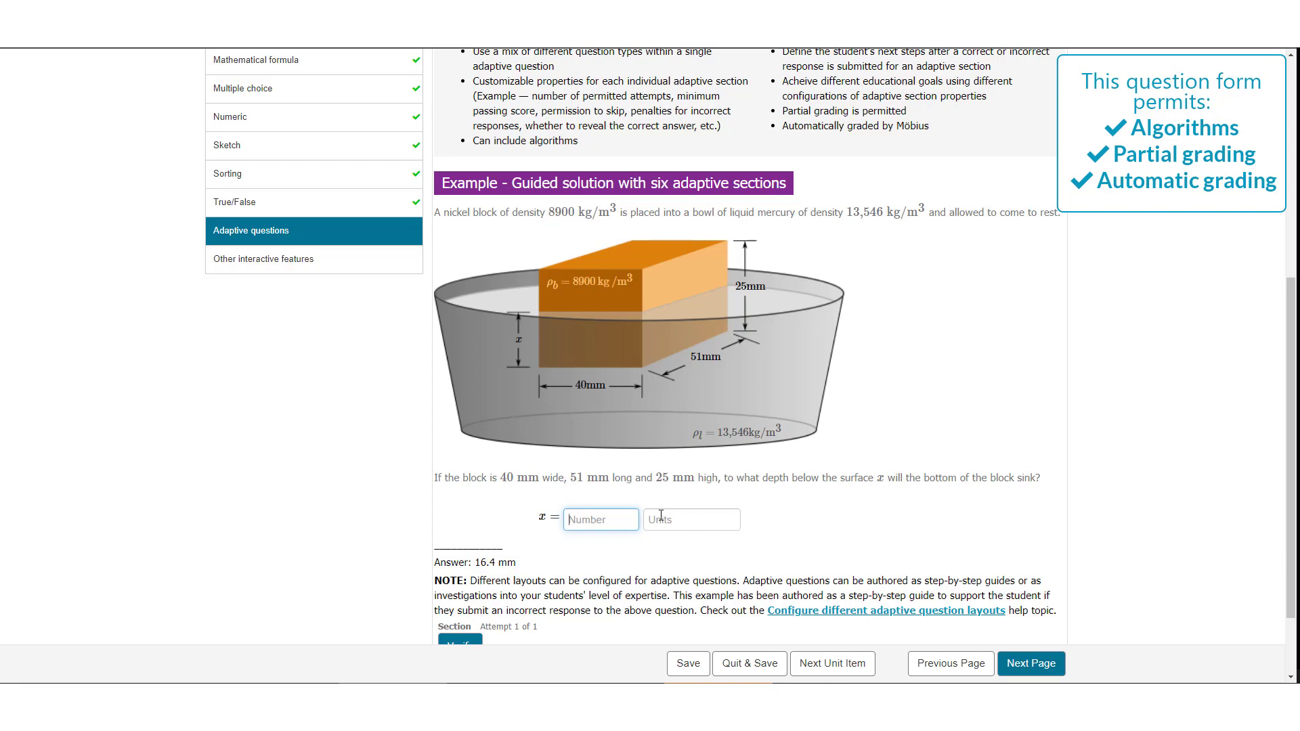
text(13.5)
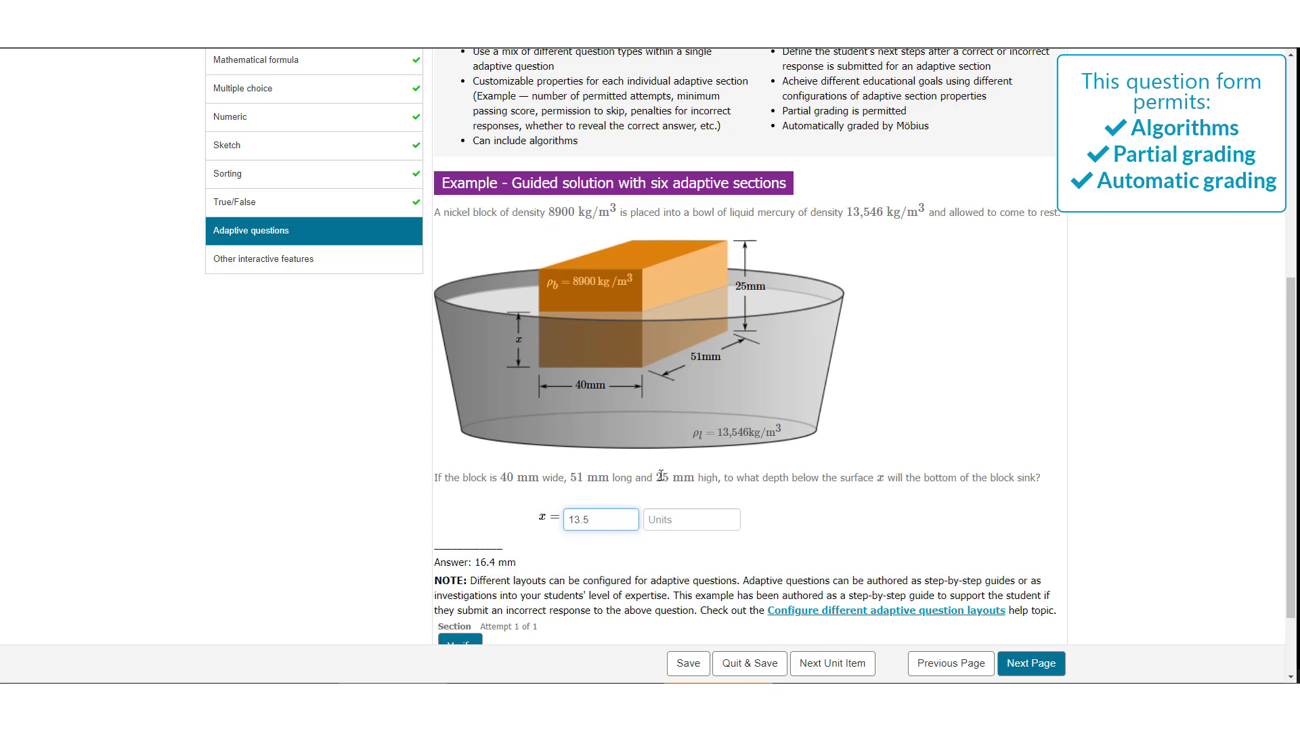
text(mm)
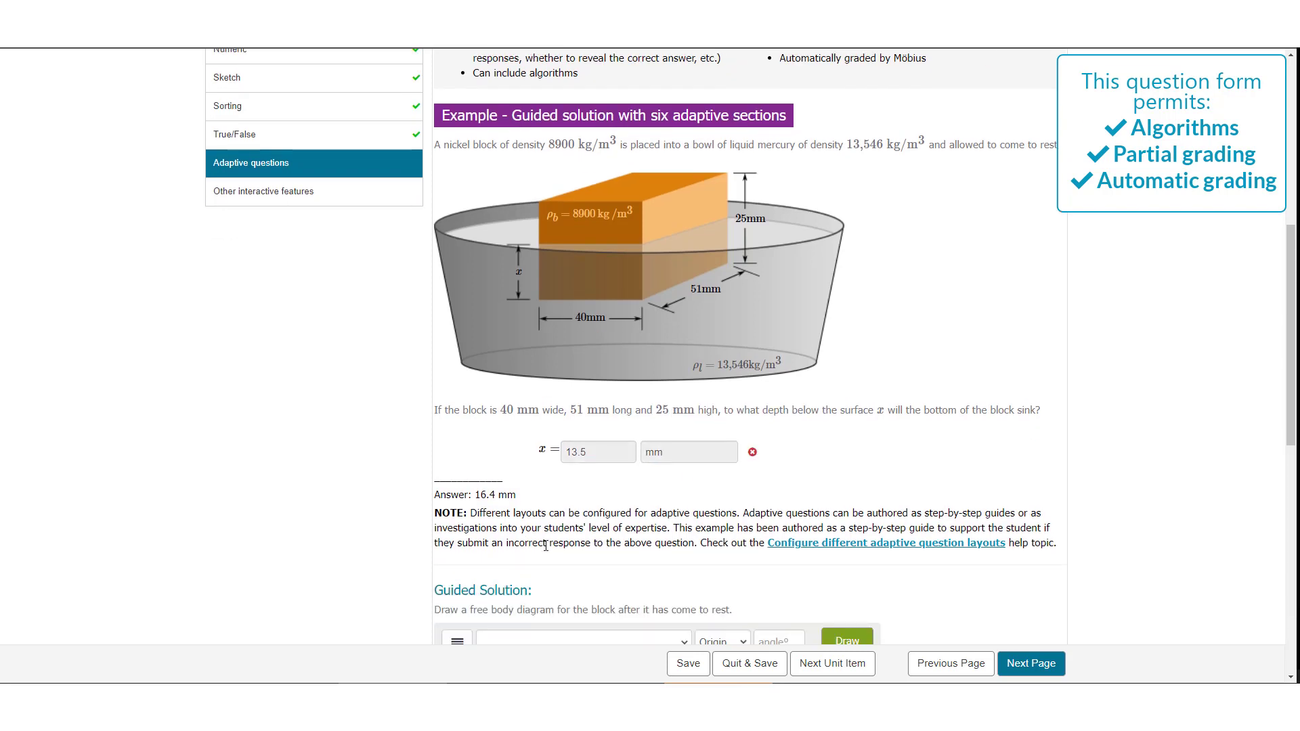
Scroll down past the wrong-answer feedback to the Guided Solution's free body diagram step
scroll(down, 3)
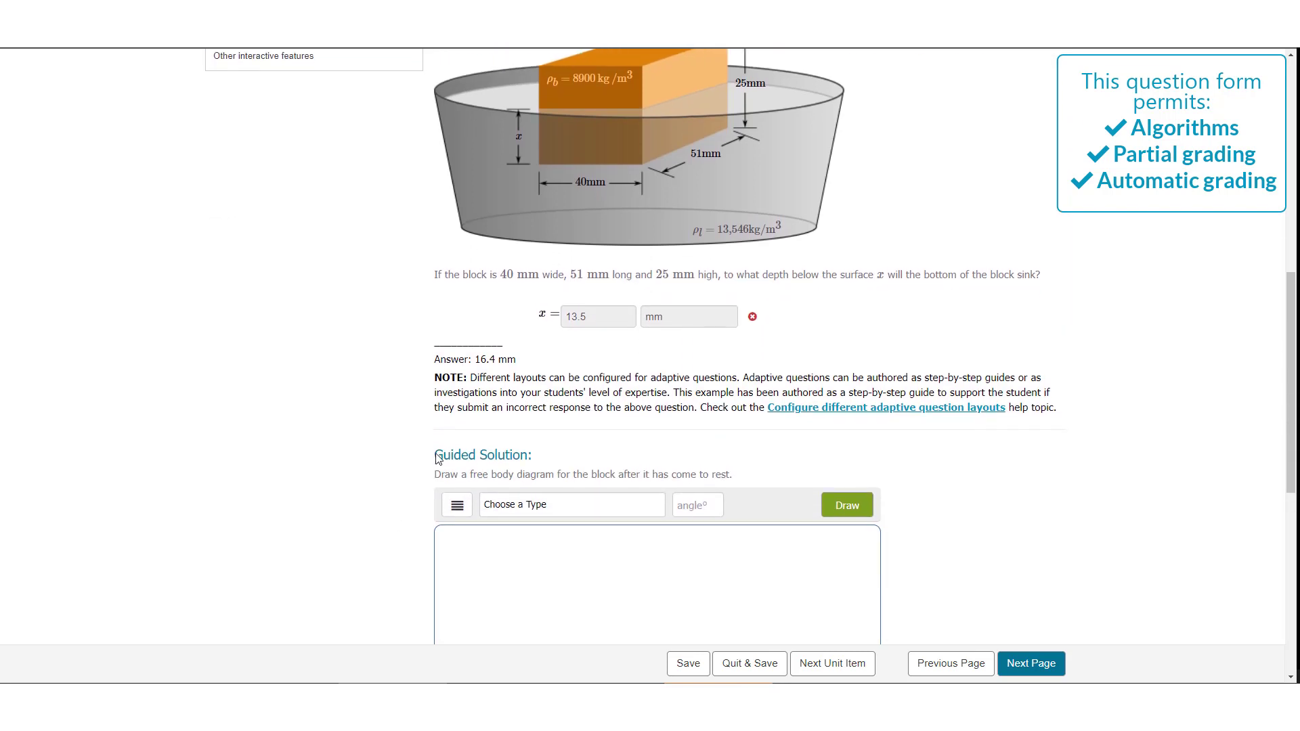
scroll(down, 3)
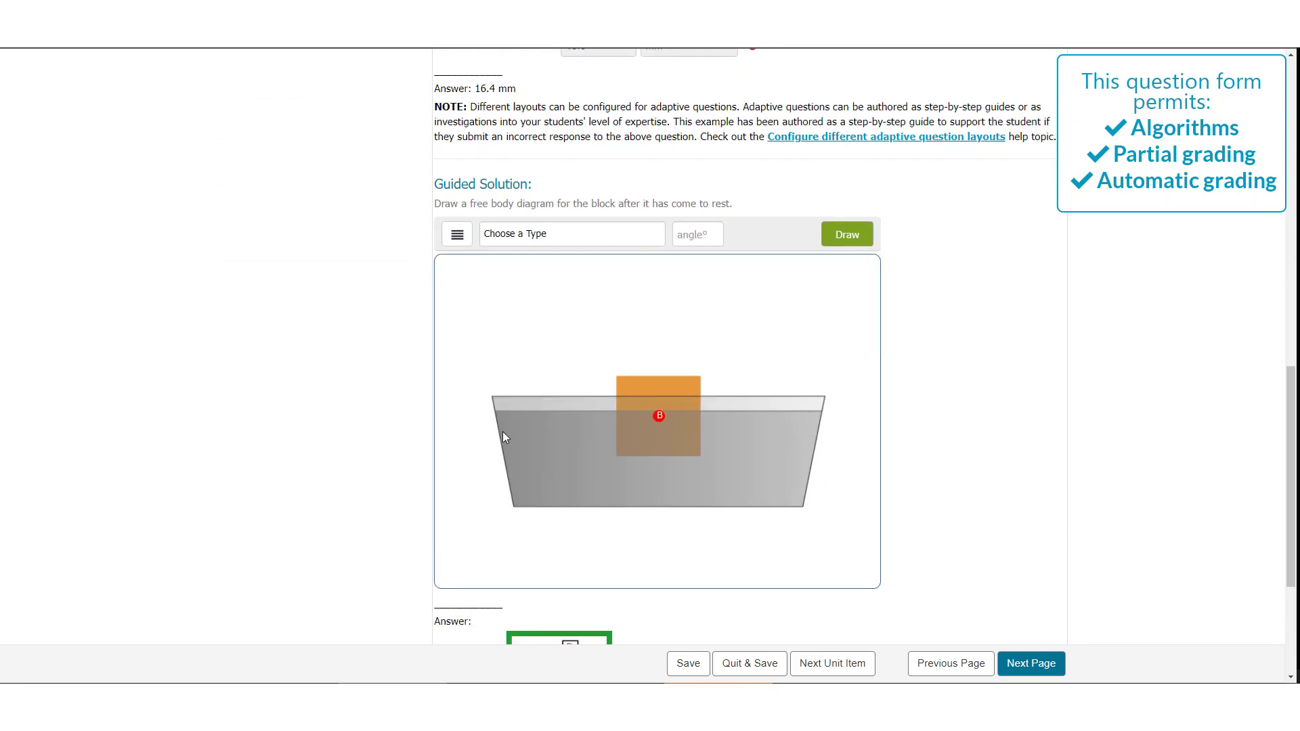
mouse_move(504, 430)
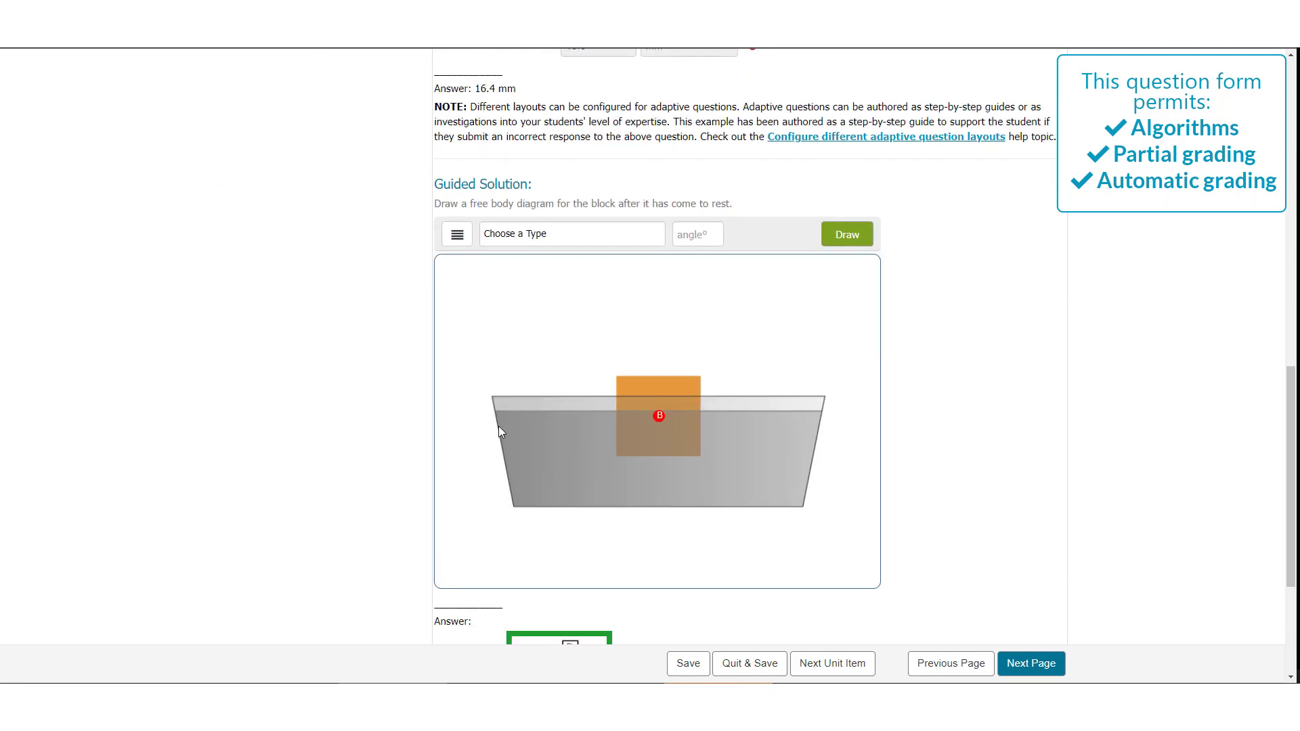
scroll(down, 3)
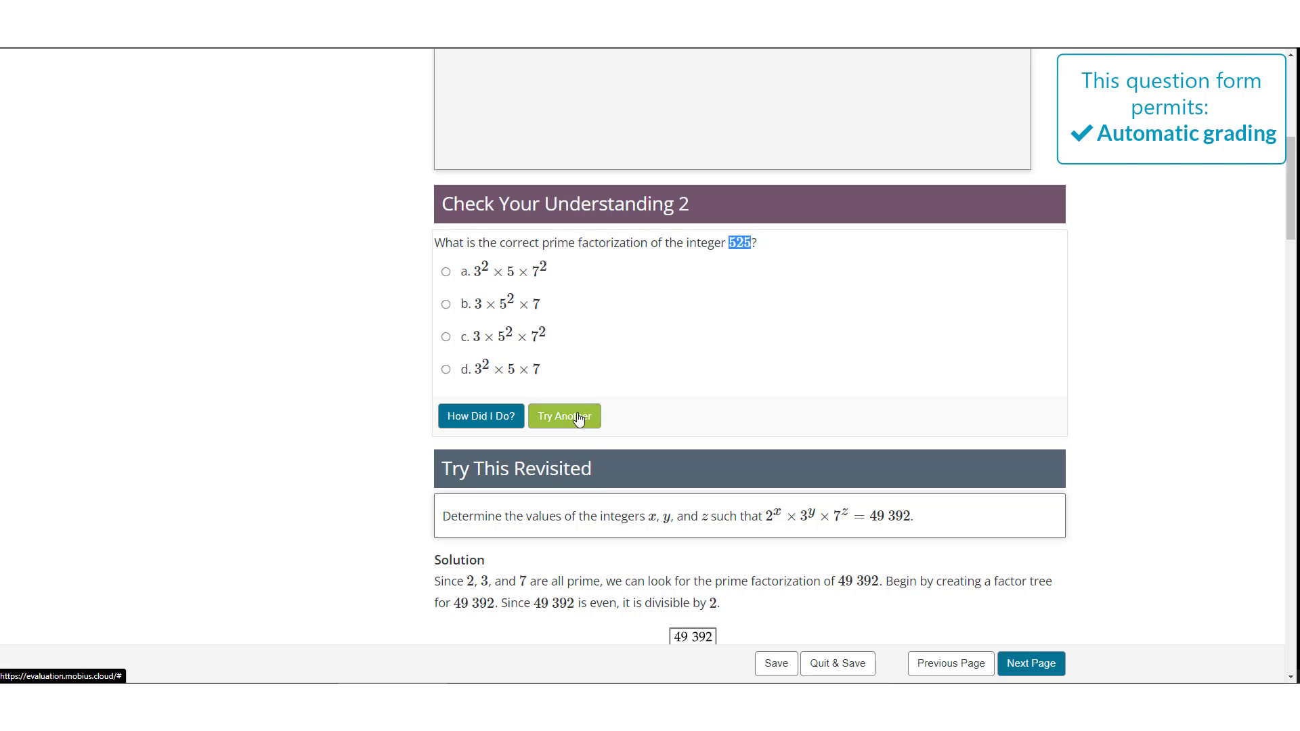
Cycle through several randomized prime factorization questions with Try Another
click(563, 416)
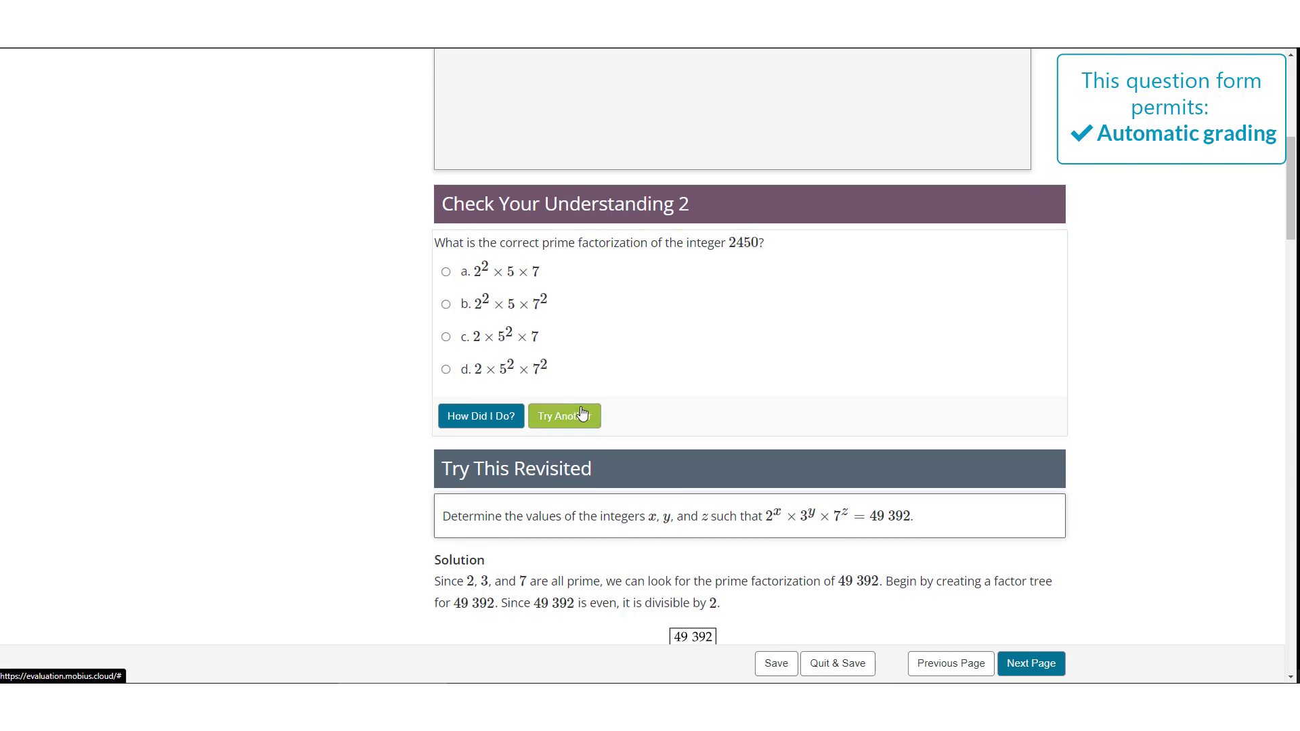
click(564, 416)
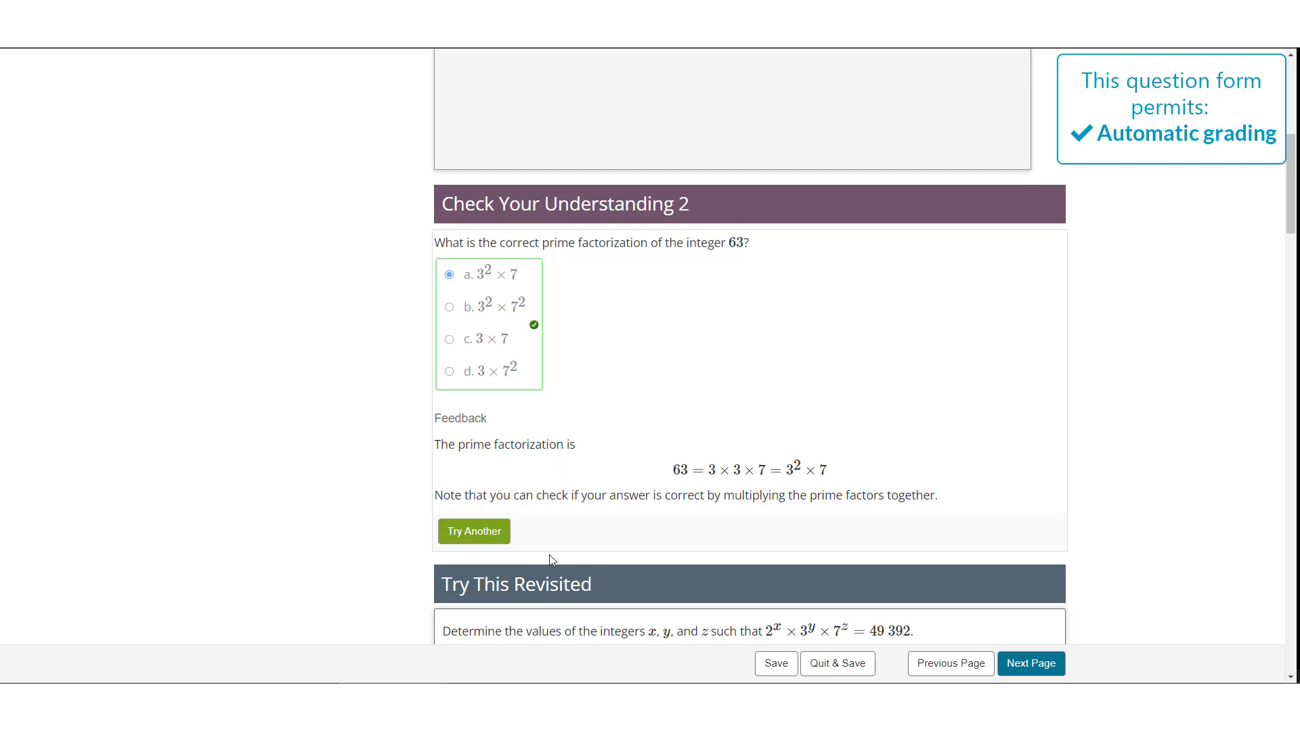
click(473, 531)
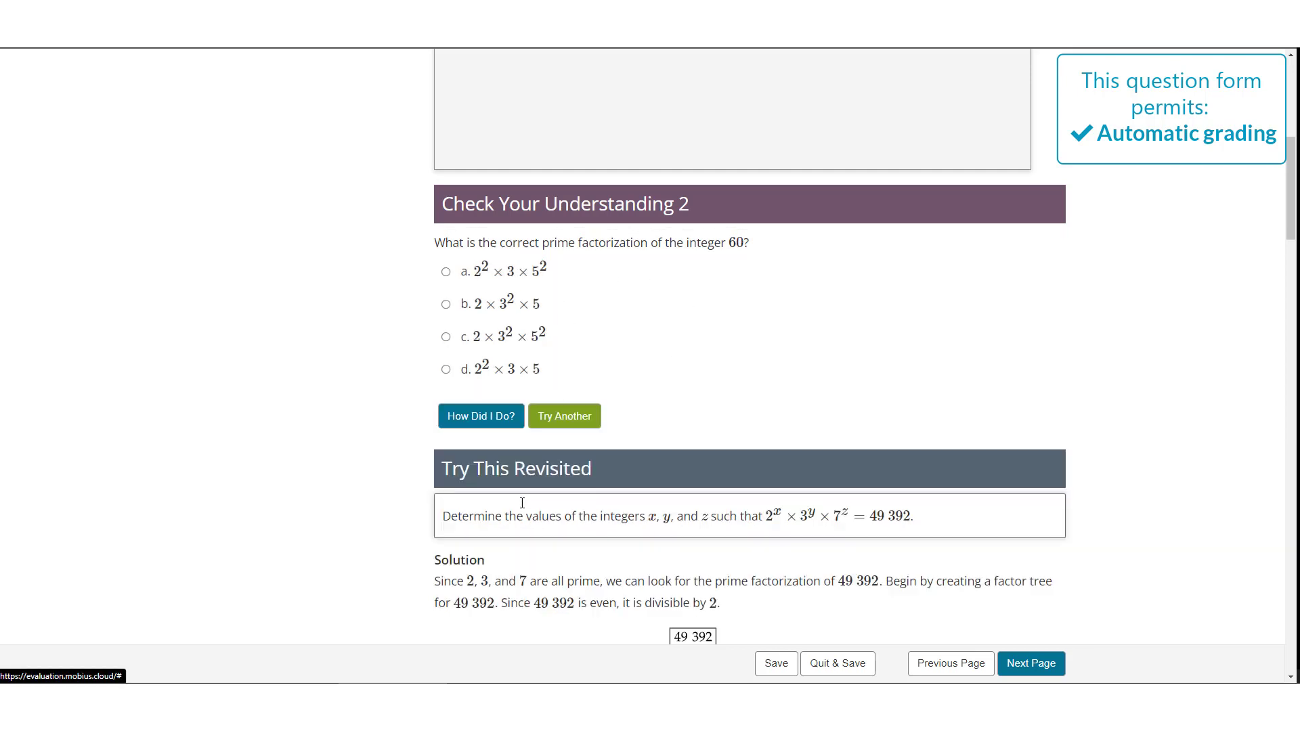
Answer option b for 60, see it marked wrong, then return to the question types overview
click(445, 305)
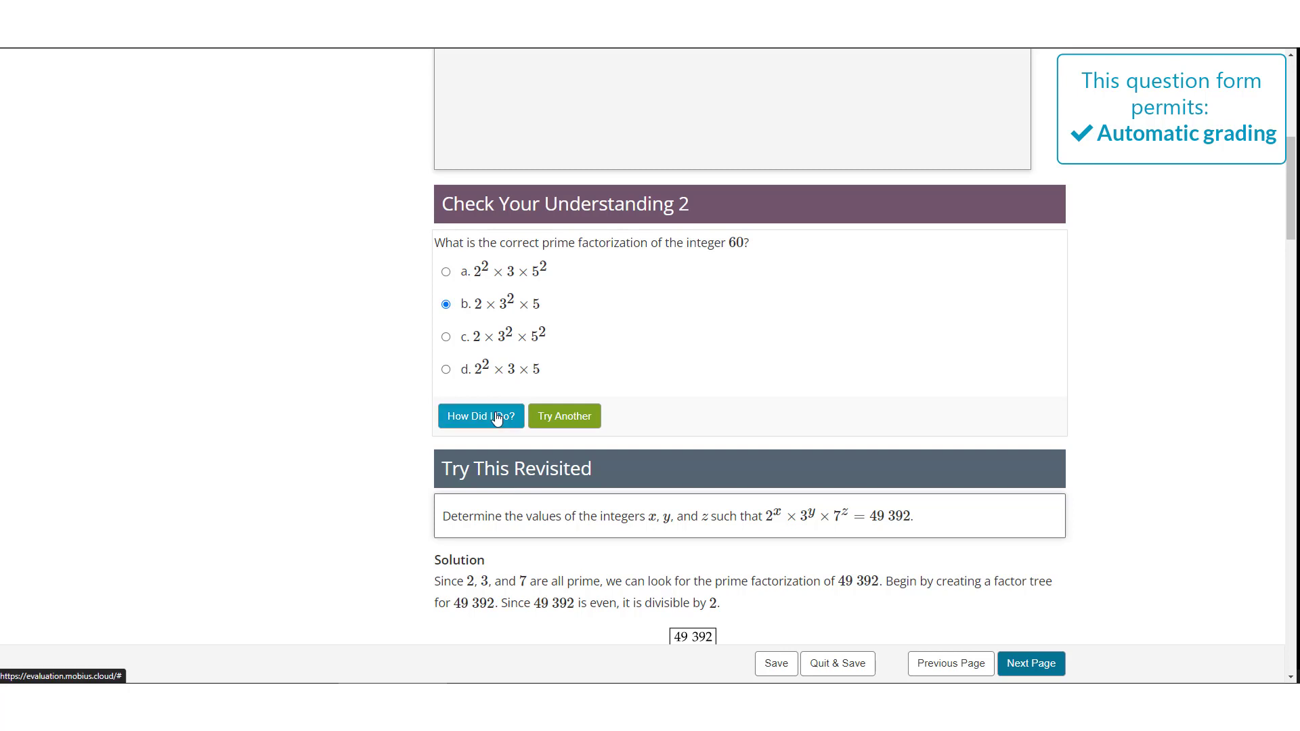
click(480, 416)
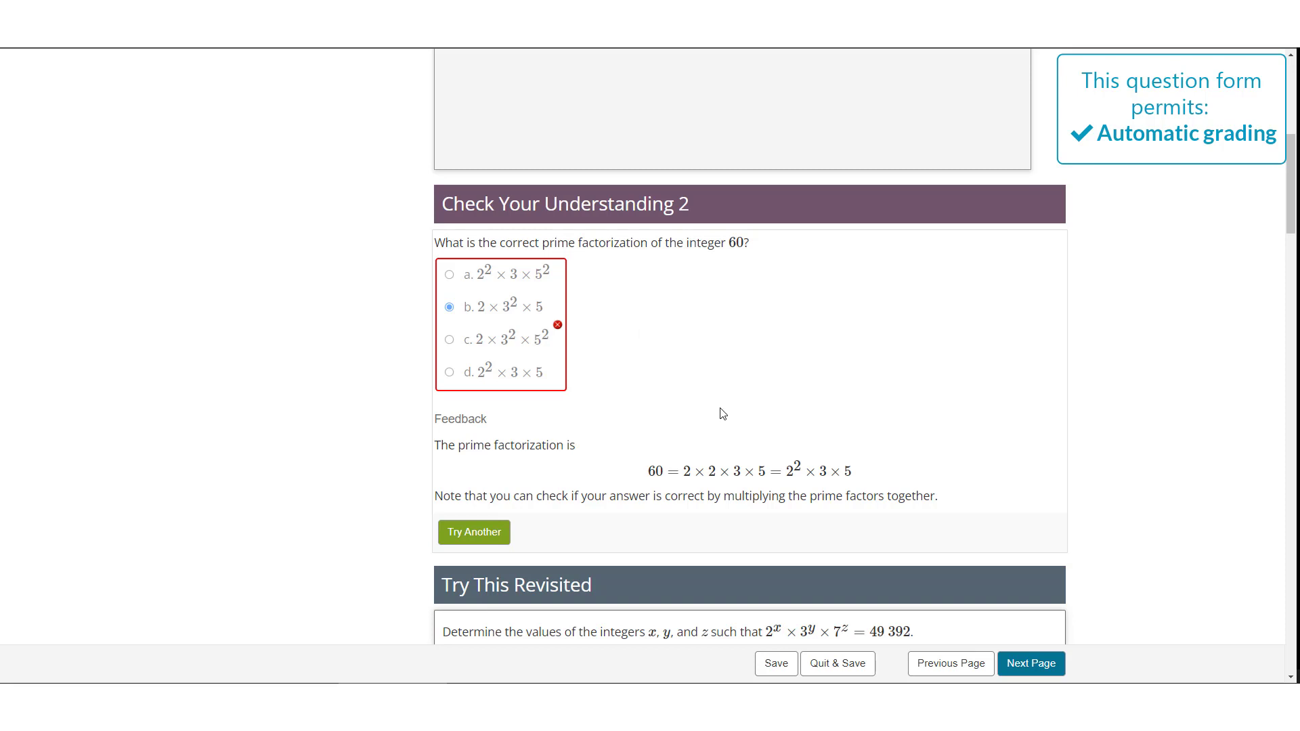
mouse_move(708, 430)
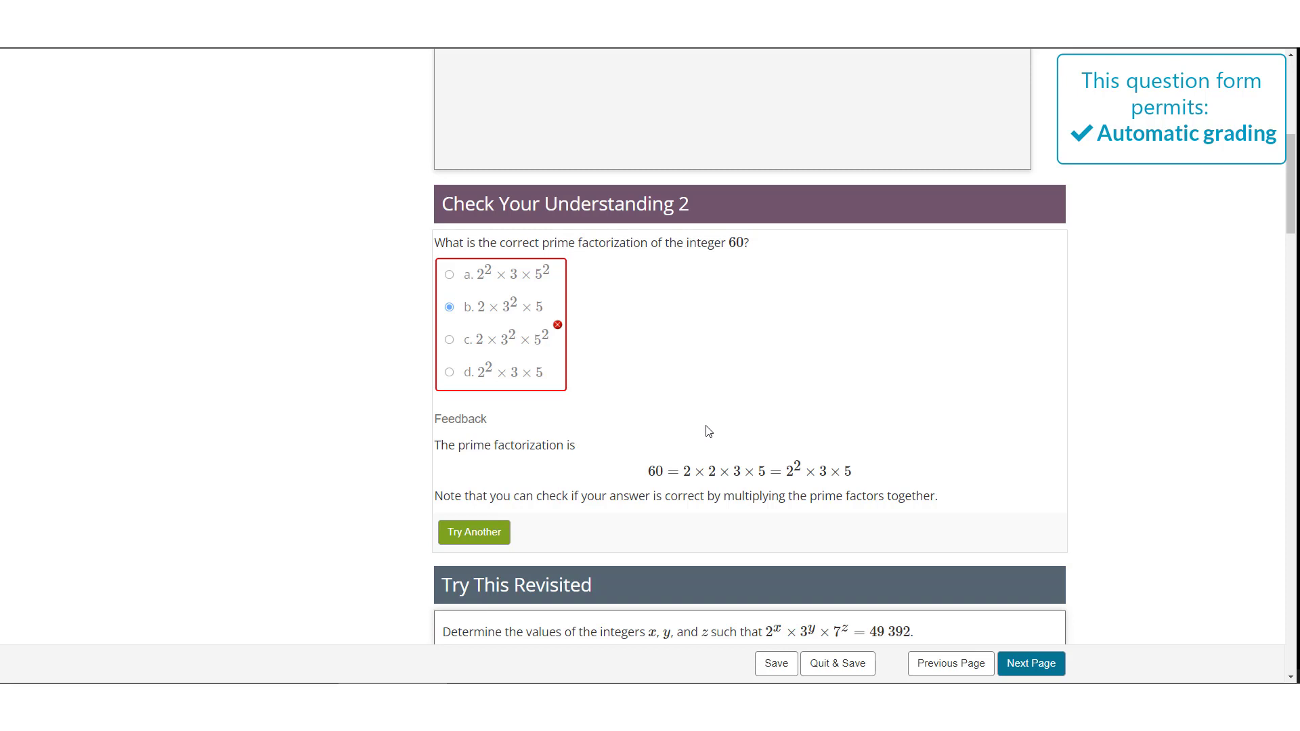
mouse_move(725, 520)
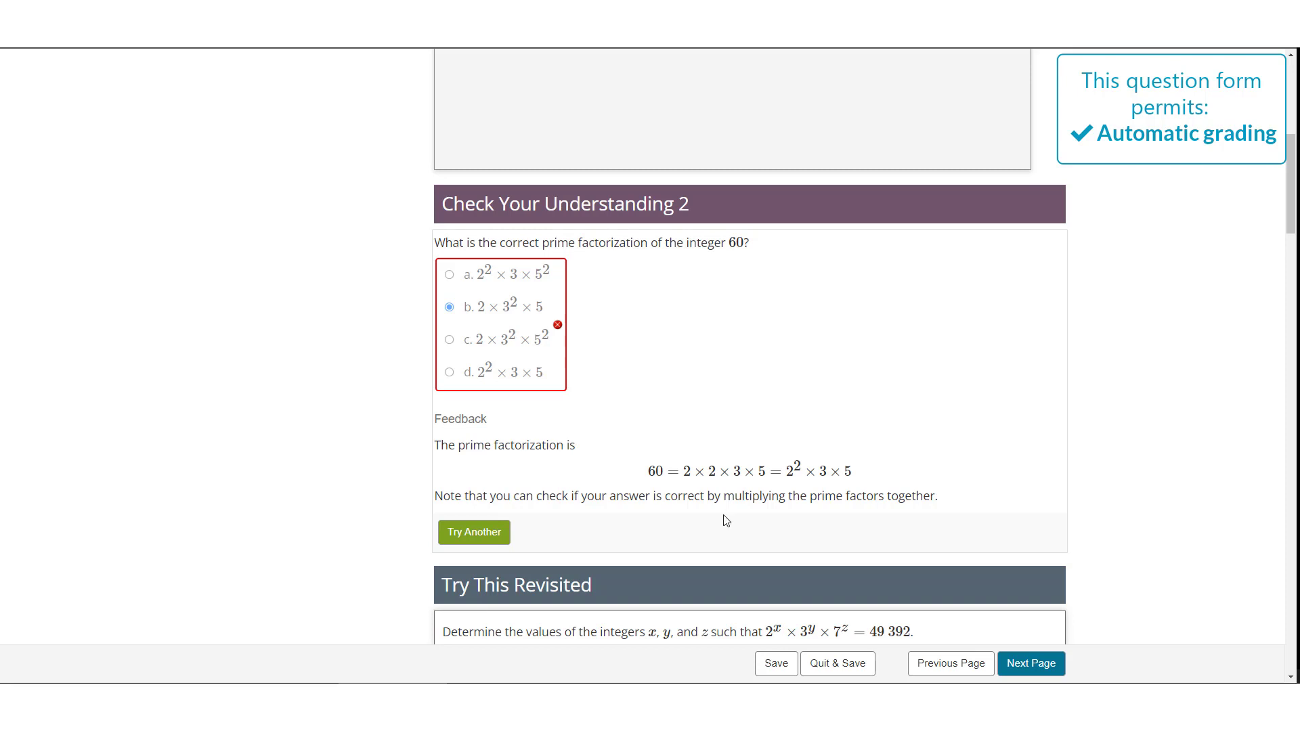
mouse_move(747, 524)
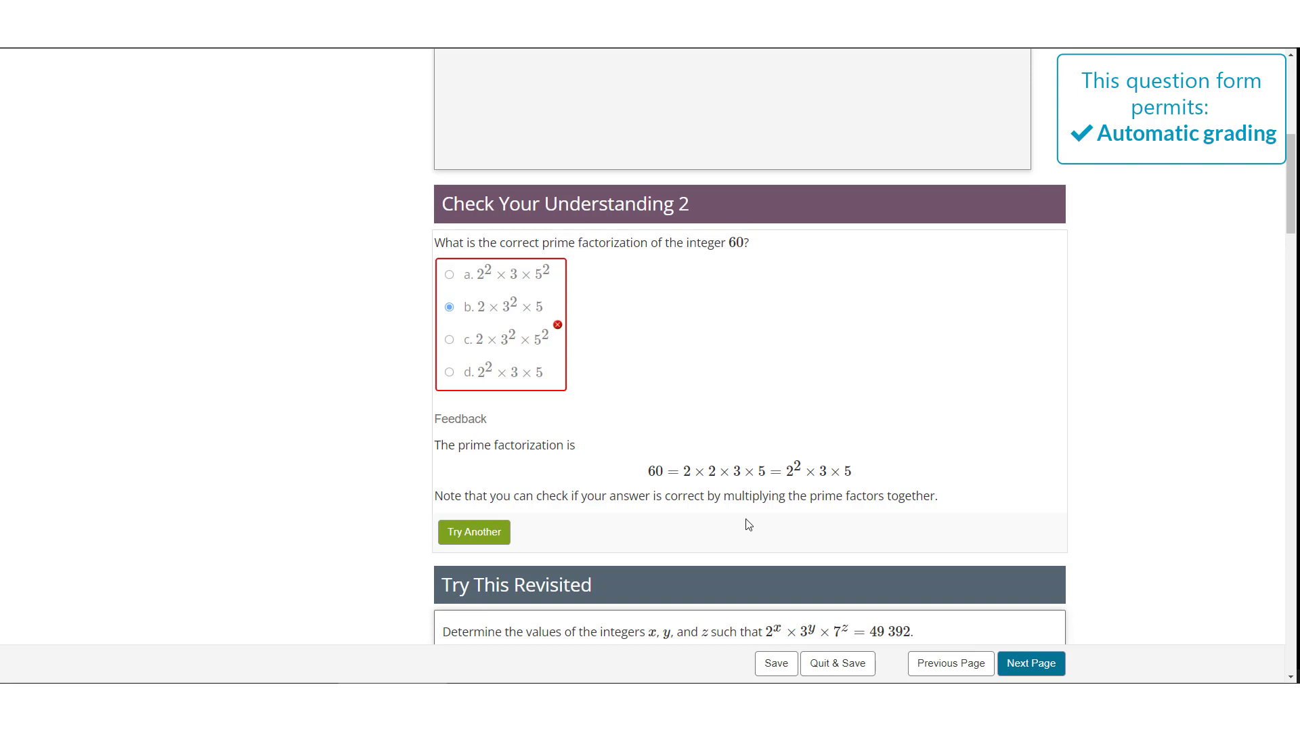
click(1031, 664)
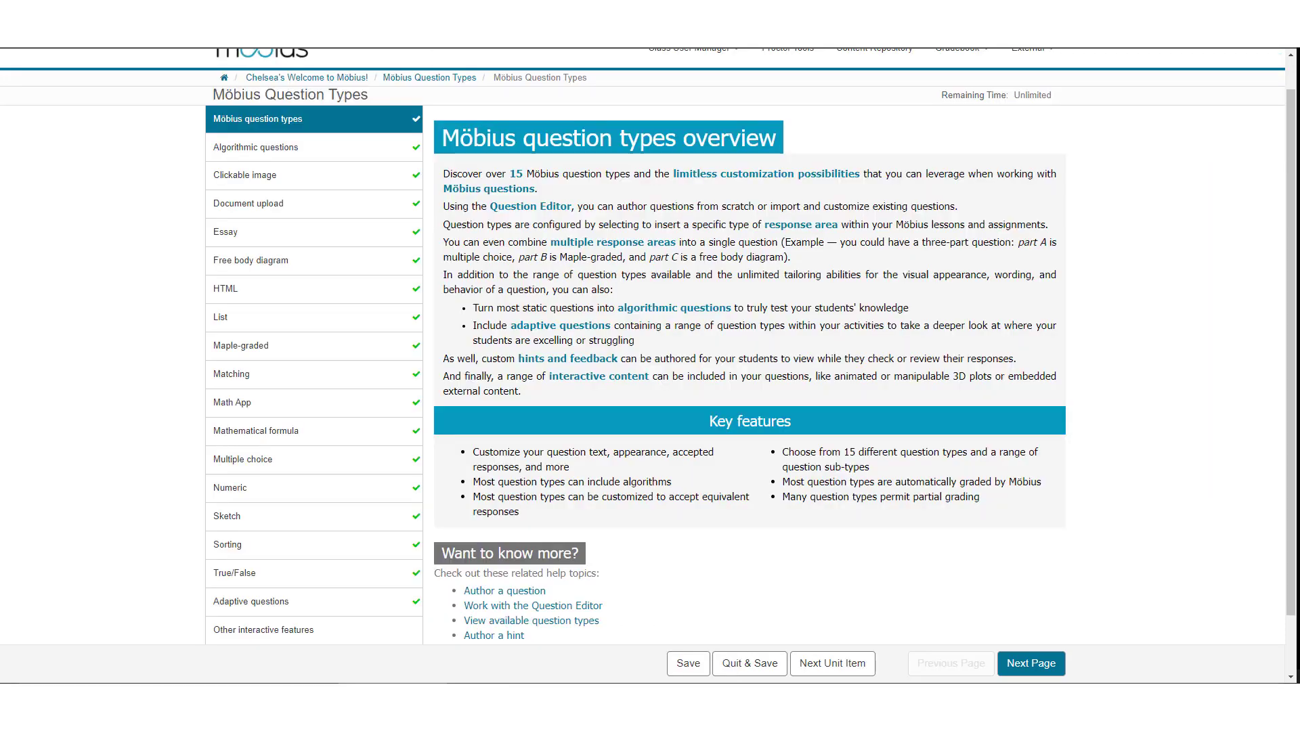